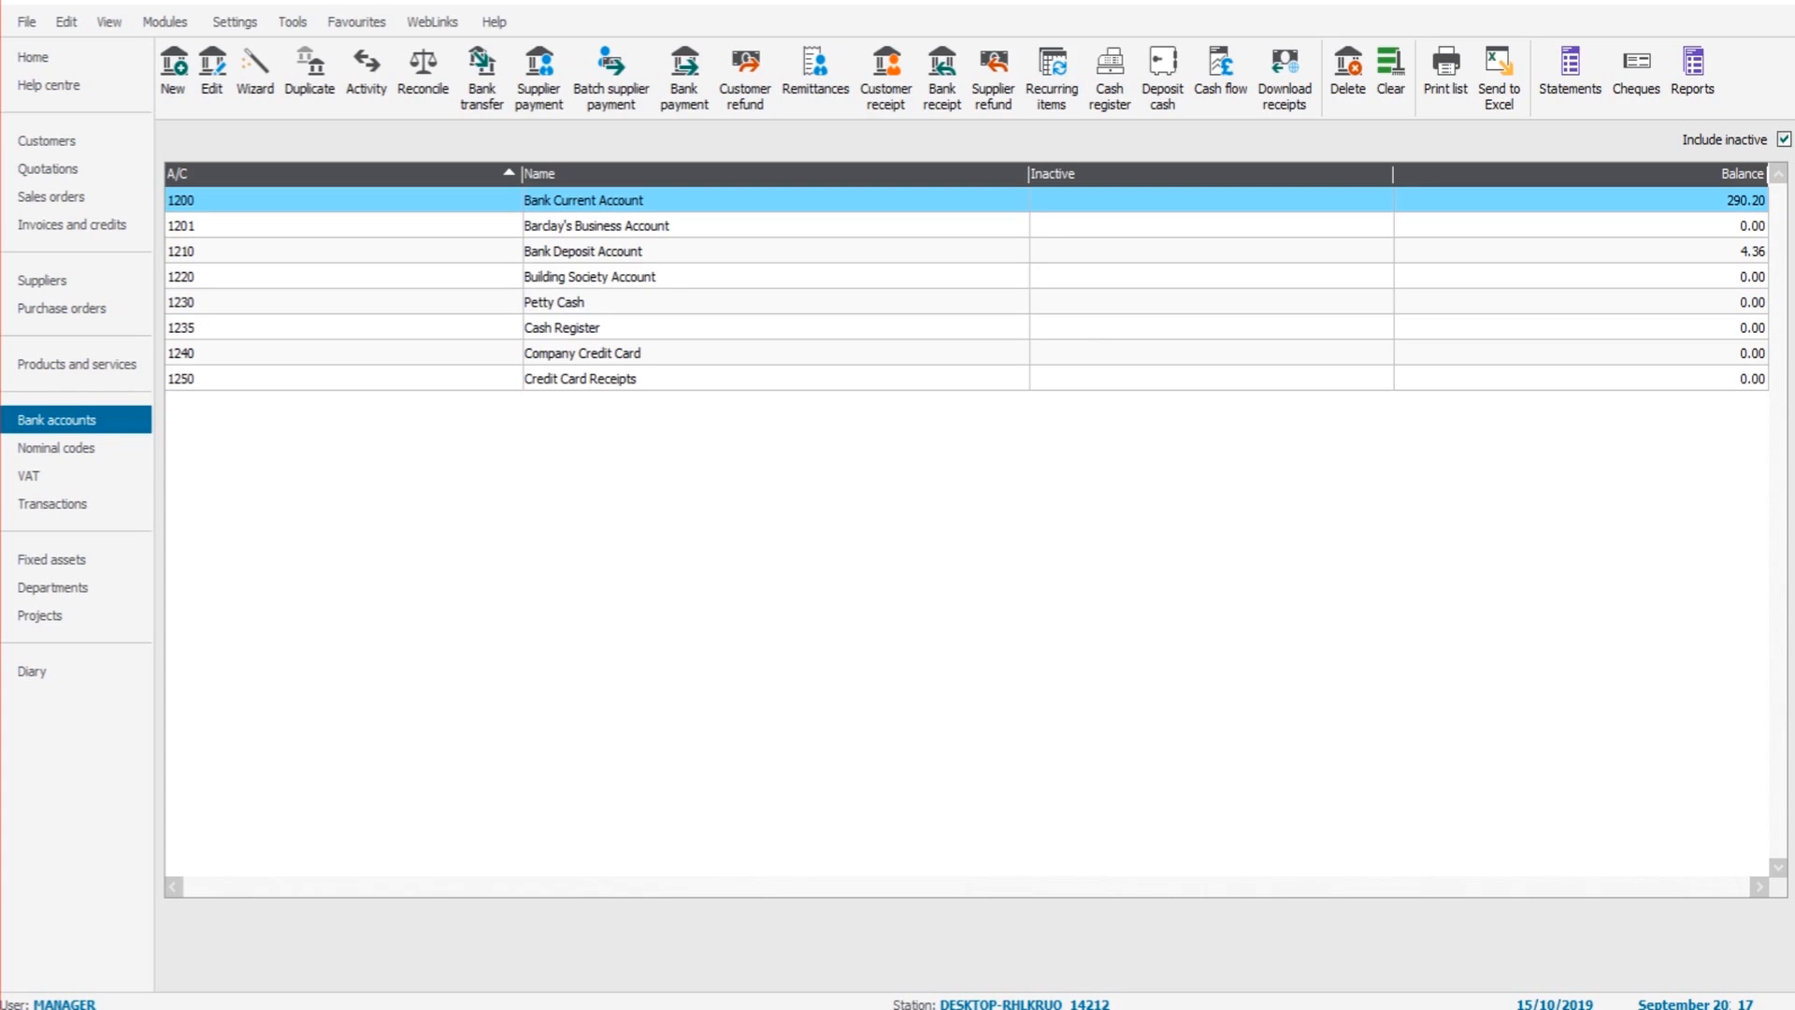
mouse_move(492, 235)
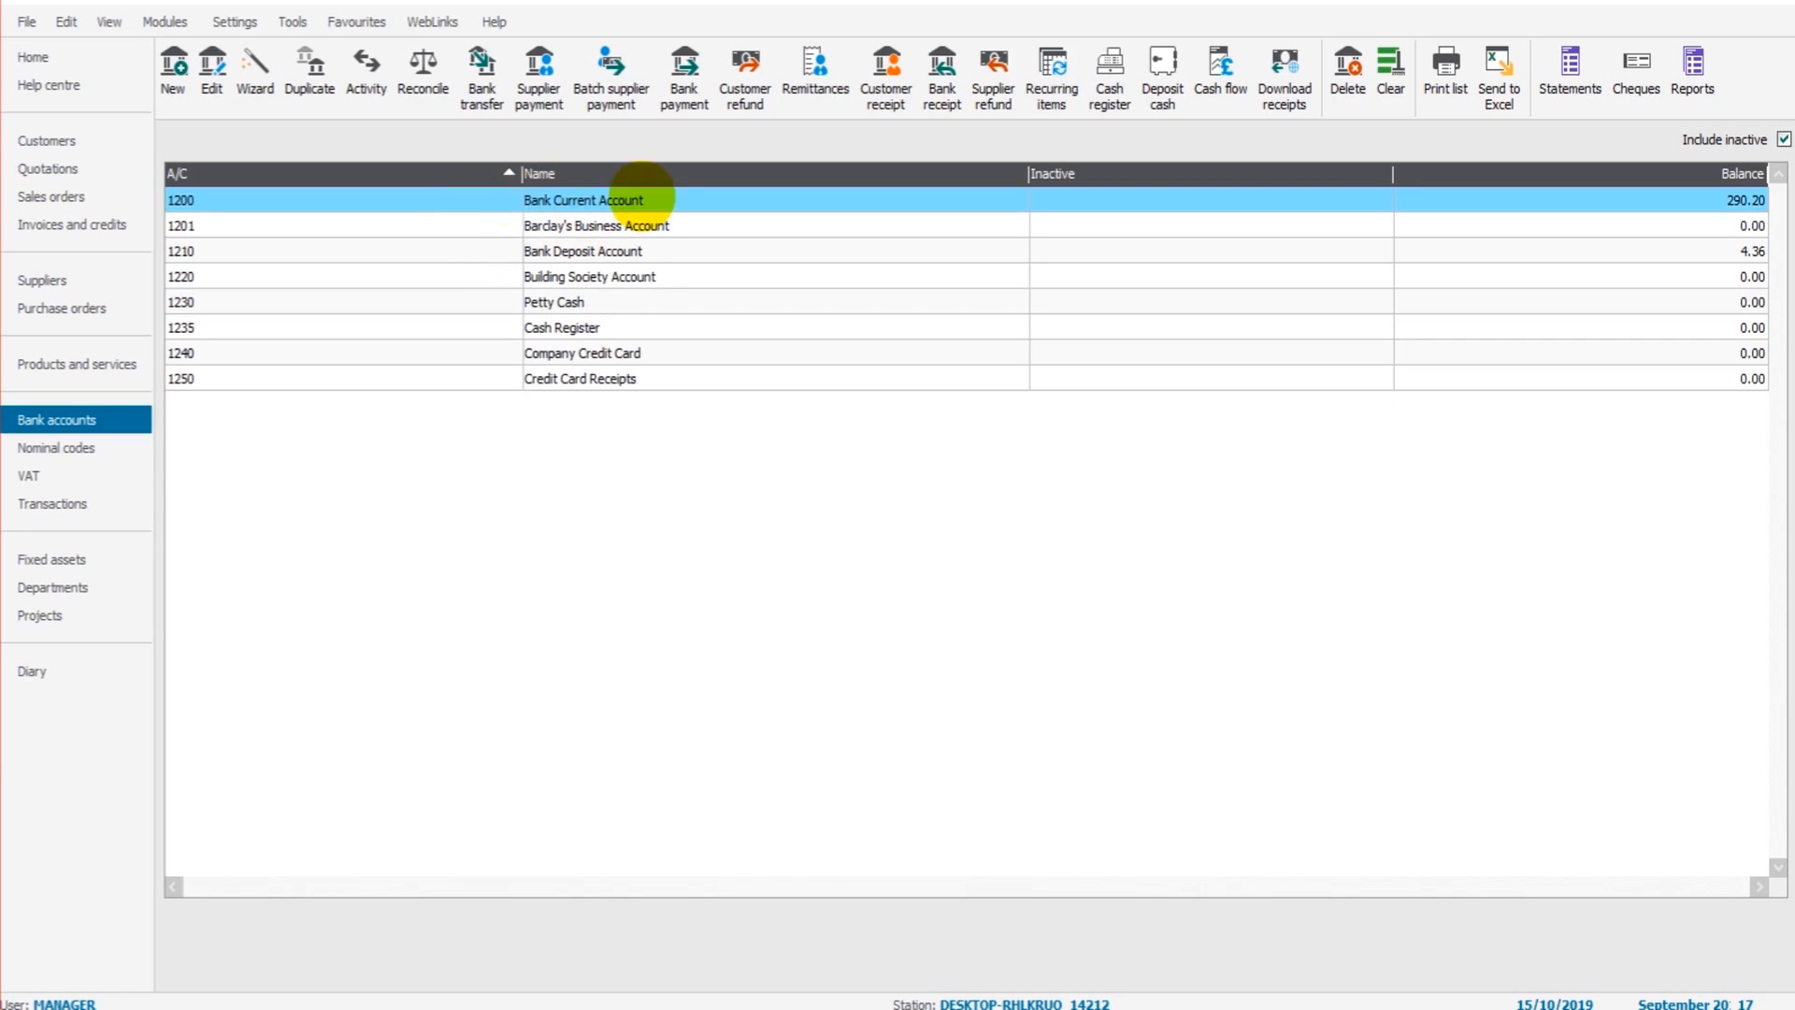
mouse_move(584, 174)
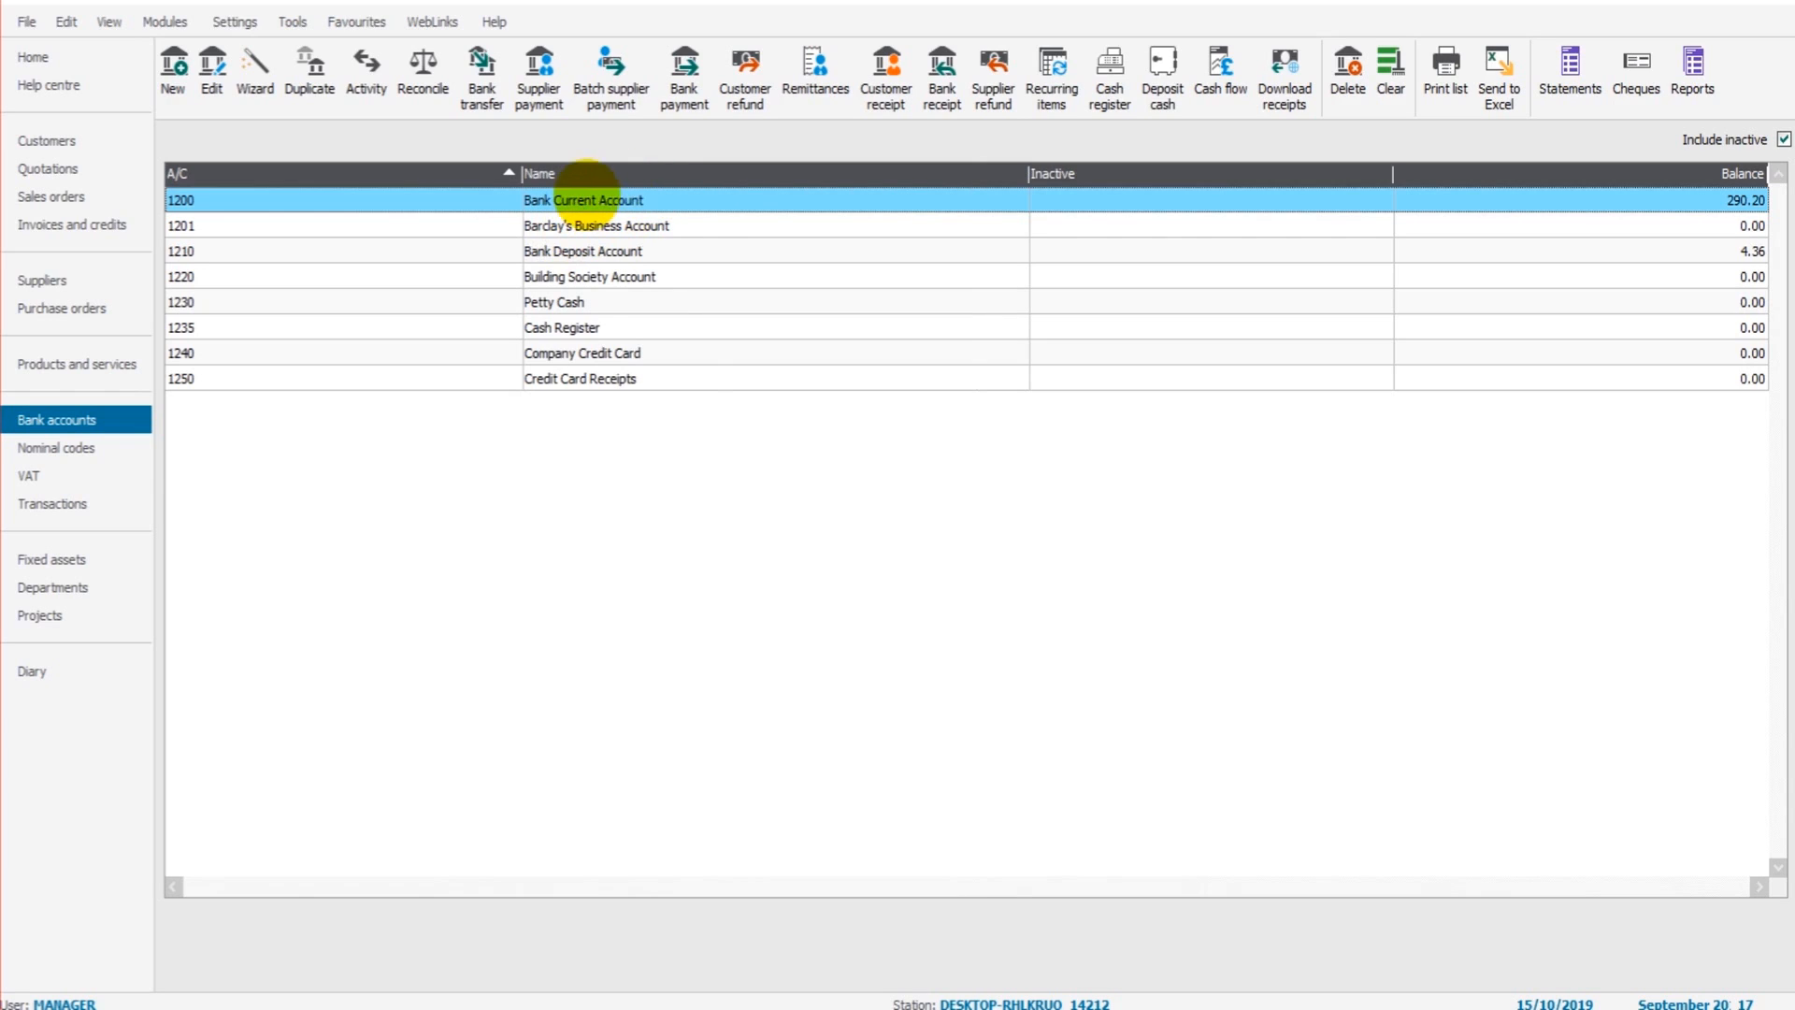
mouse_move(423, 66)
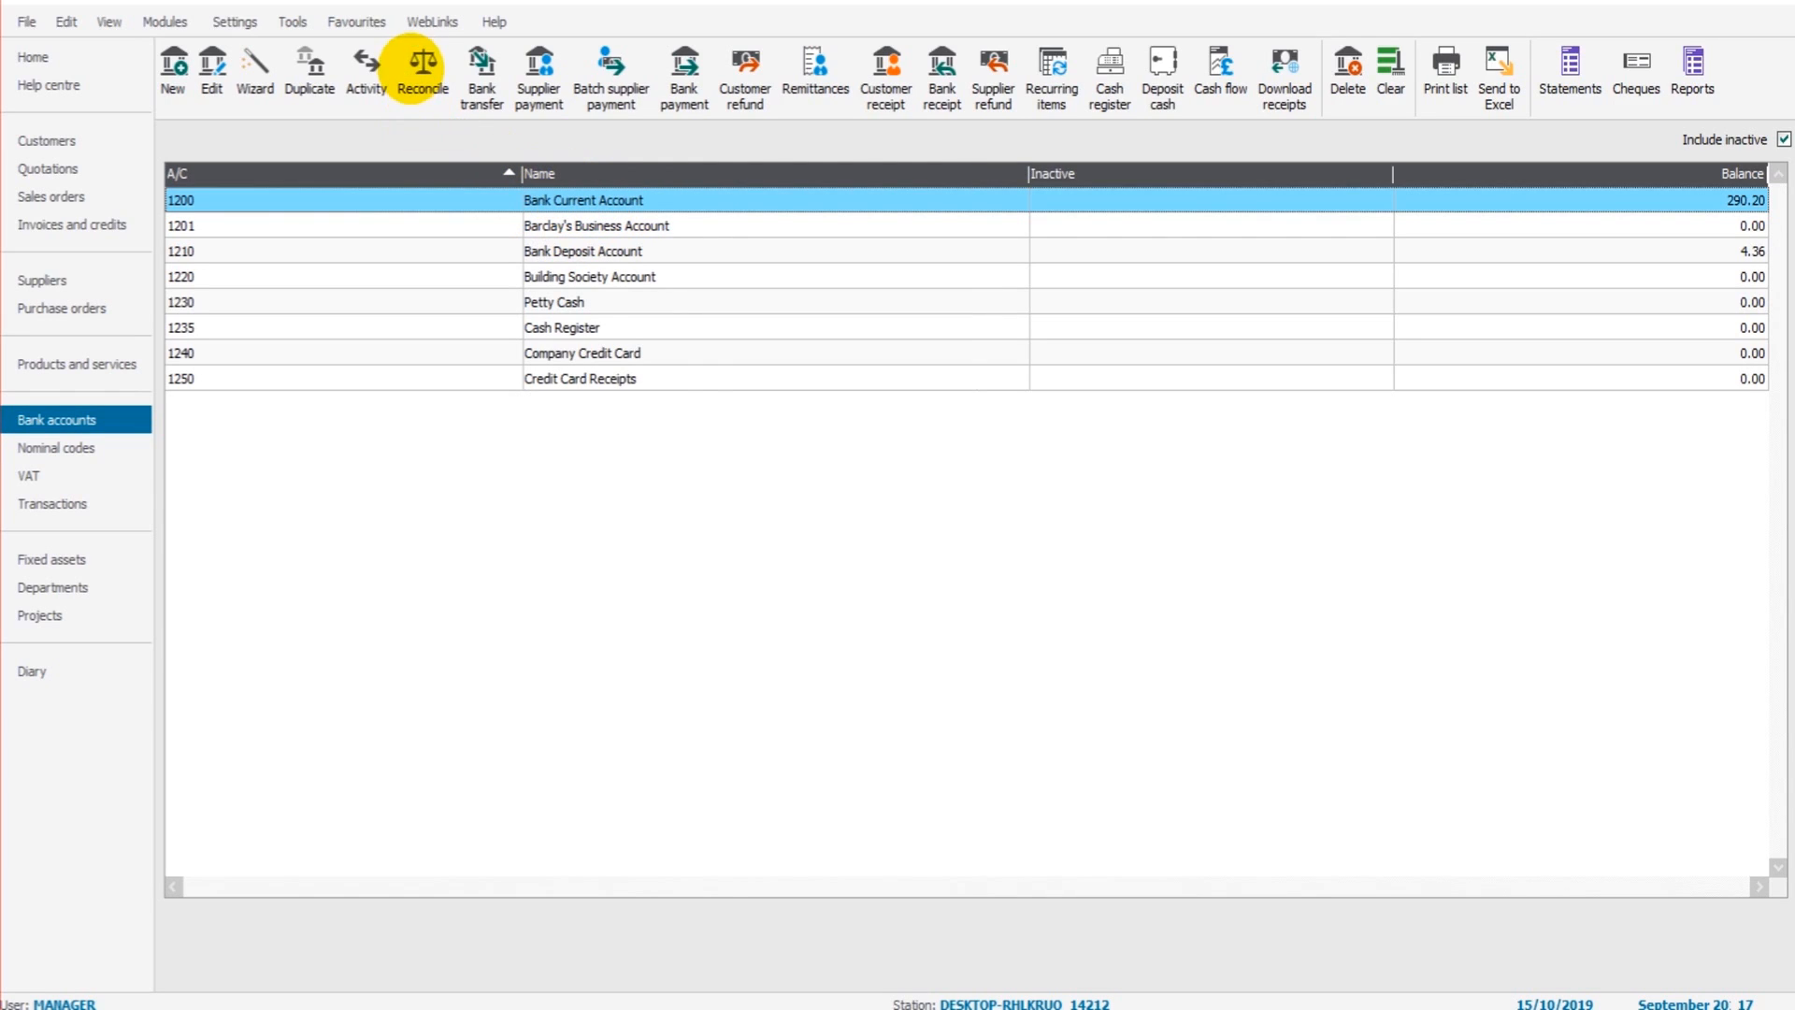
mouse_move(1082, 673)
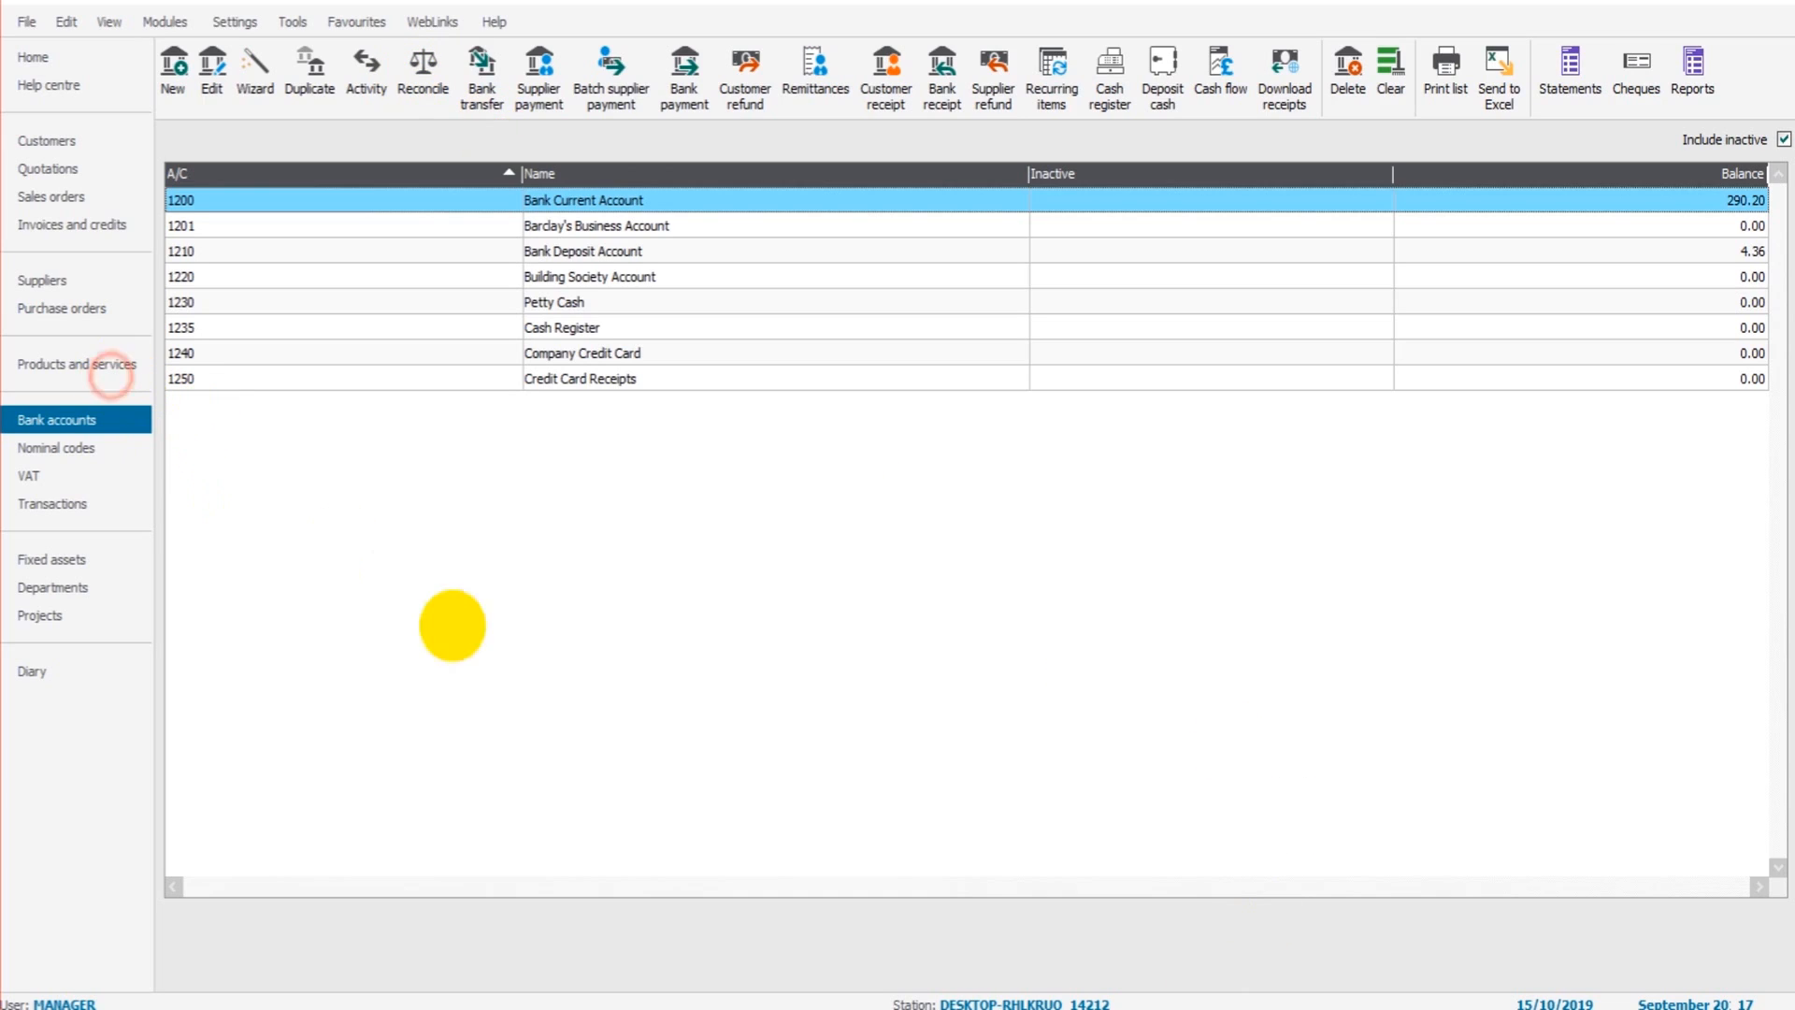
mouse_move(212, 790)
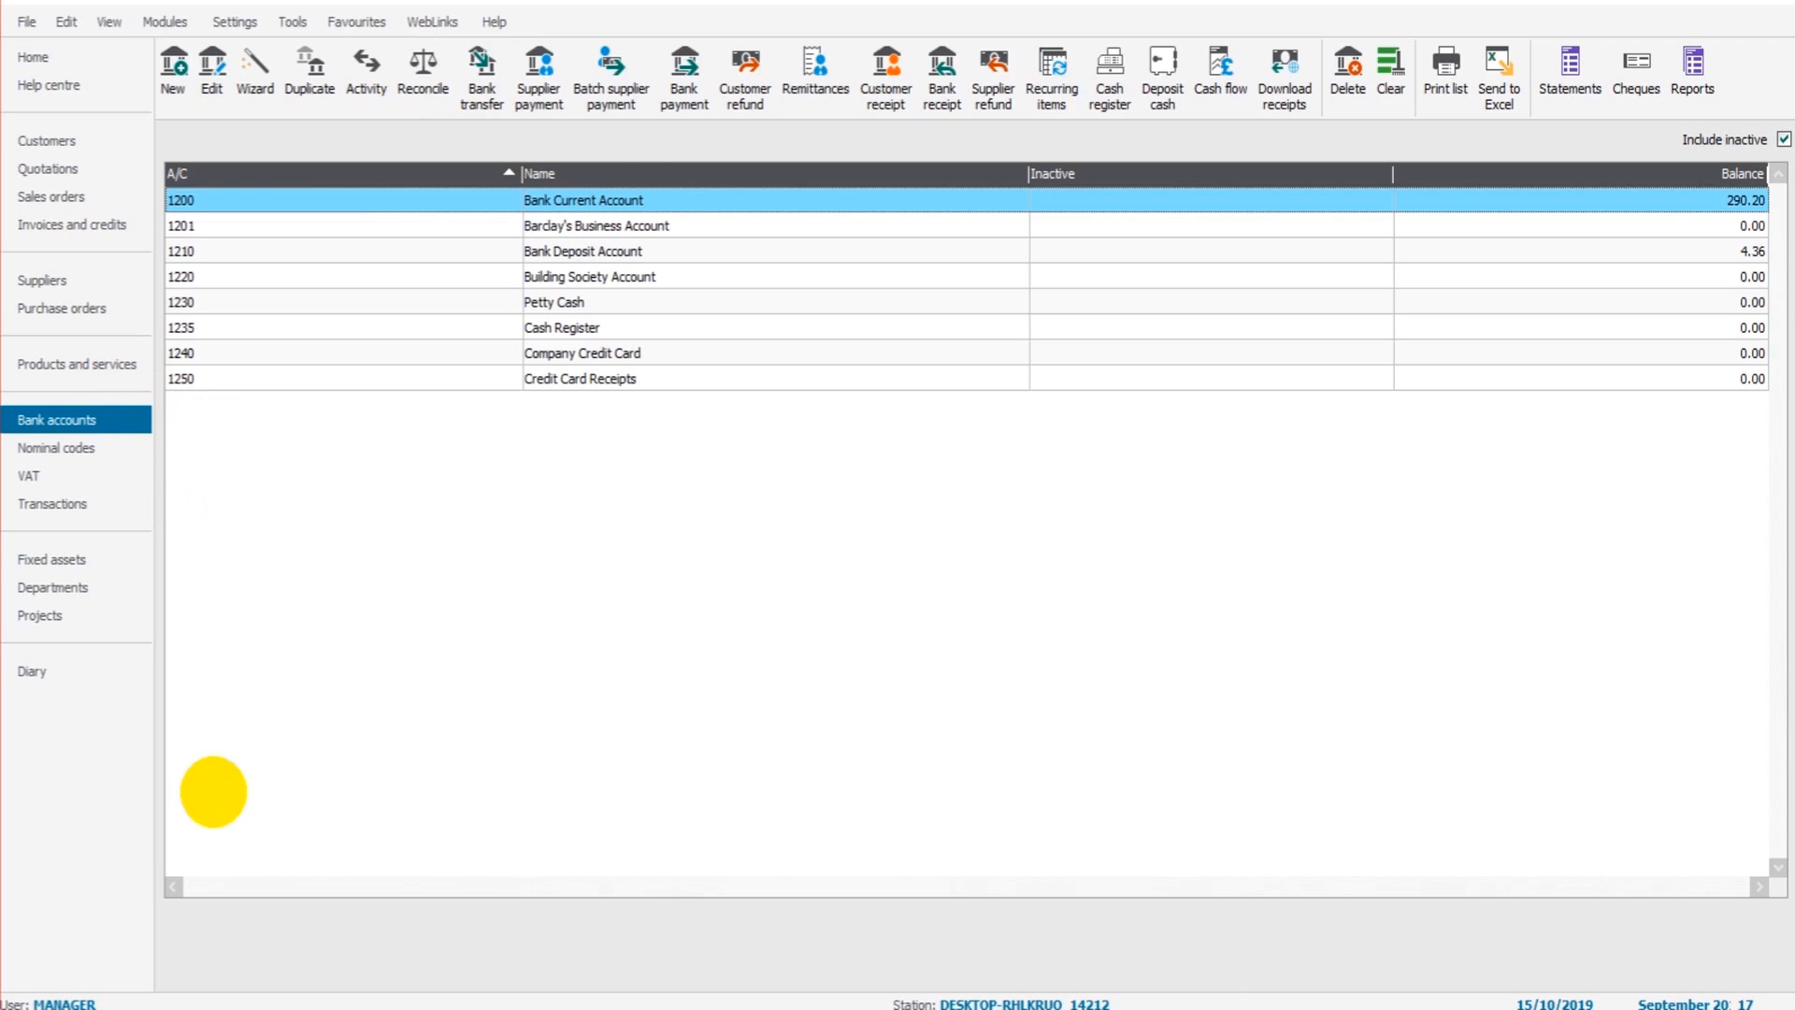
Review the British Bank PLC heading and August statement lines in the Excel workbook
click(1499, 68)
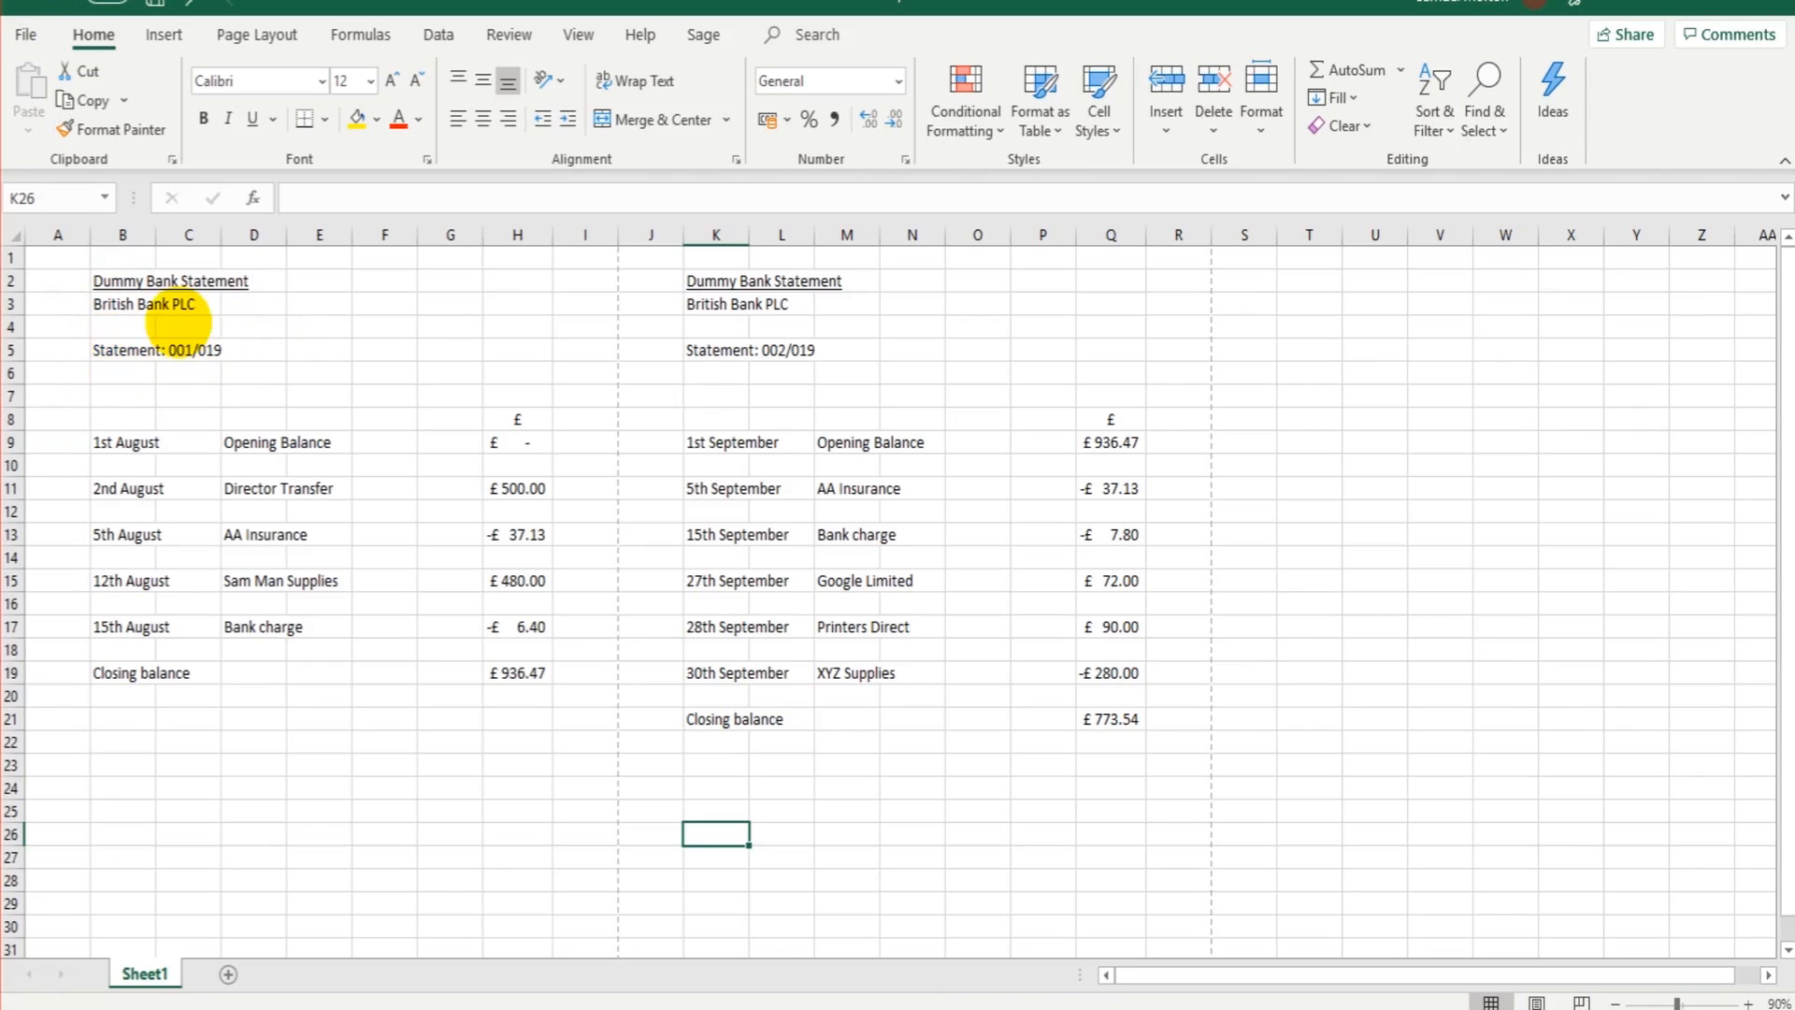
mouse_move(366, 603)
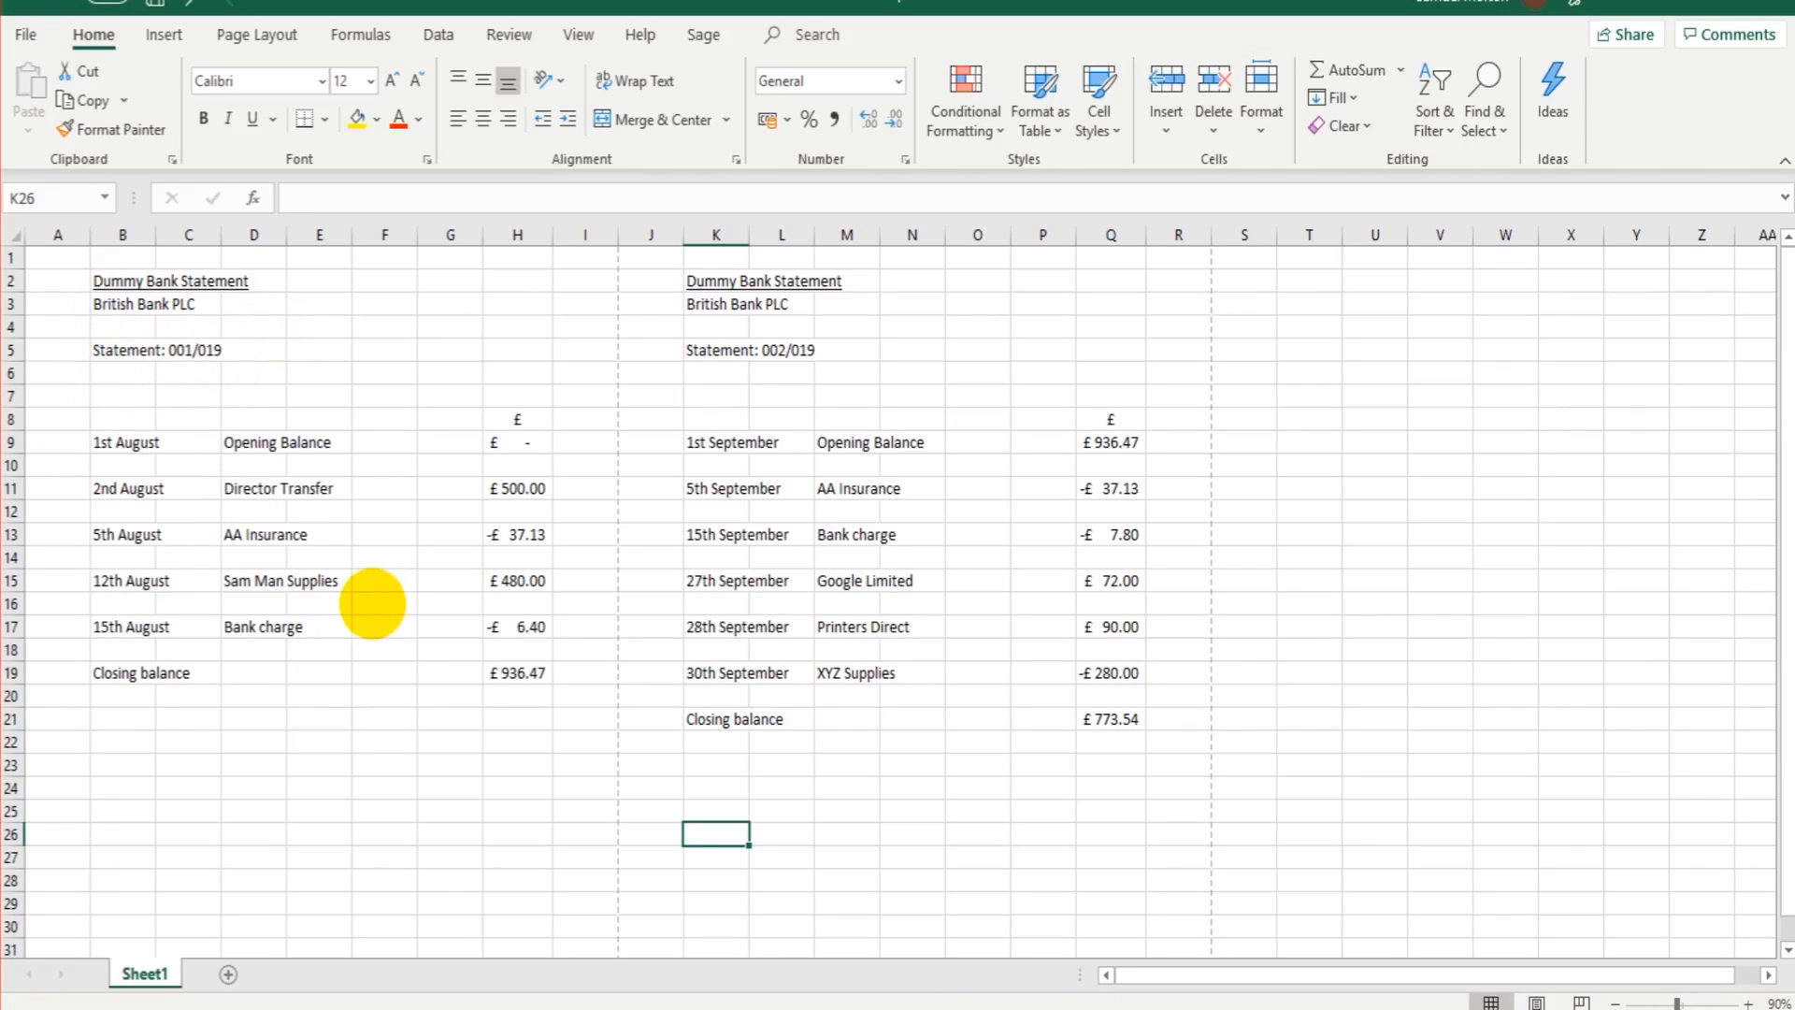
click(121, 303)
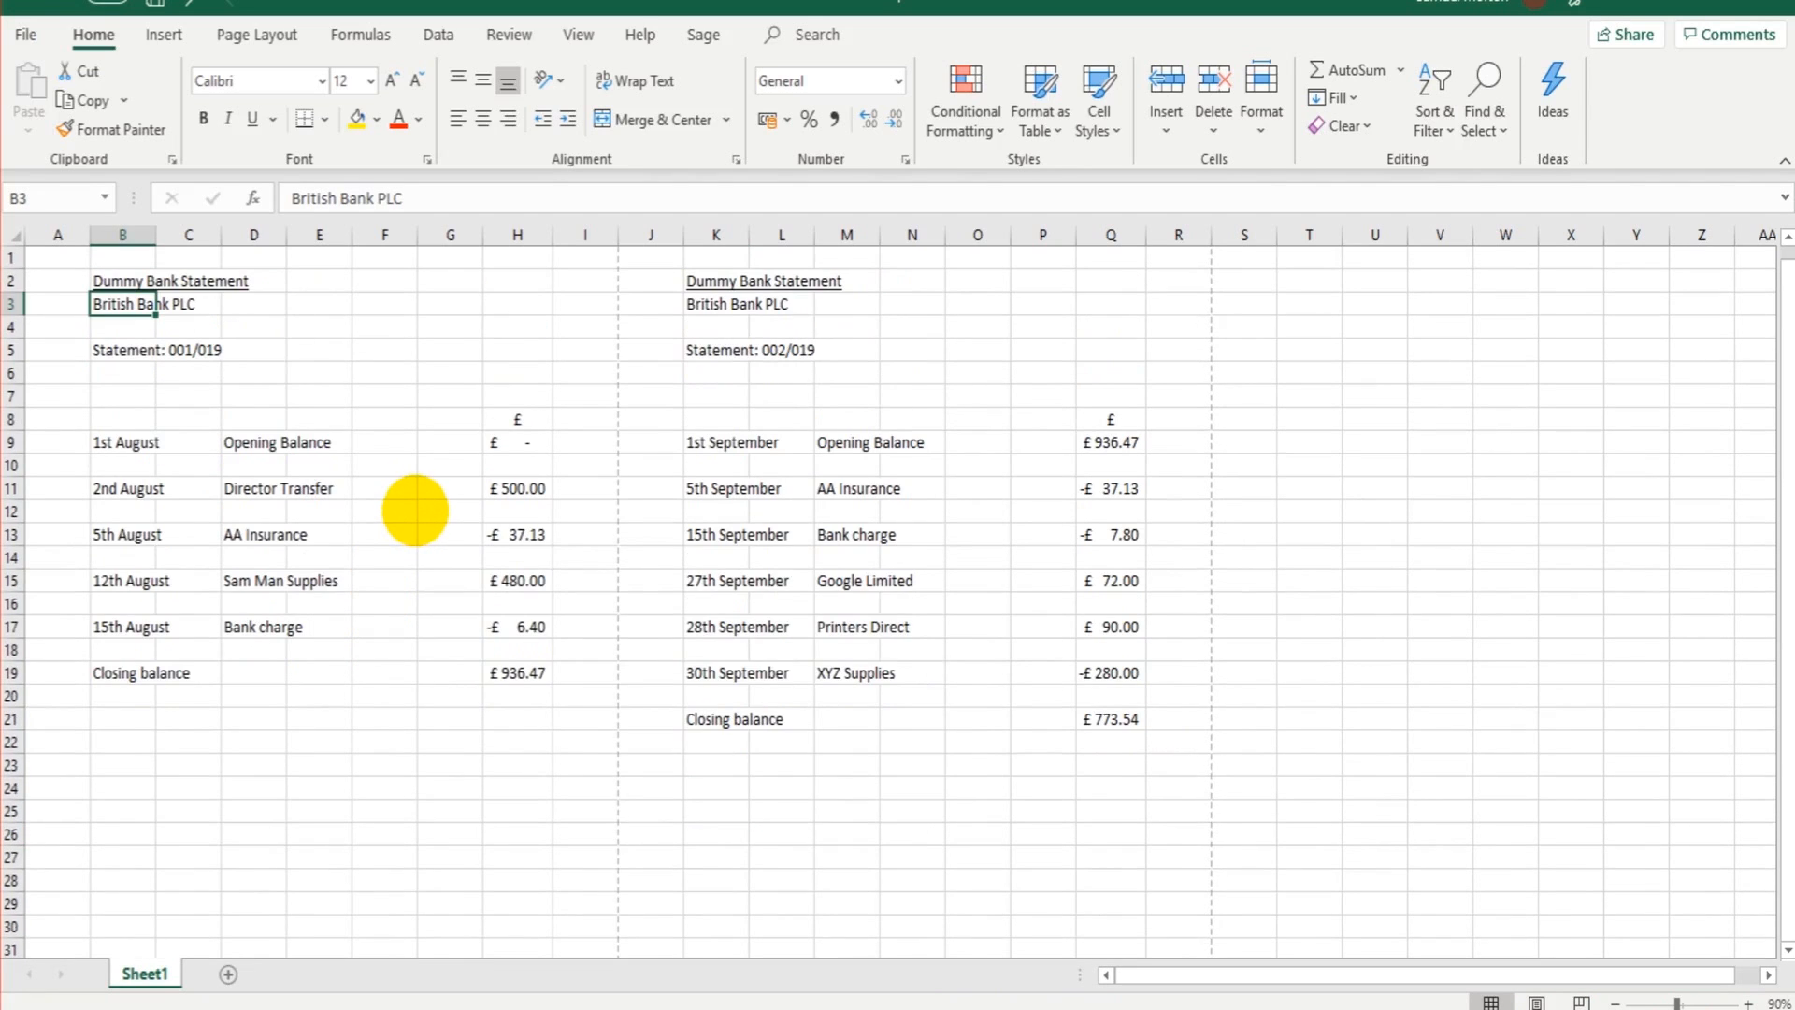
mouse_move(160, 349)
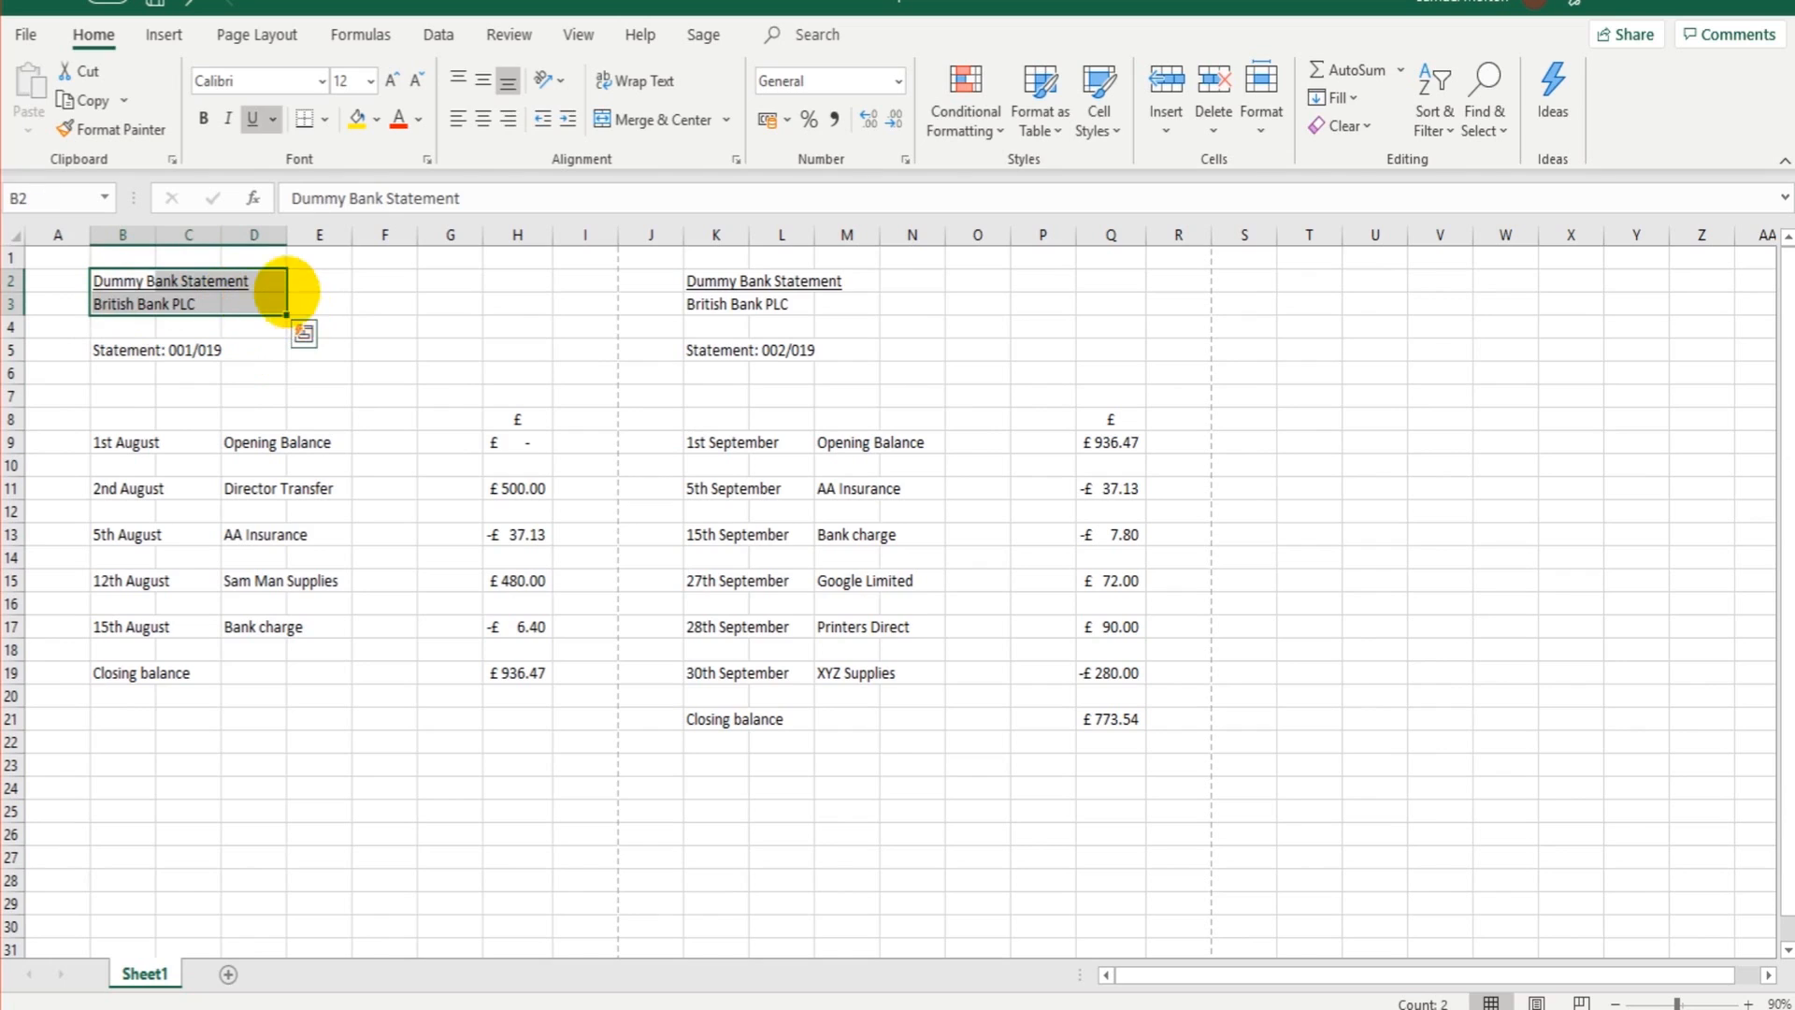
click(187, 464)
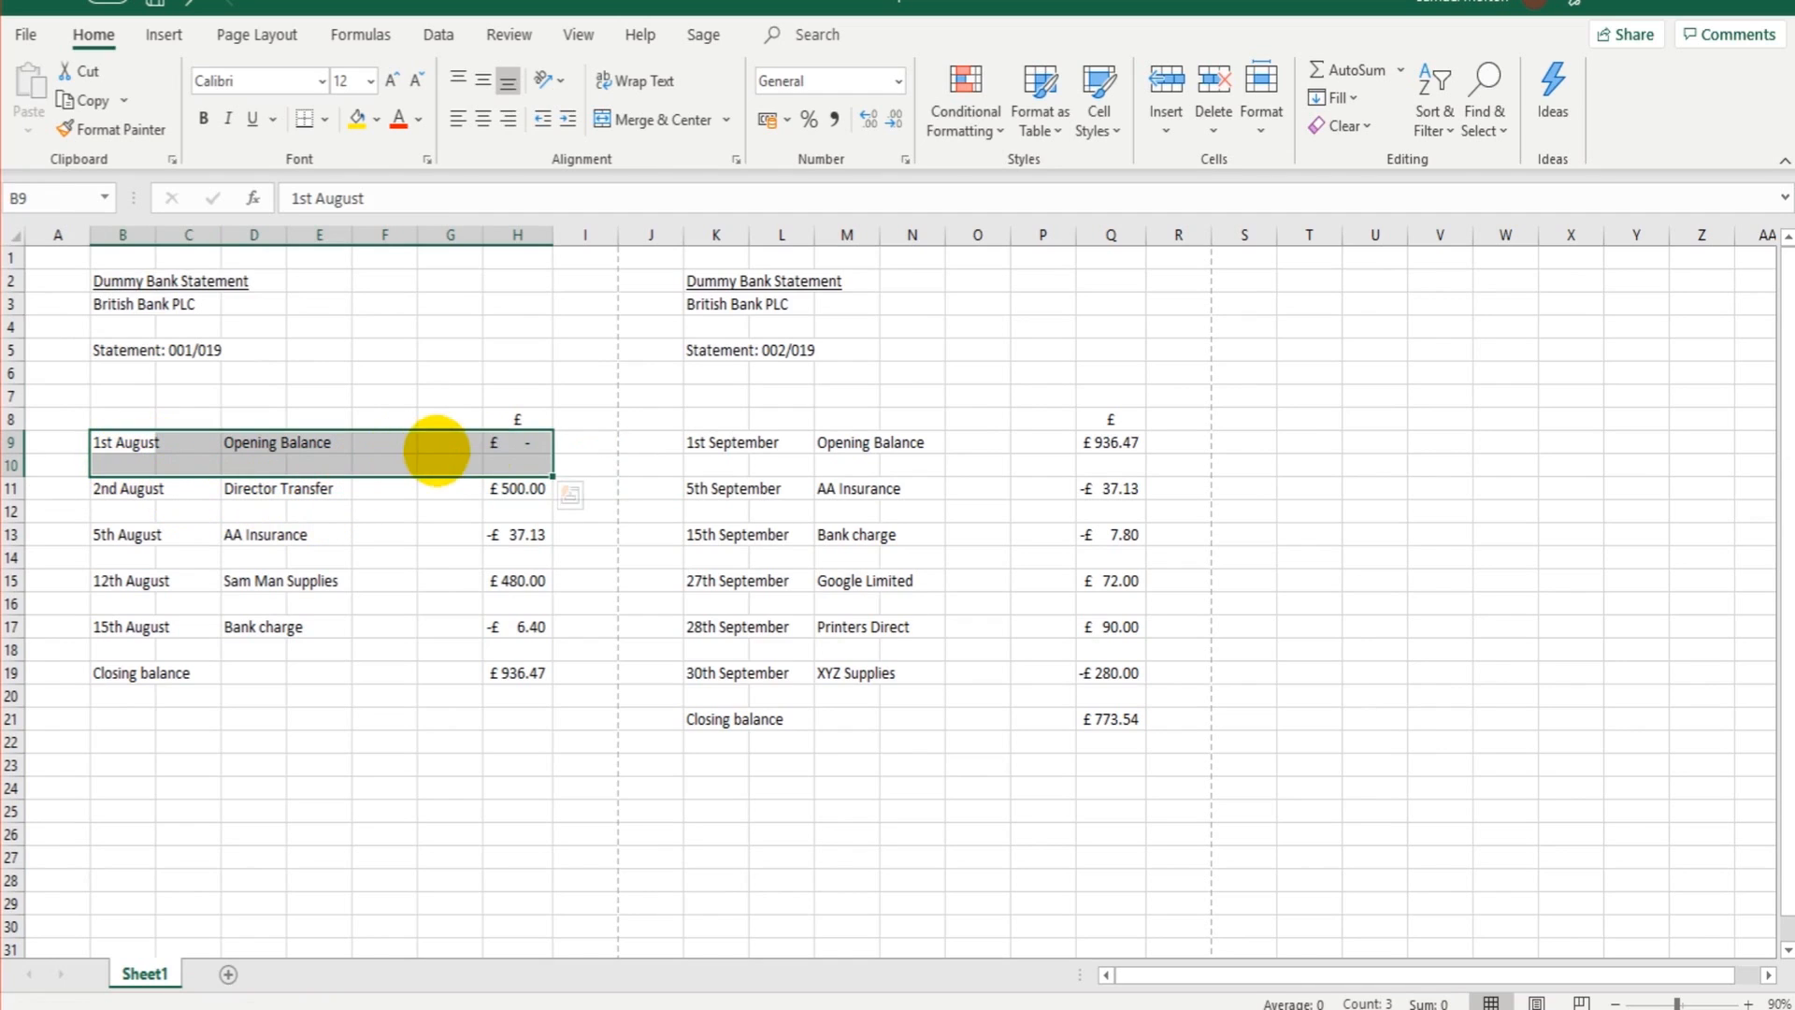
click(516, 443)
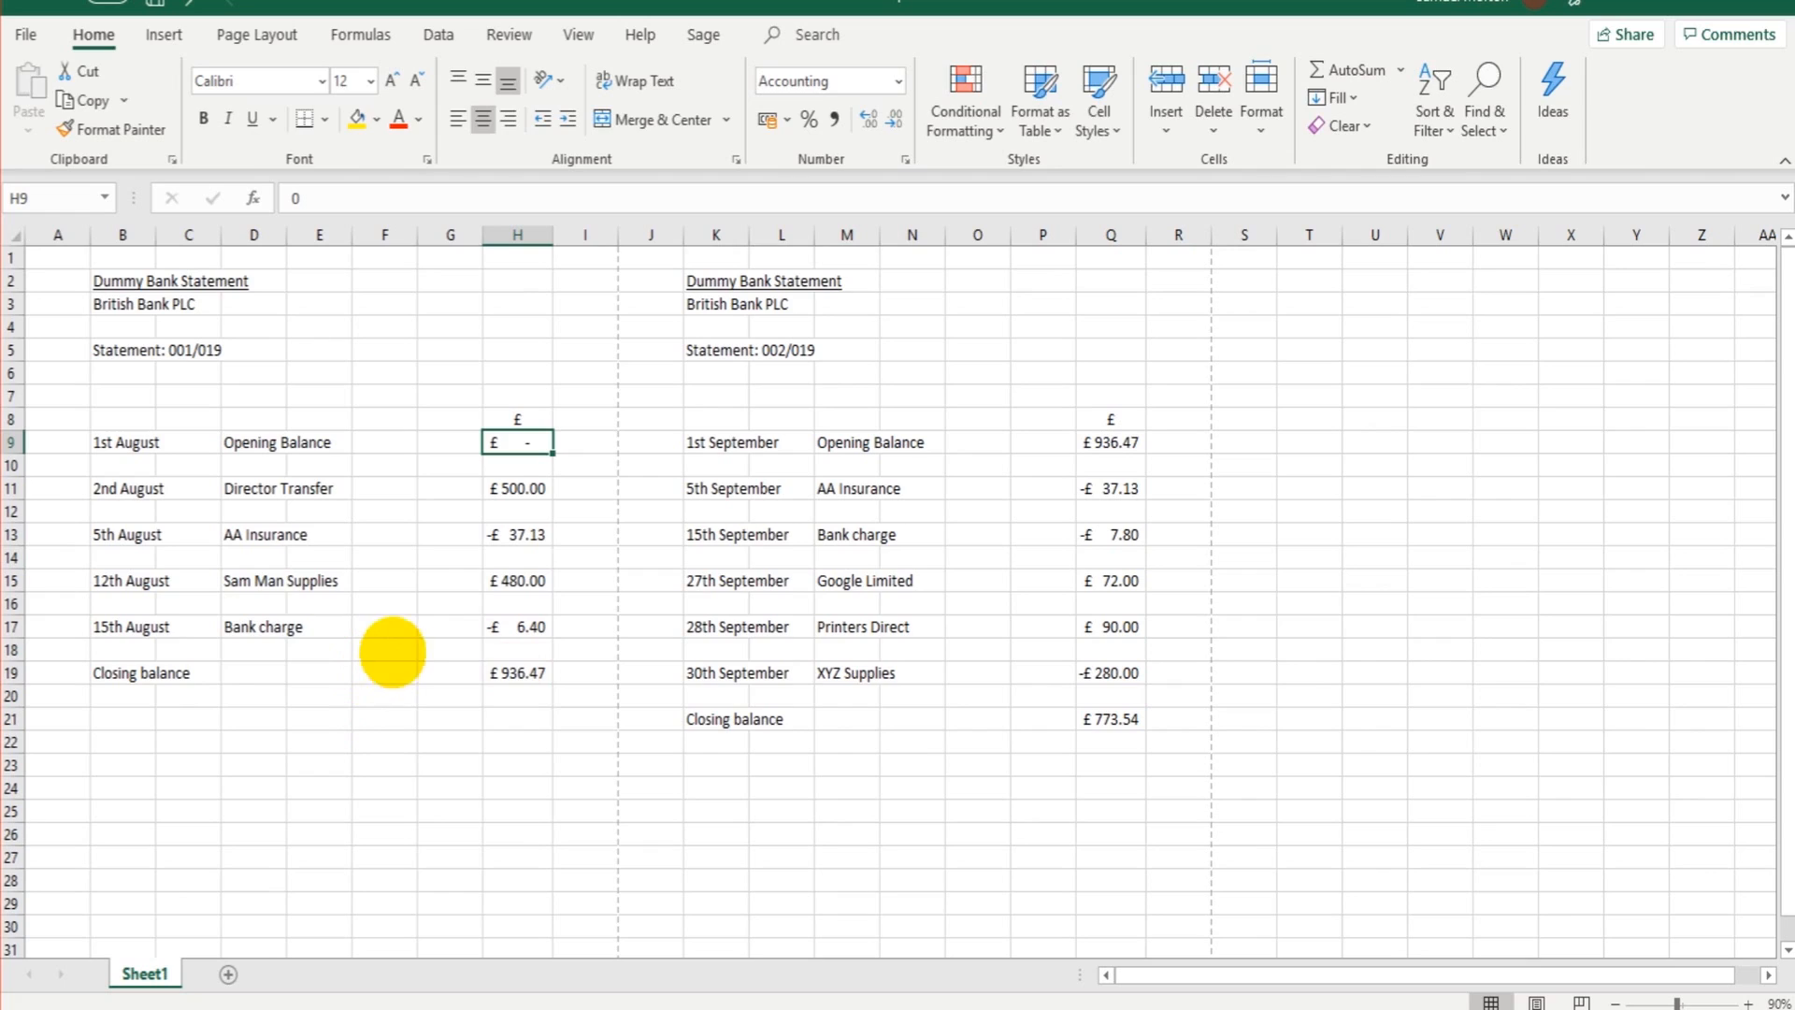
mouse_move(483, 371)
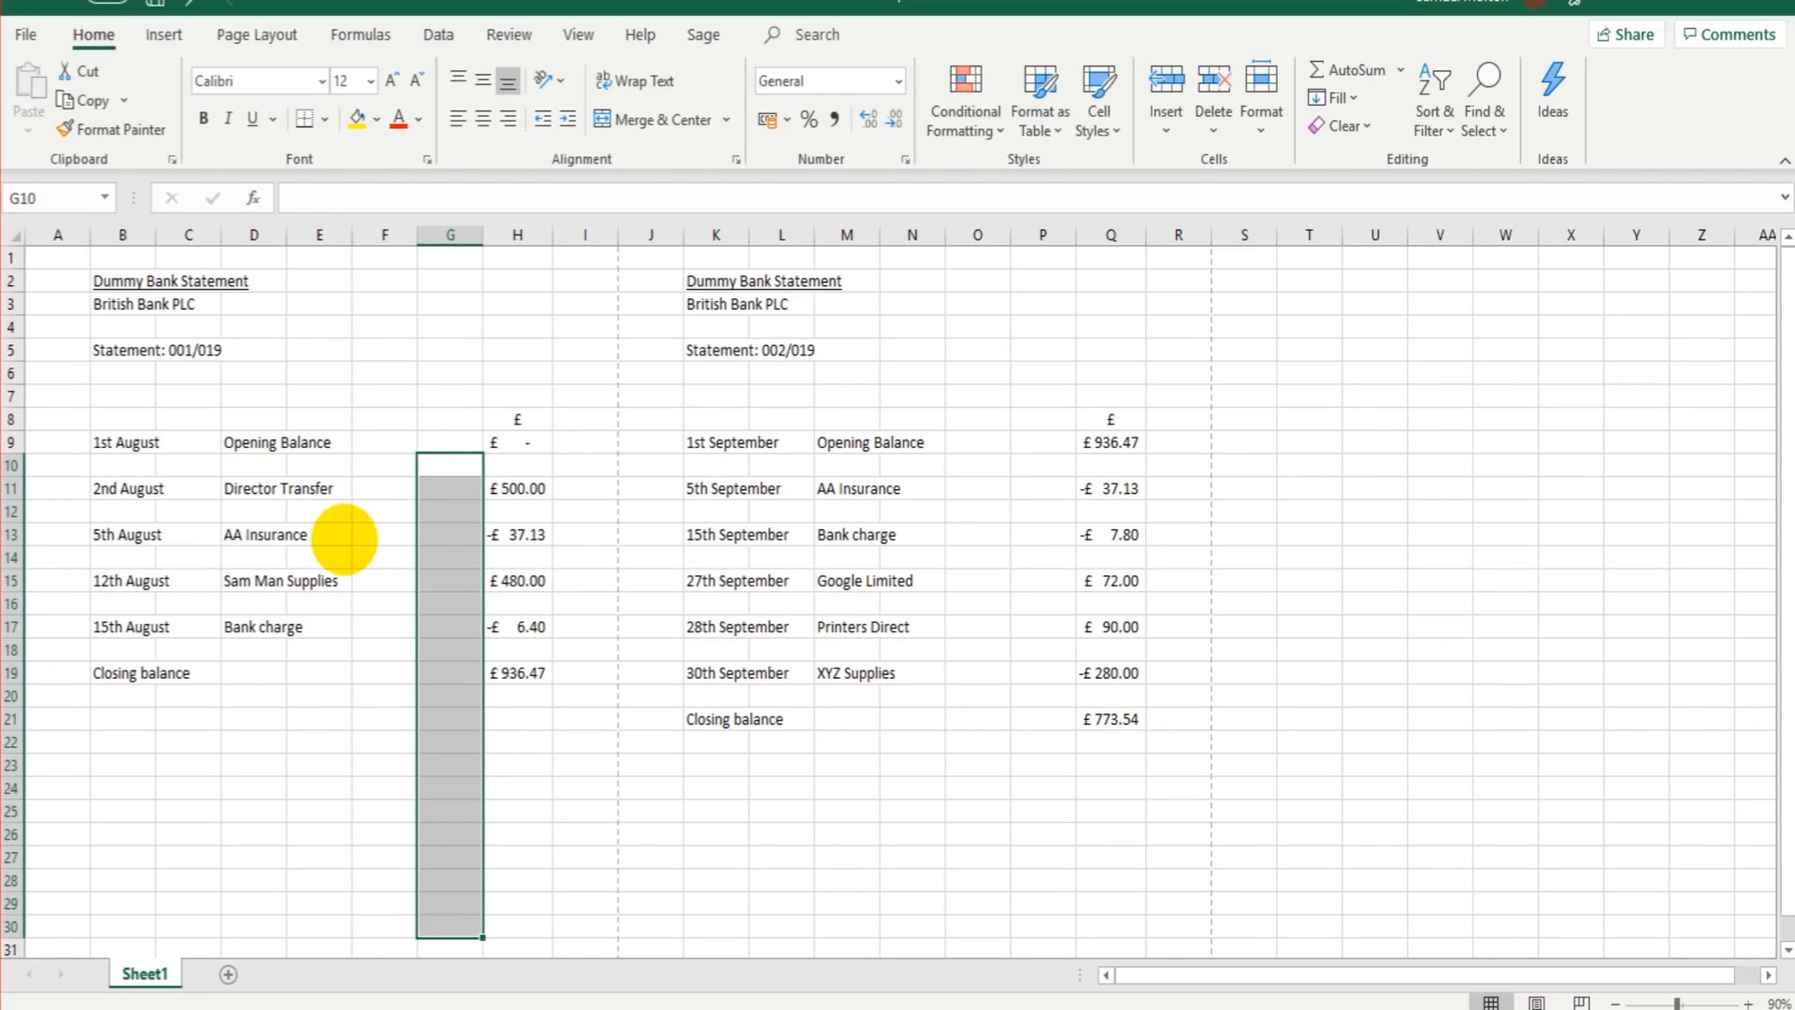
mouse_move(128, 490)
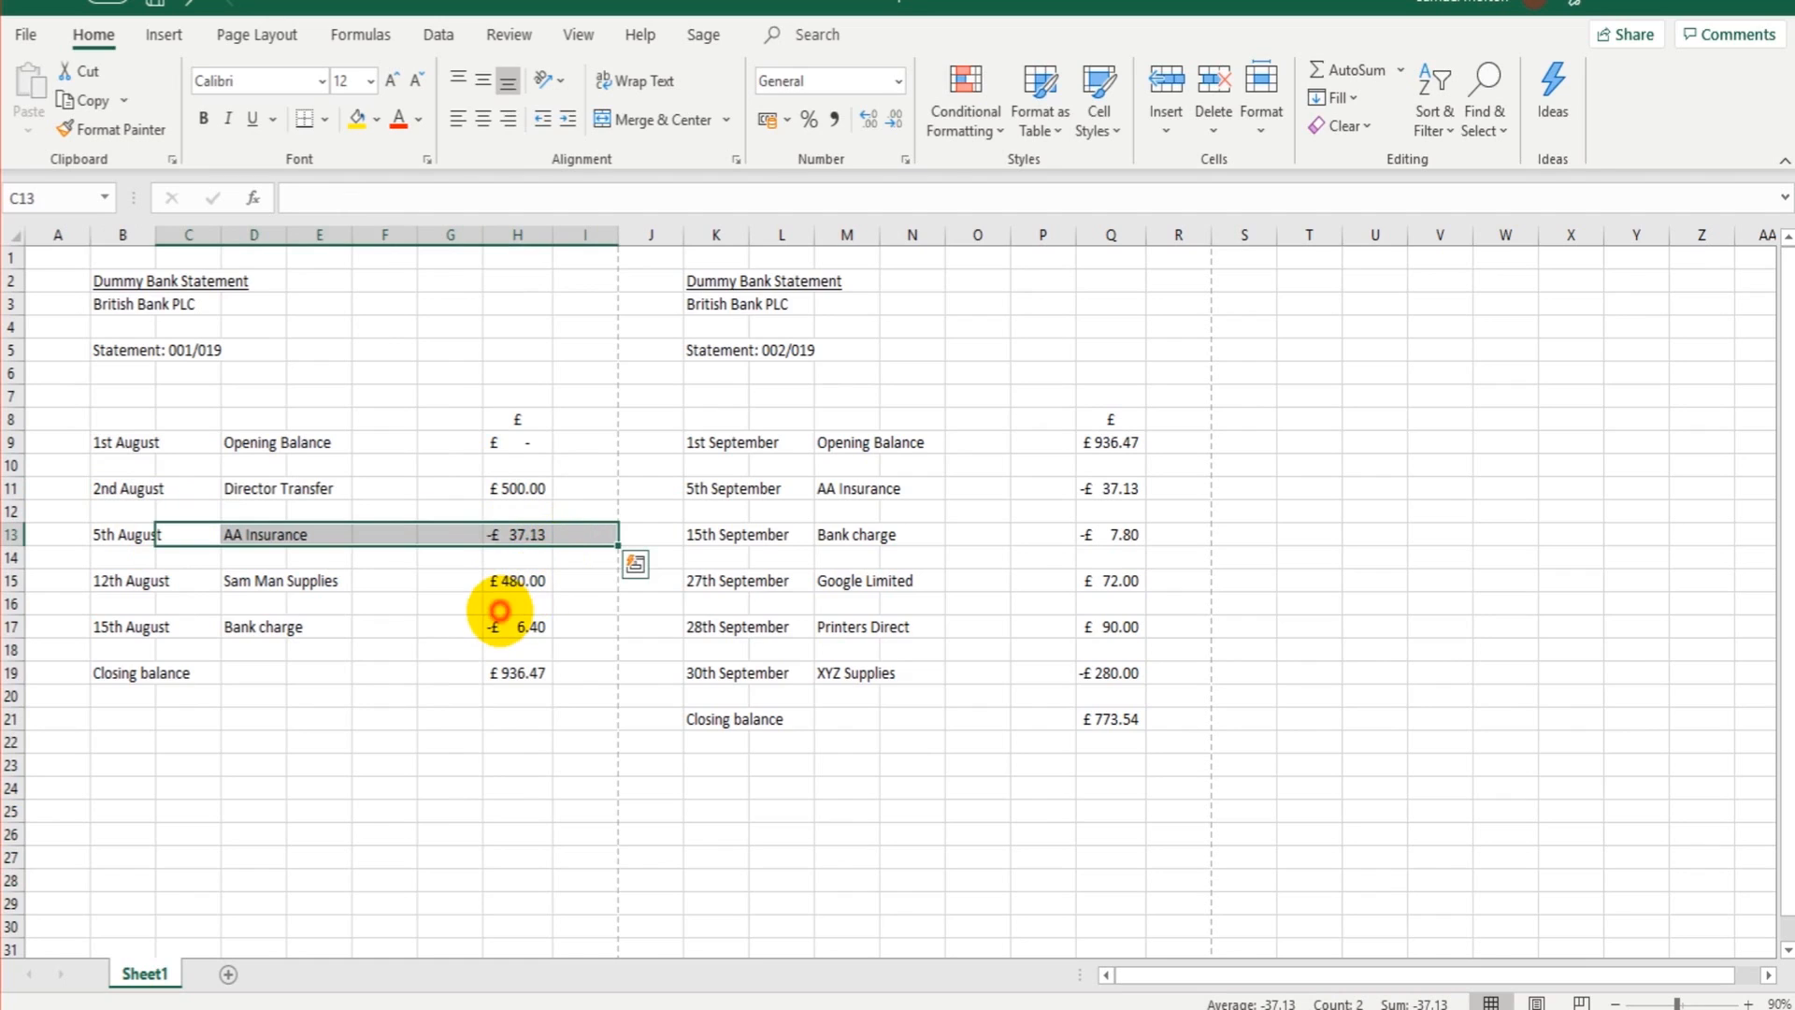
click(516, 603)
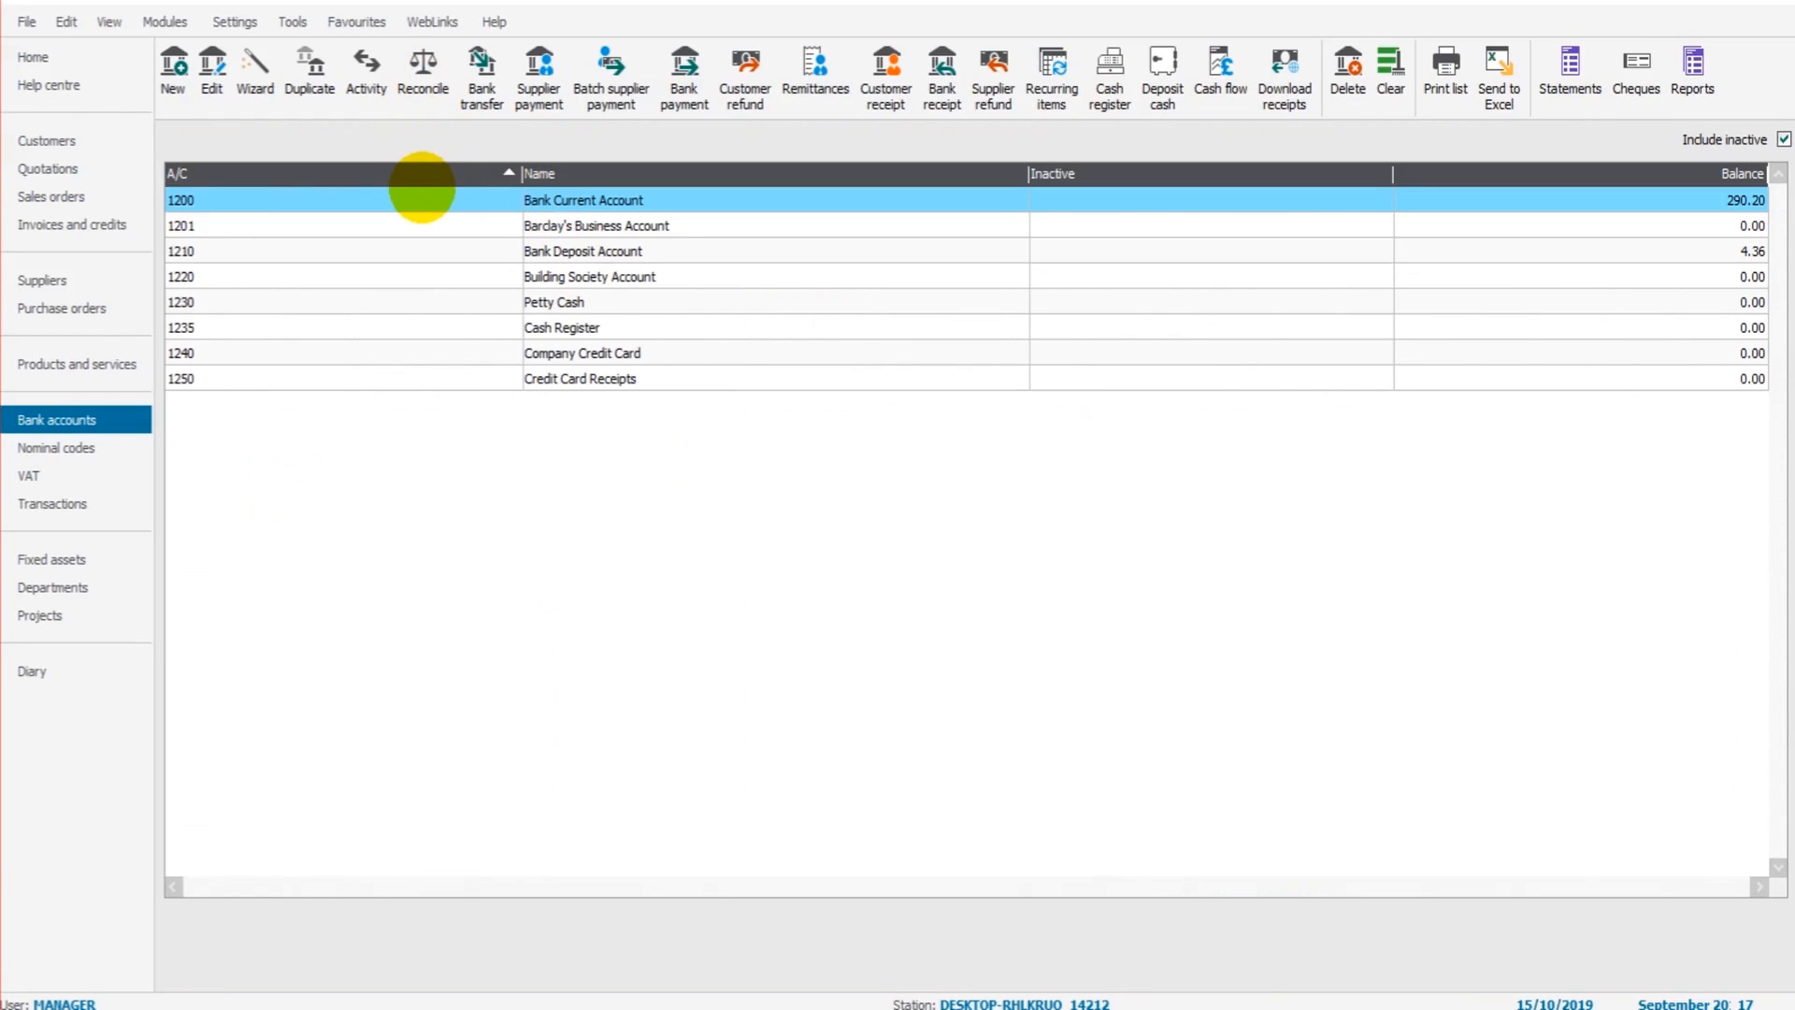
mouse_move(942, 967)
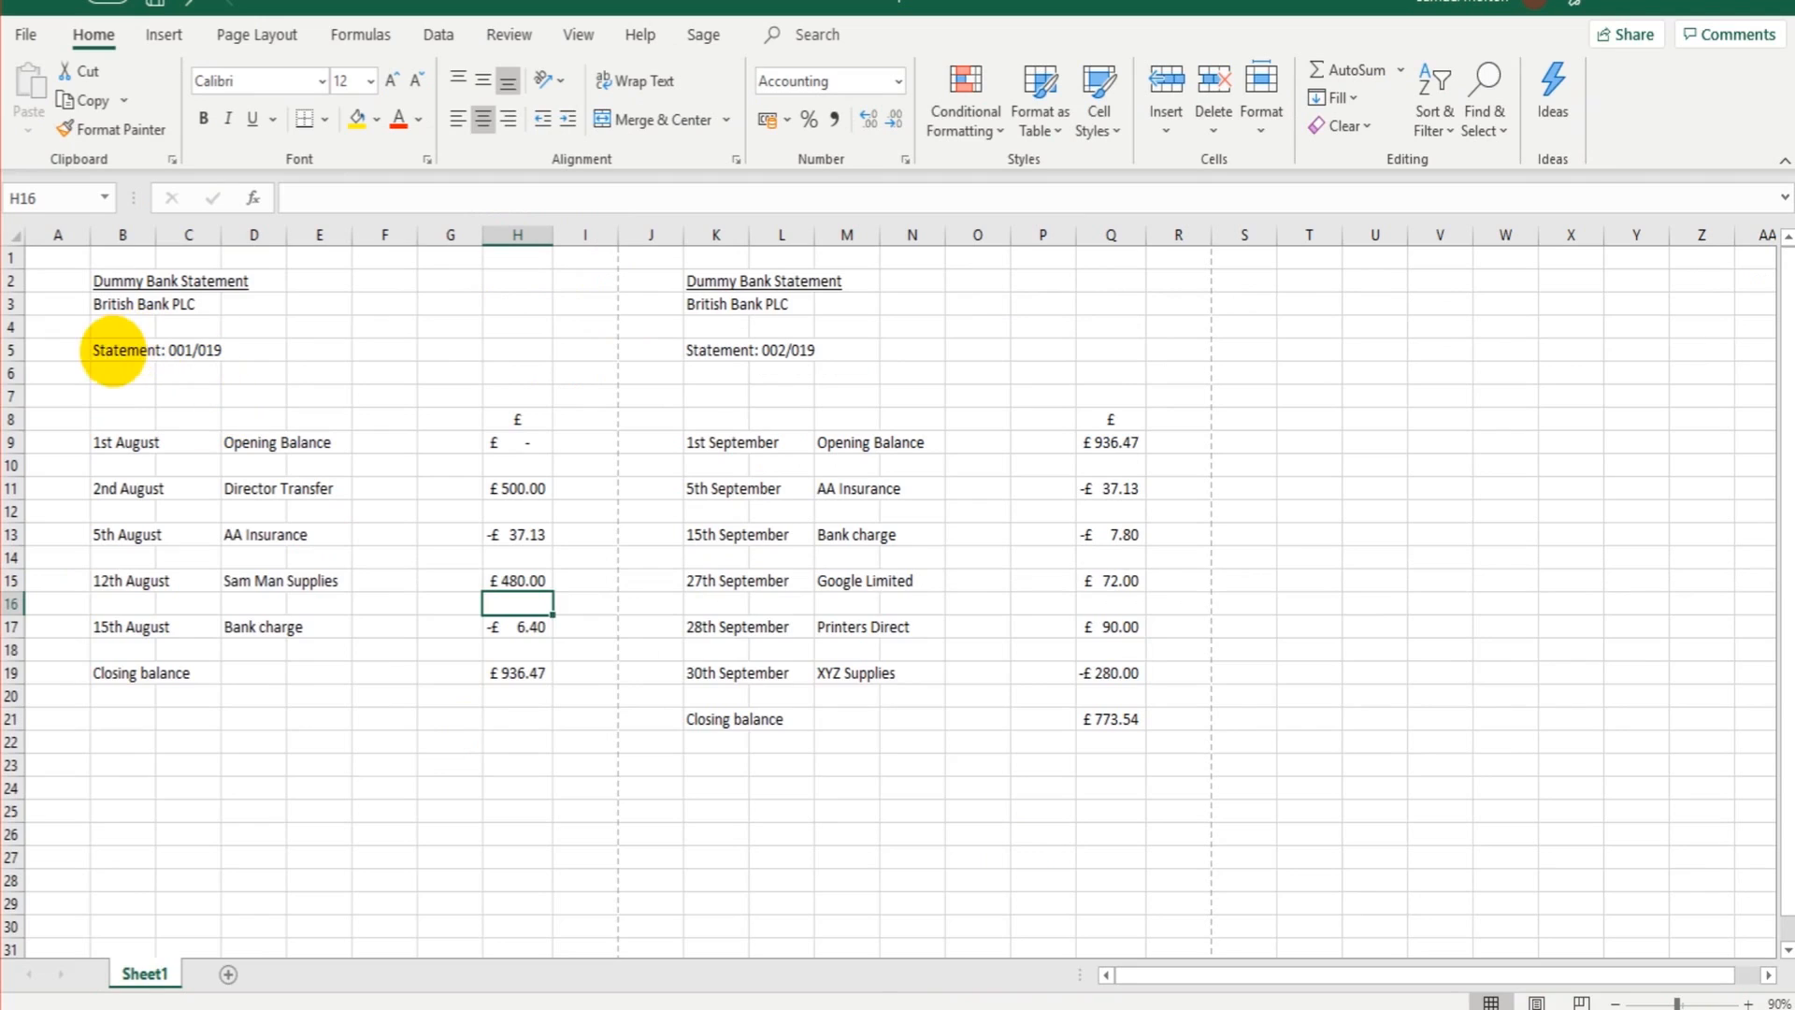
Check the statement number in Excel and start reconciling Bank Current Account 1200
click(121, 350)
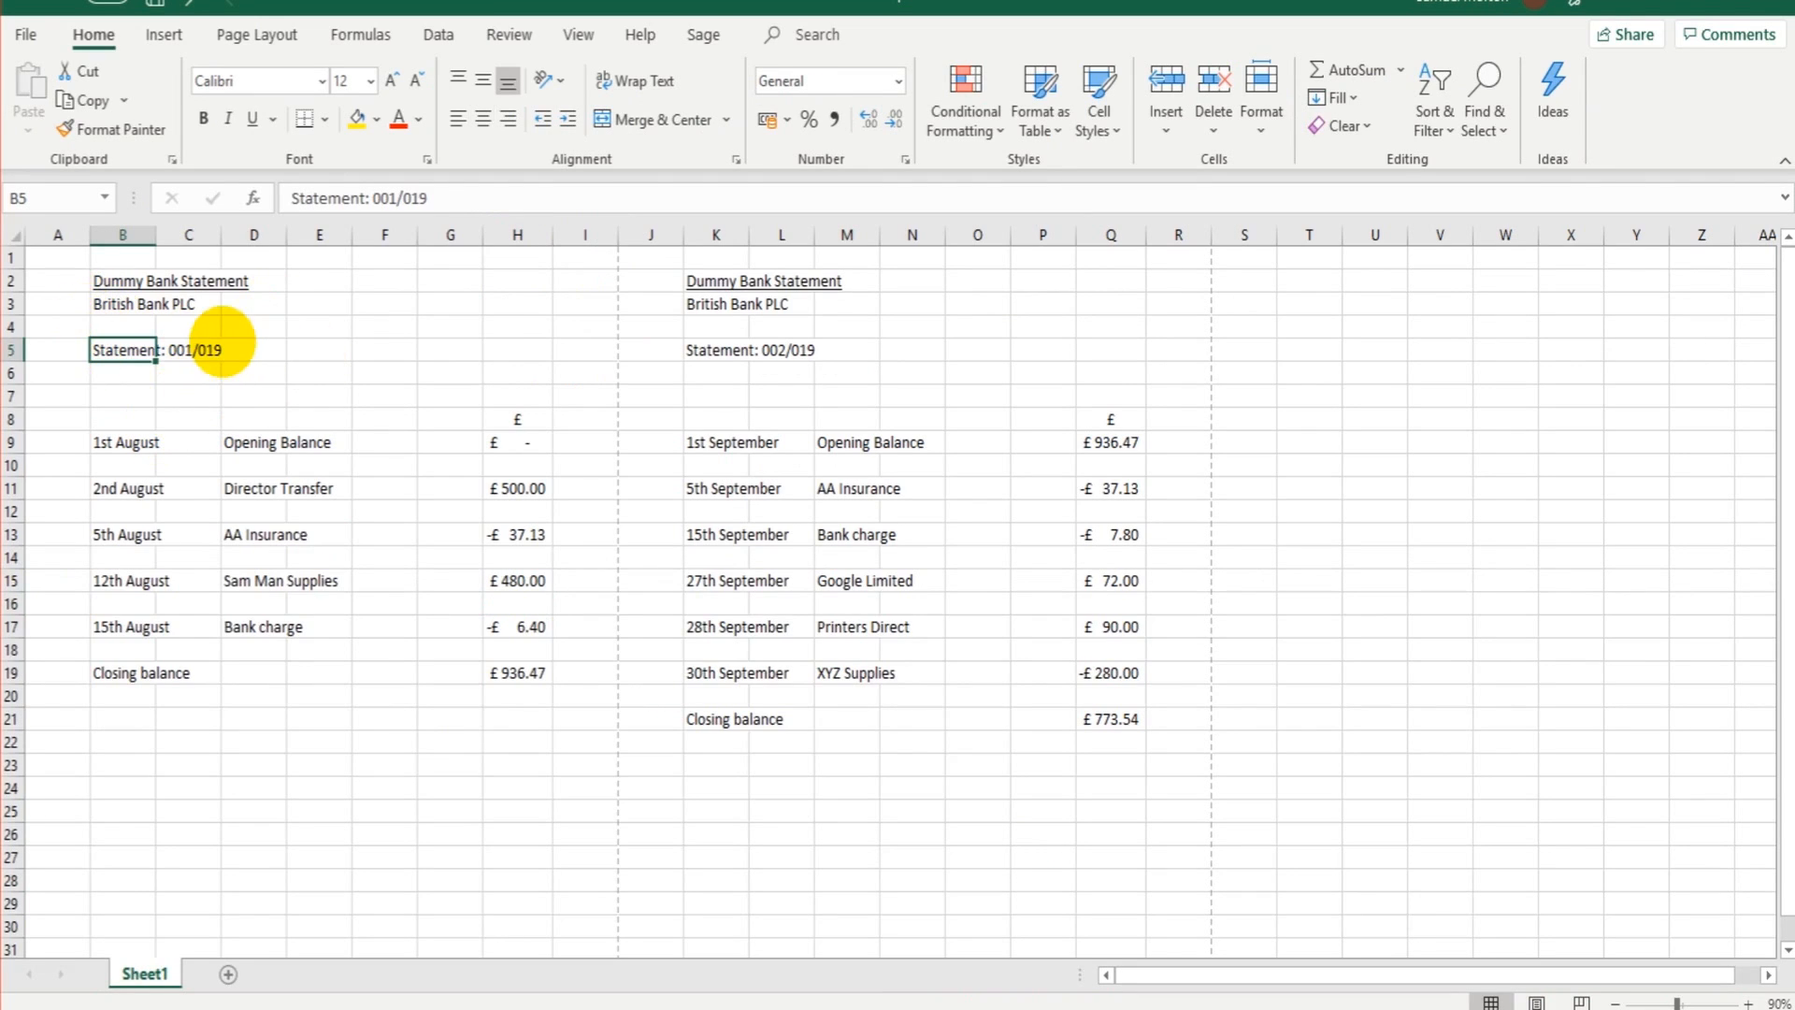
click(122, 444)
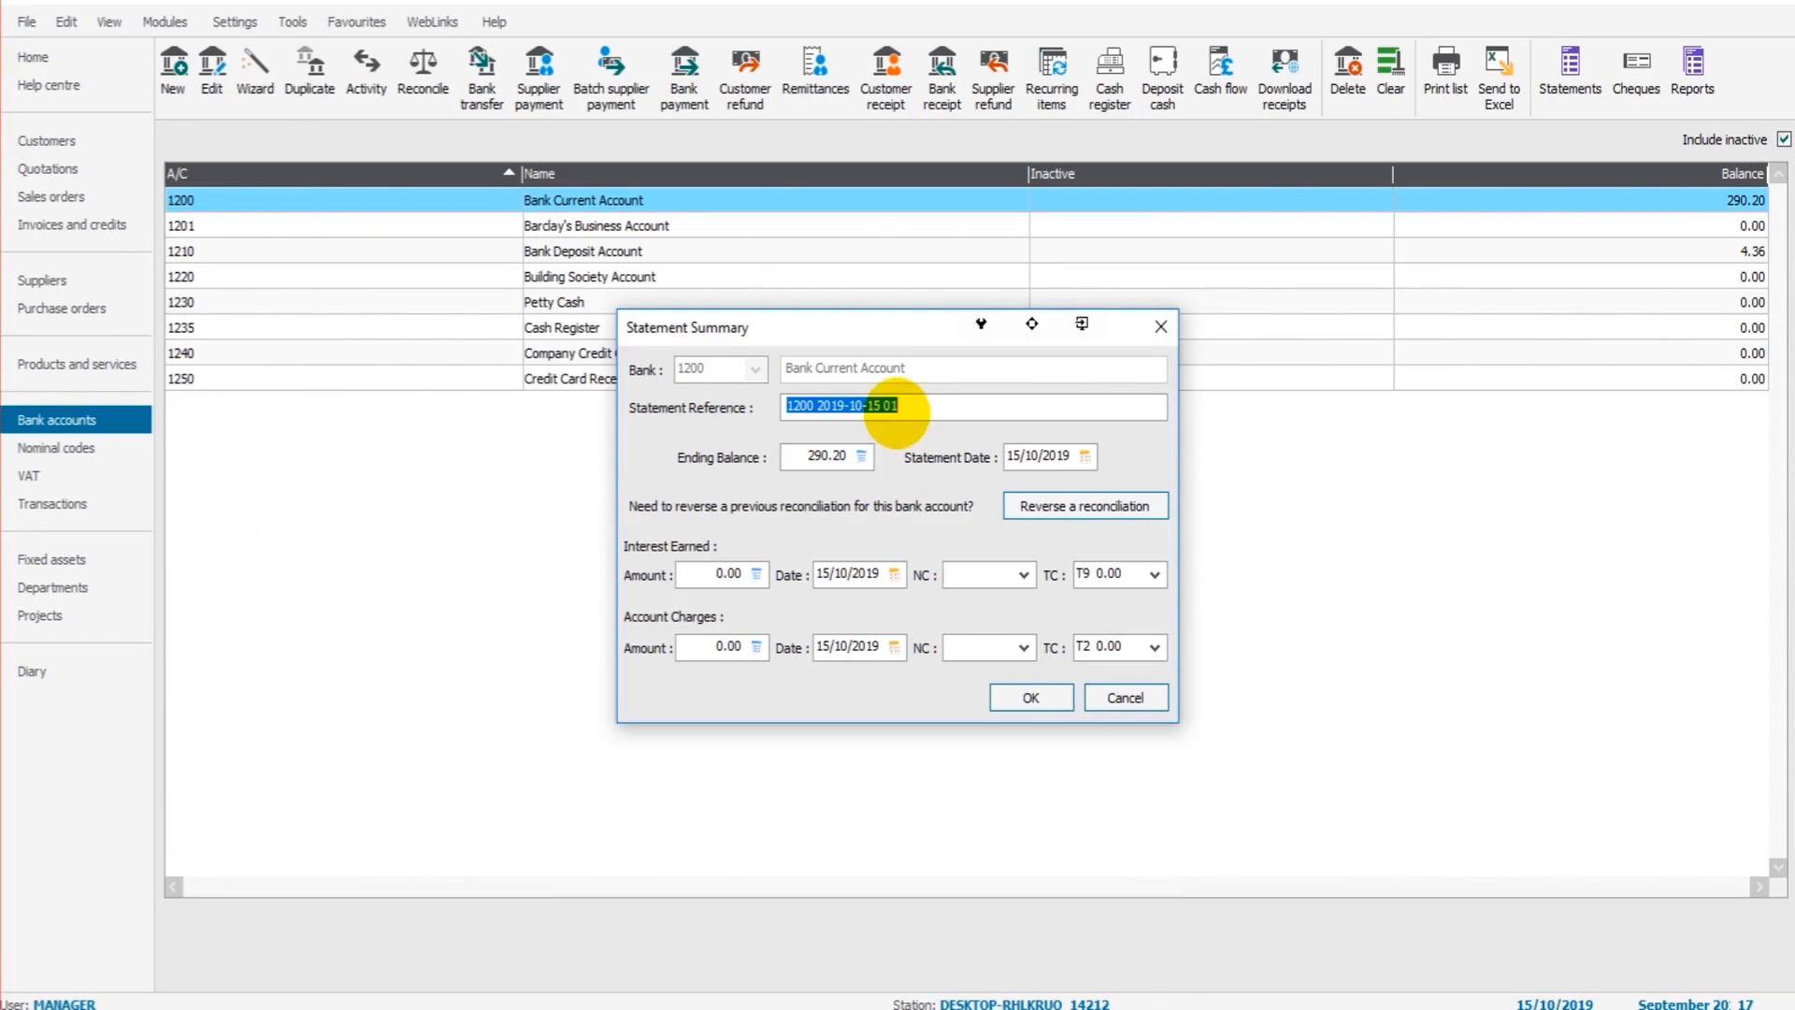
mouse_move(724, 407)
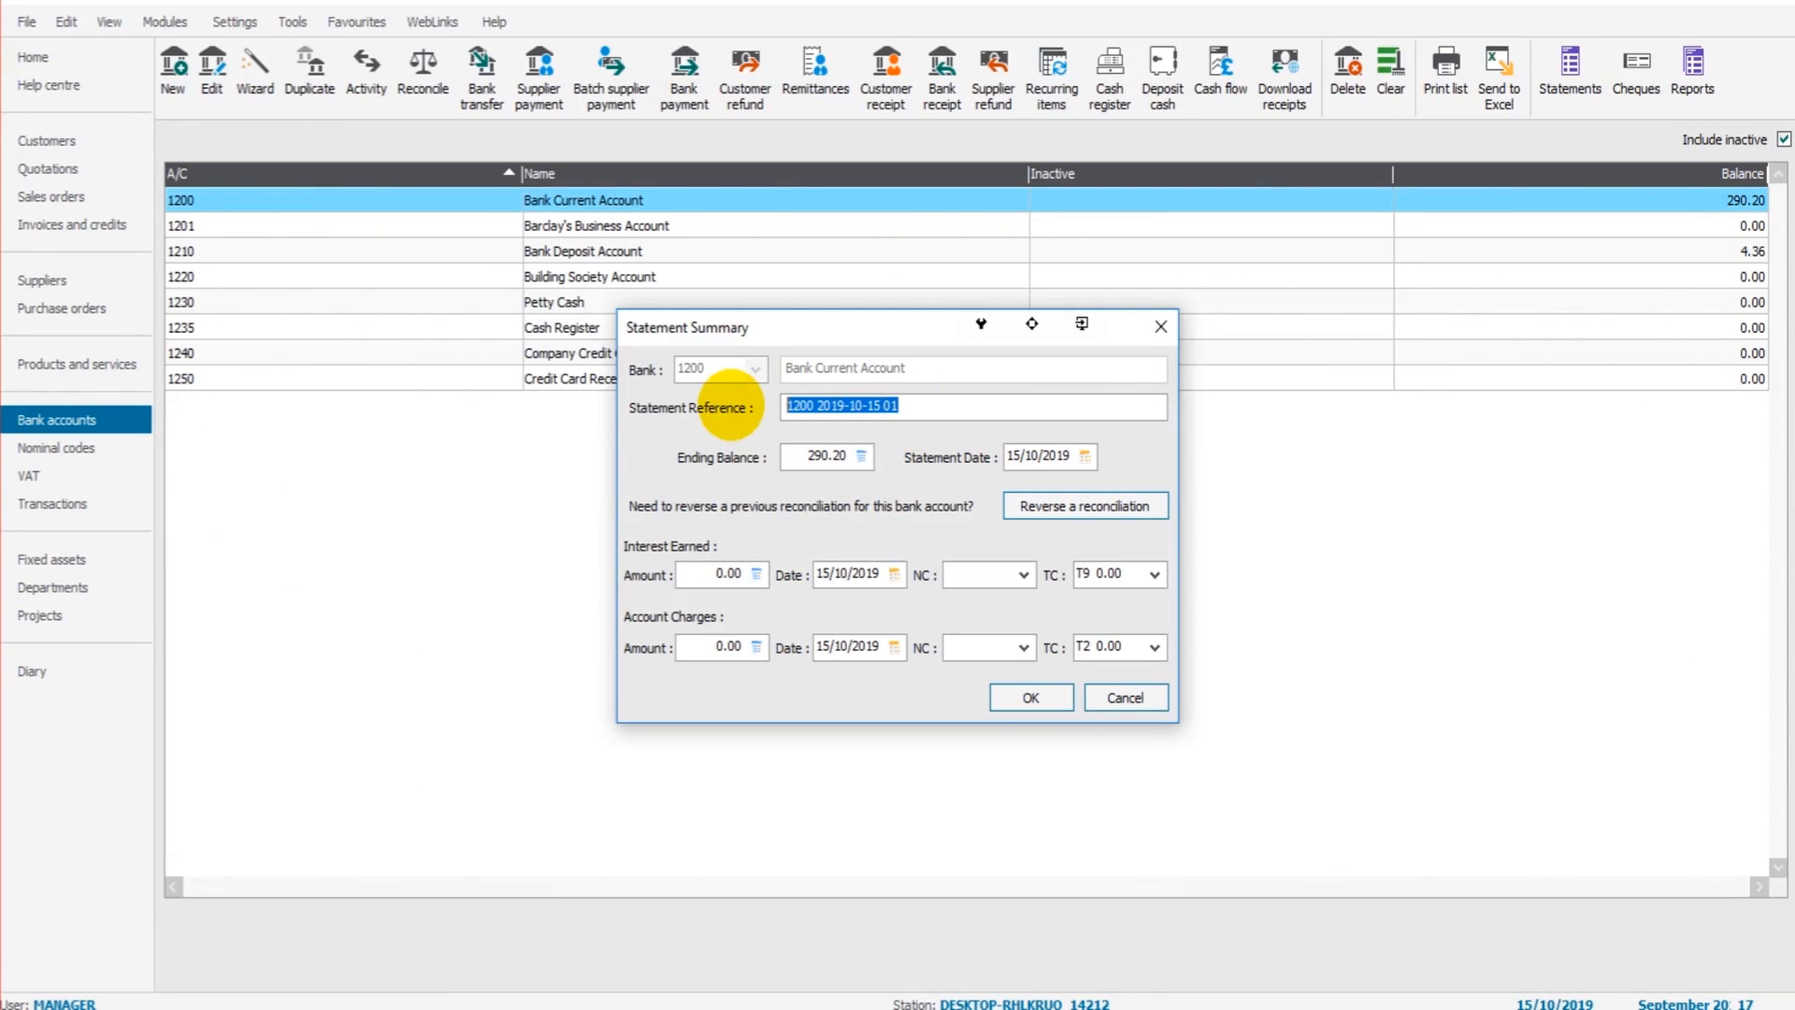
Enter statement reference 008/019 and the 936.47 closing balance from Excel
text(008/0)
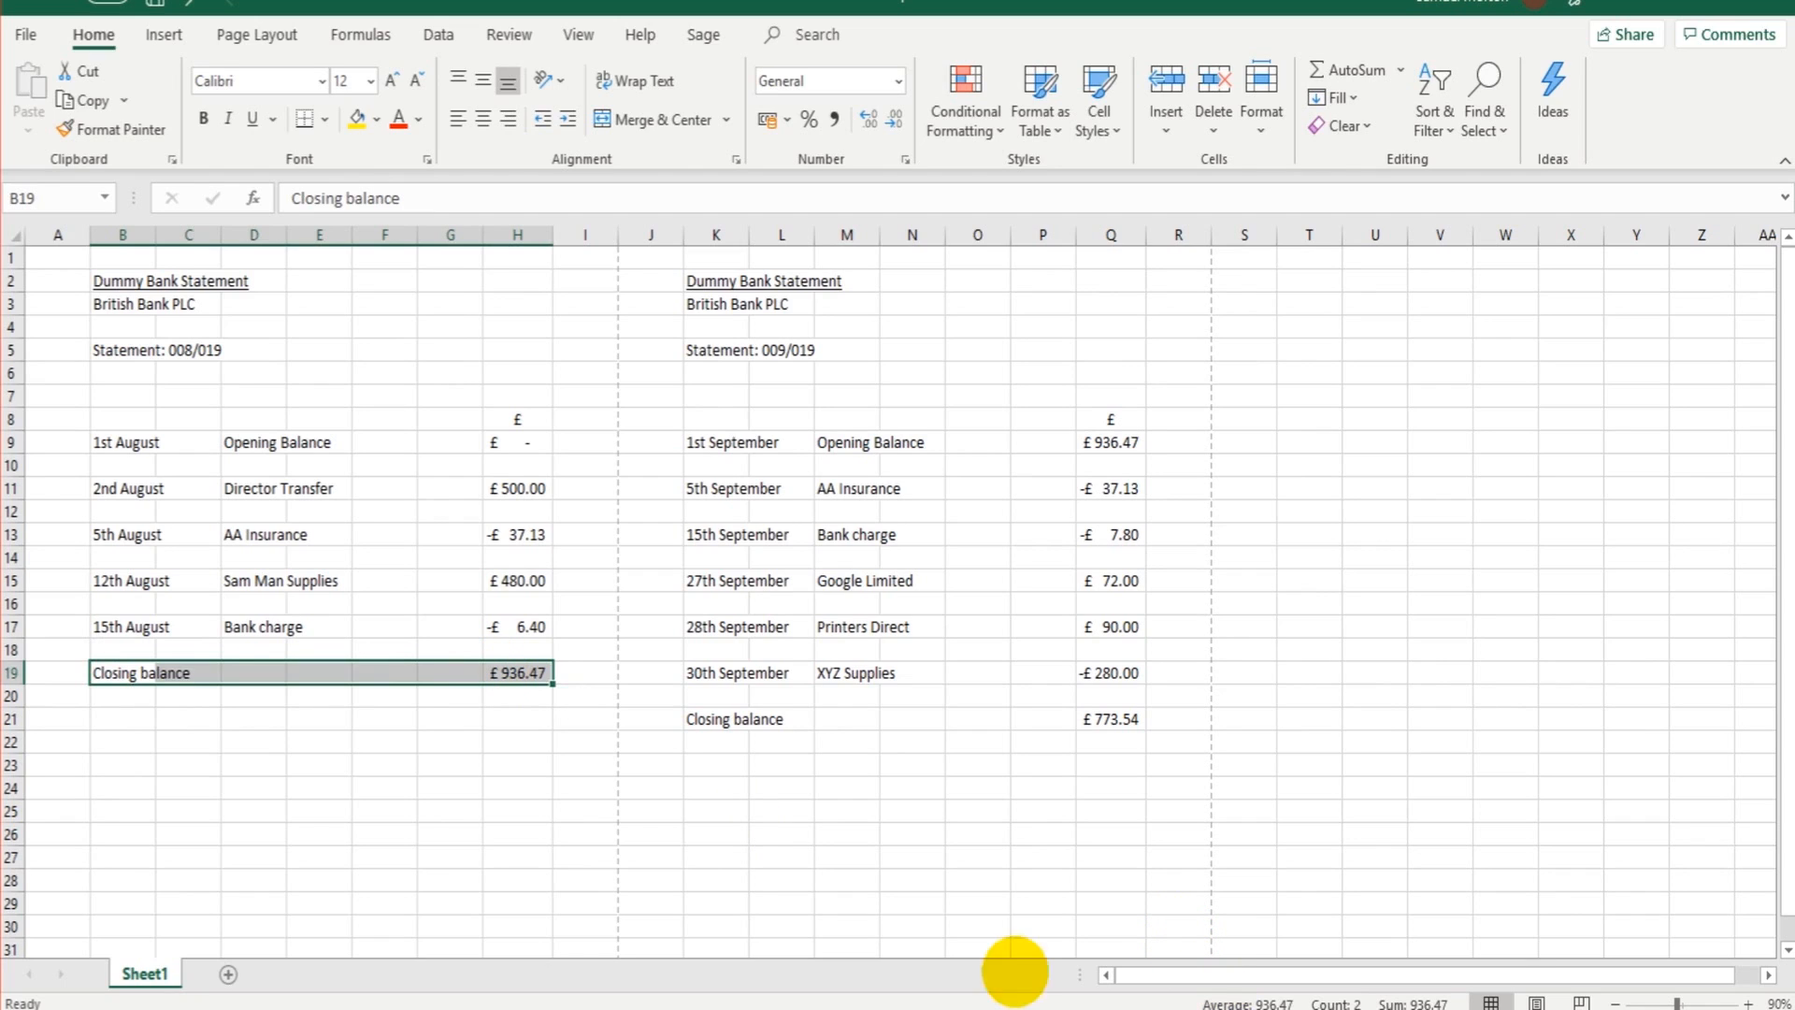
click(649, 718)
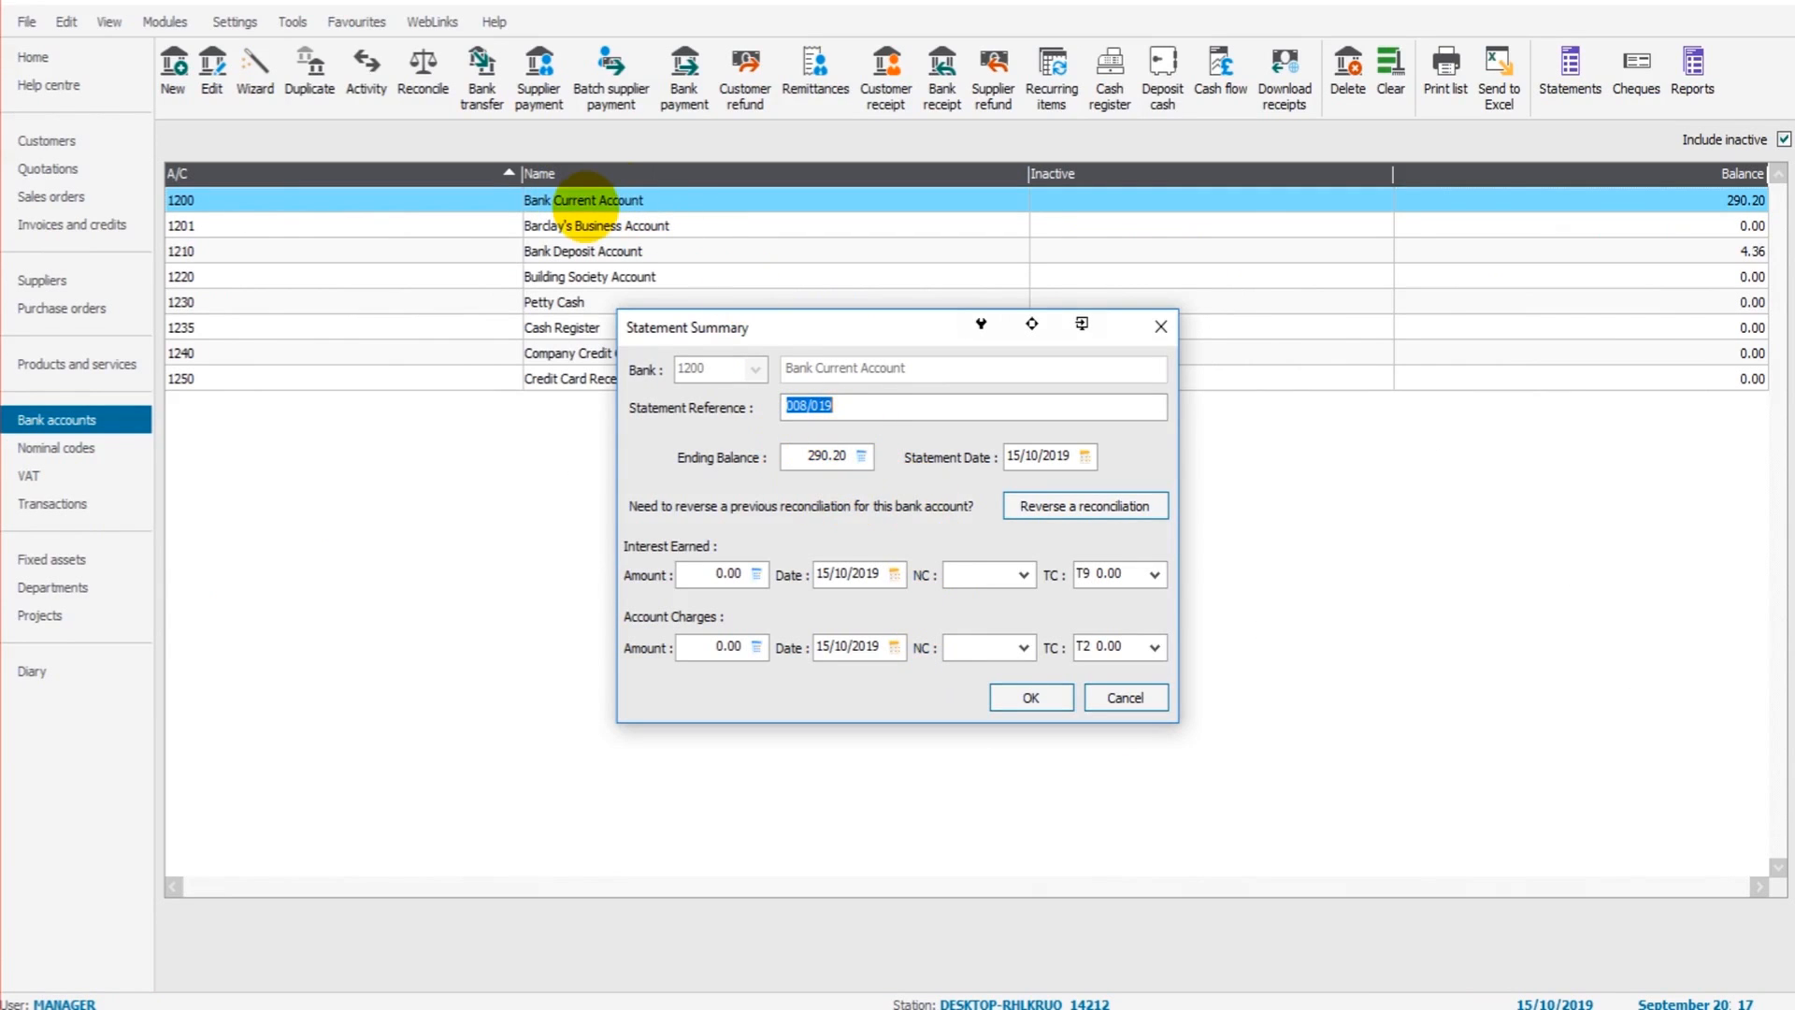
mouse_move(887, 837)
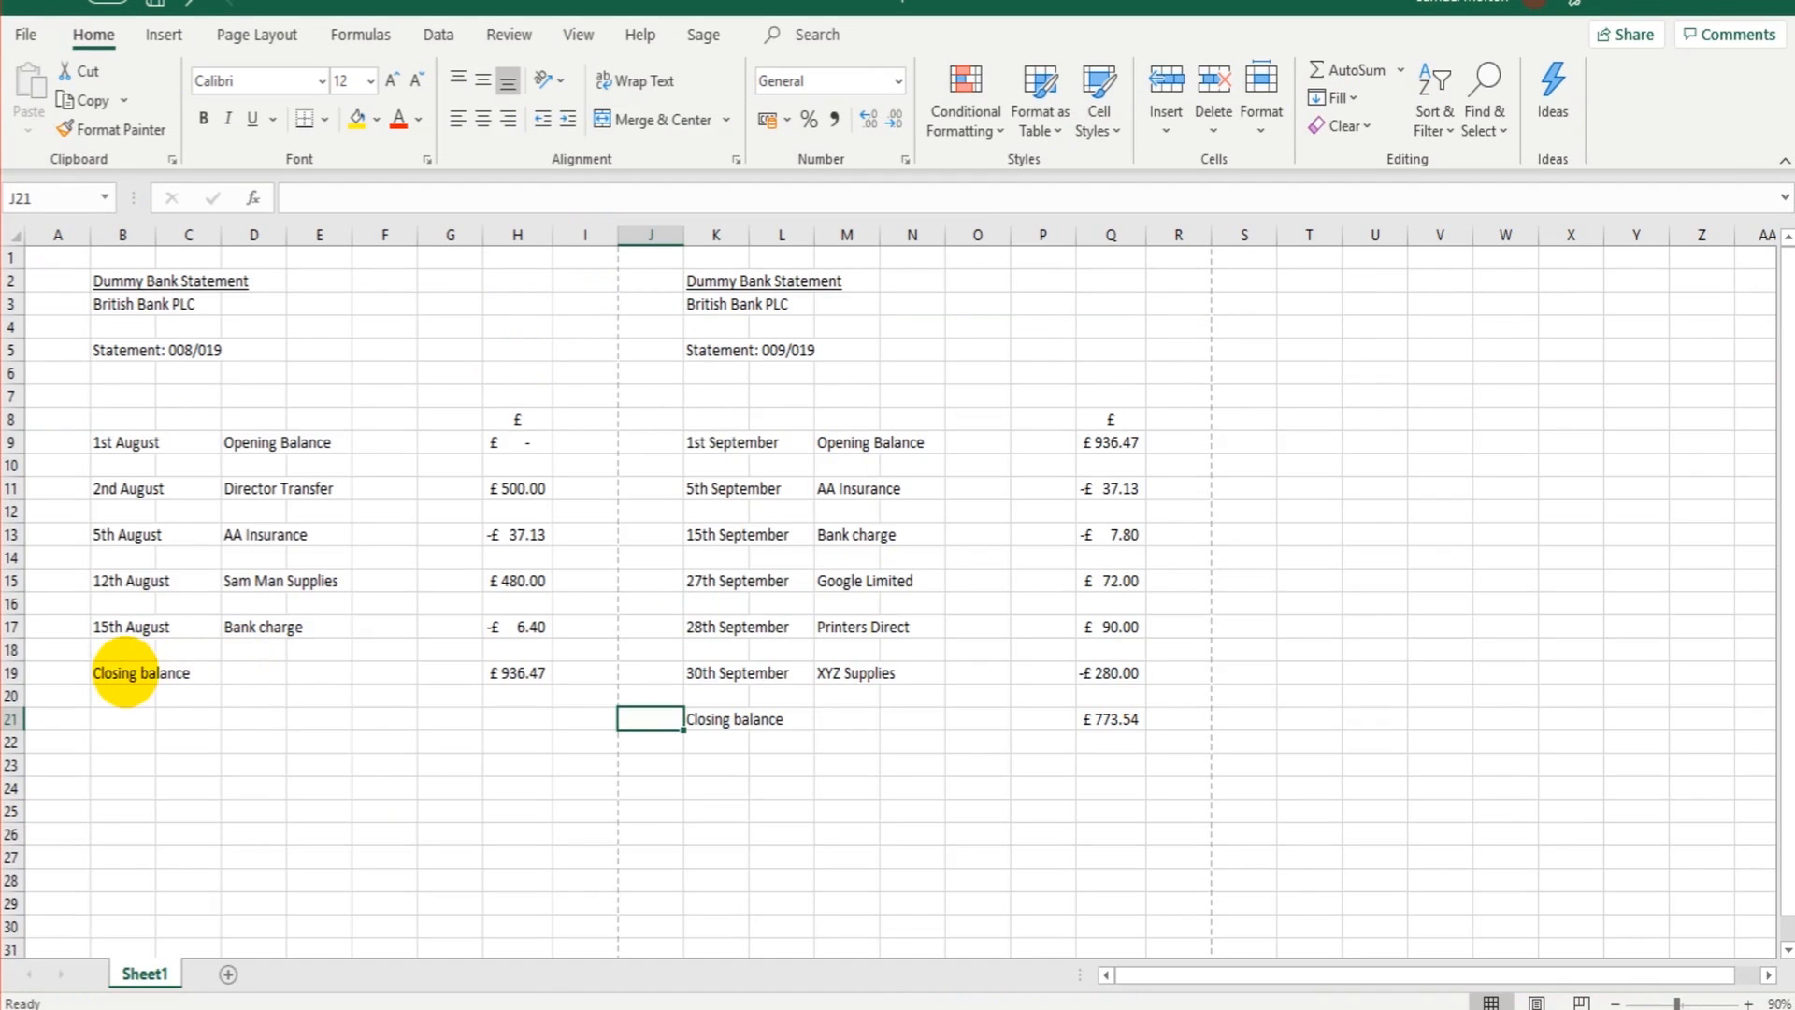
click(122, 672)
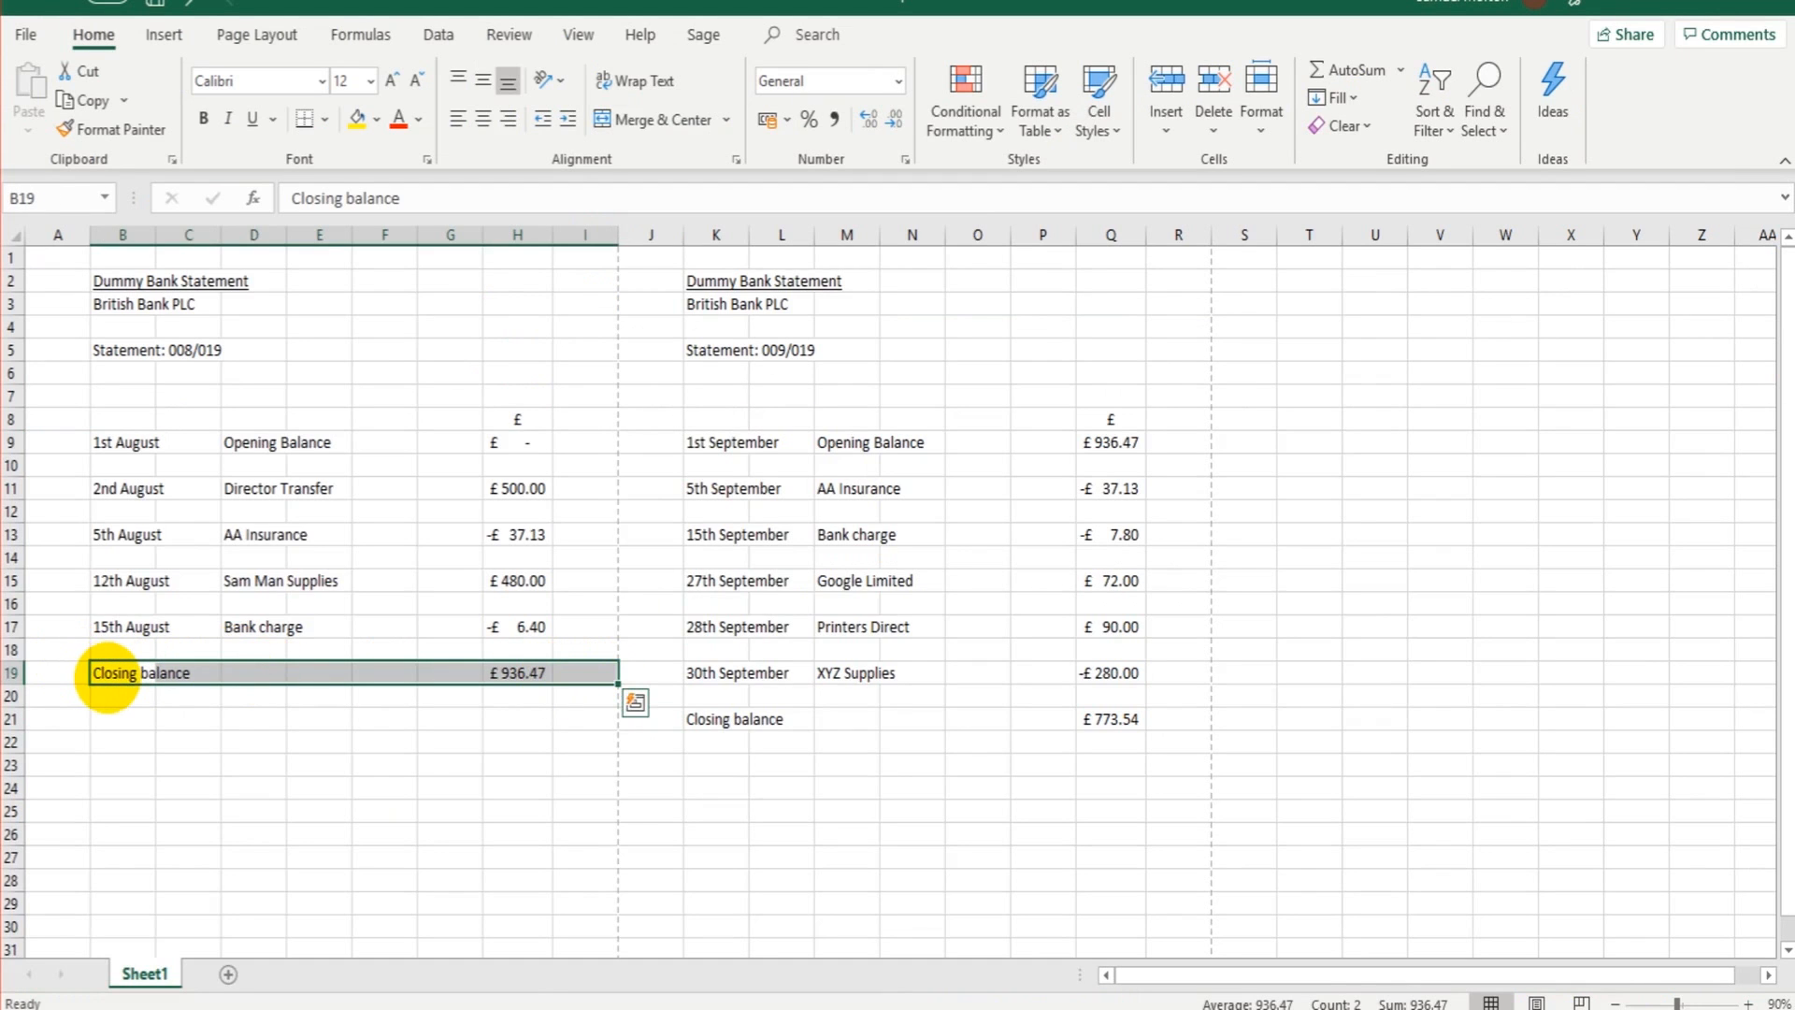
click(516, 672)
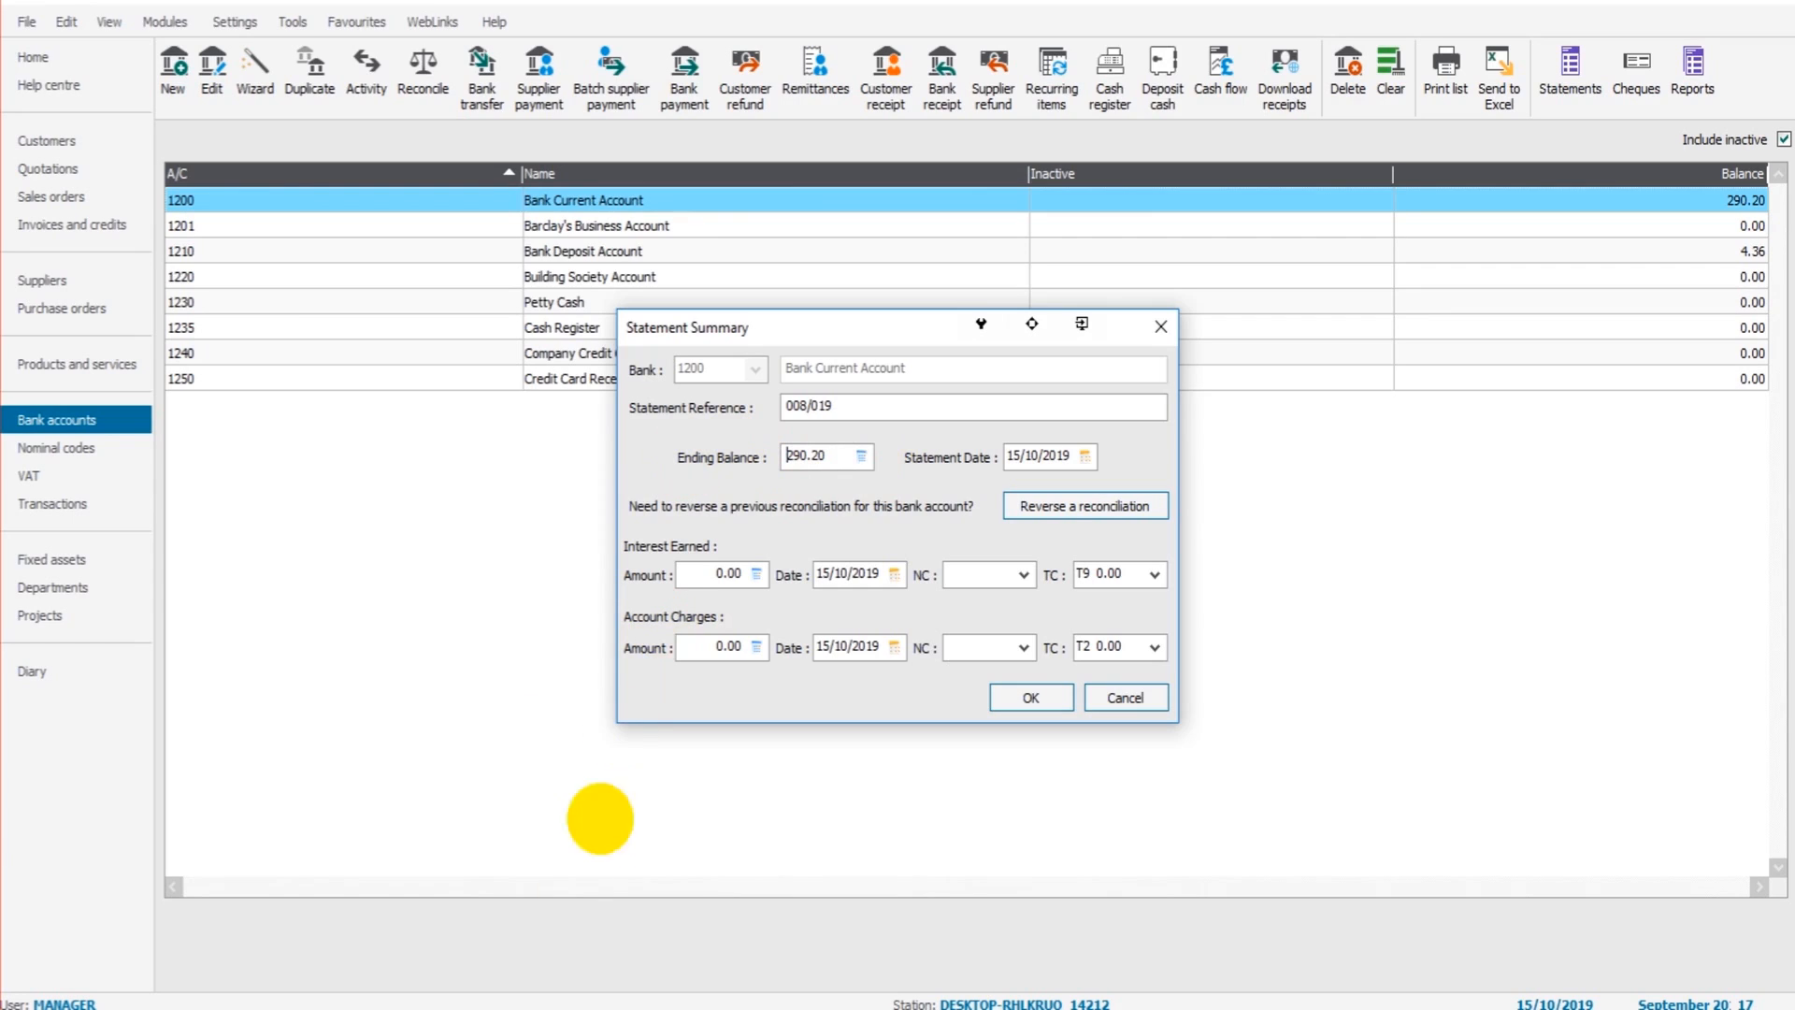
mouse_move(597, 817)
text(936.47)
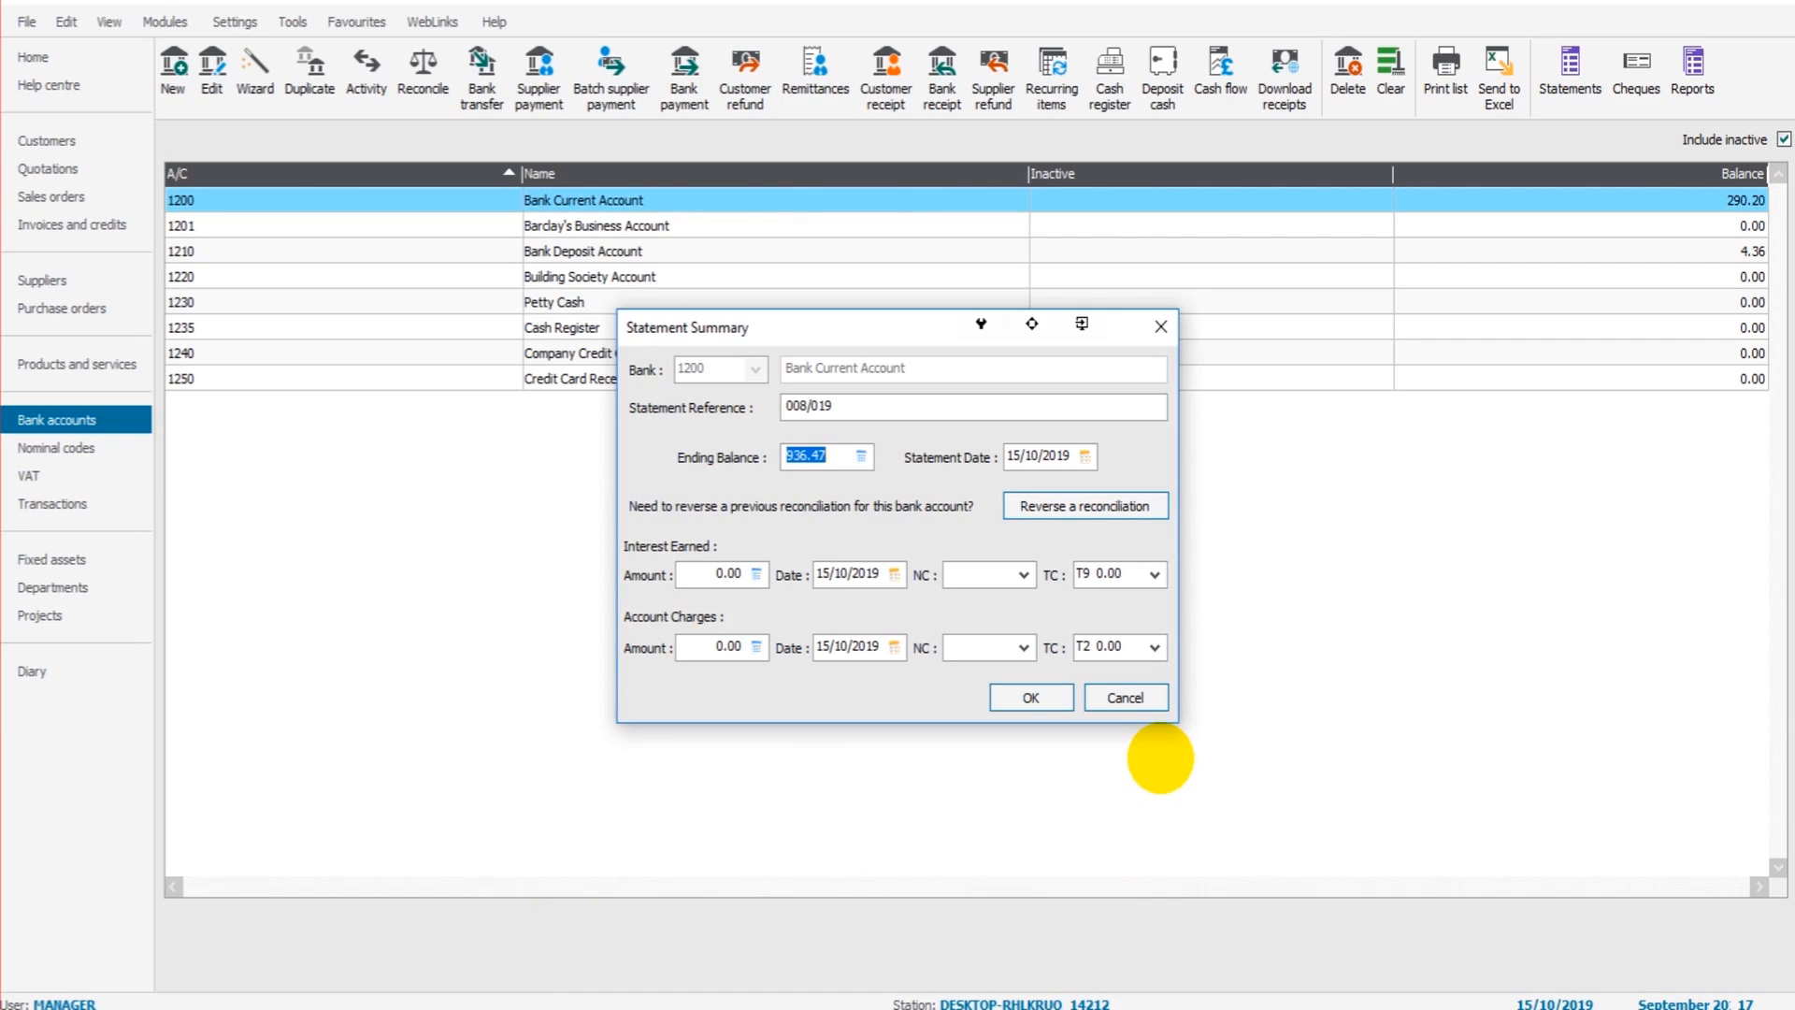
mouse_move(897, 719)
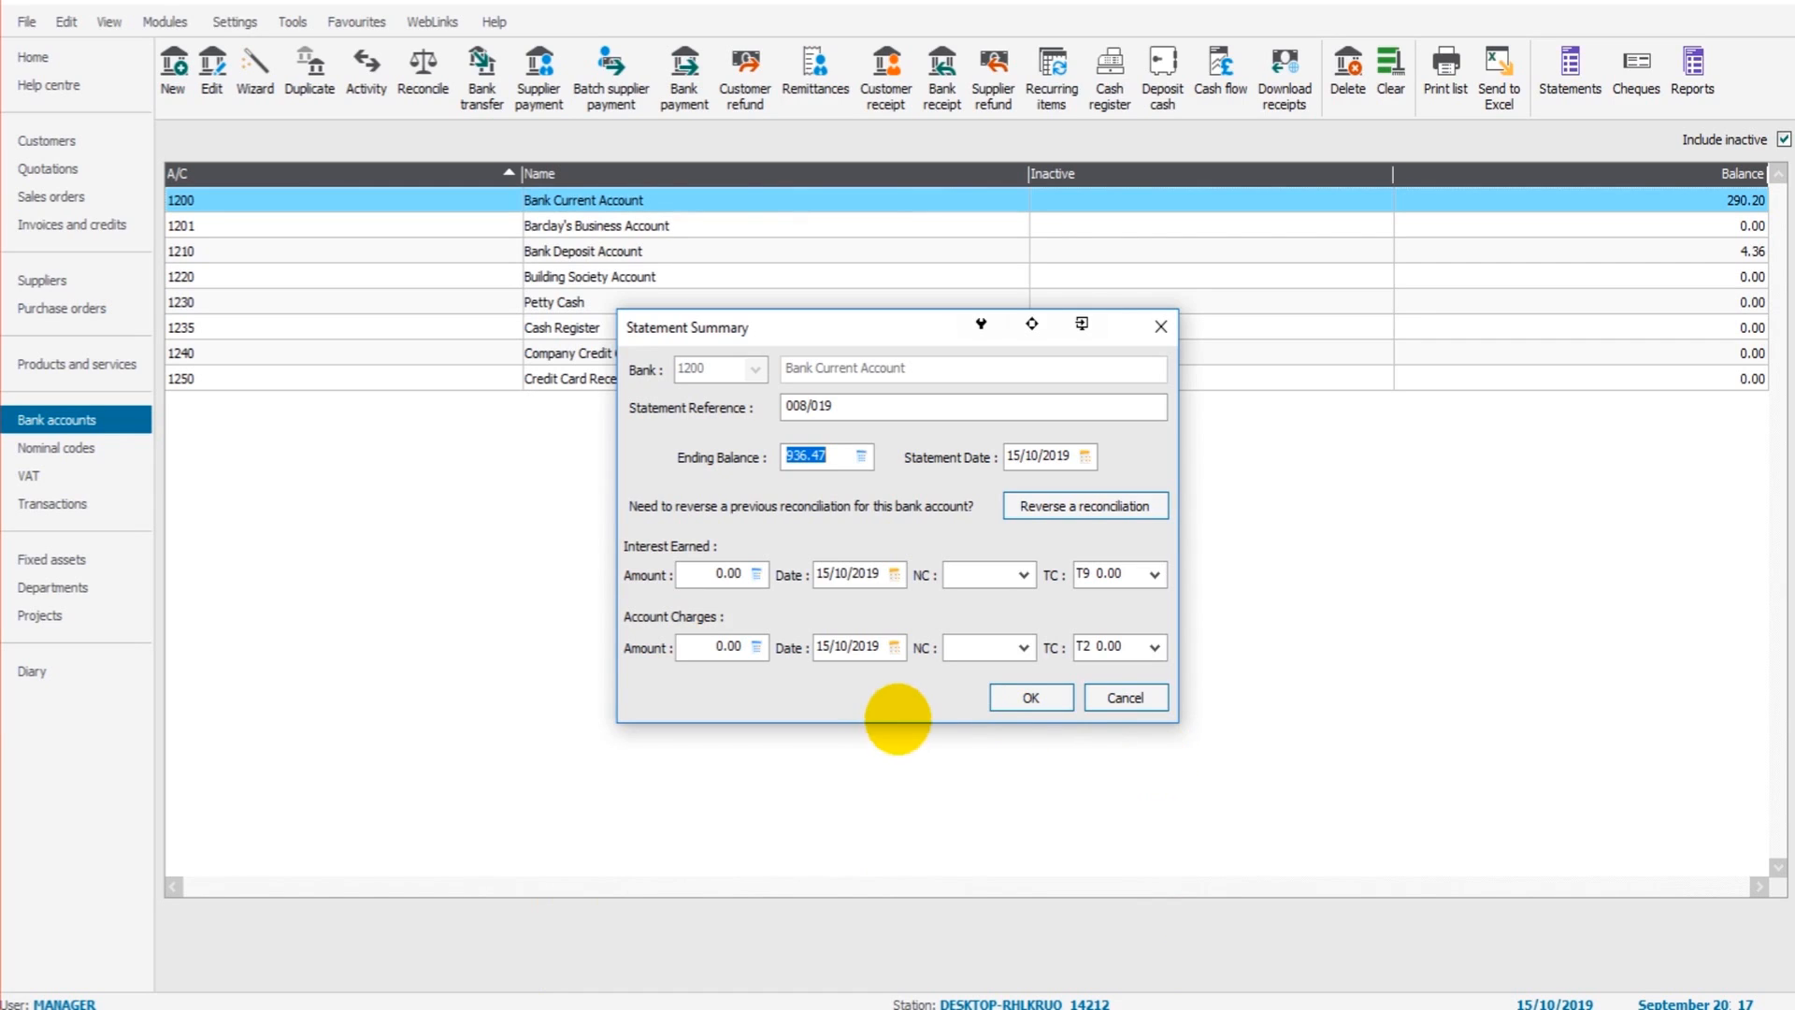
mouse_move(572, 968)
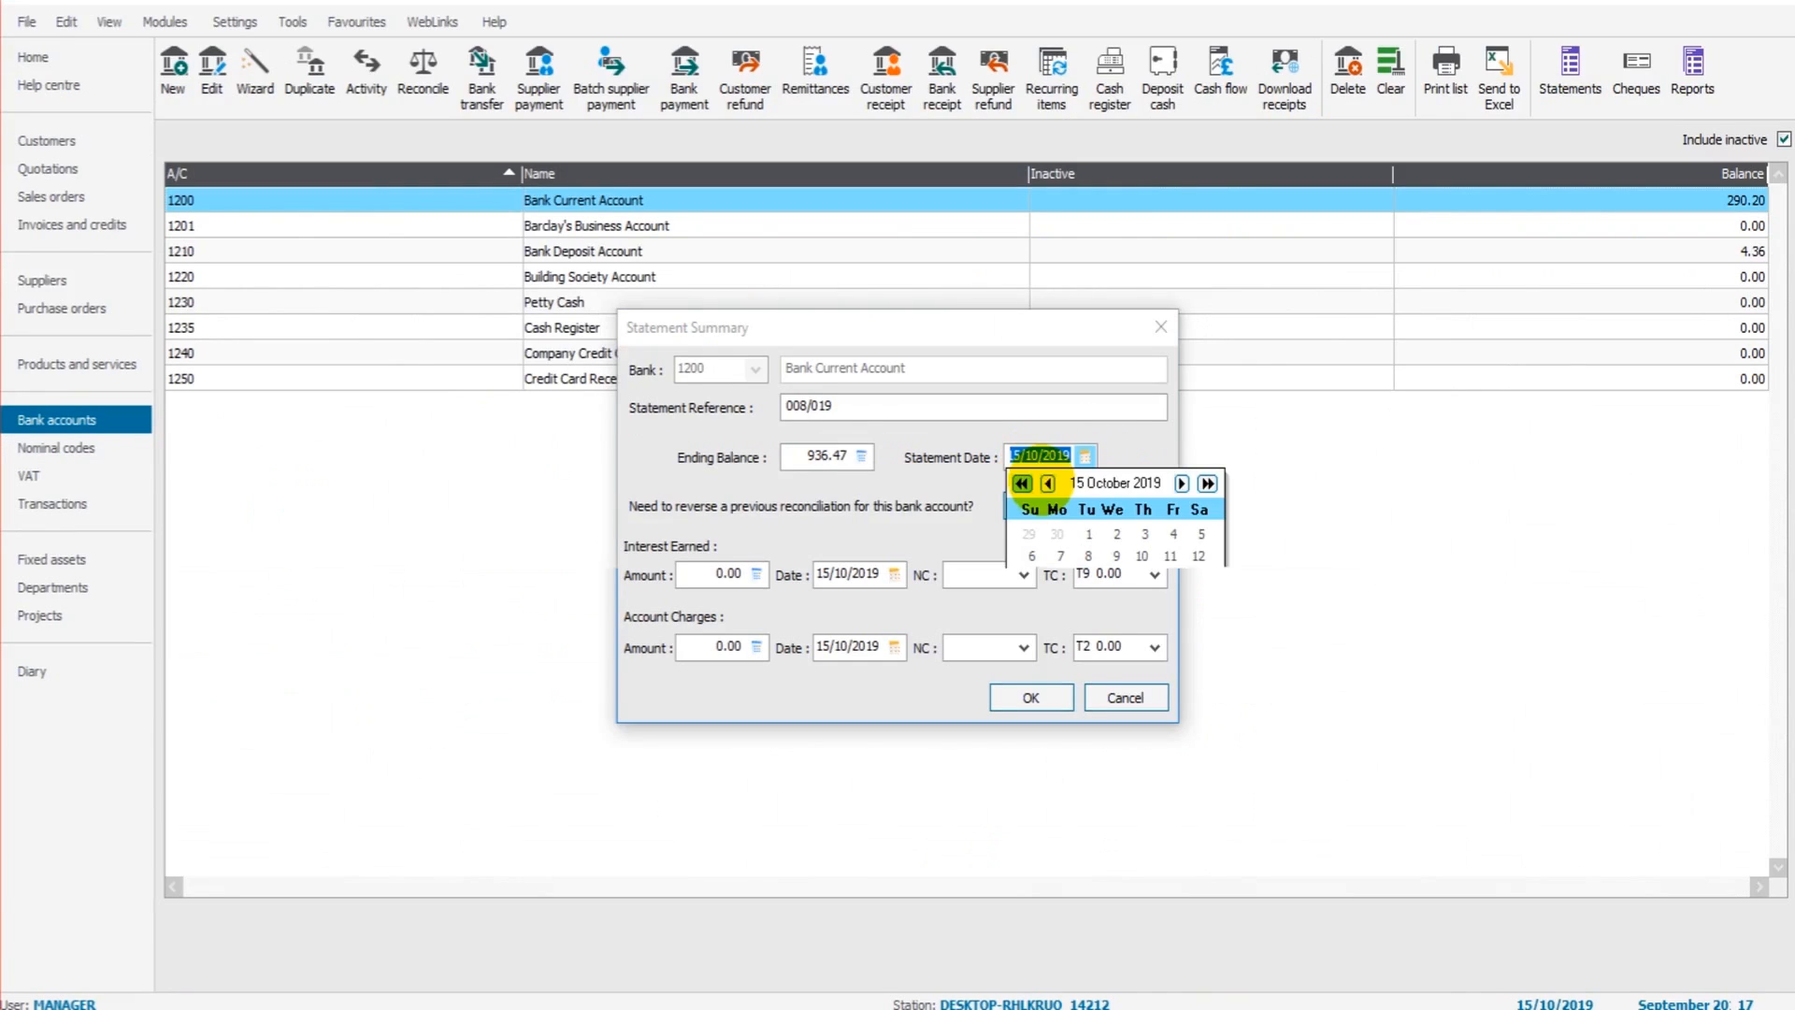
Set the statement date to 31/08/2019 and accept the summary and reference warning
click(1045, 483)
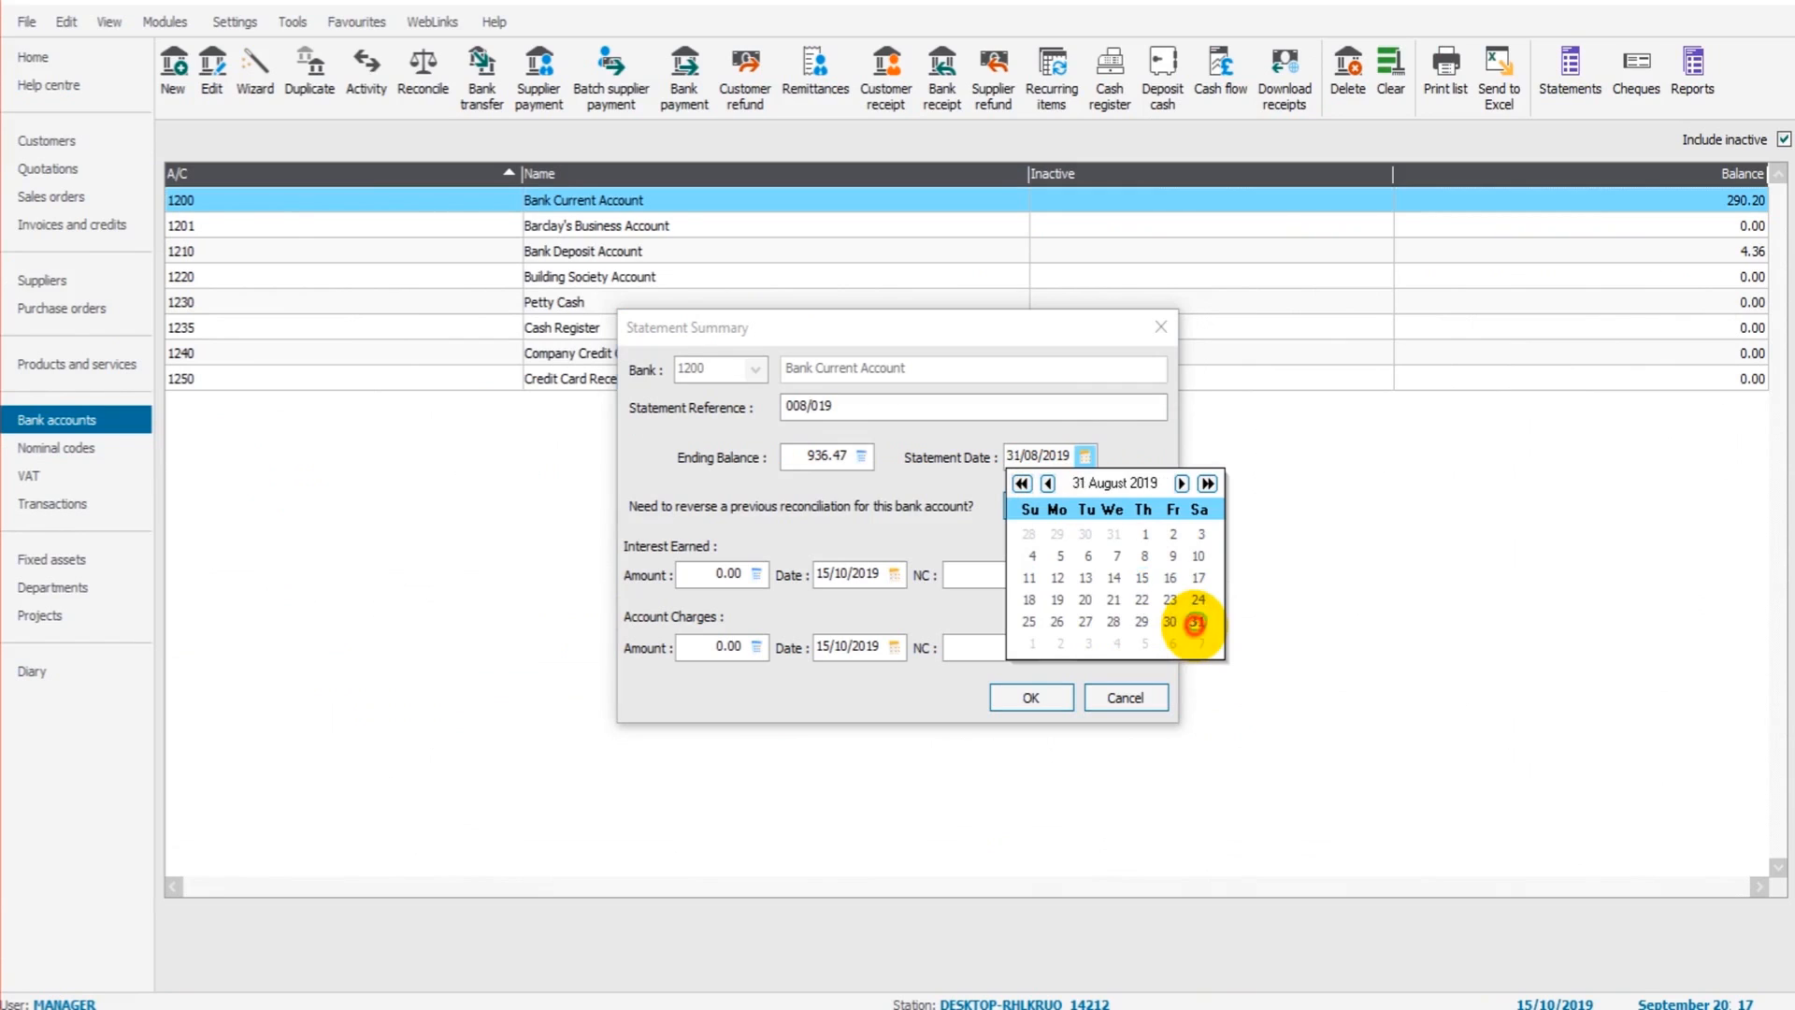
click(1197, 622)
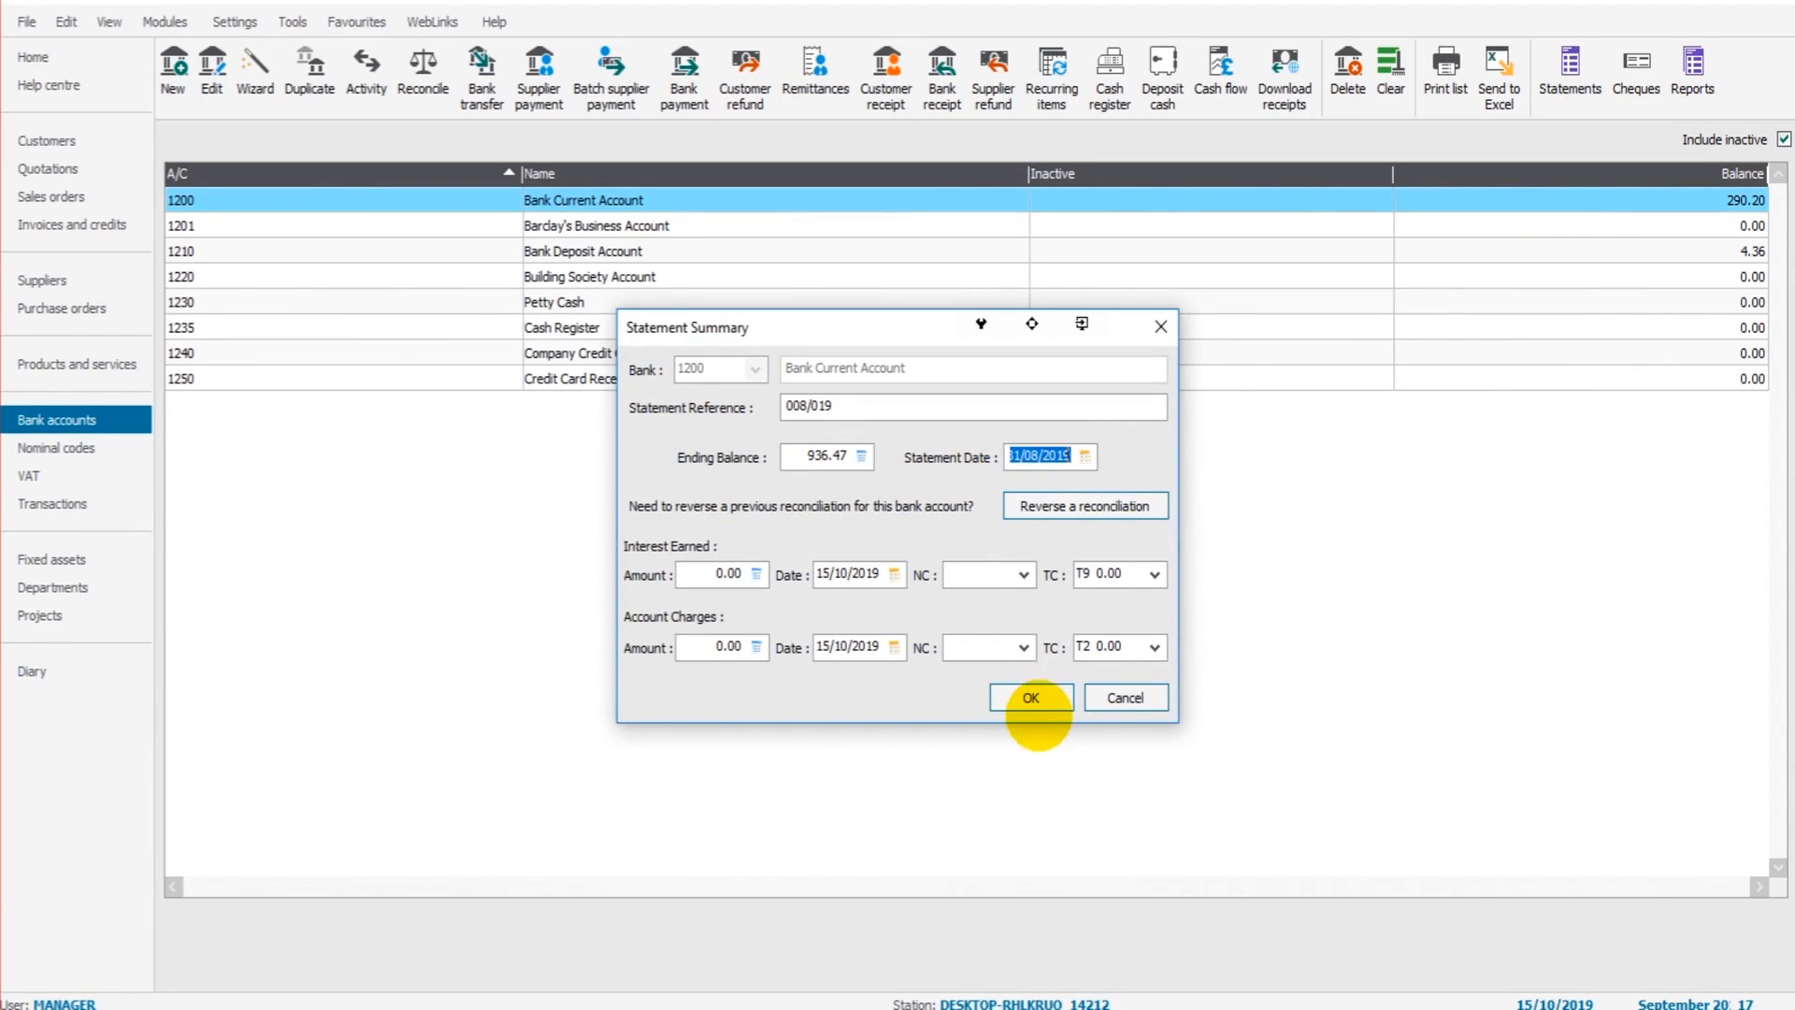
click(1030, 697)
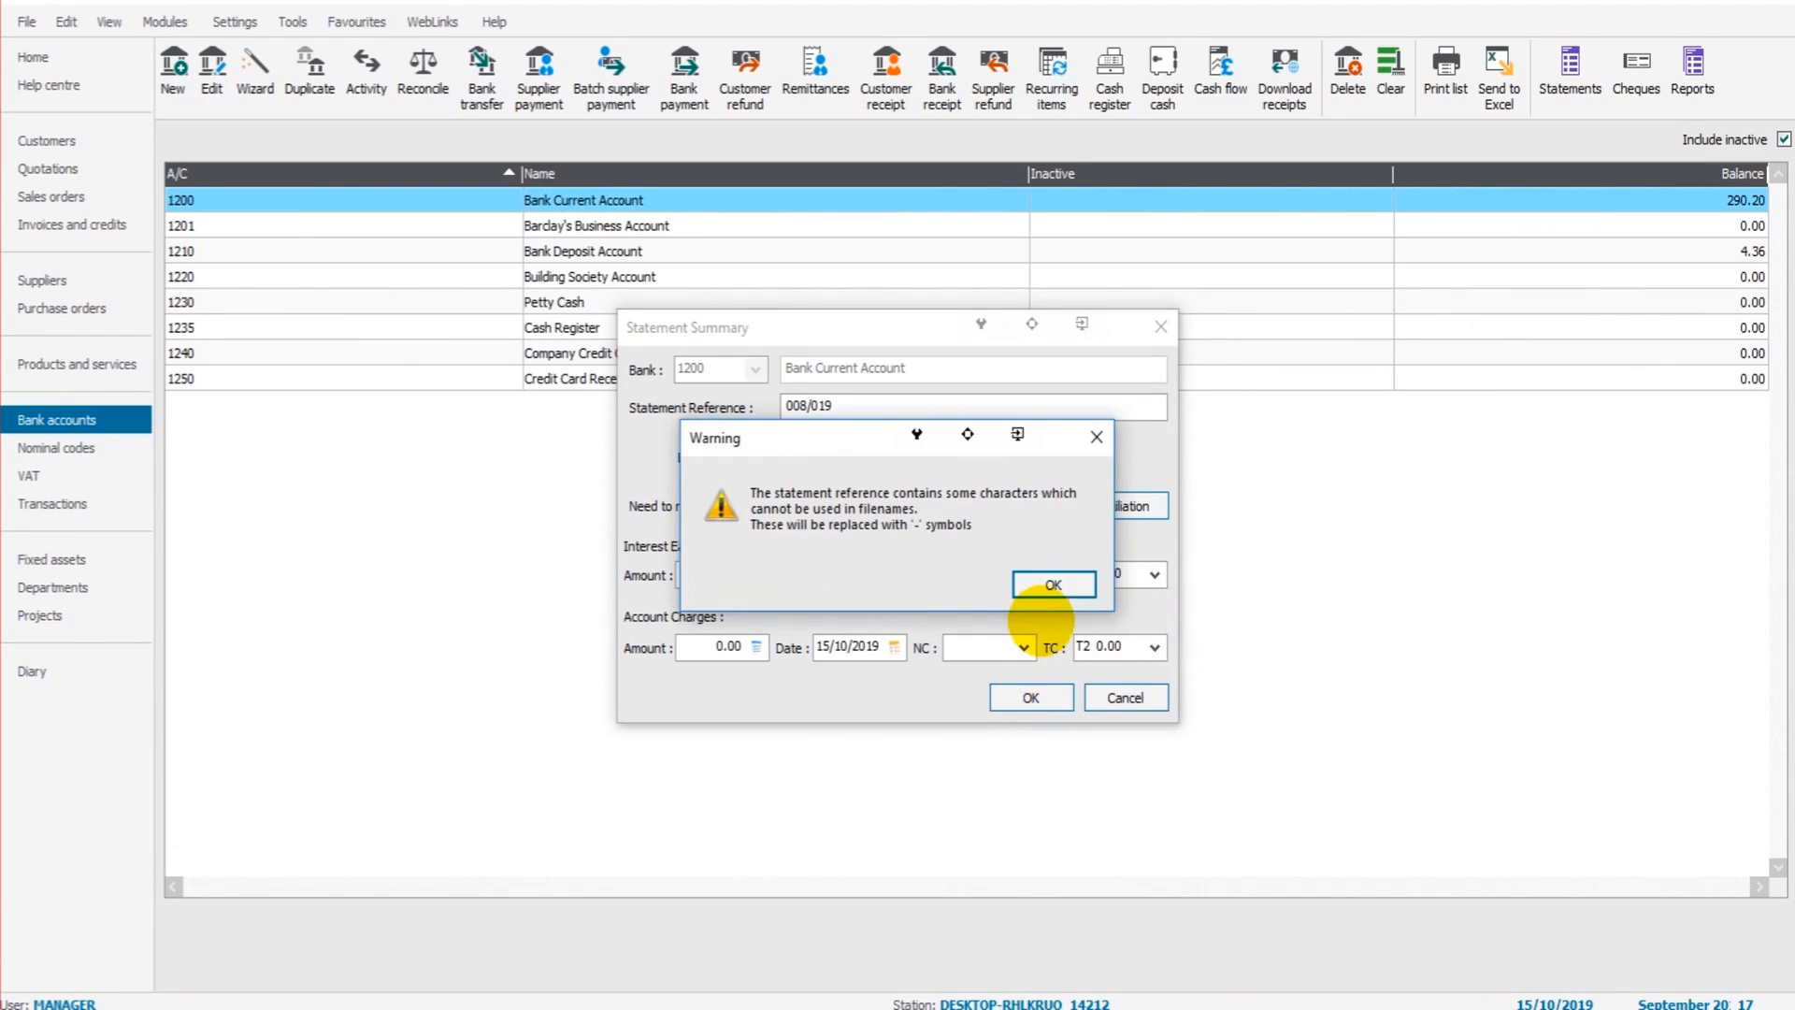
click(1051, 583)
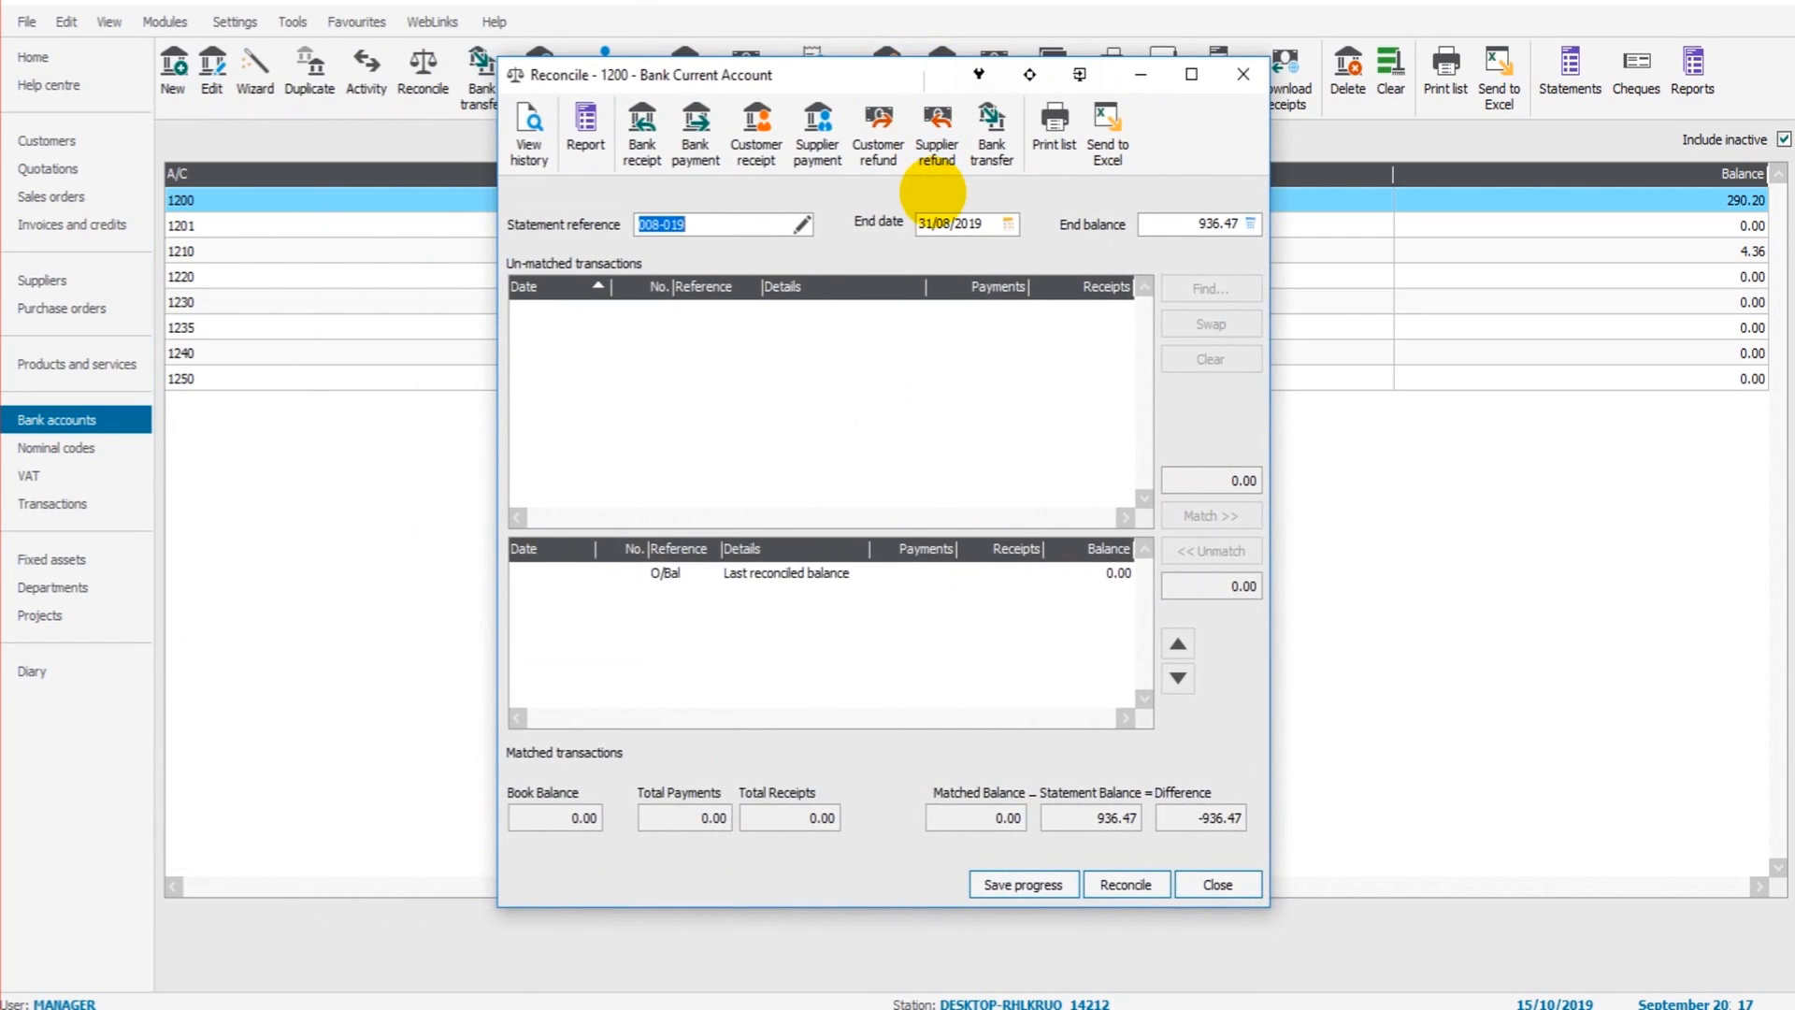
mouse_move(1394, 410)
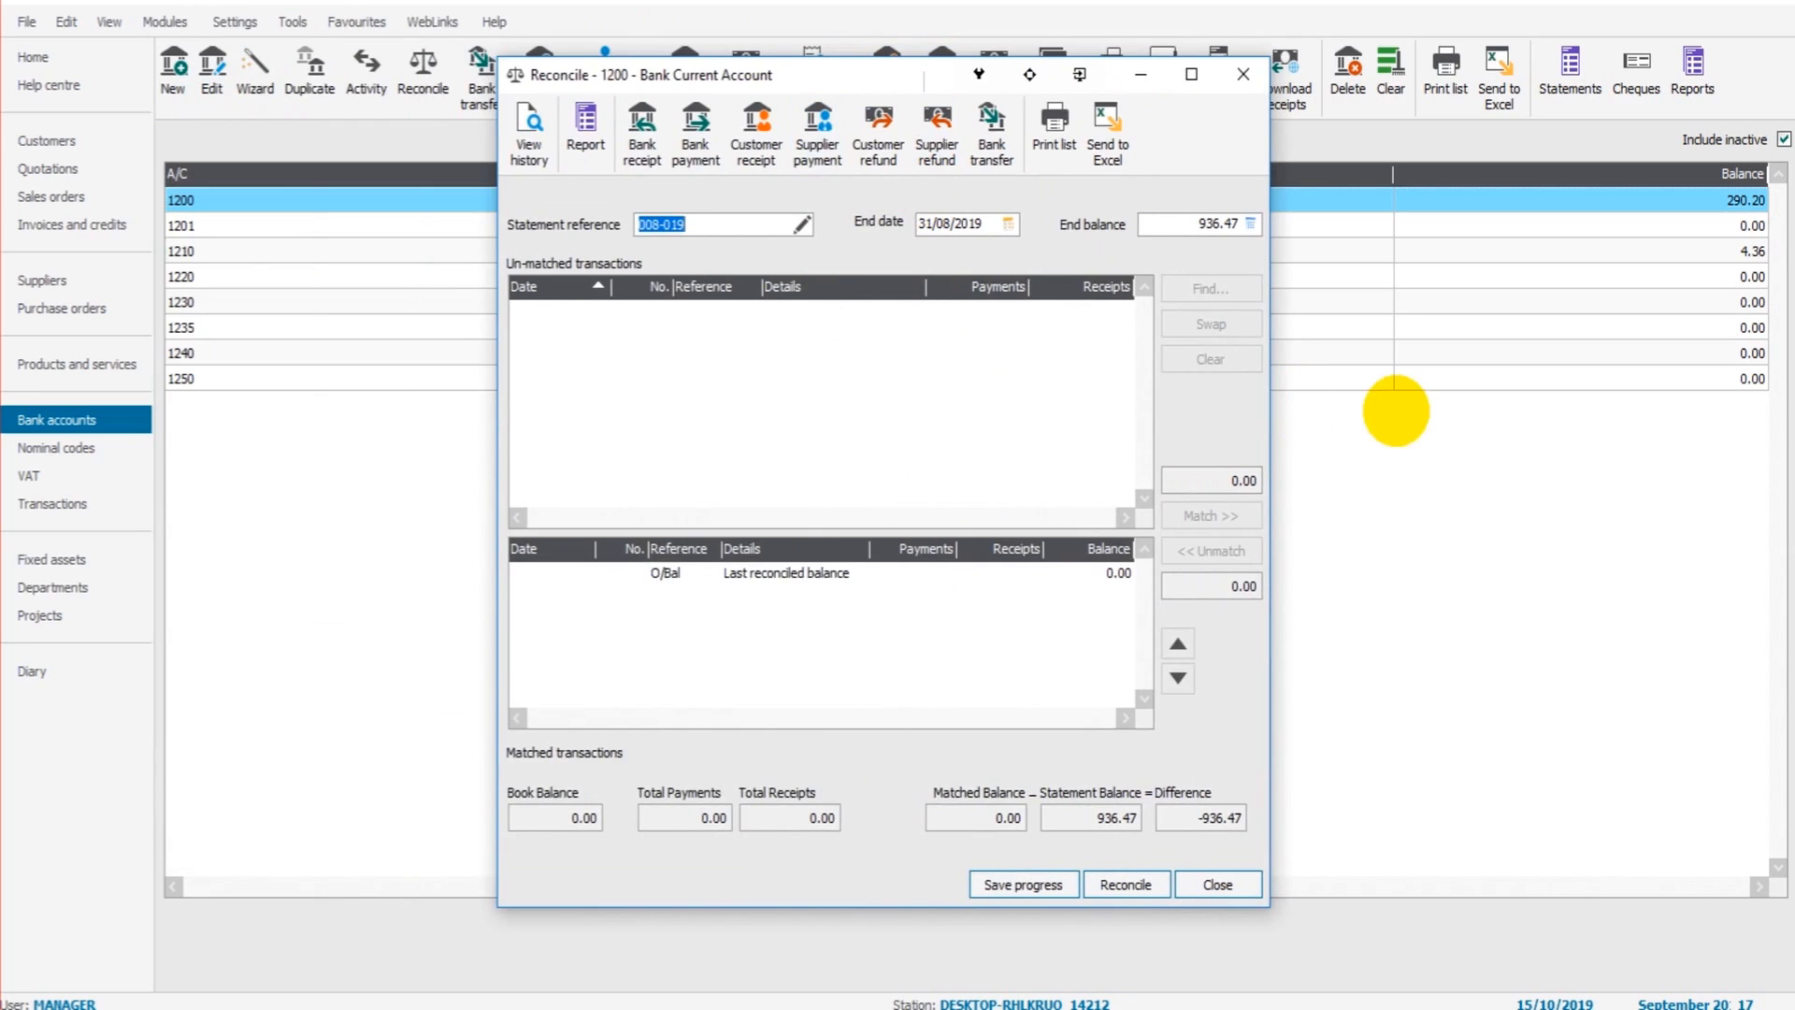
mouse_move(1516, 437)
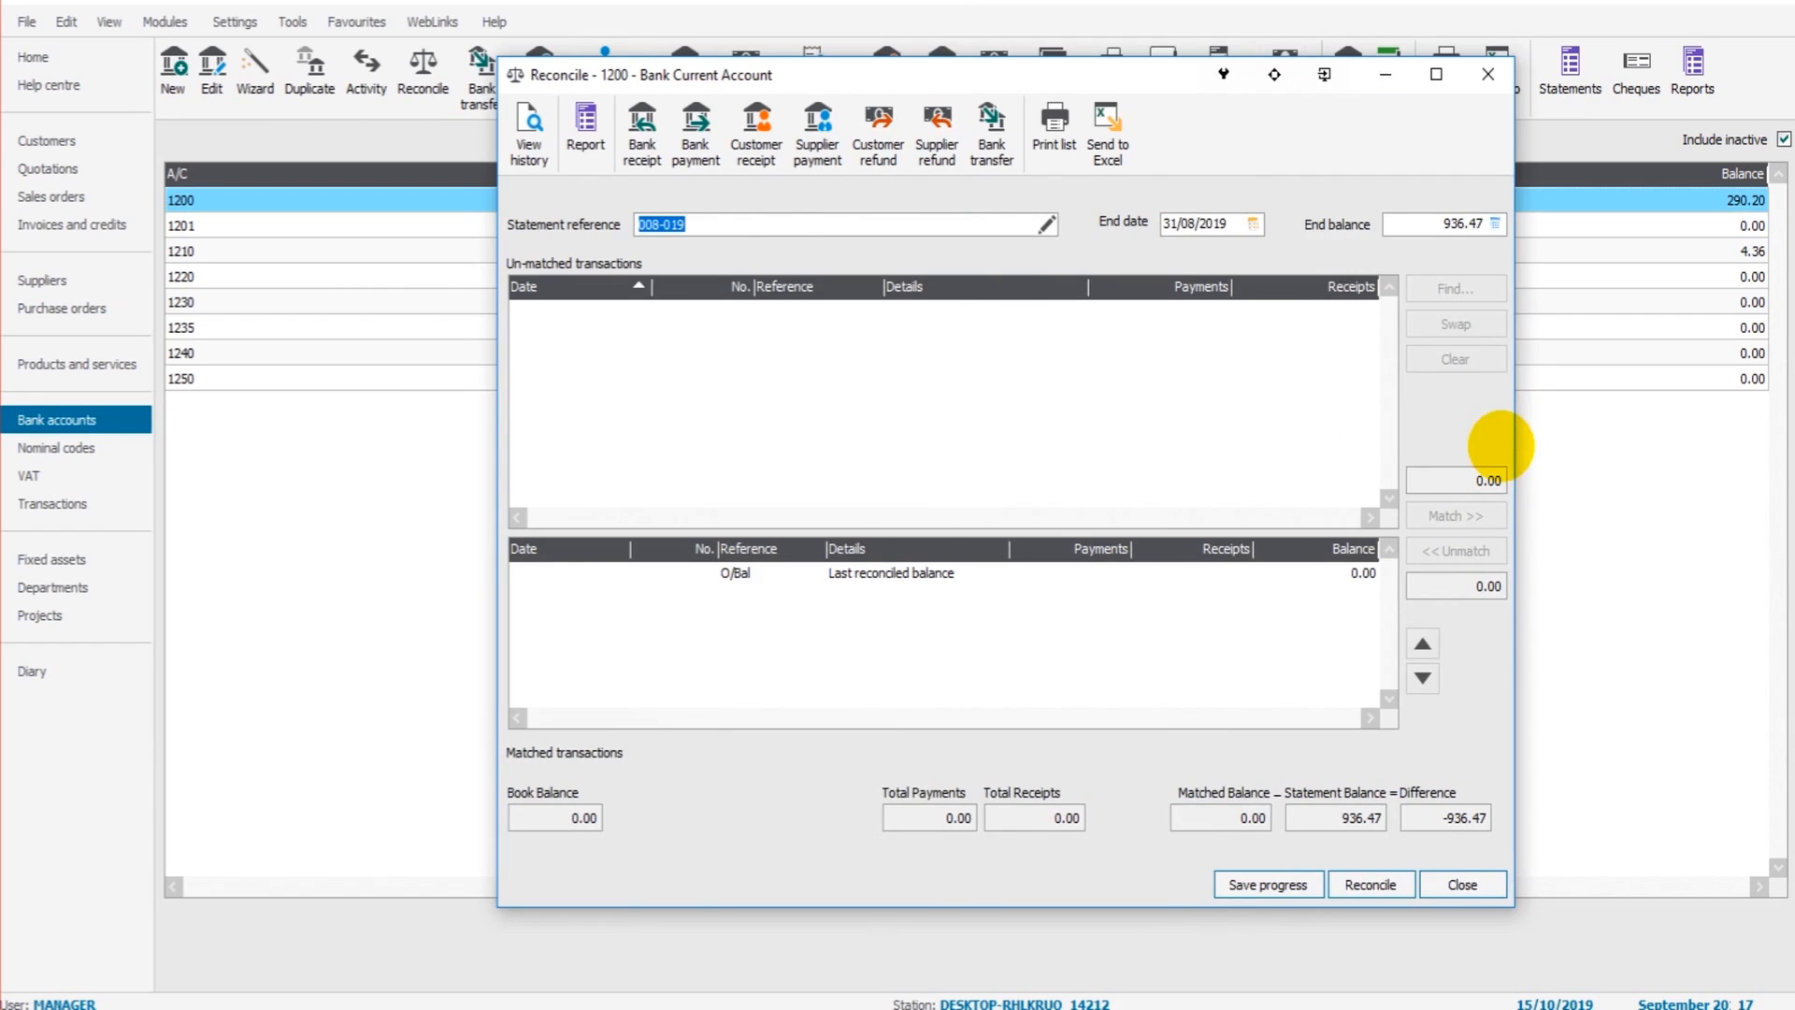
mouse_move(912, 399)
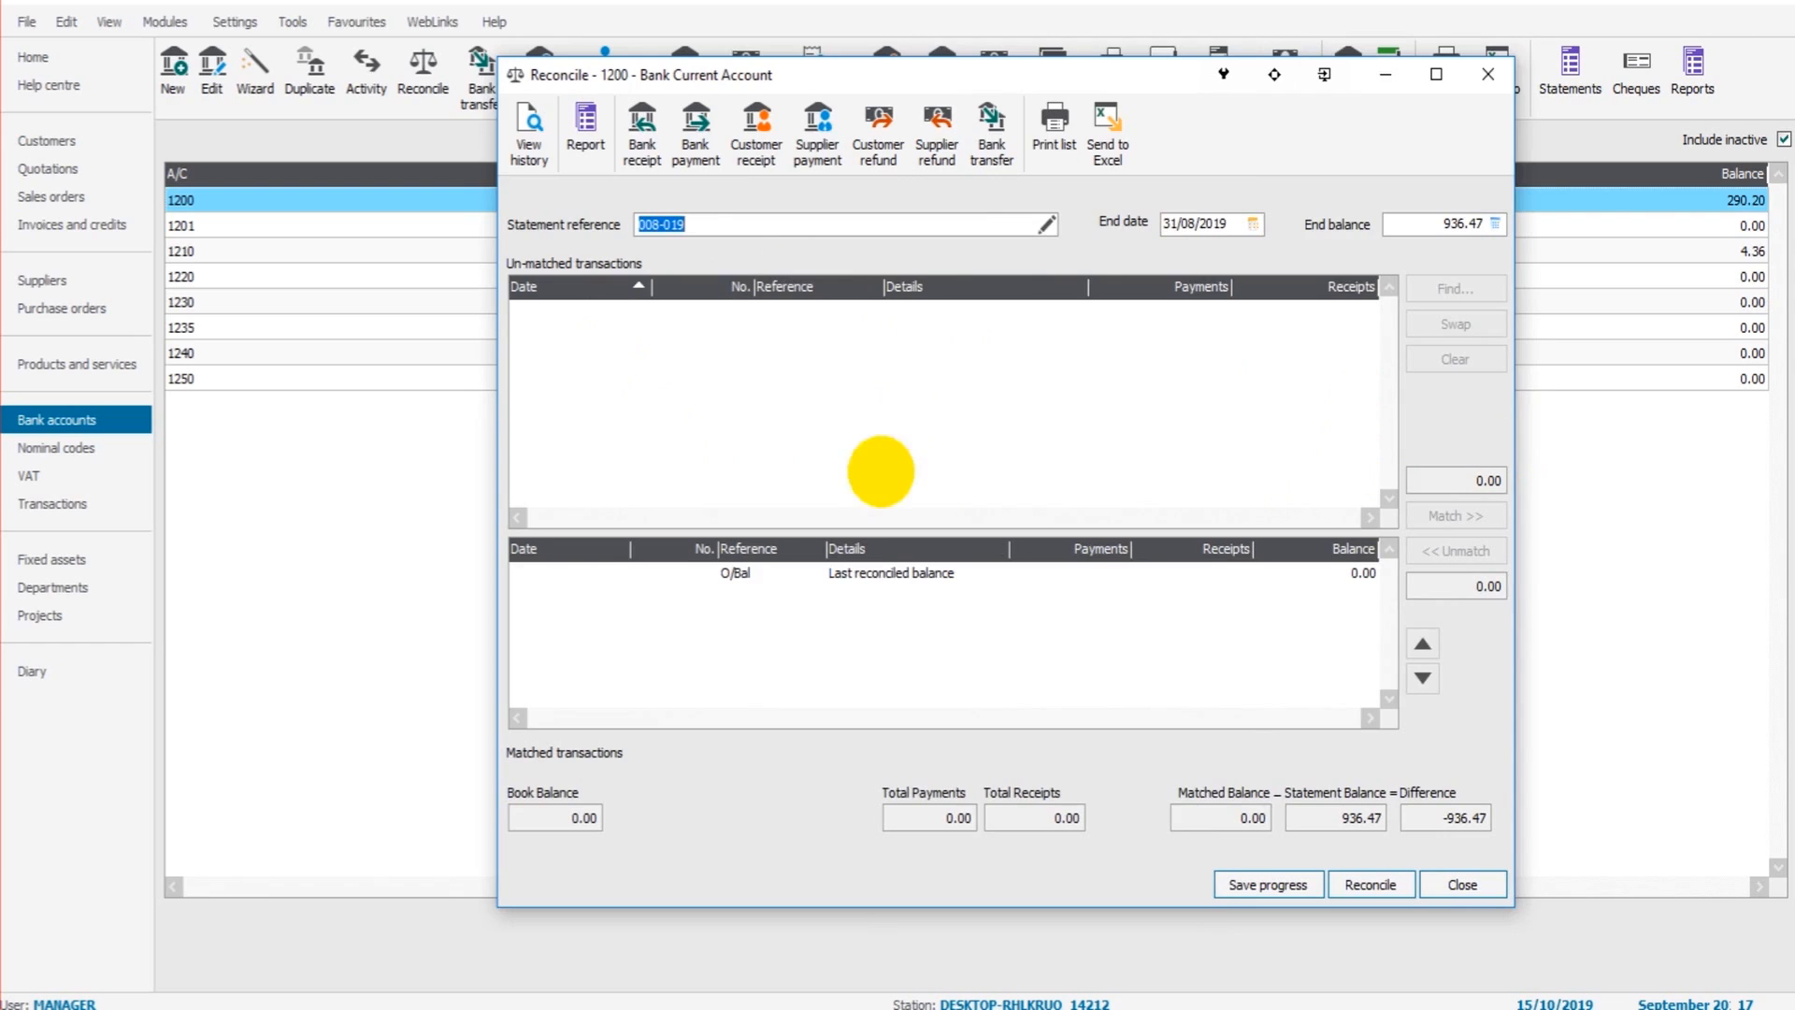
mouse_move(930, 484)
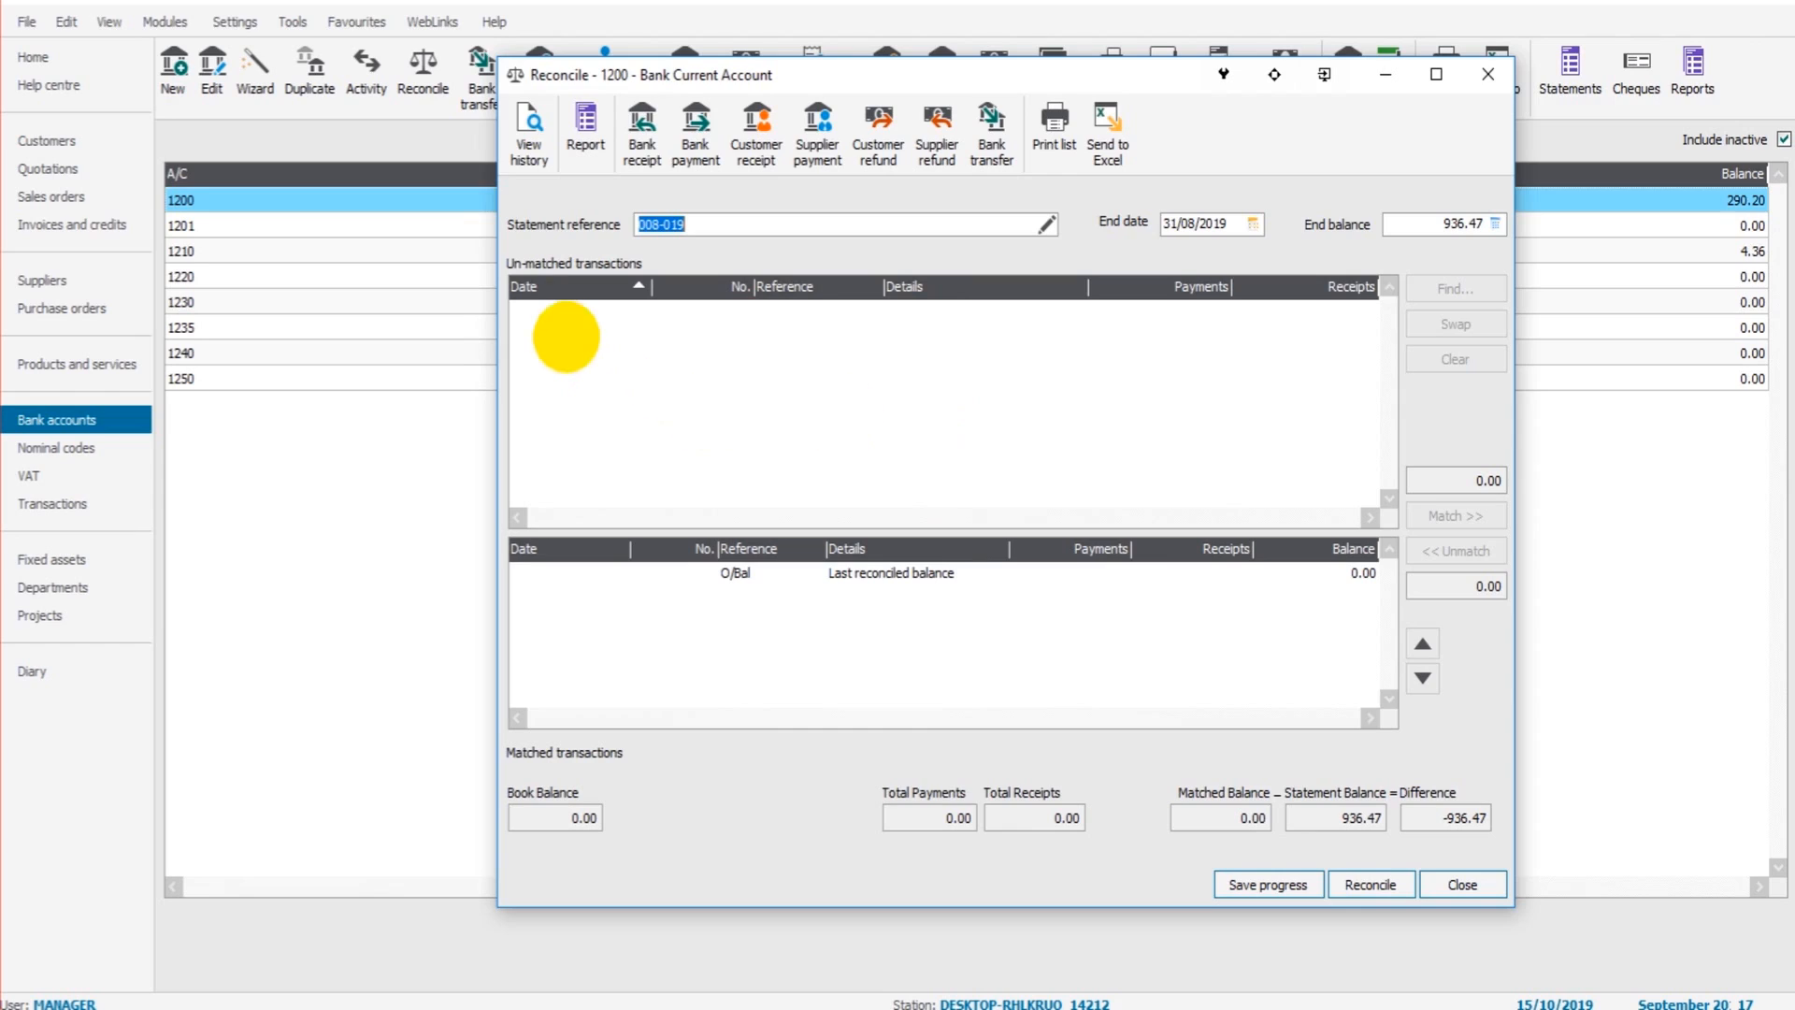
mouse_move(1269, 454)
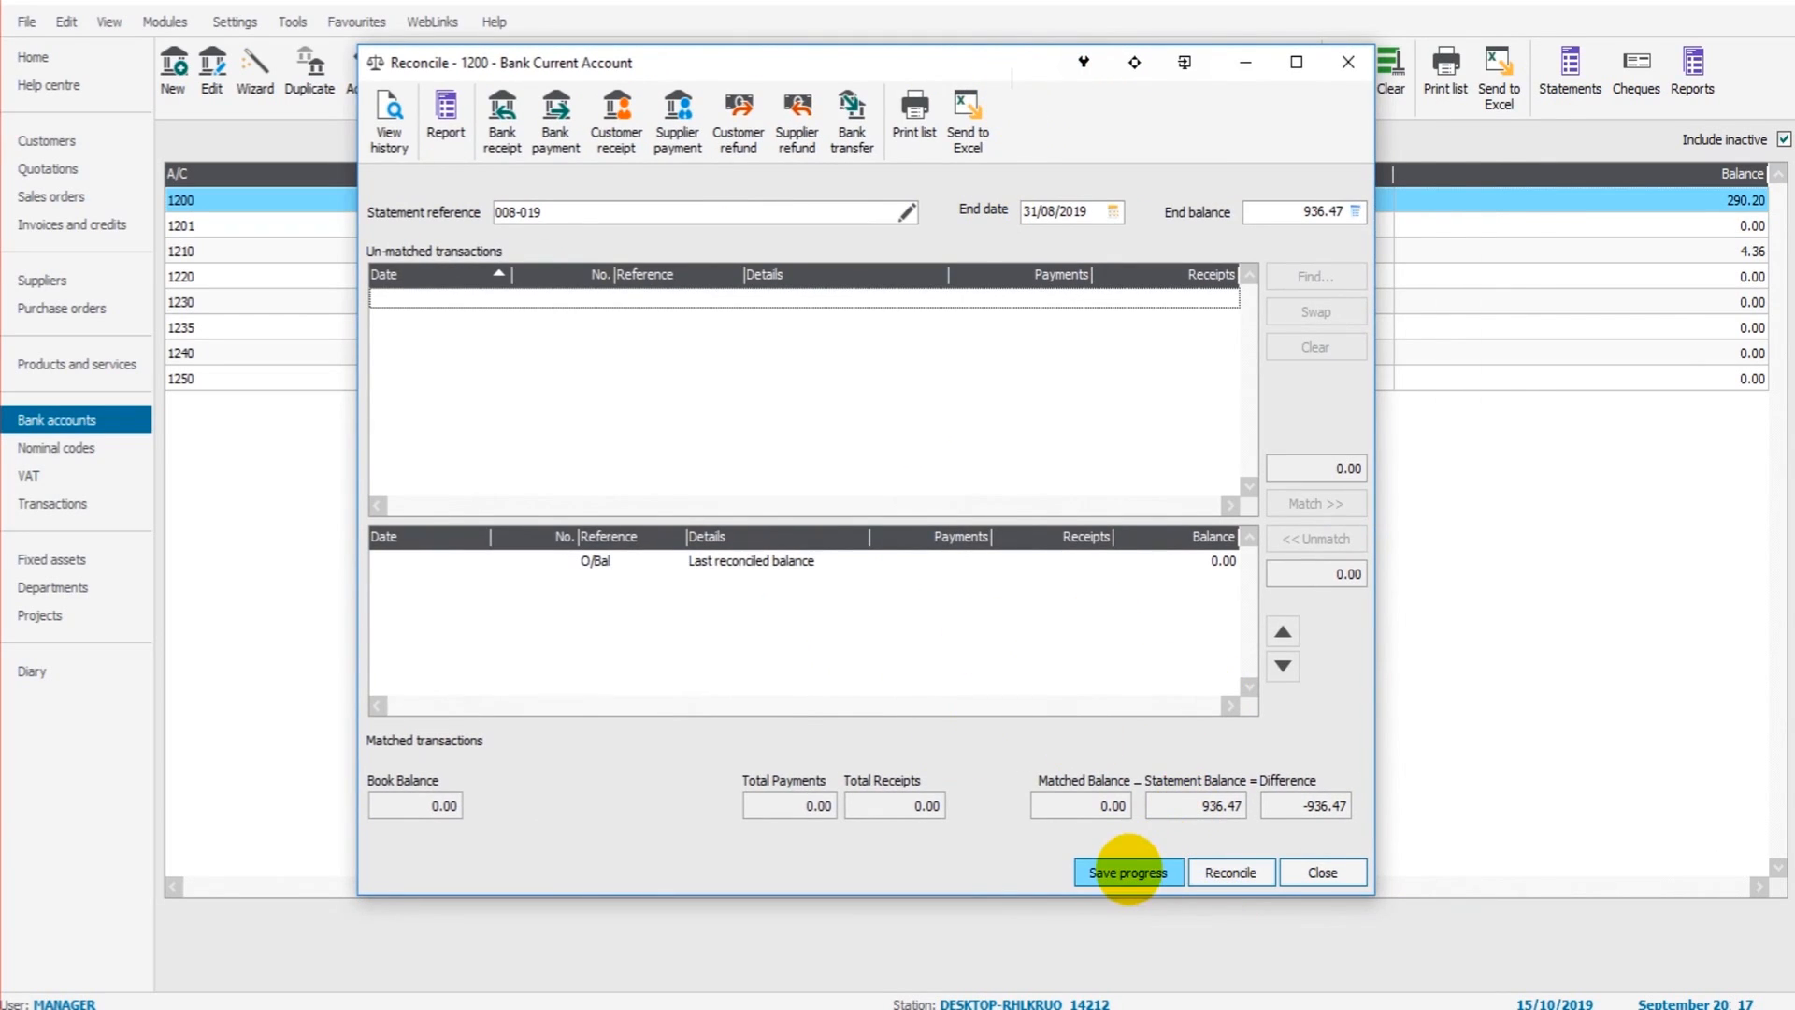
mouse_move(1322, 872)
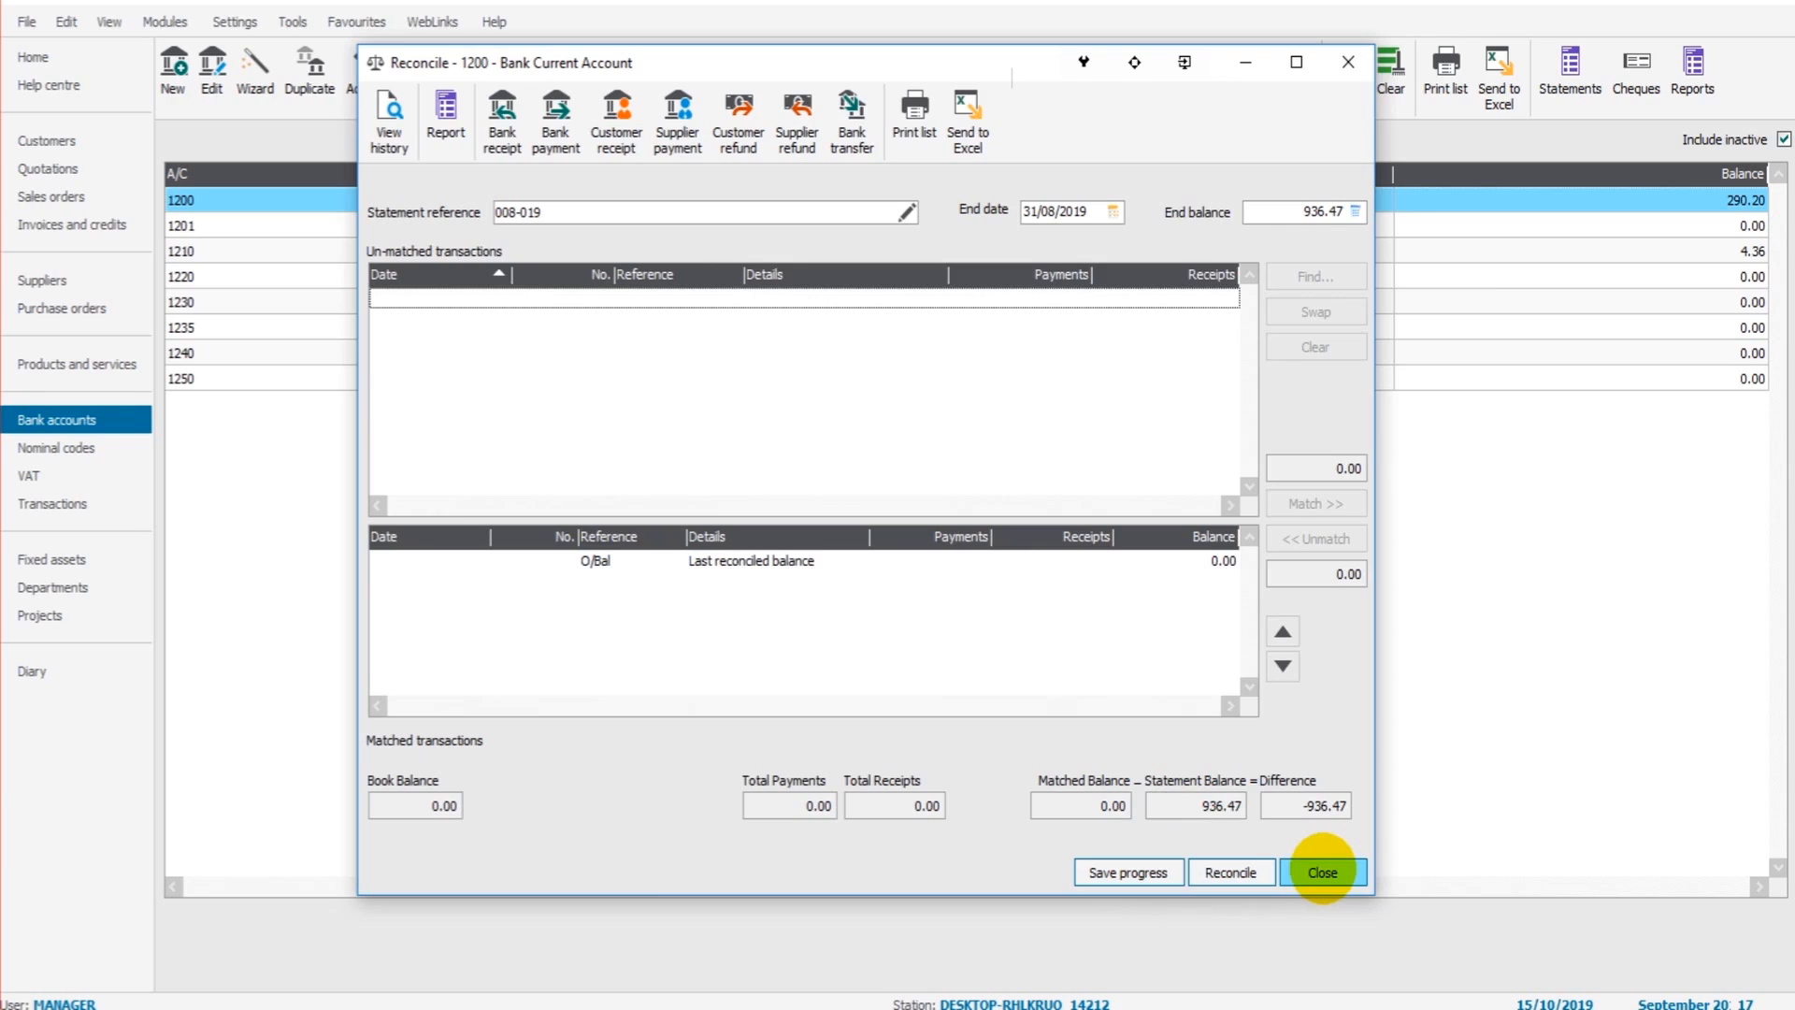
mouse_move(1232, 872)
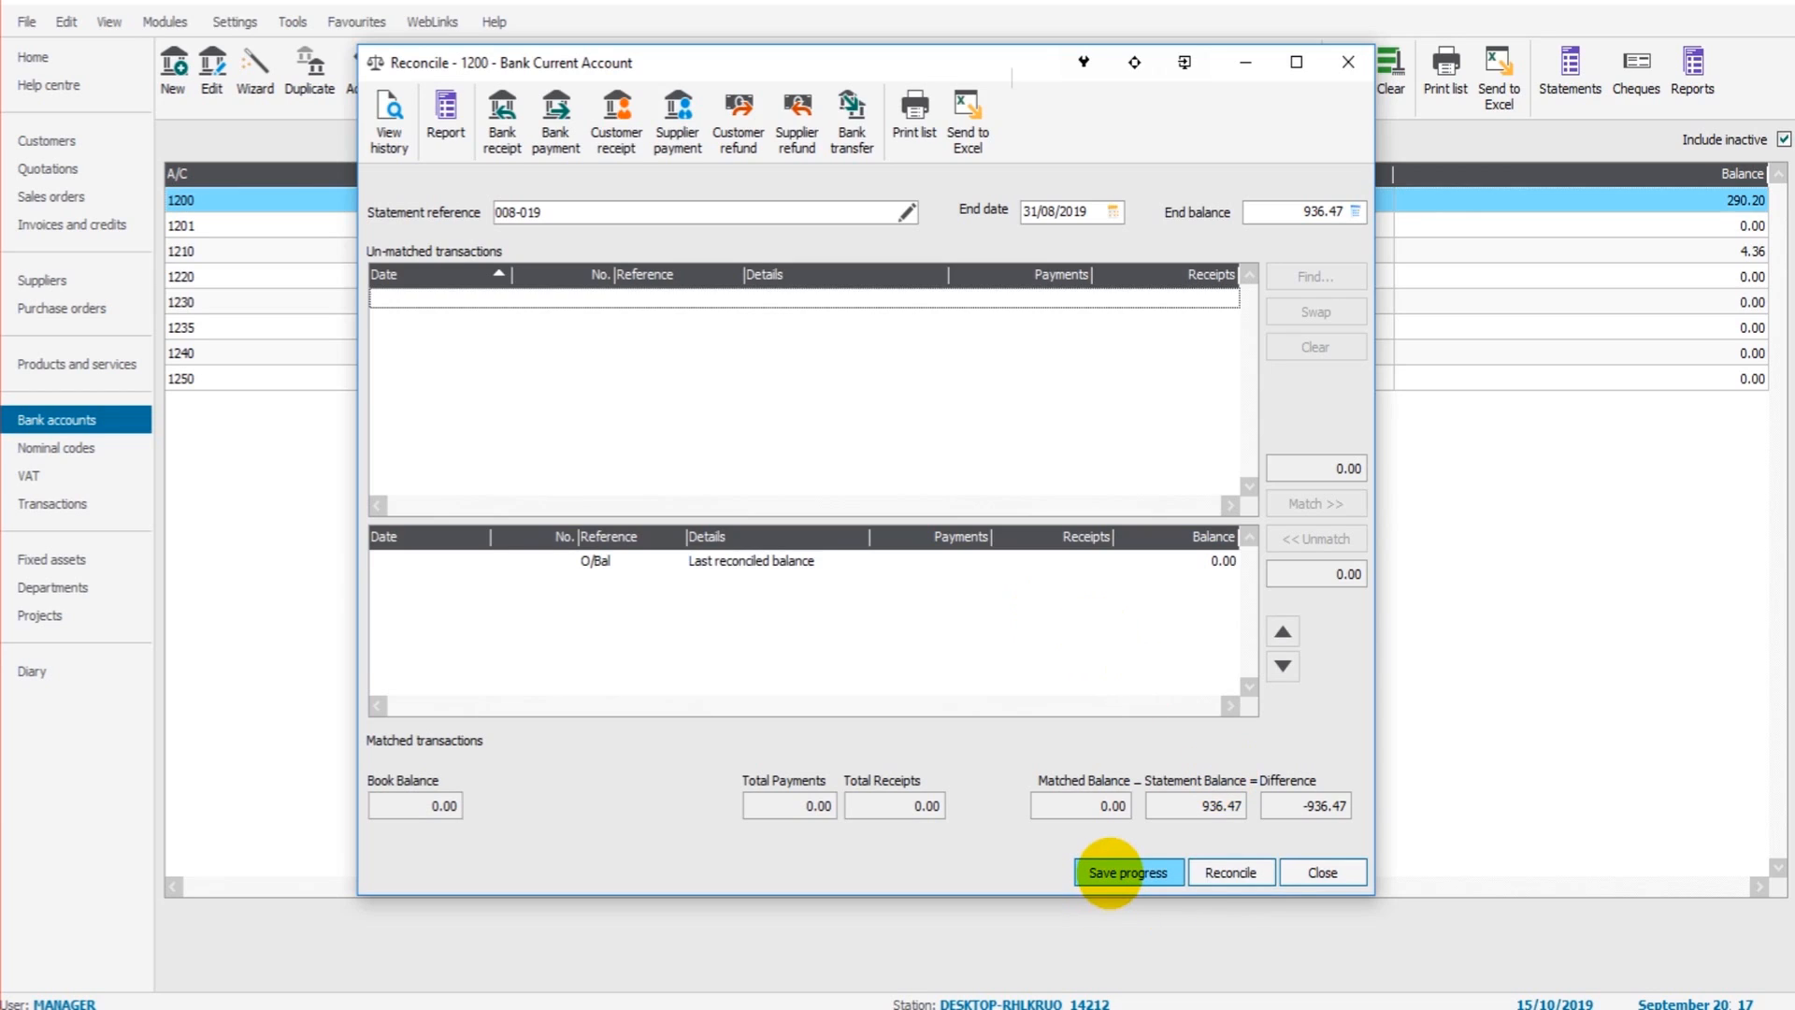
mouse_move(849, 506)
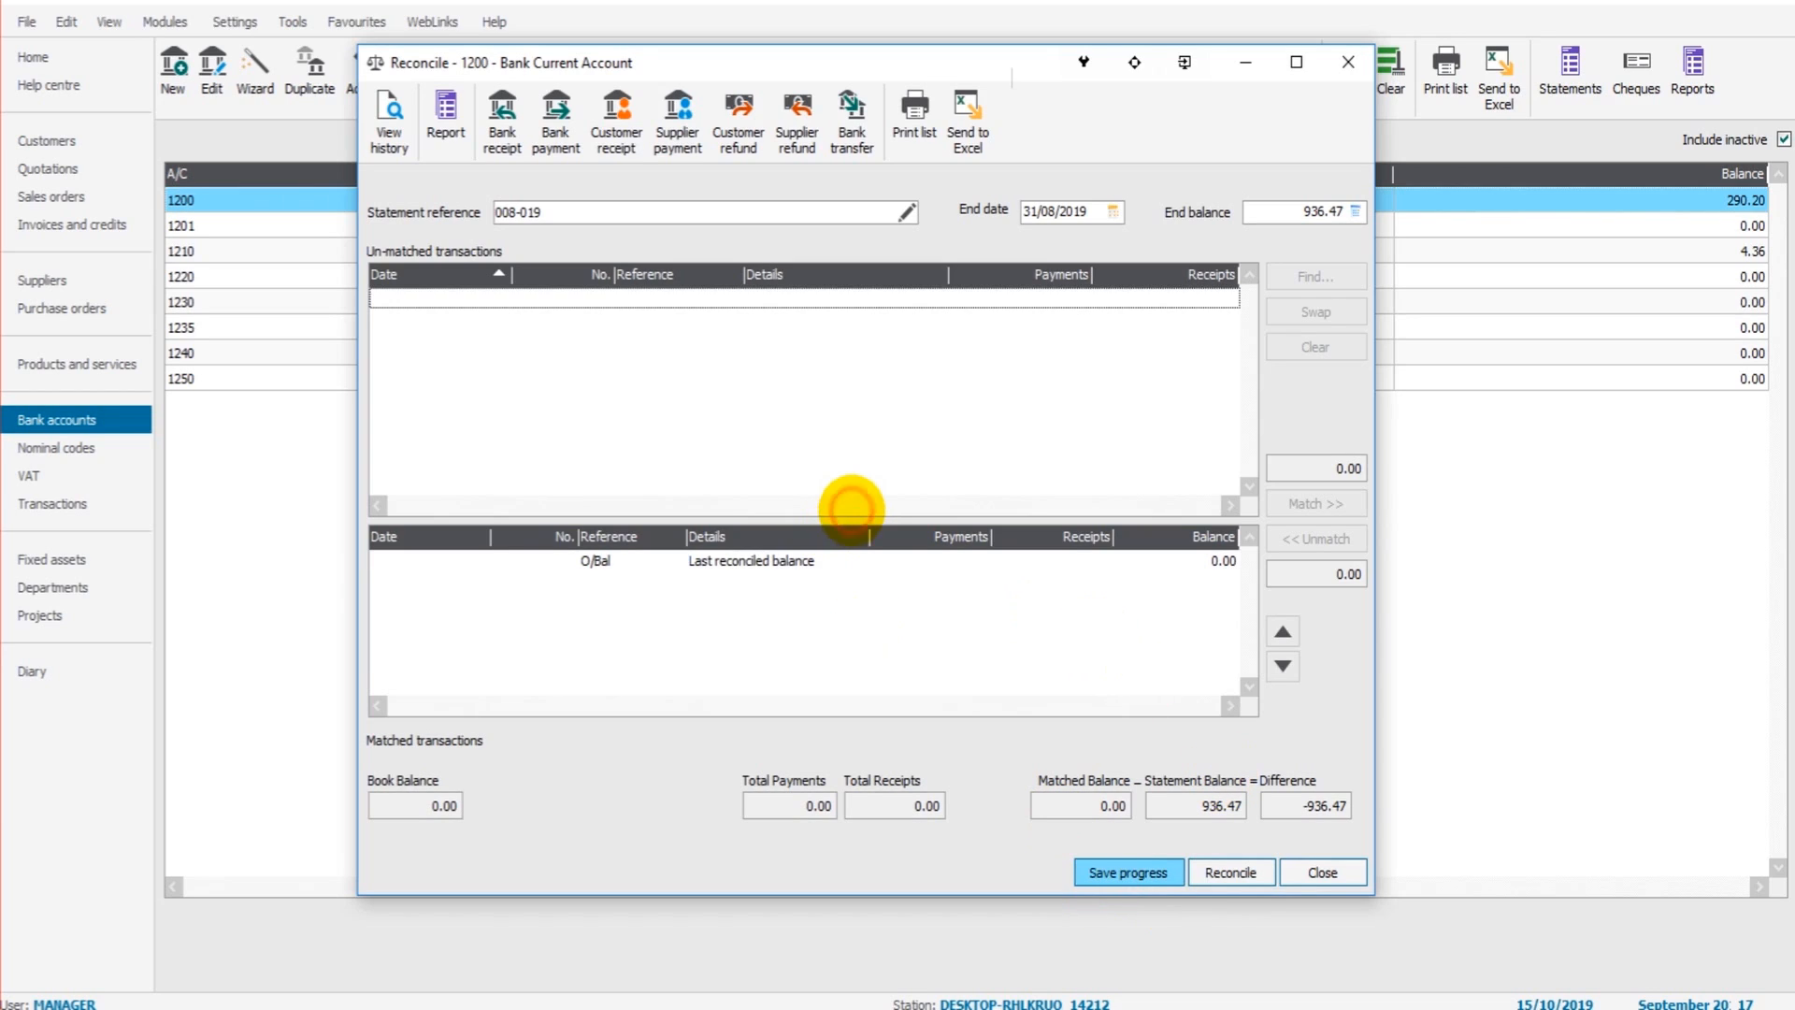
mouse_move(608, 761)
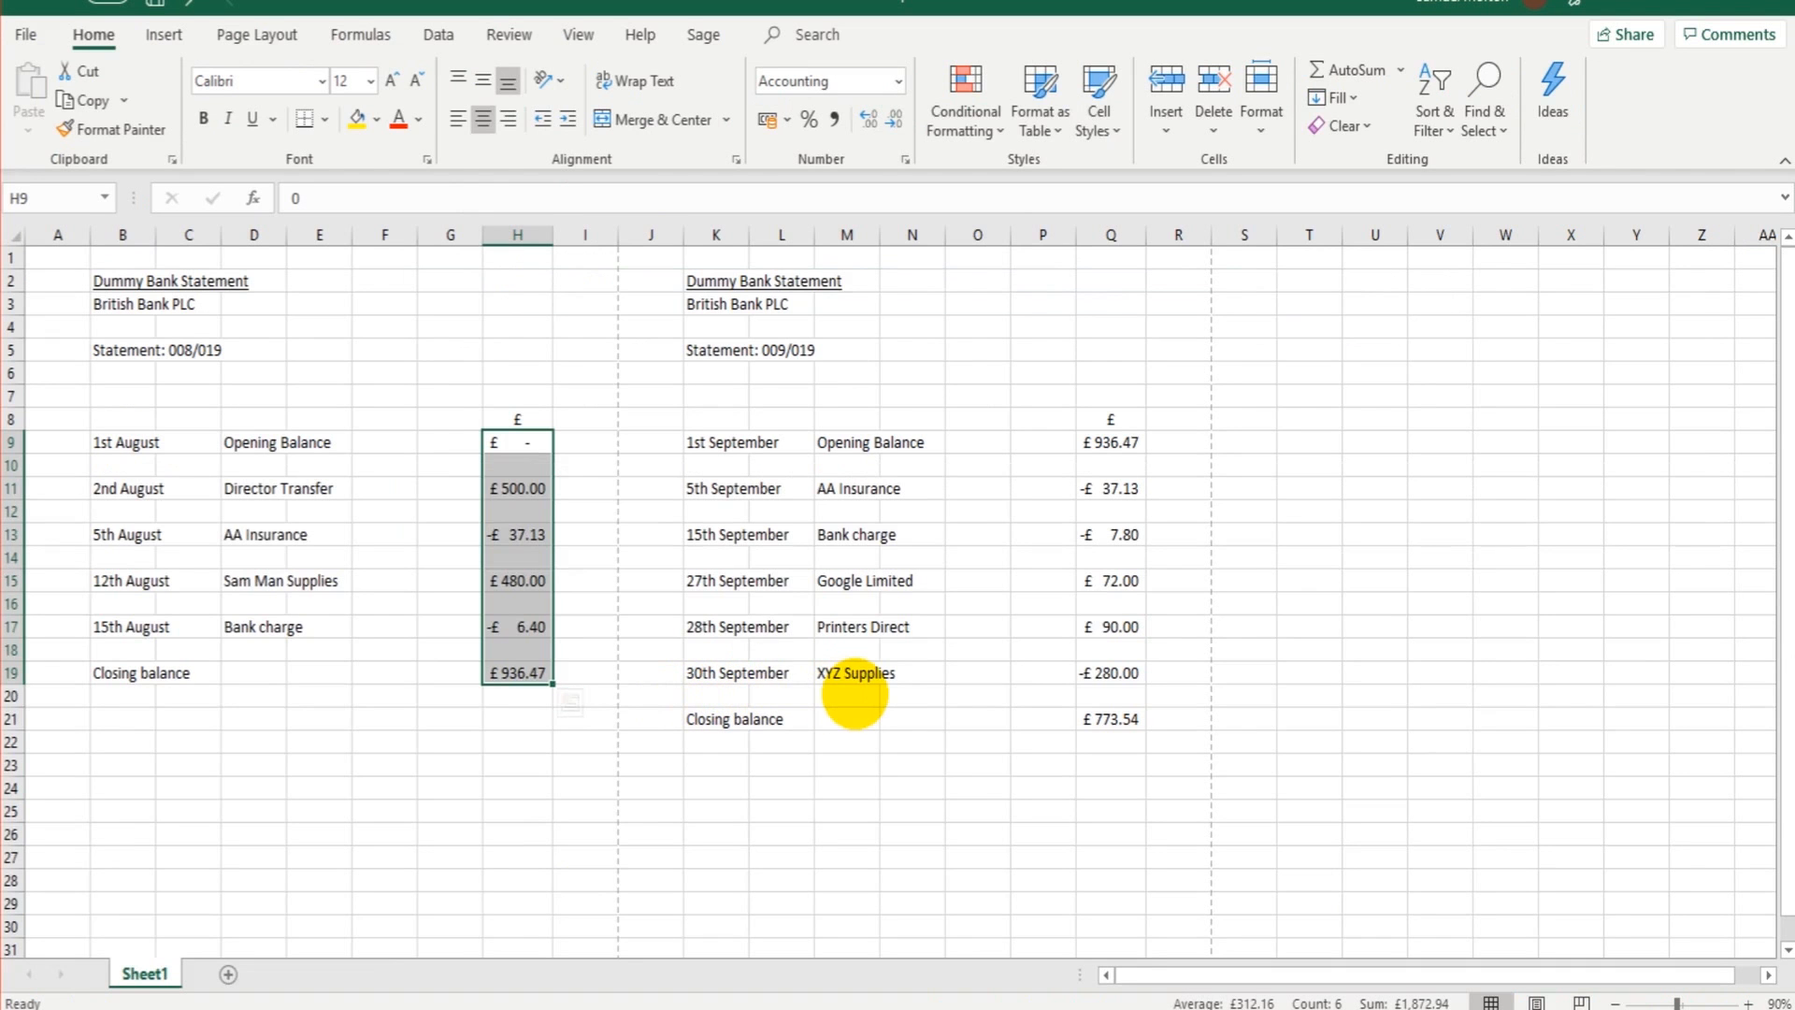
mouse_move(149, 464)
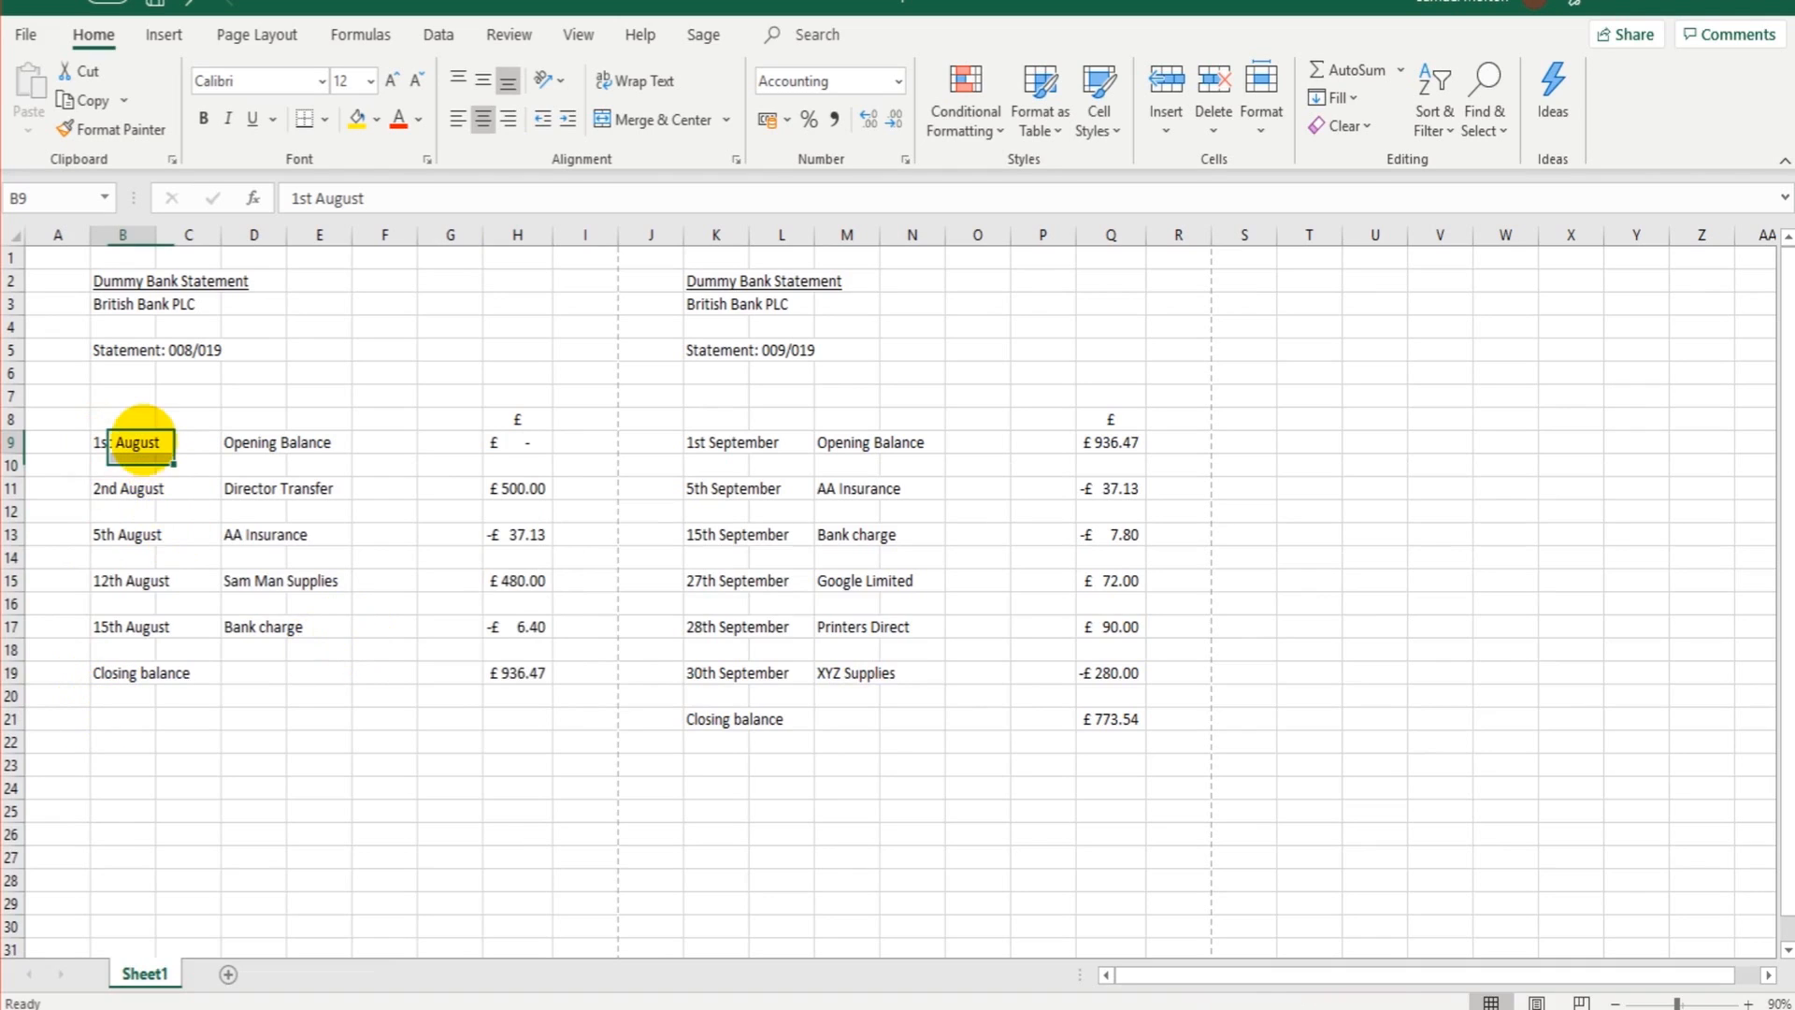
Fill the 1st August opening balance row B9:H9 in yellow
click(516, 673)
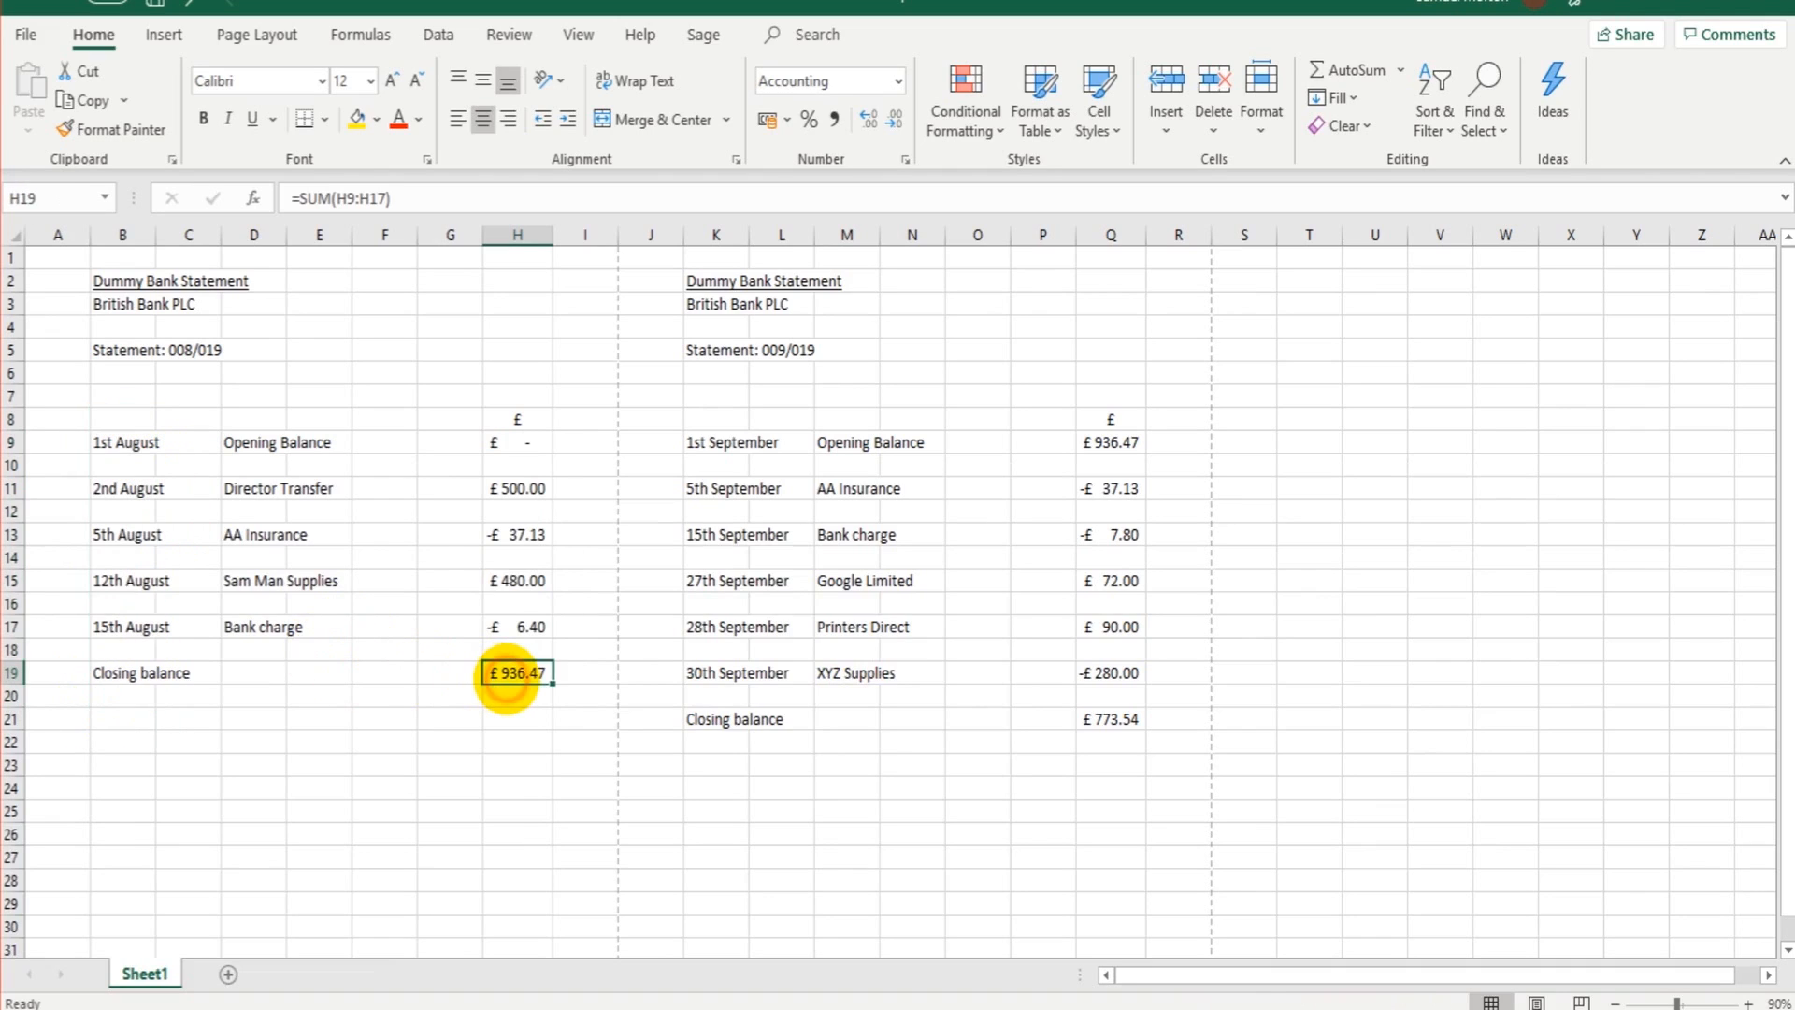
mouse_move(178, 521)
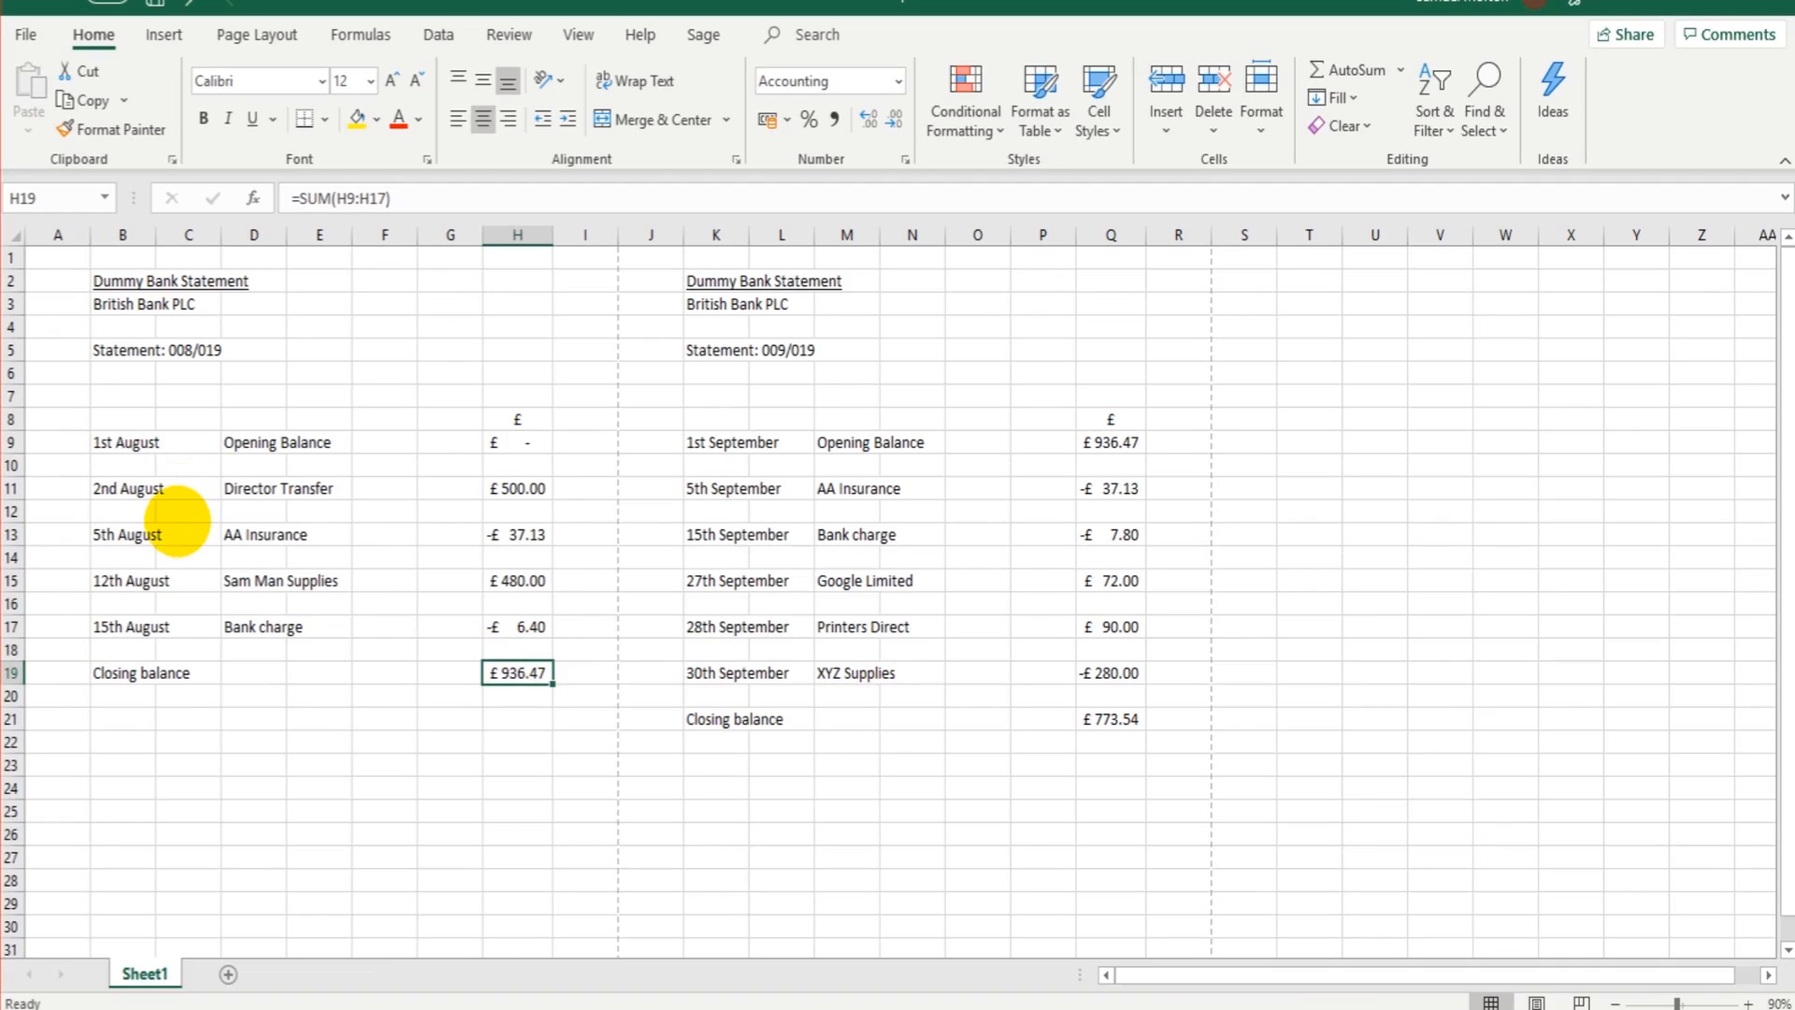
mouse_move(71, 488)
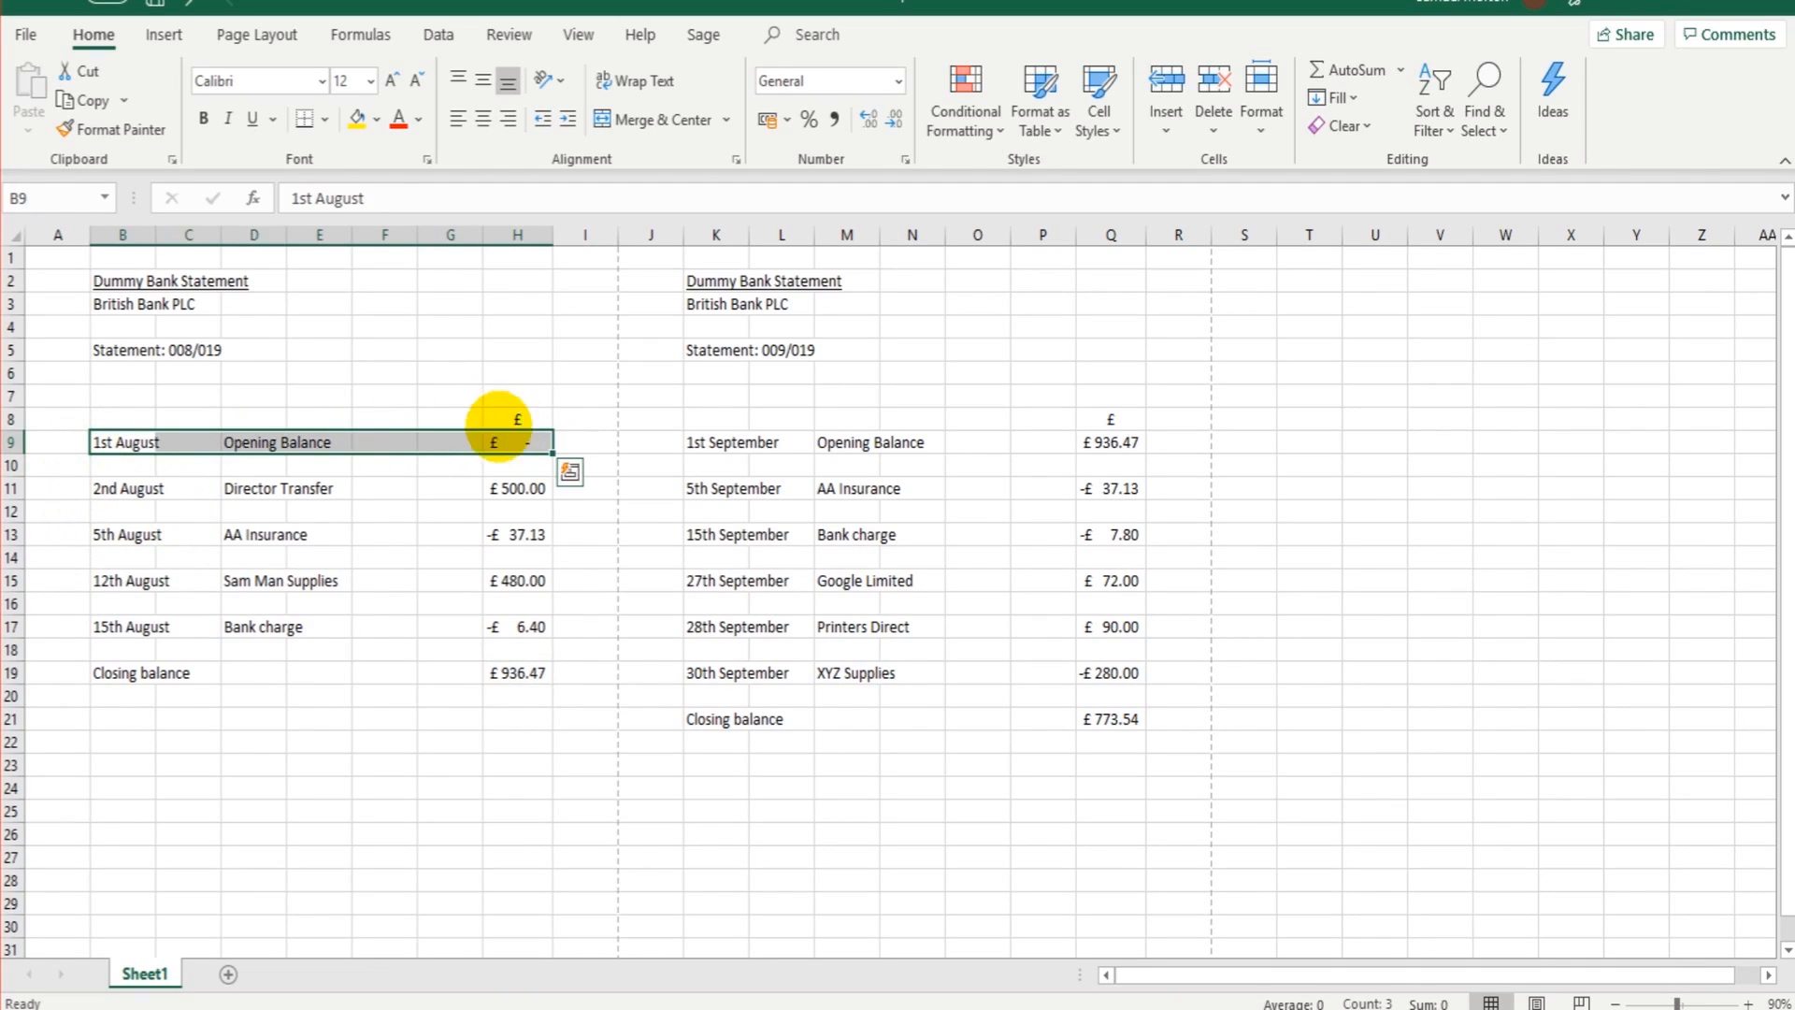
click(126, 488)
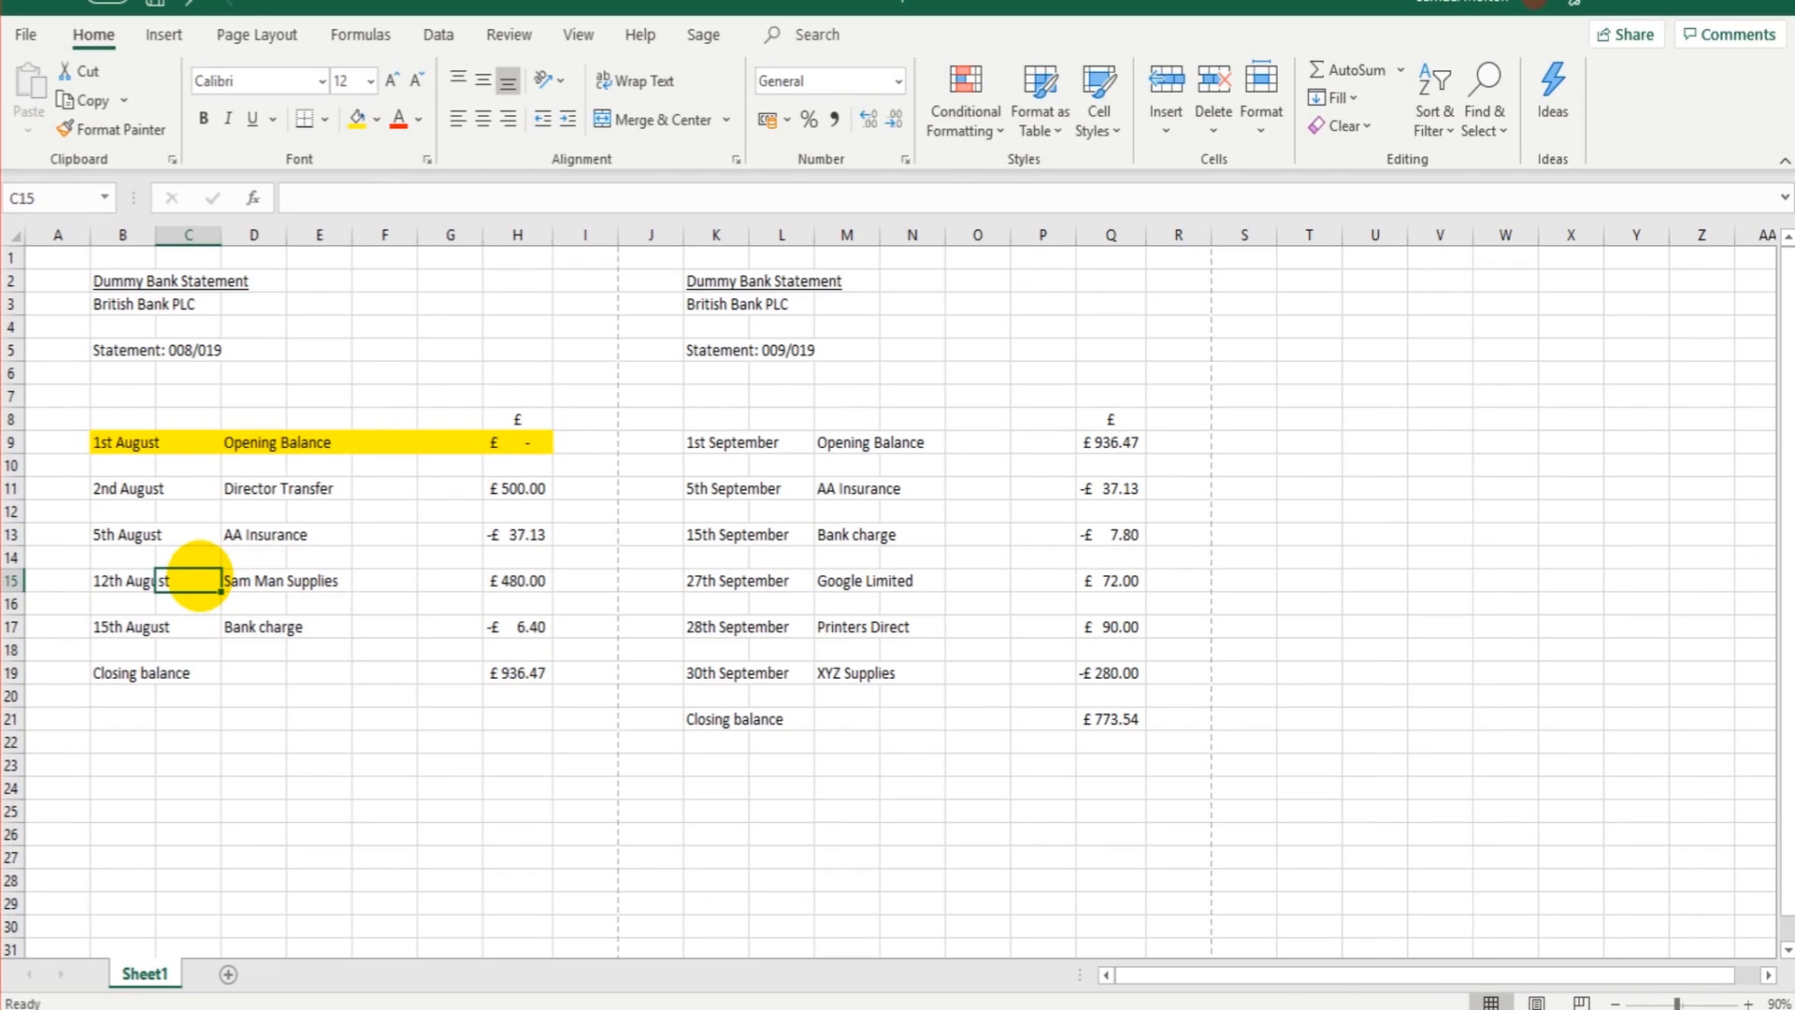
mouse_move(378, 490)
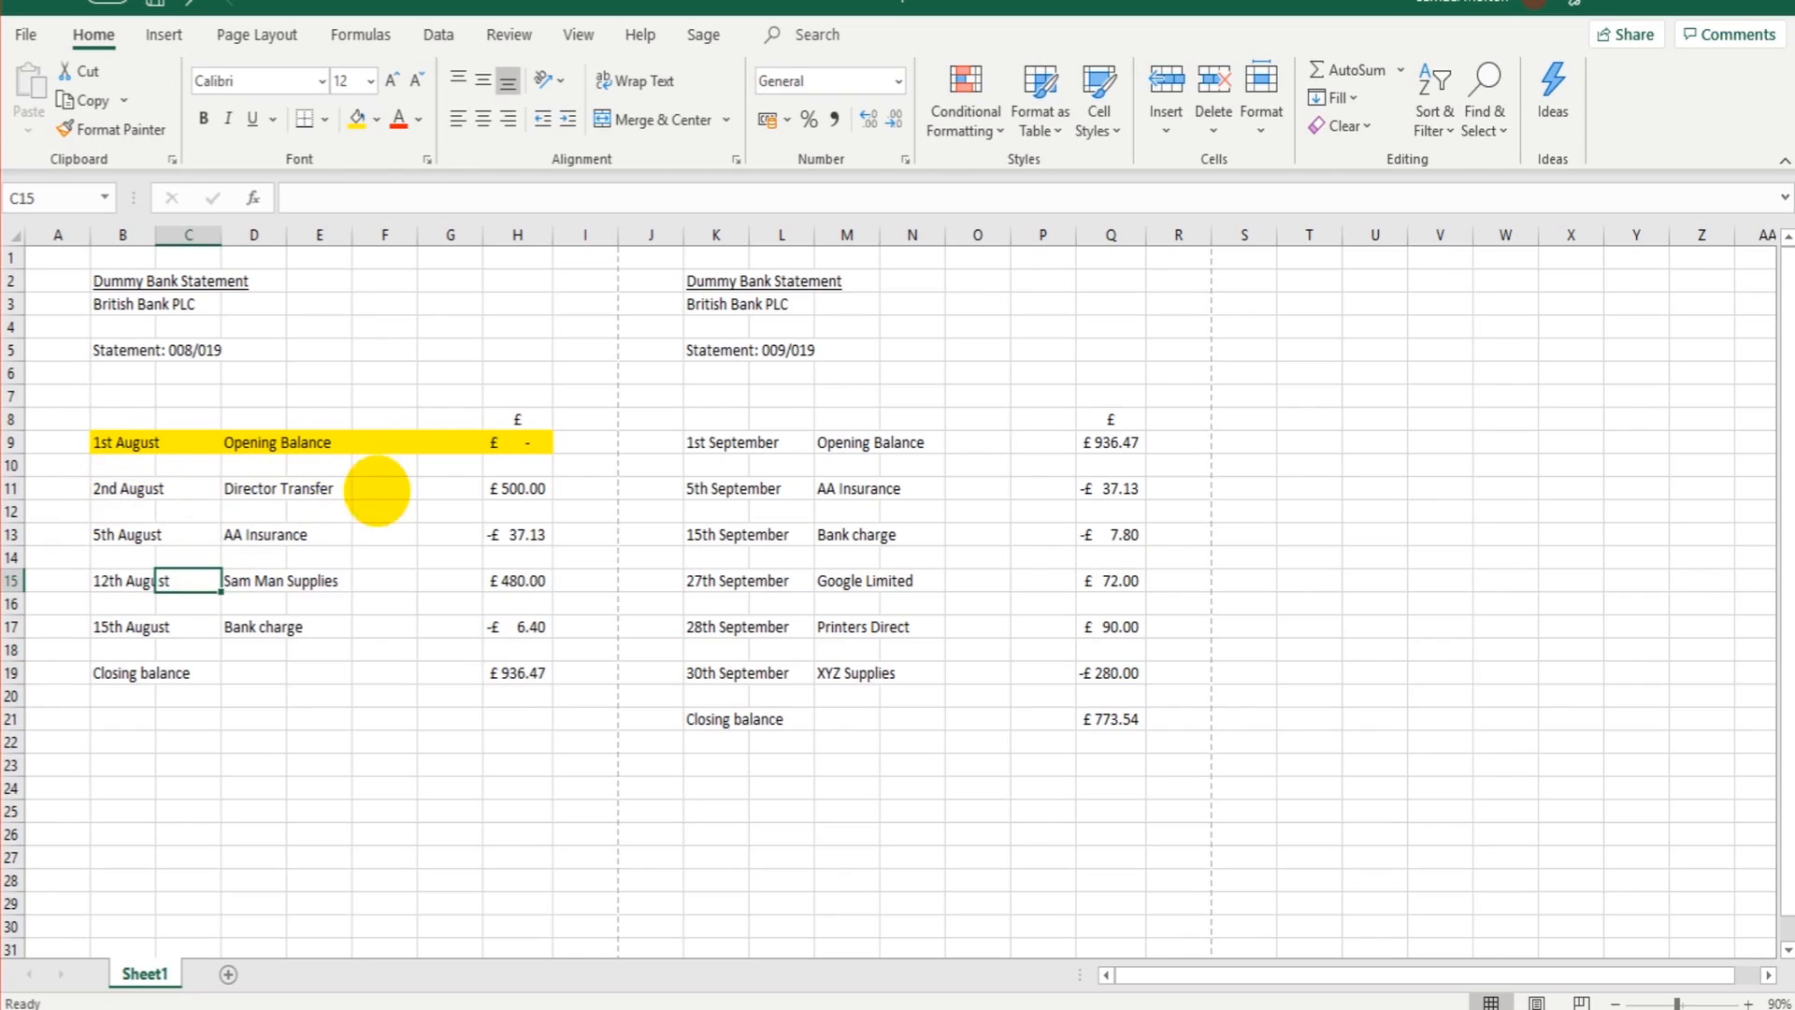
click(128, 488)
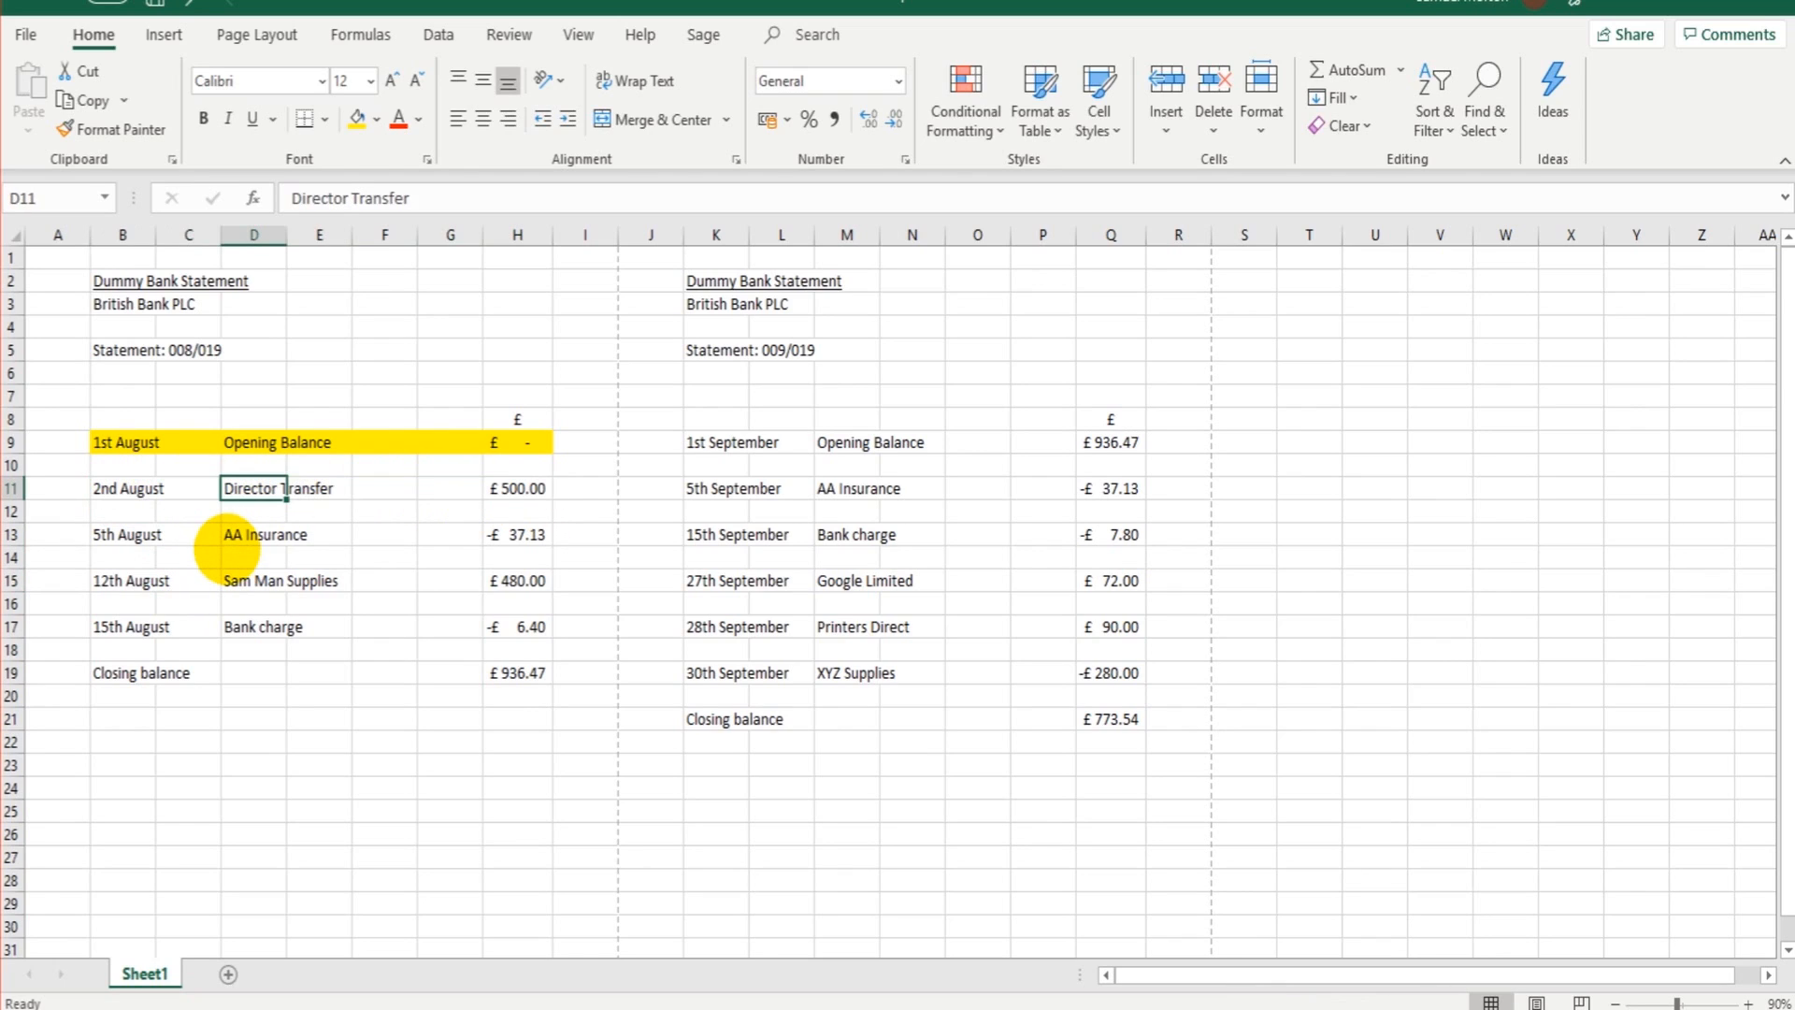
click(121, 488)
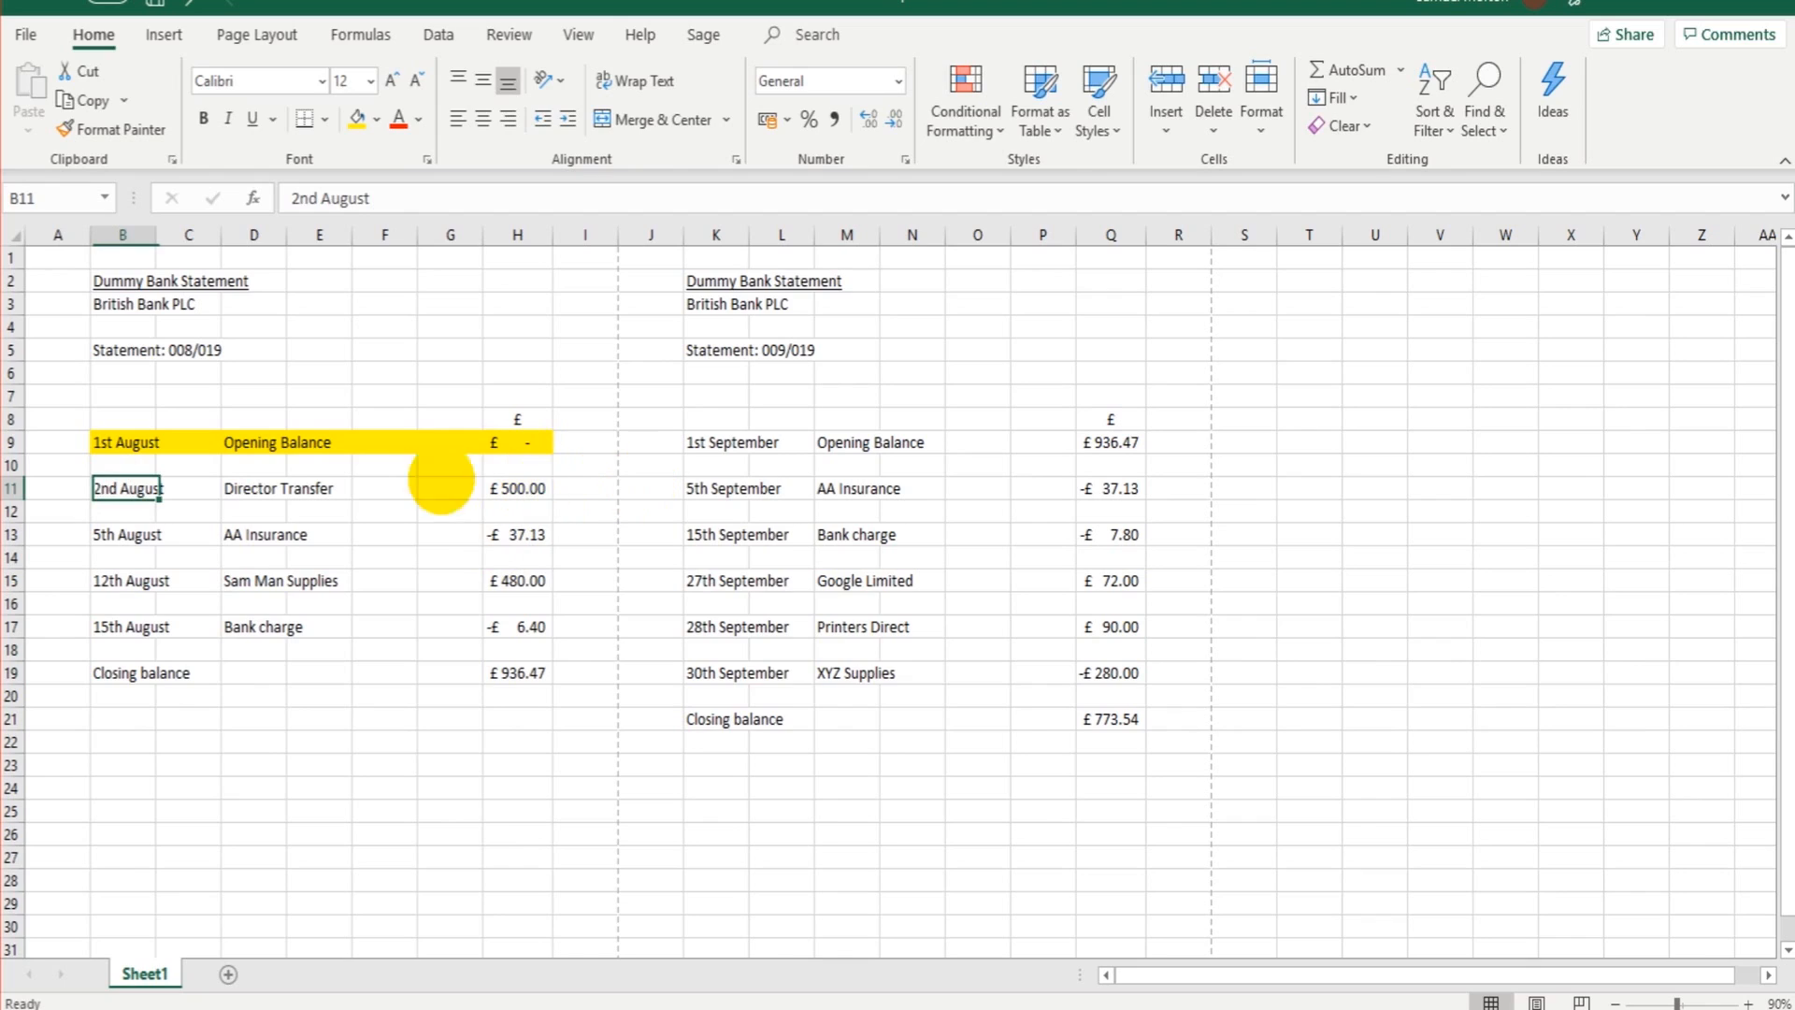
mouse_move(845, 904)
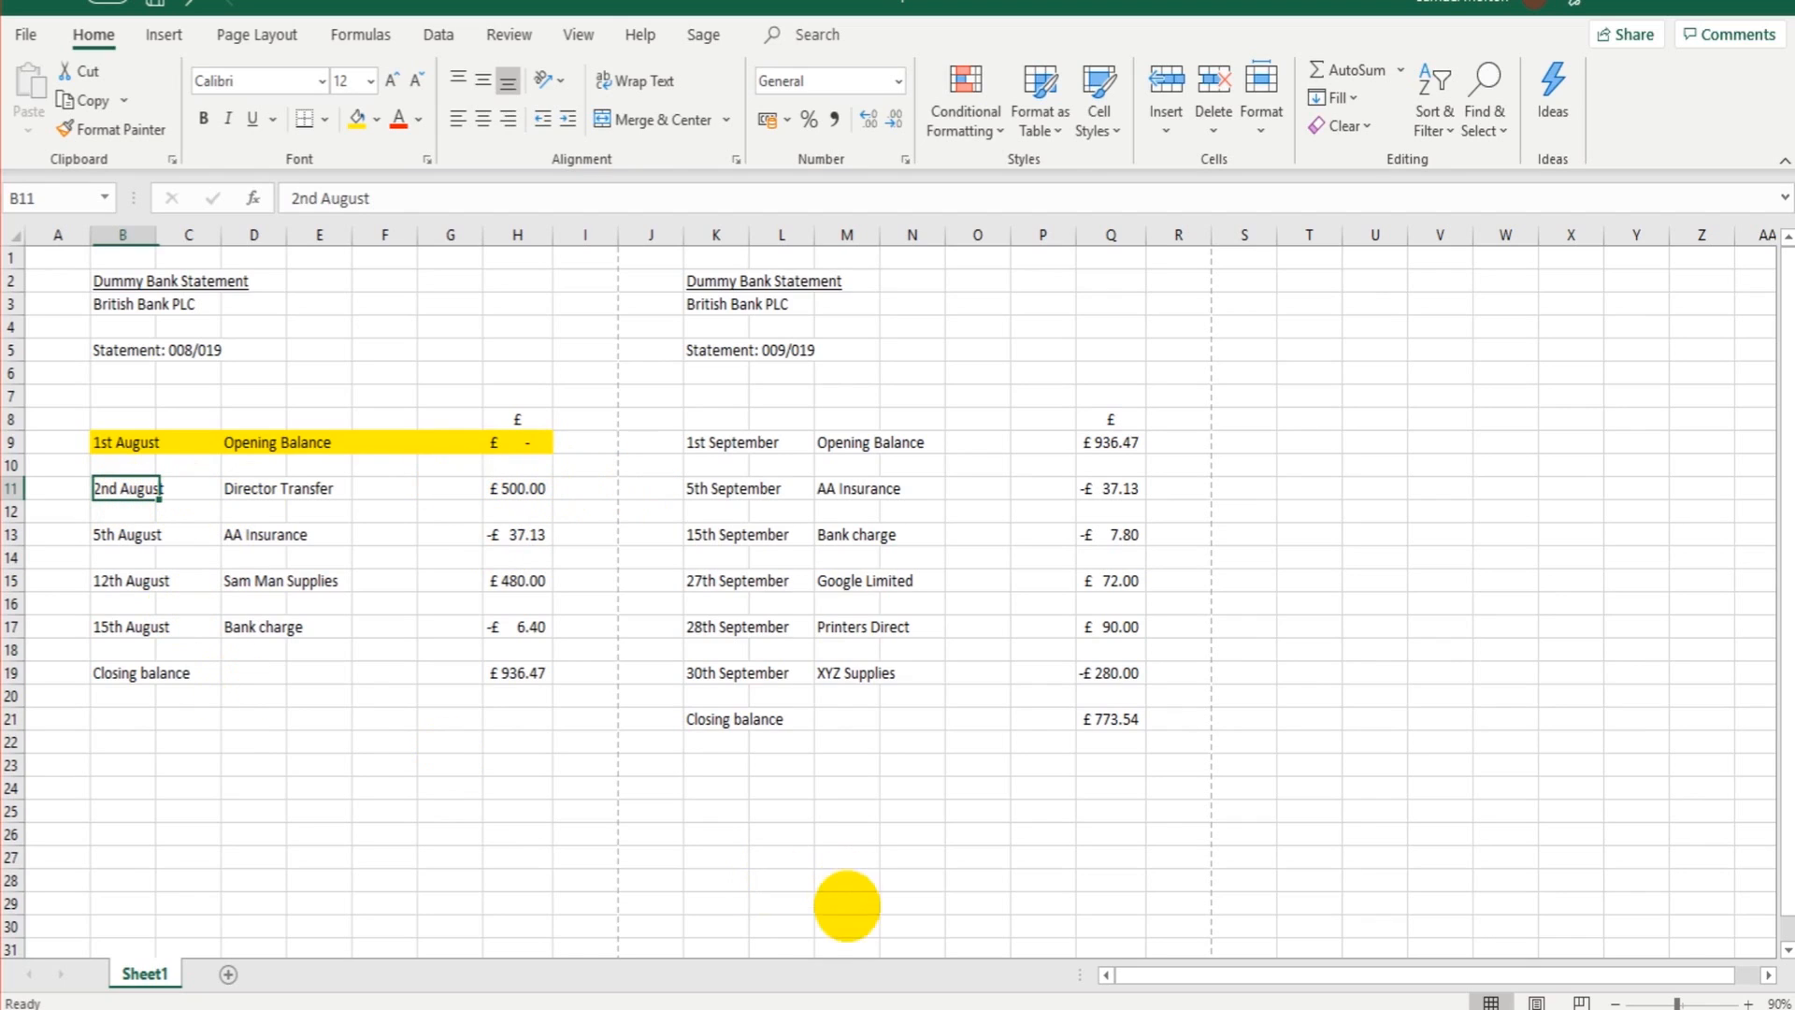
mouse_move(280, 473)
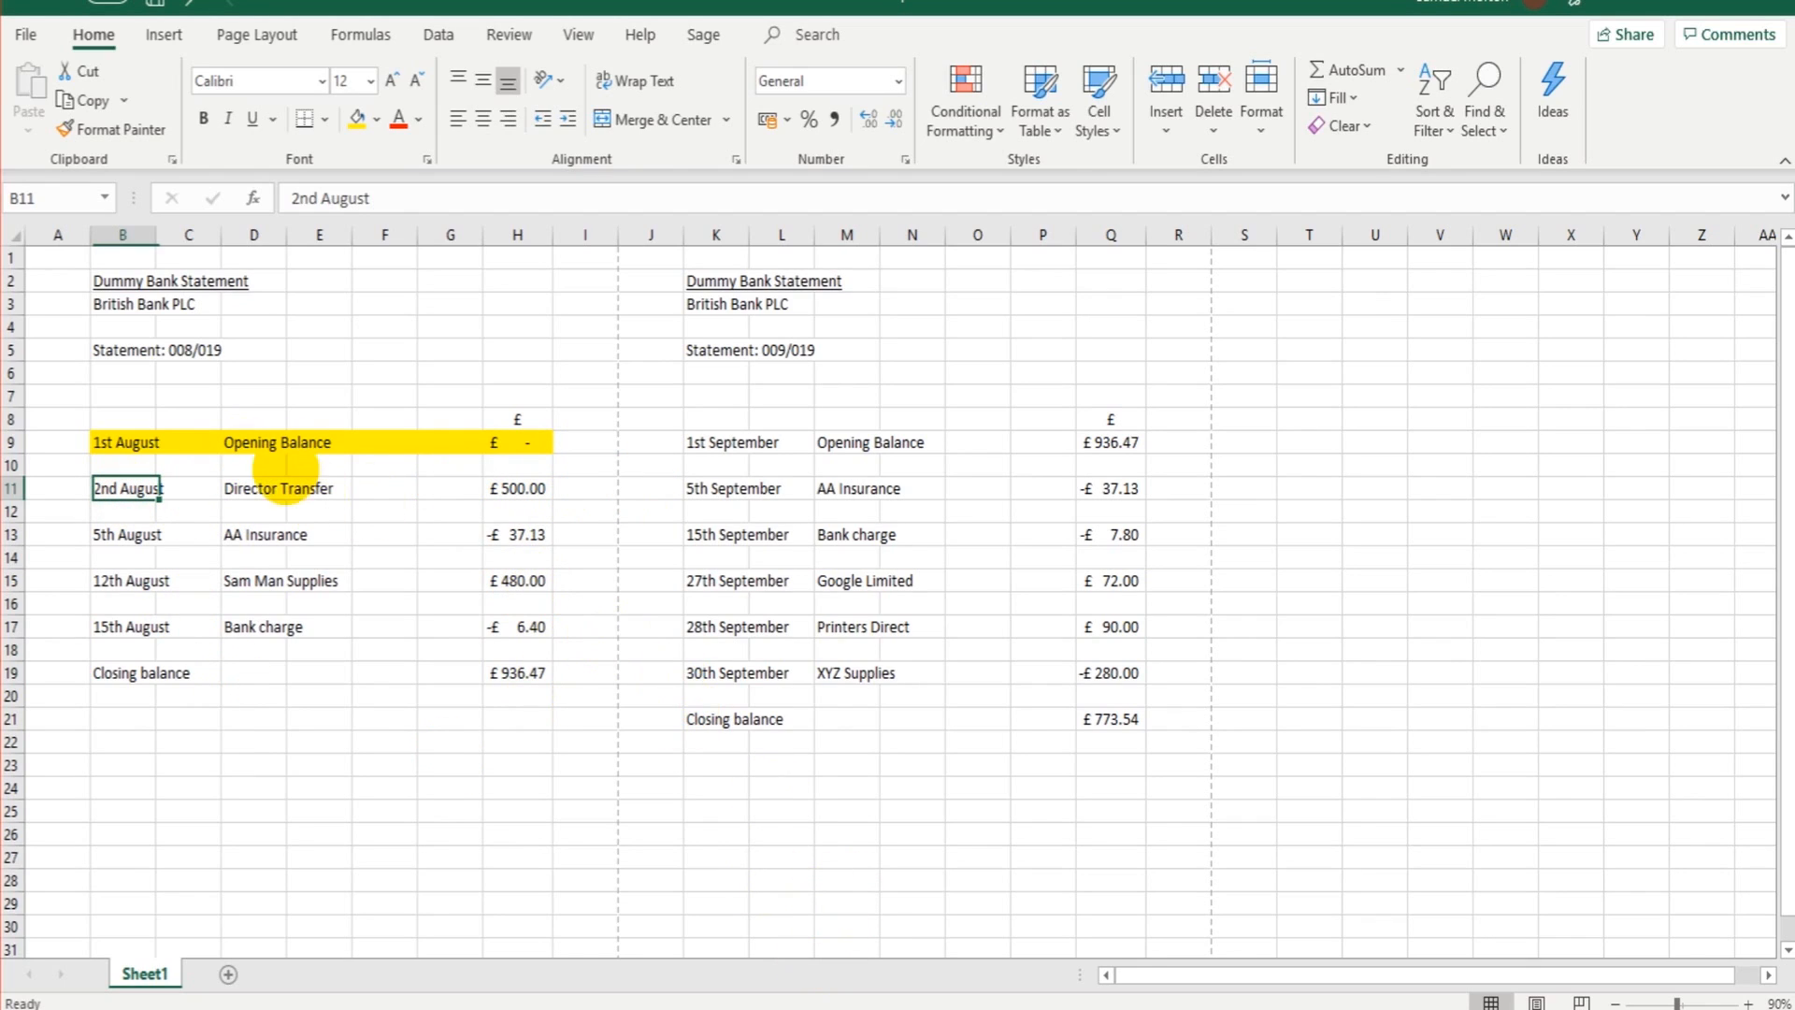
mouse_move(887, 779)
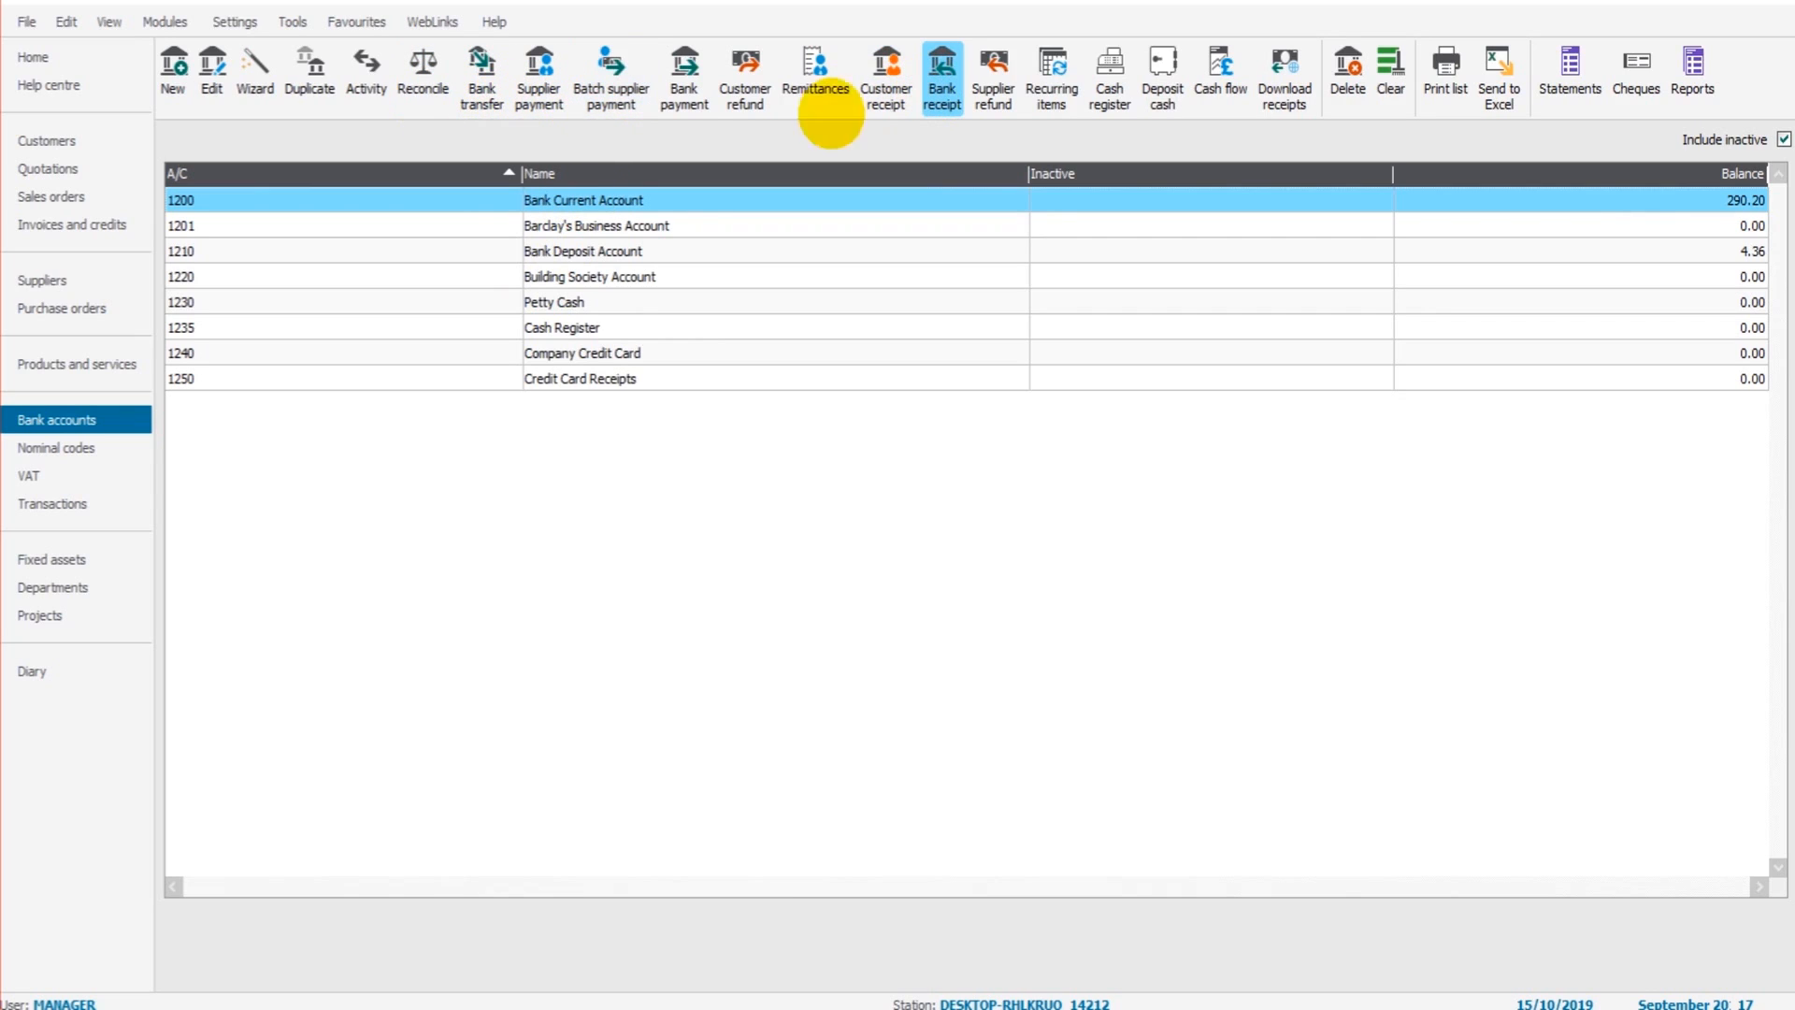
Save a £500 'Owner money in' receipt dated 02/08/2019 to N/C 3000 with T9
click(941, 75)
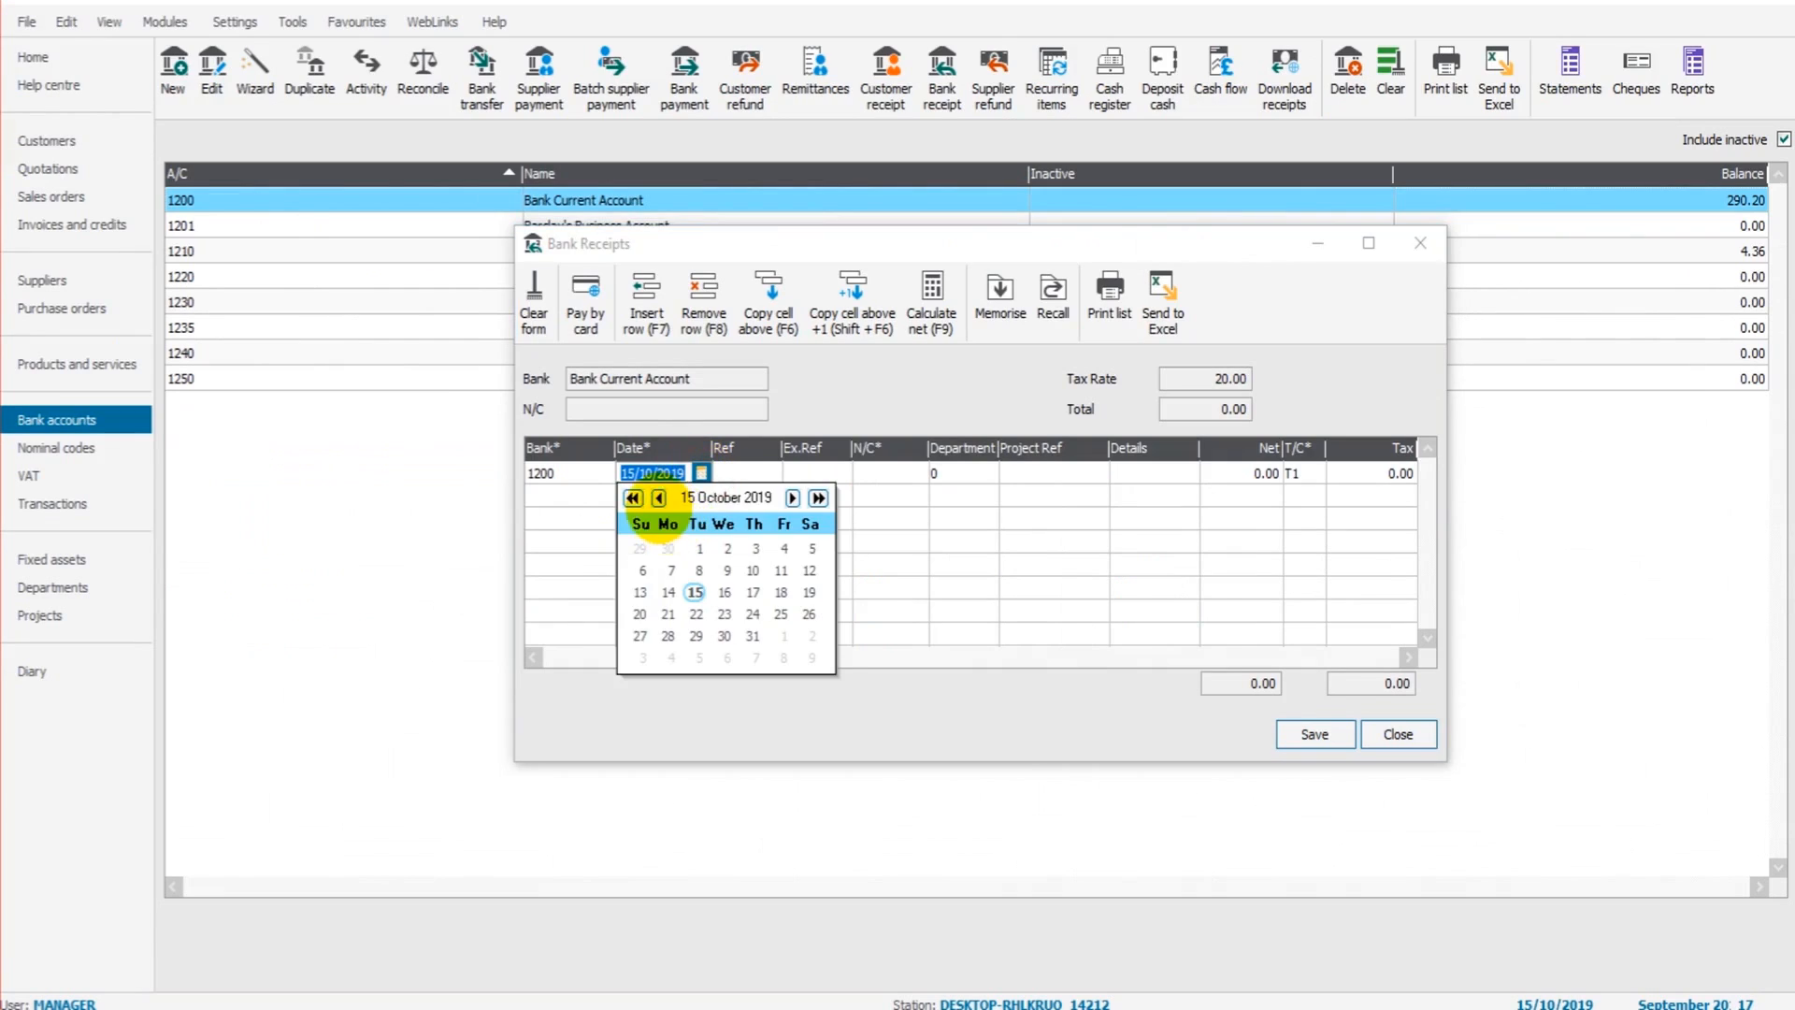
click(658, 497)
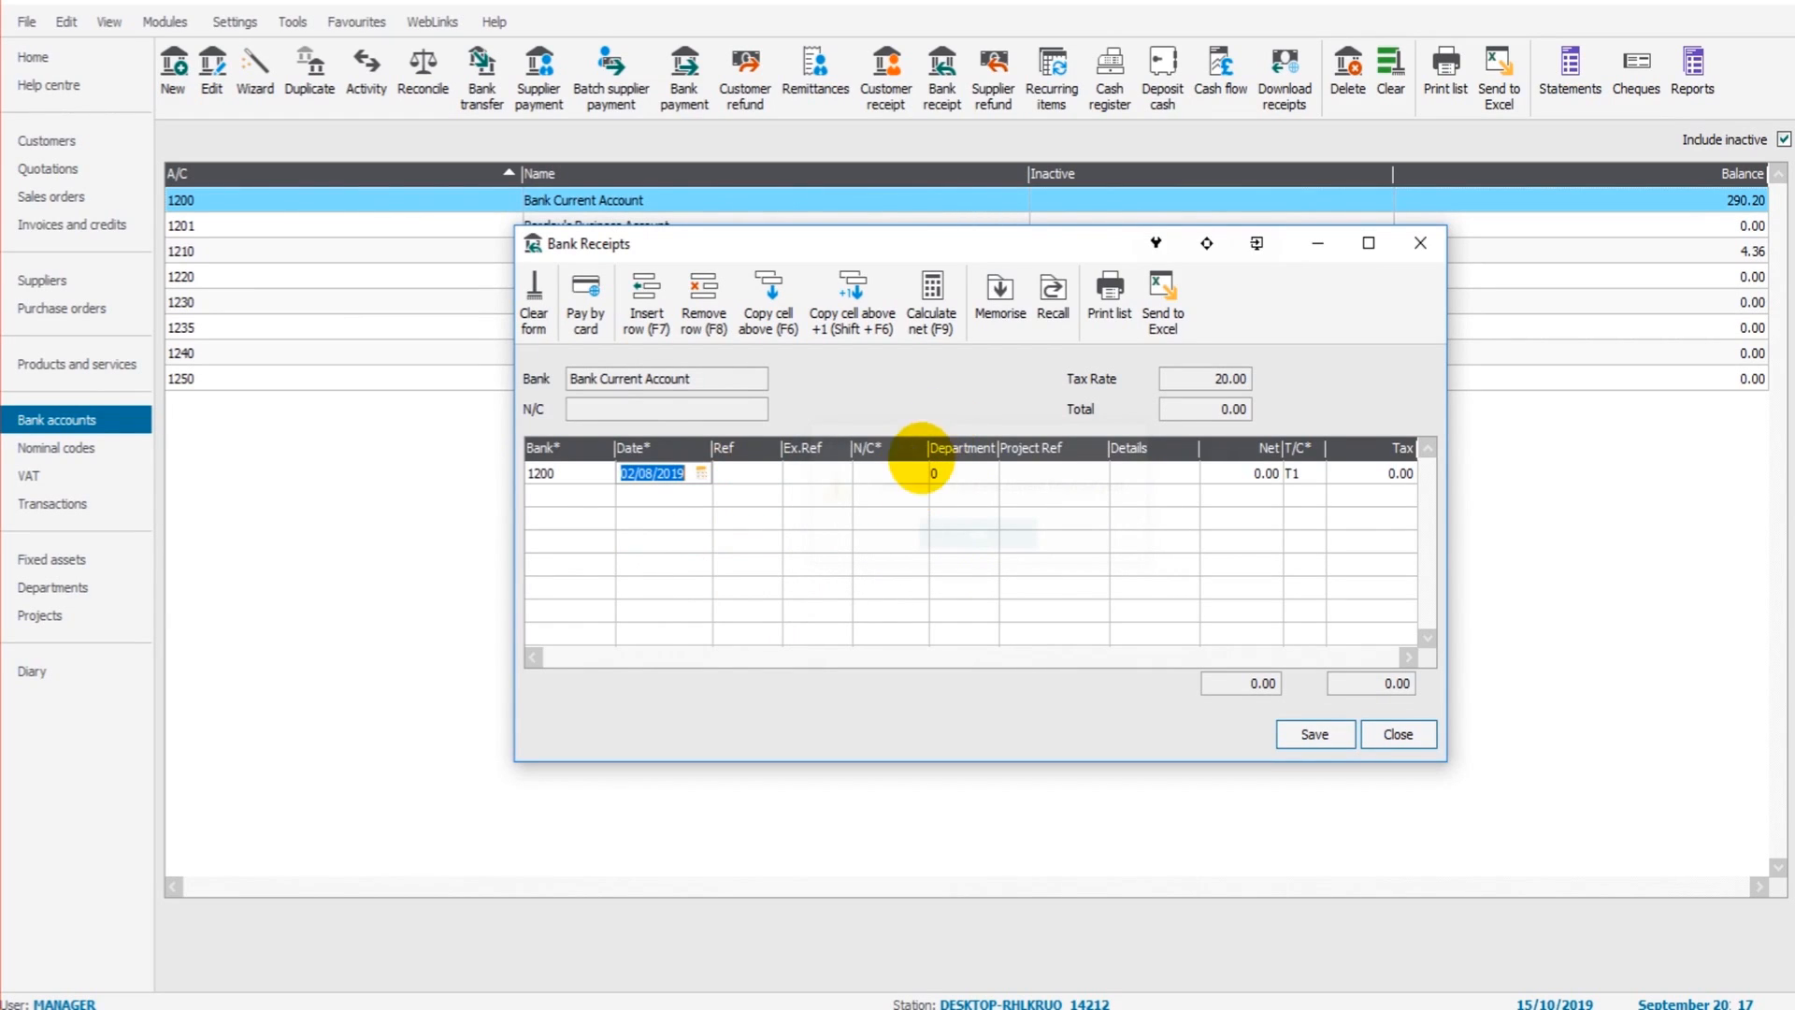
click(887, 473)
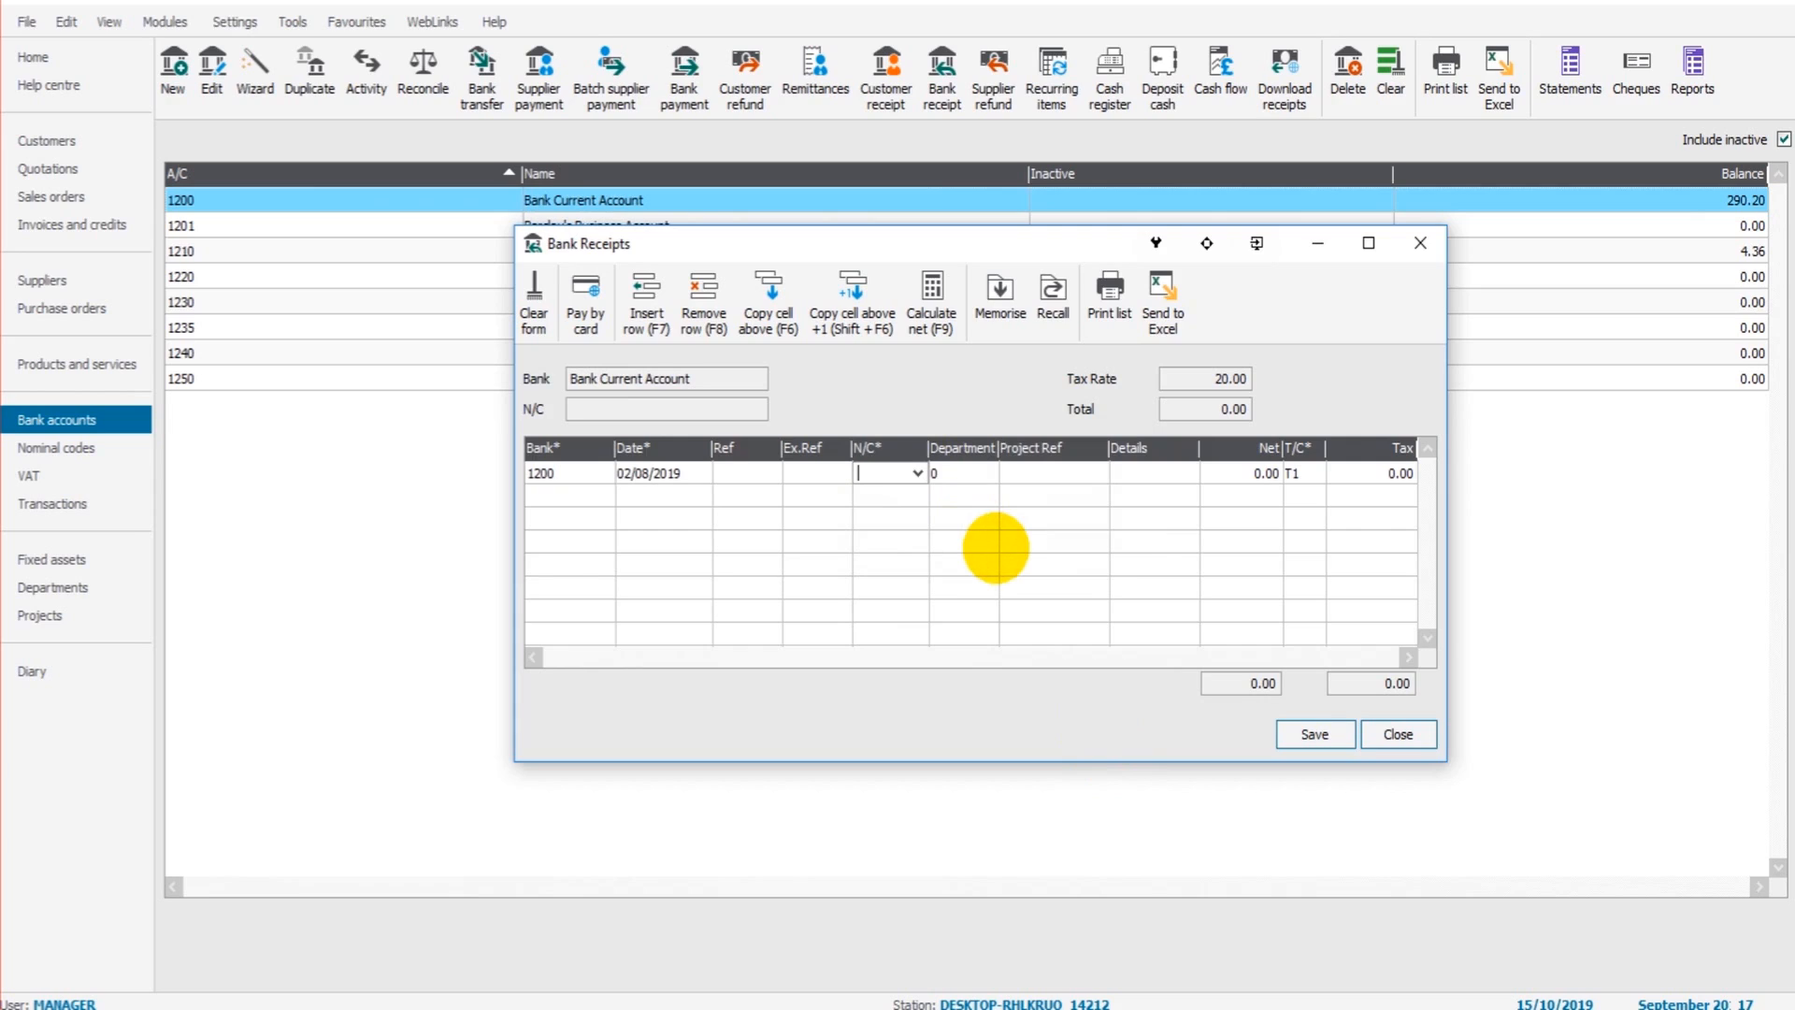
mouse_move(1015, 680)
text(3000)
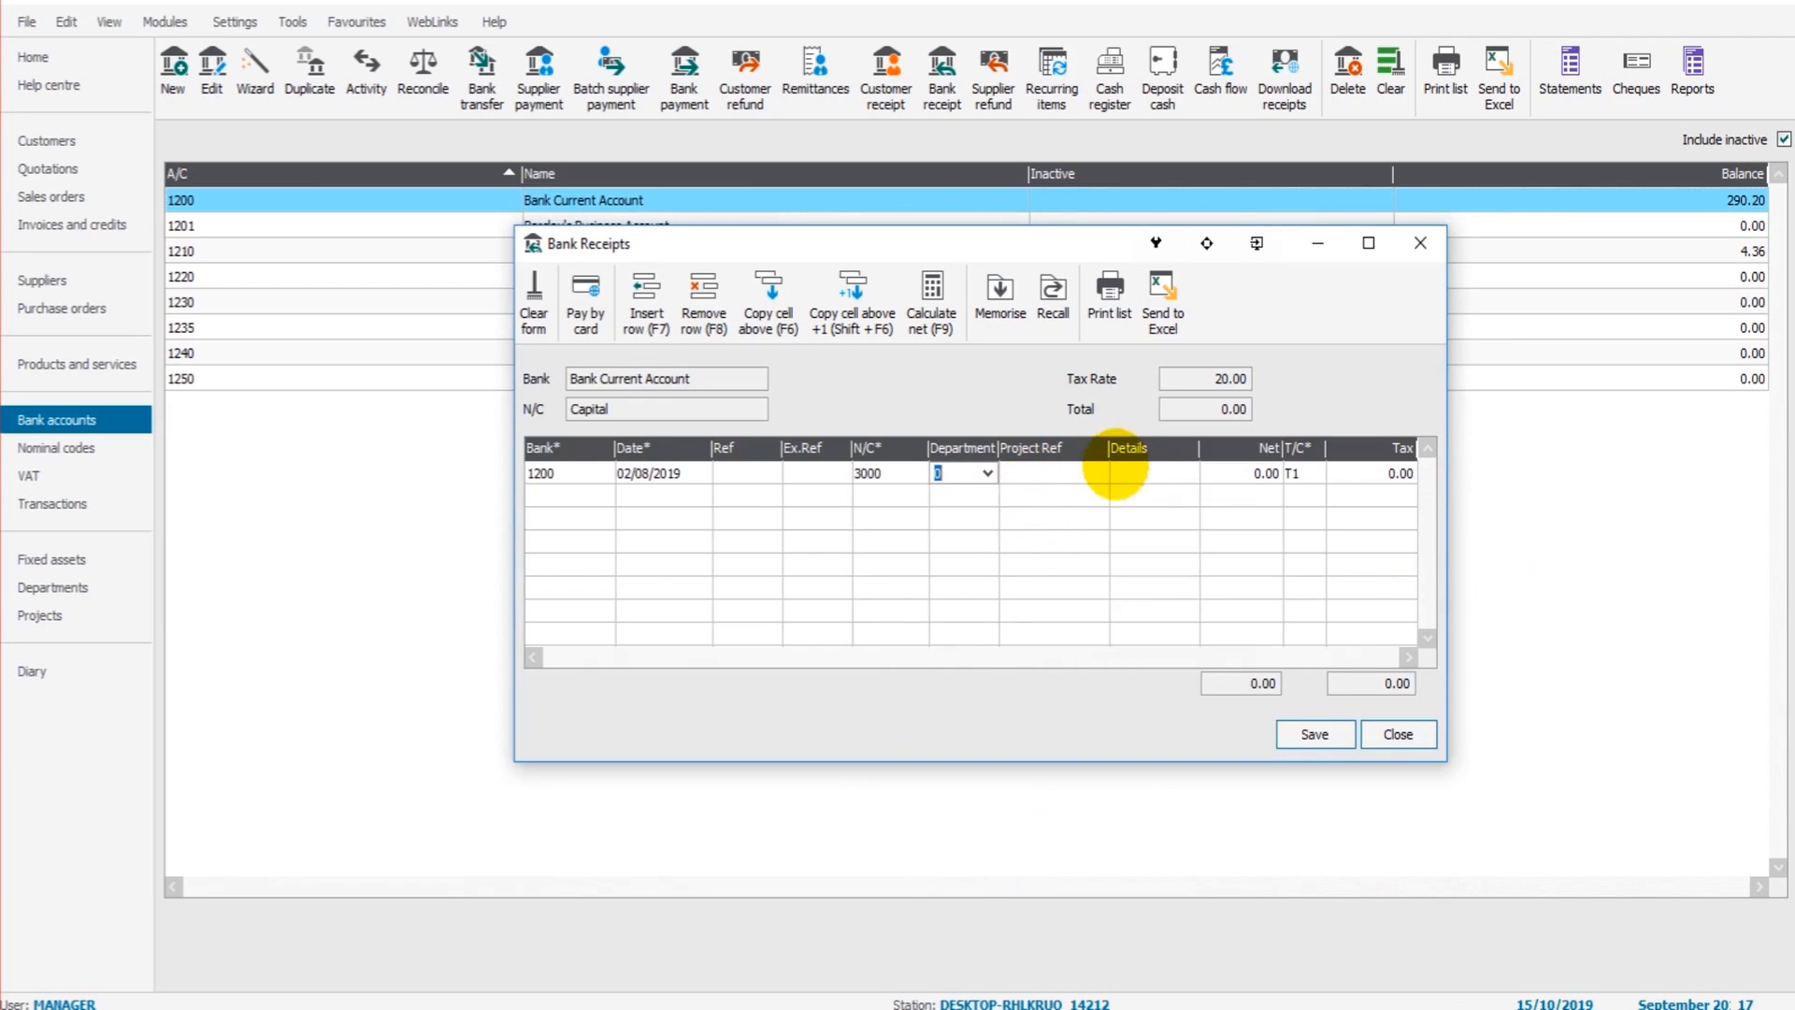
click(1151, 473)
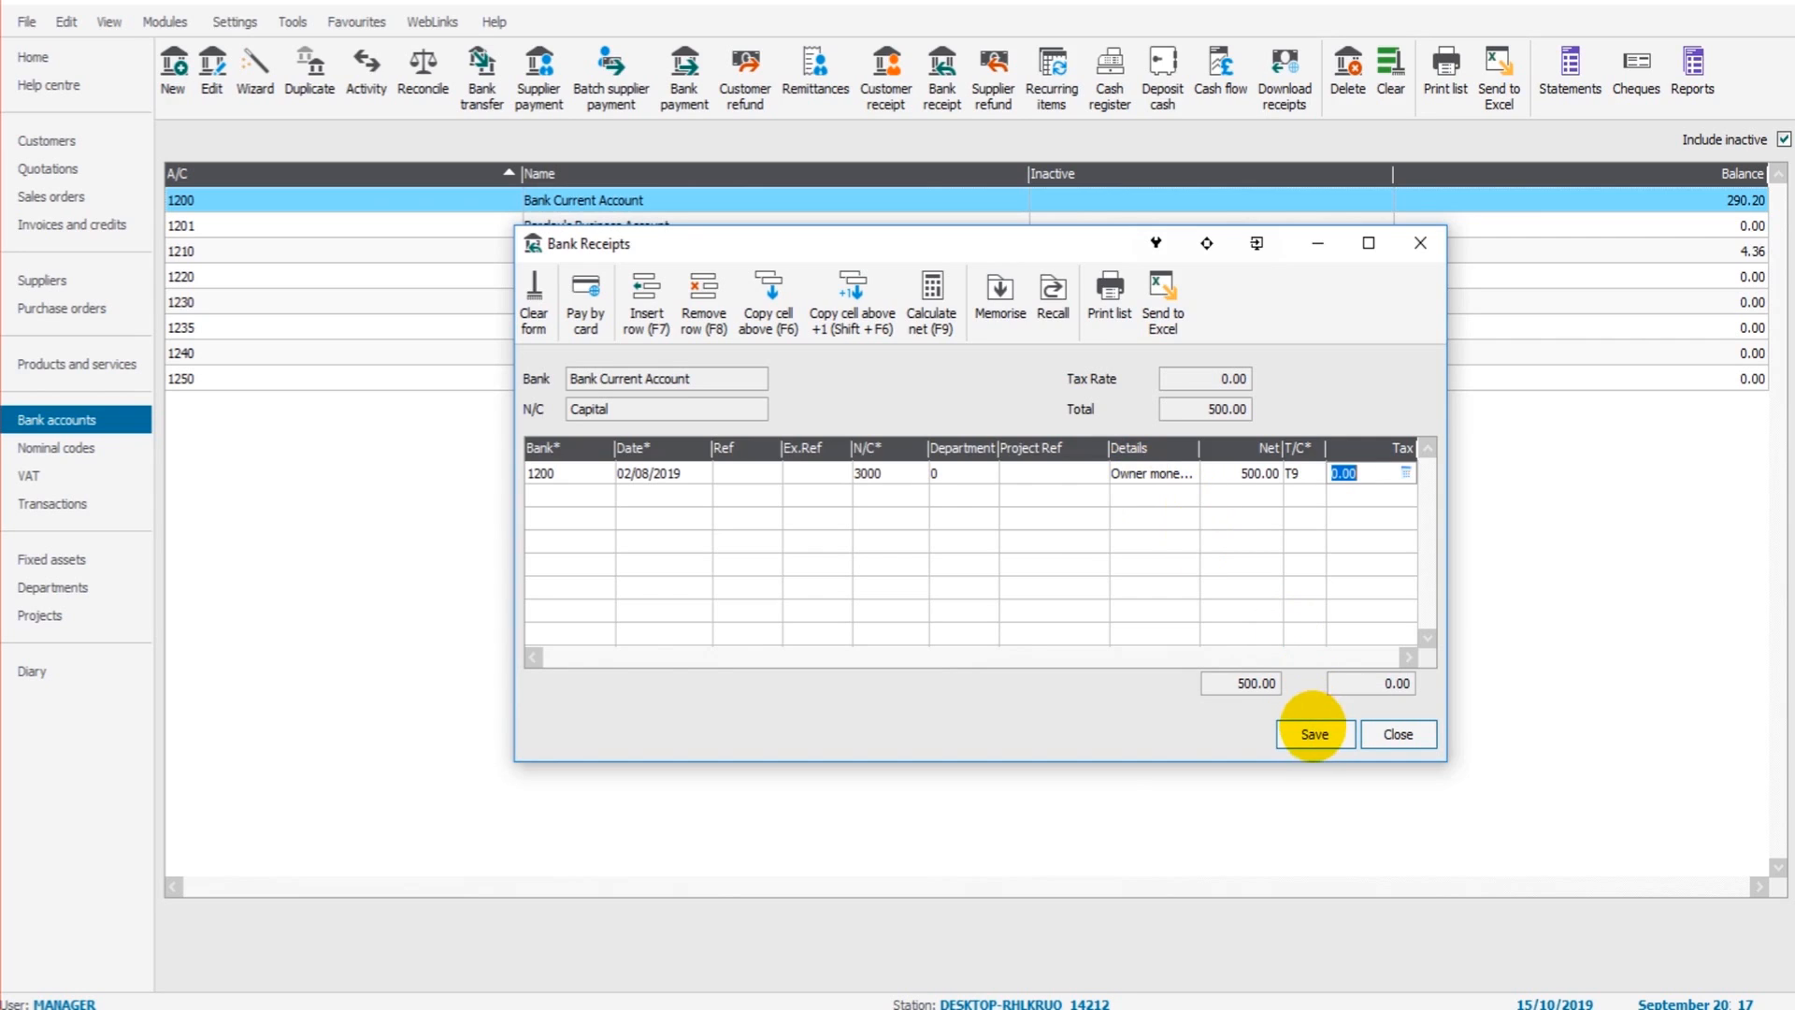
click(1313, 734)
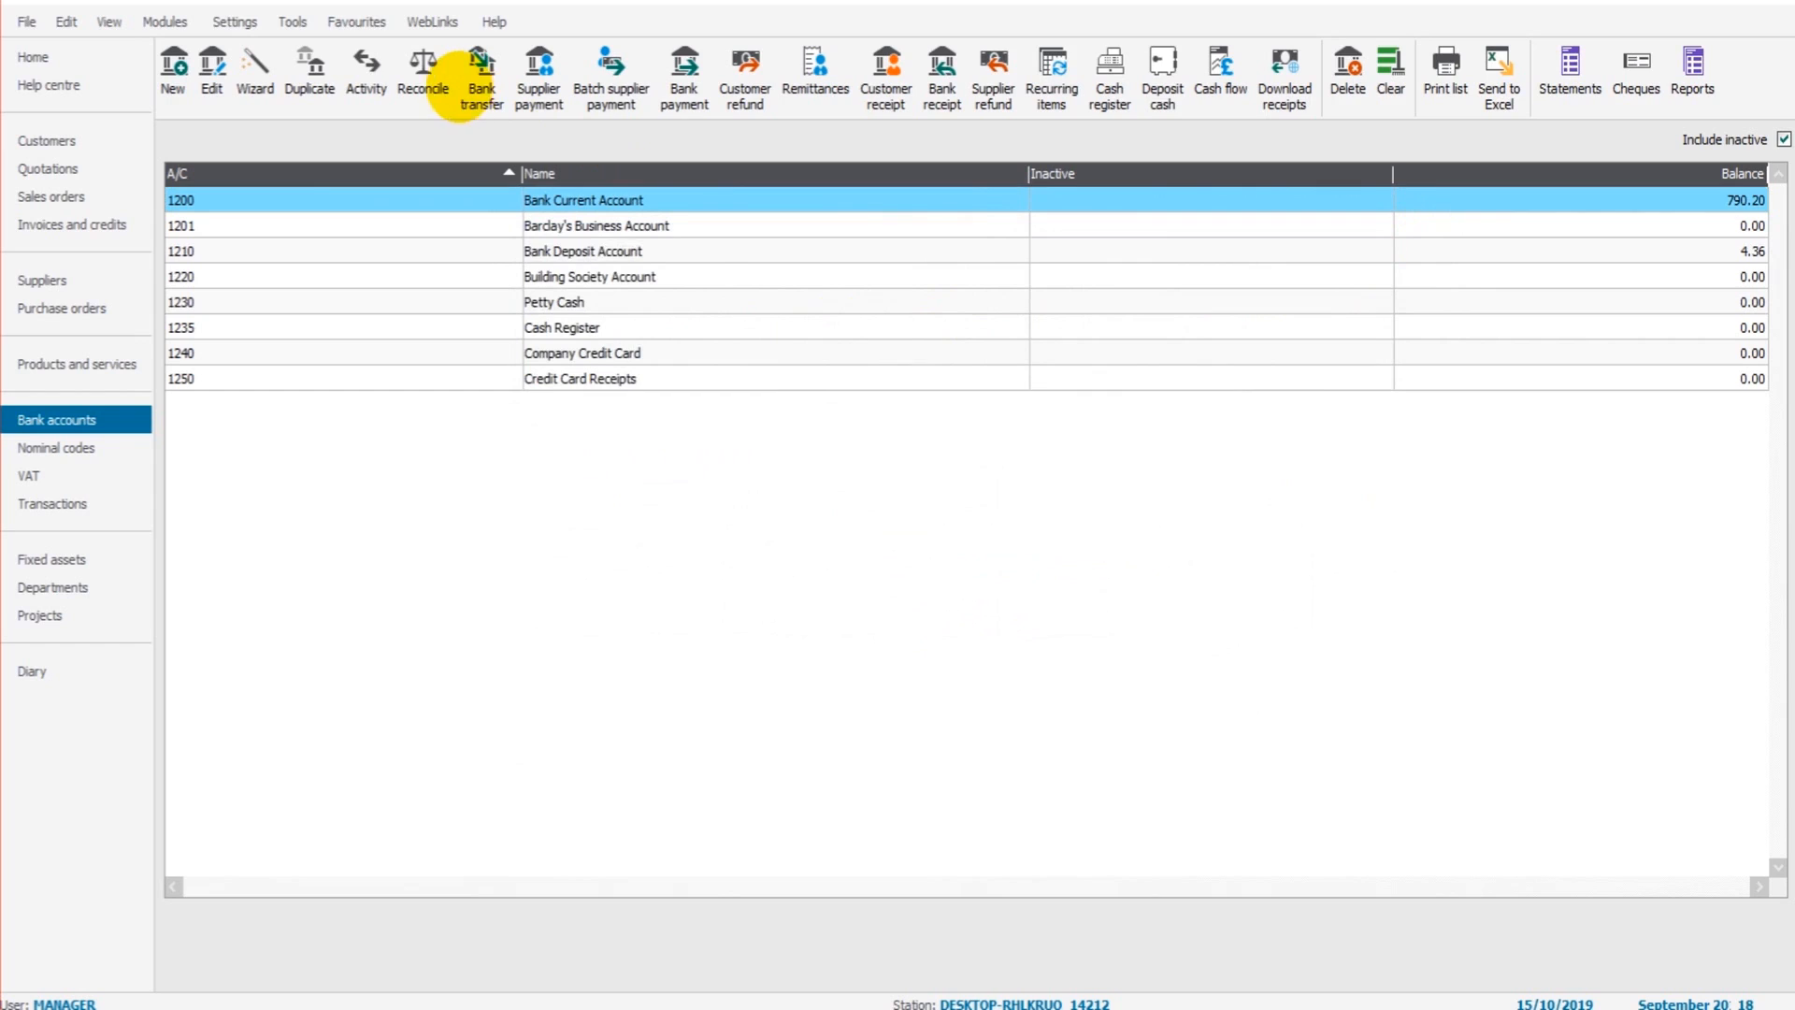
Reopen the account 1200 reconciliation using the saved statement, then Alt+Tab windows
click(423, 68)
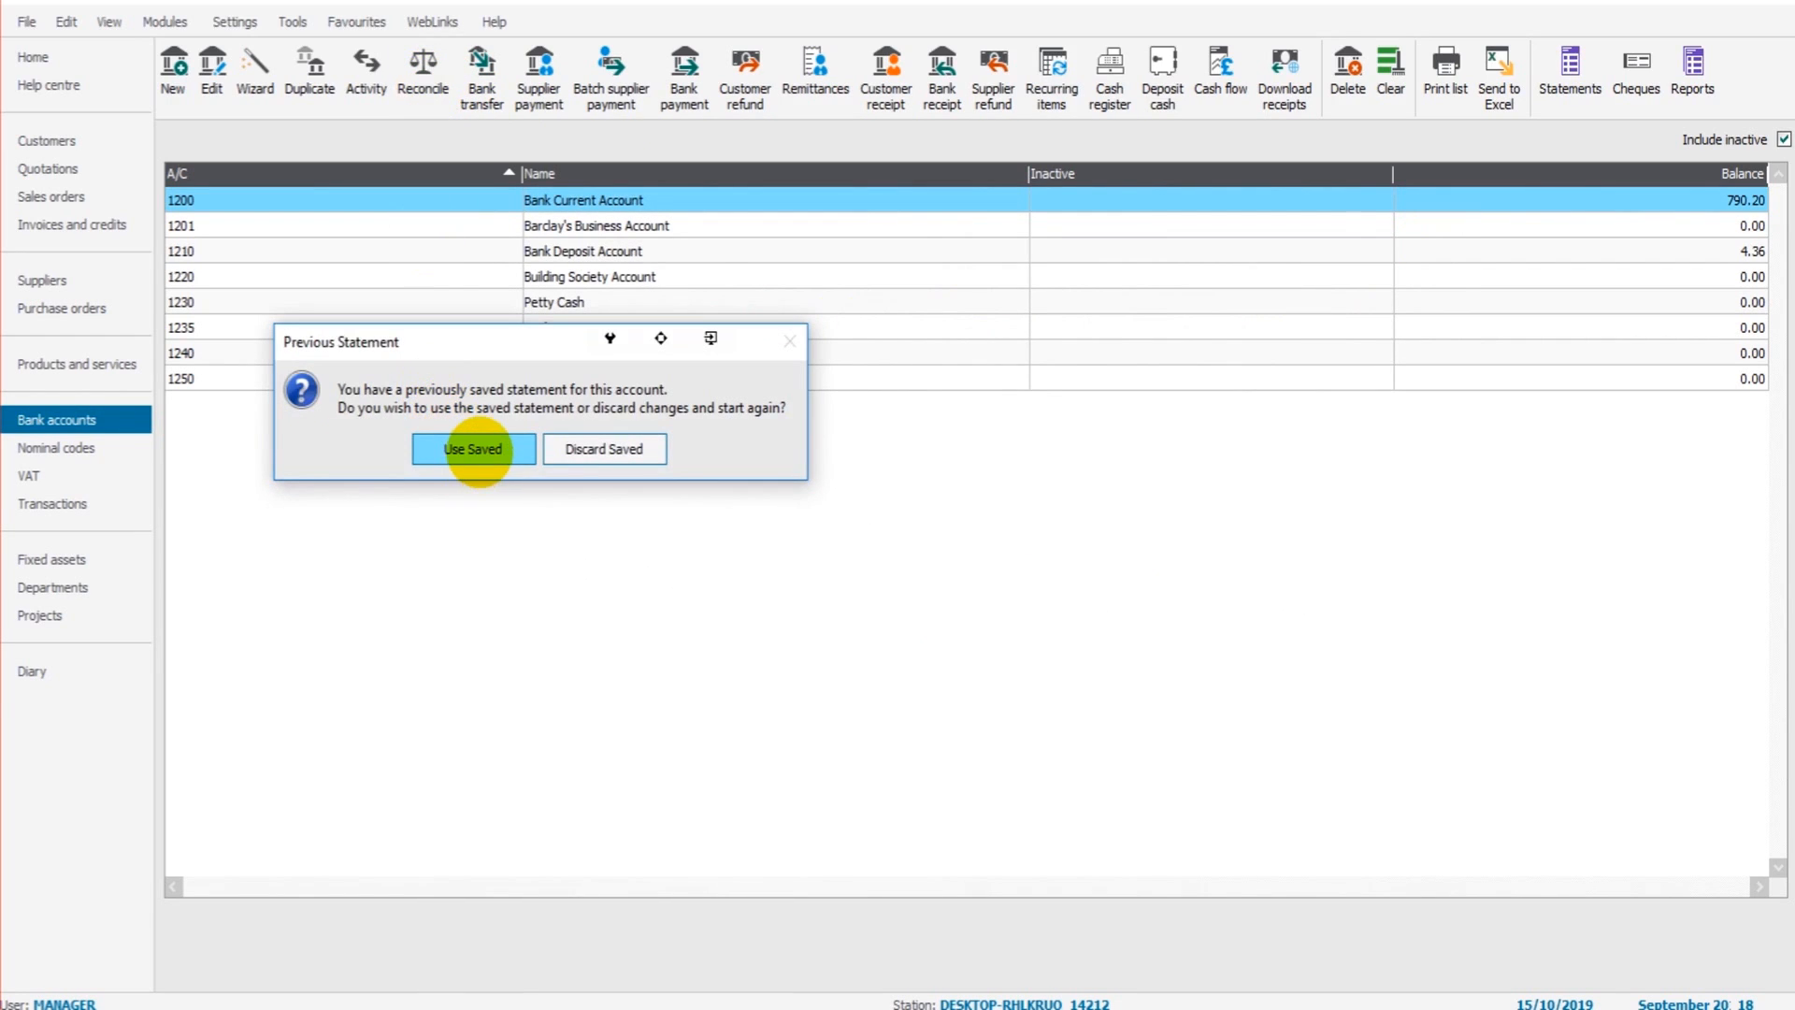
mouse_move(1031, 398)
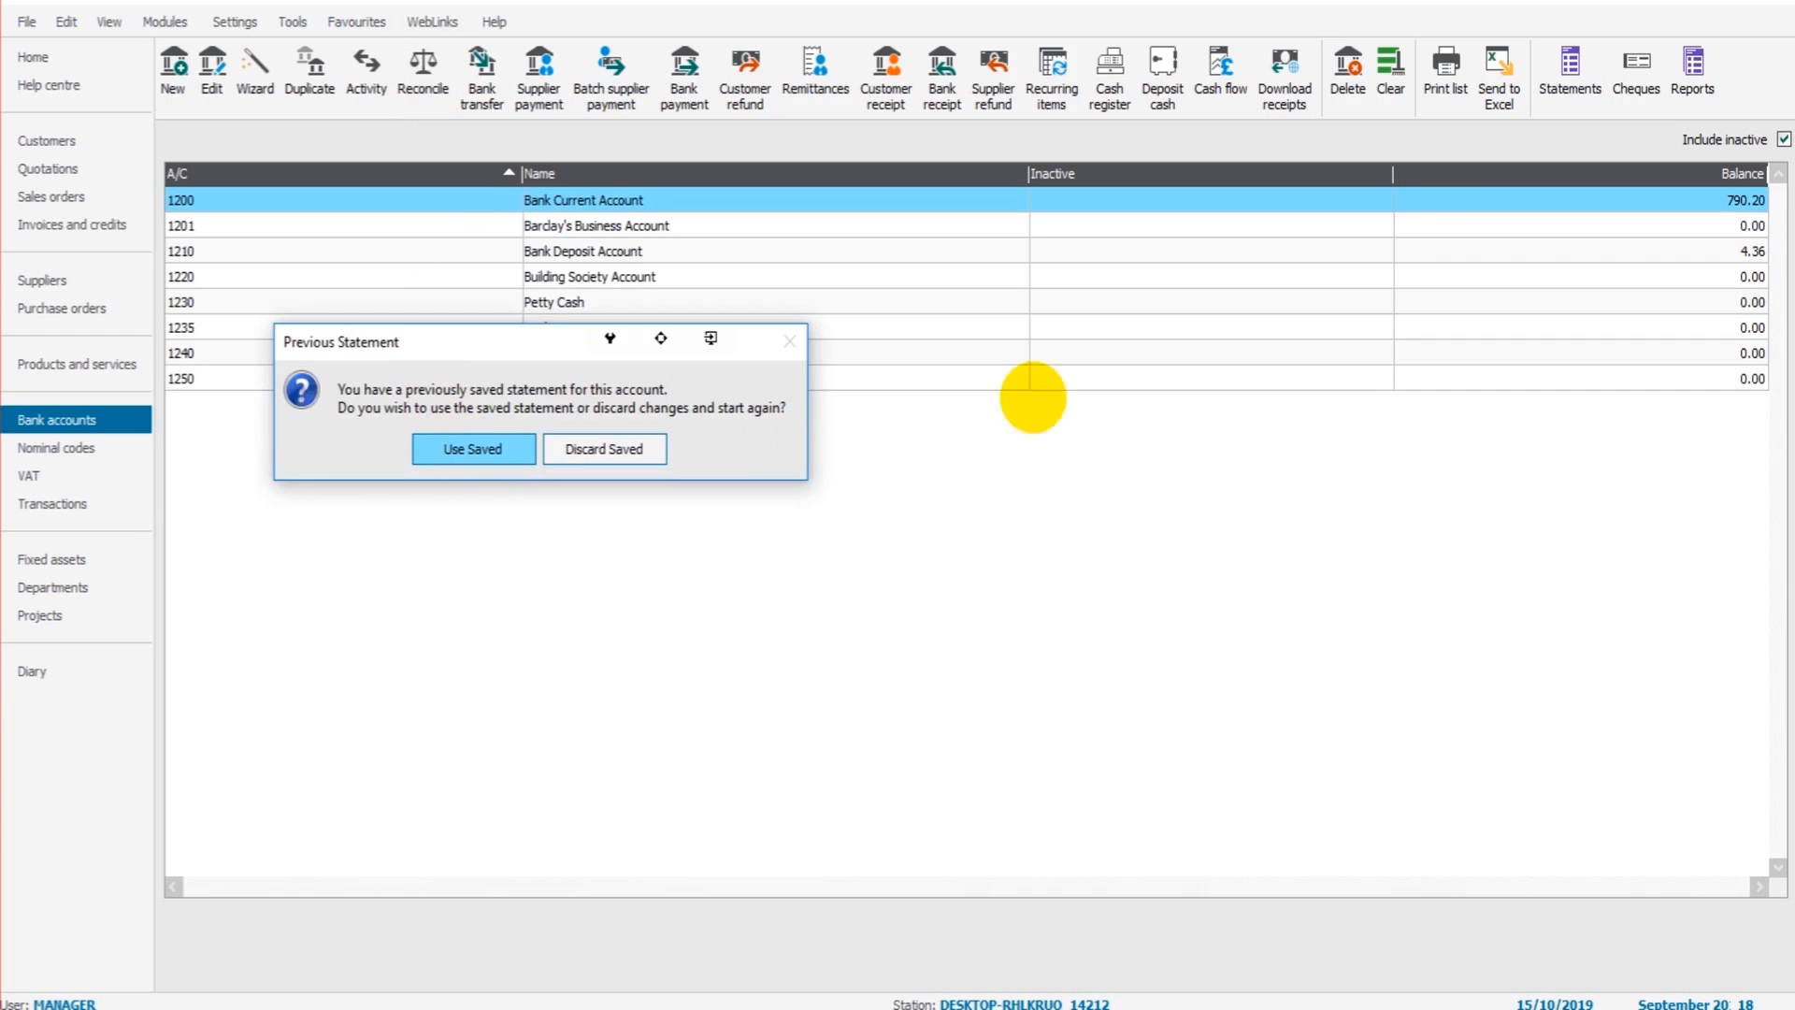
mouse_move(780, 306)
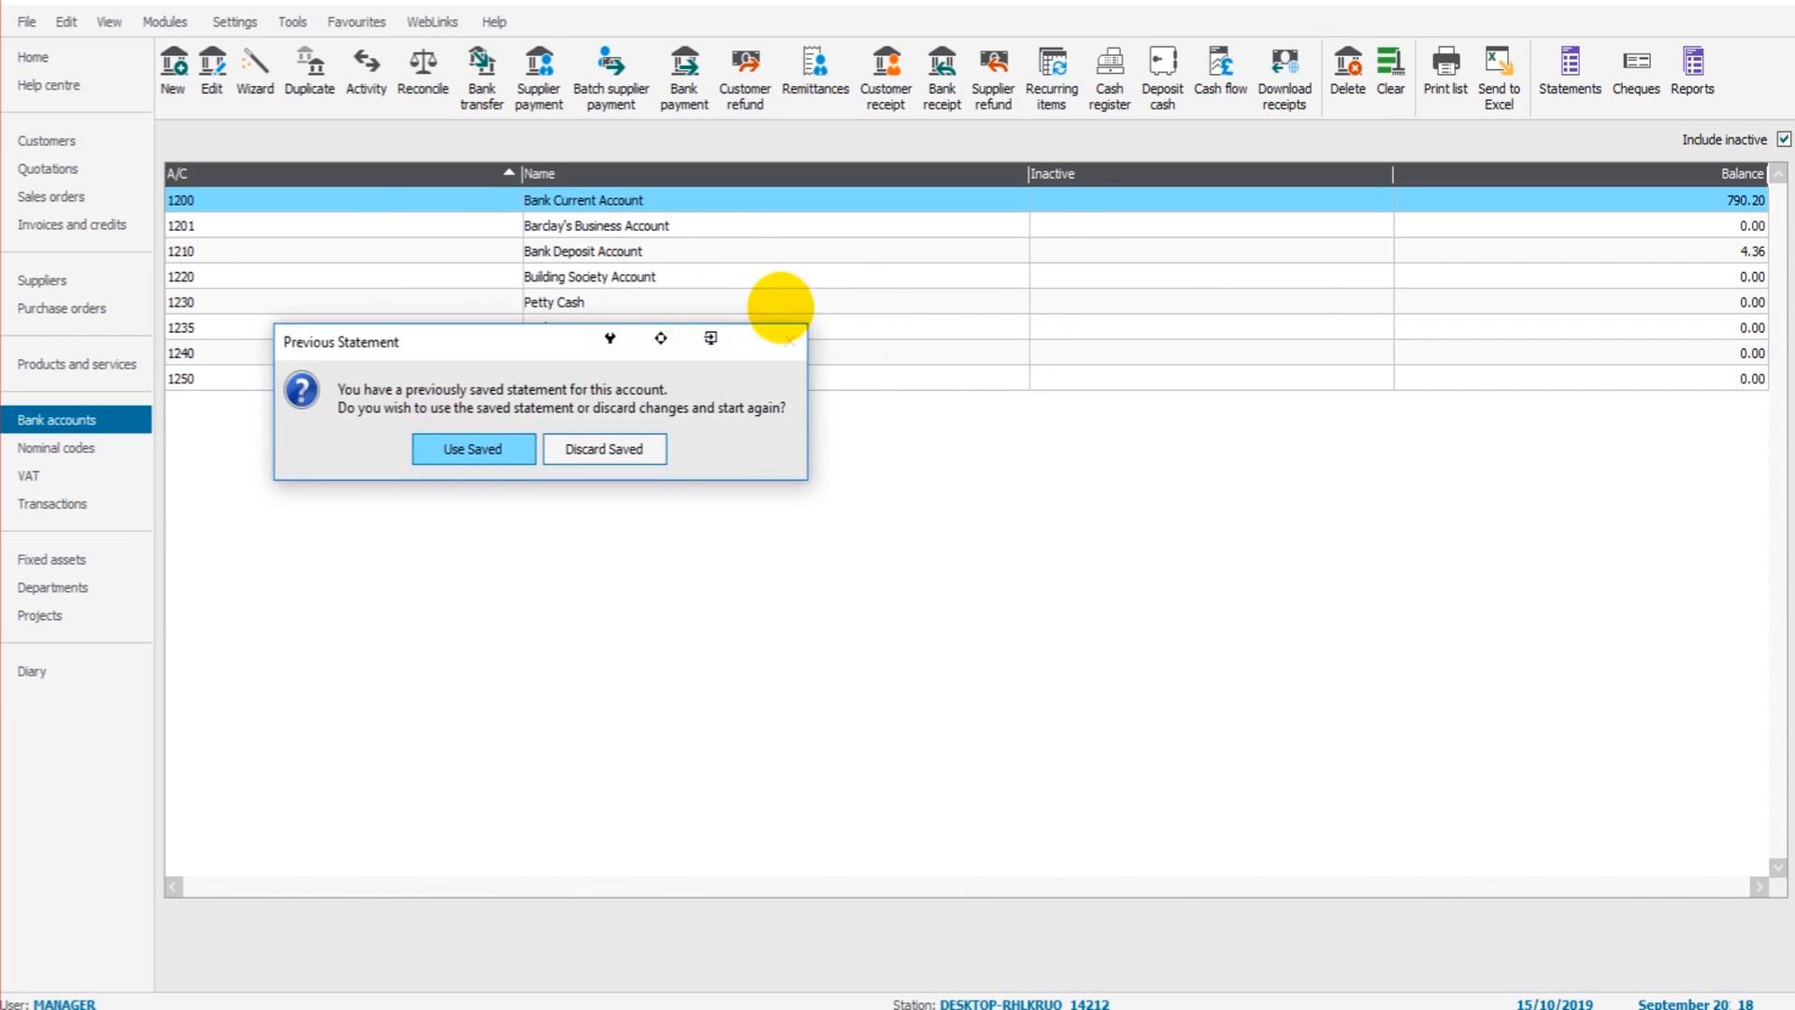
click(473, 449)
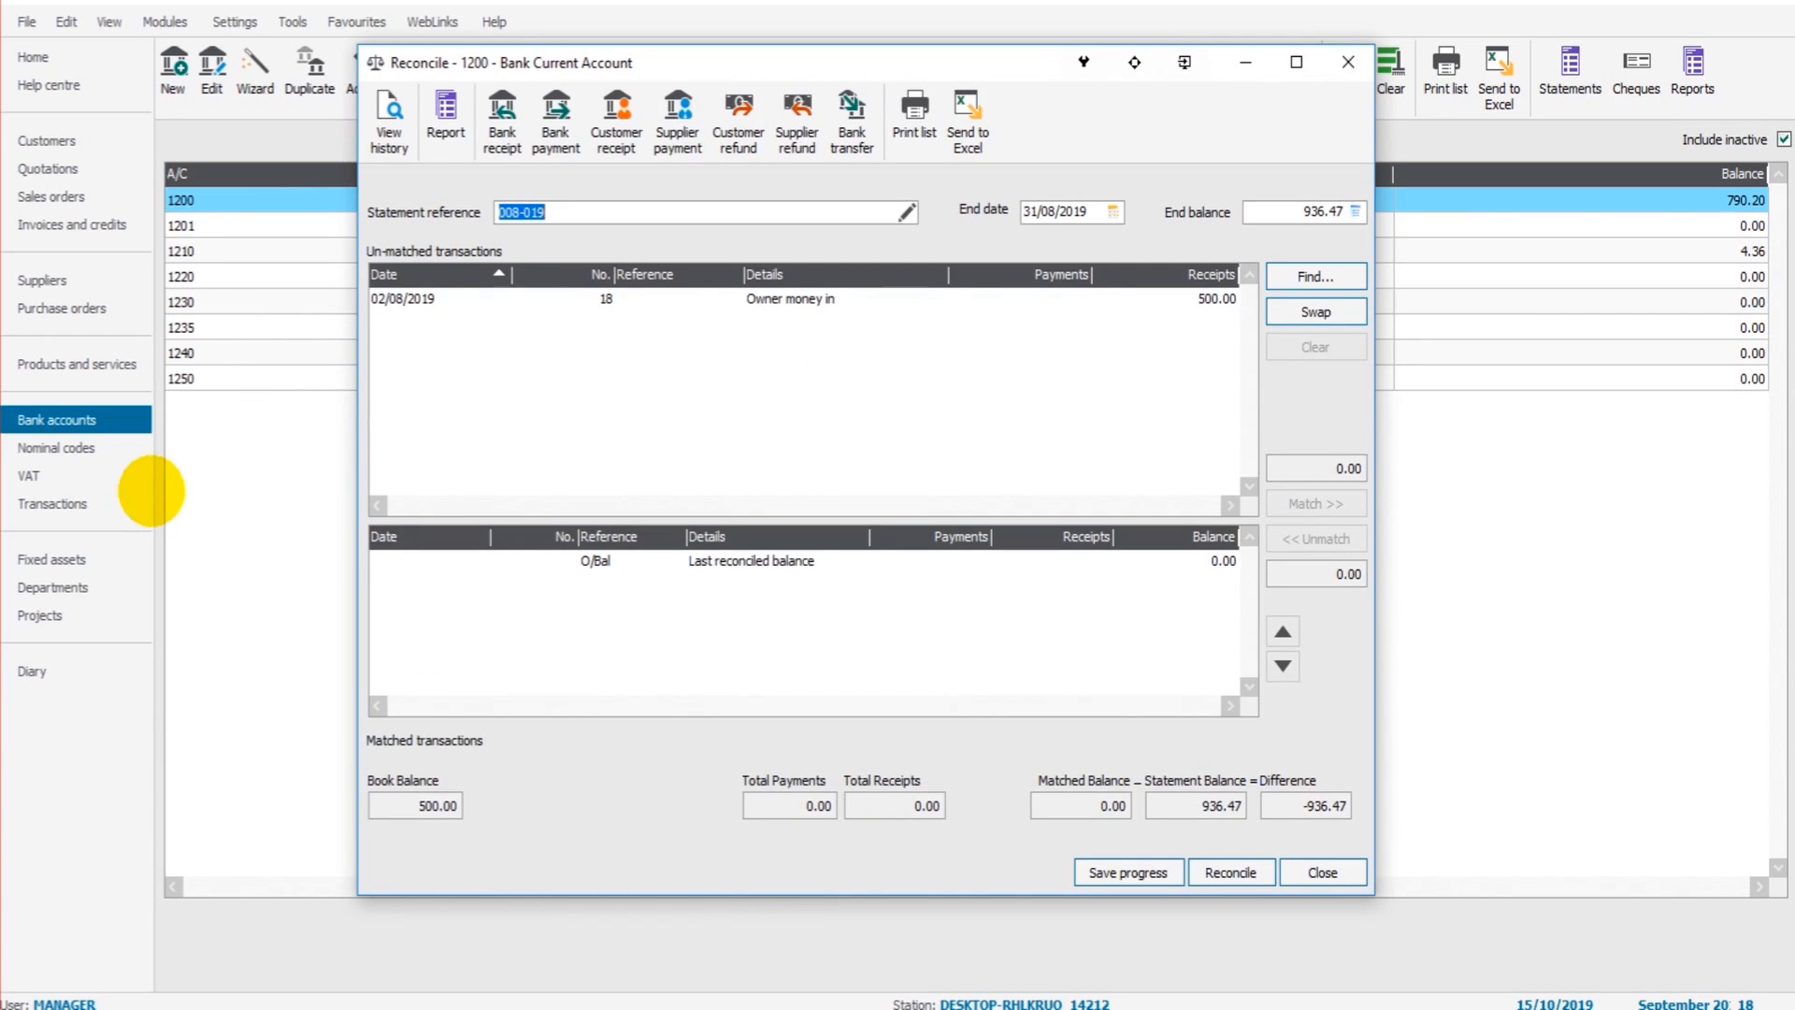
key(alt+tab)
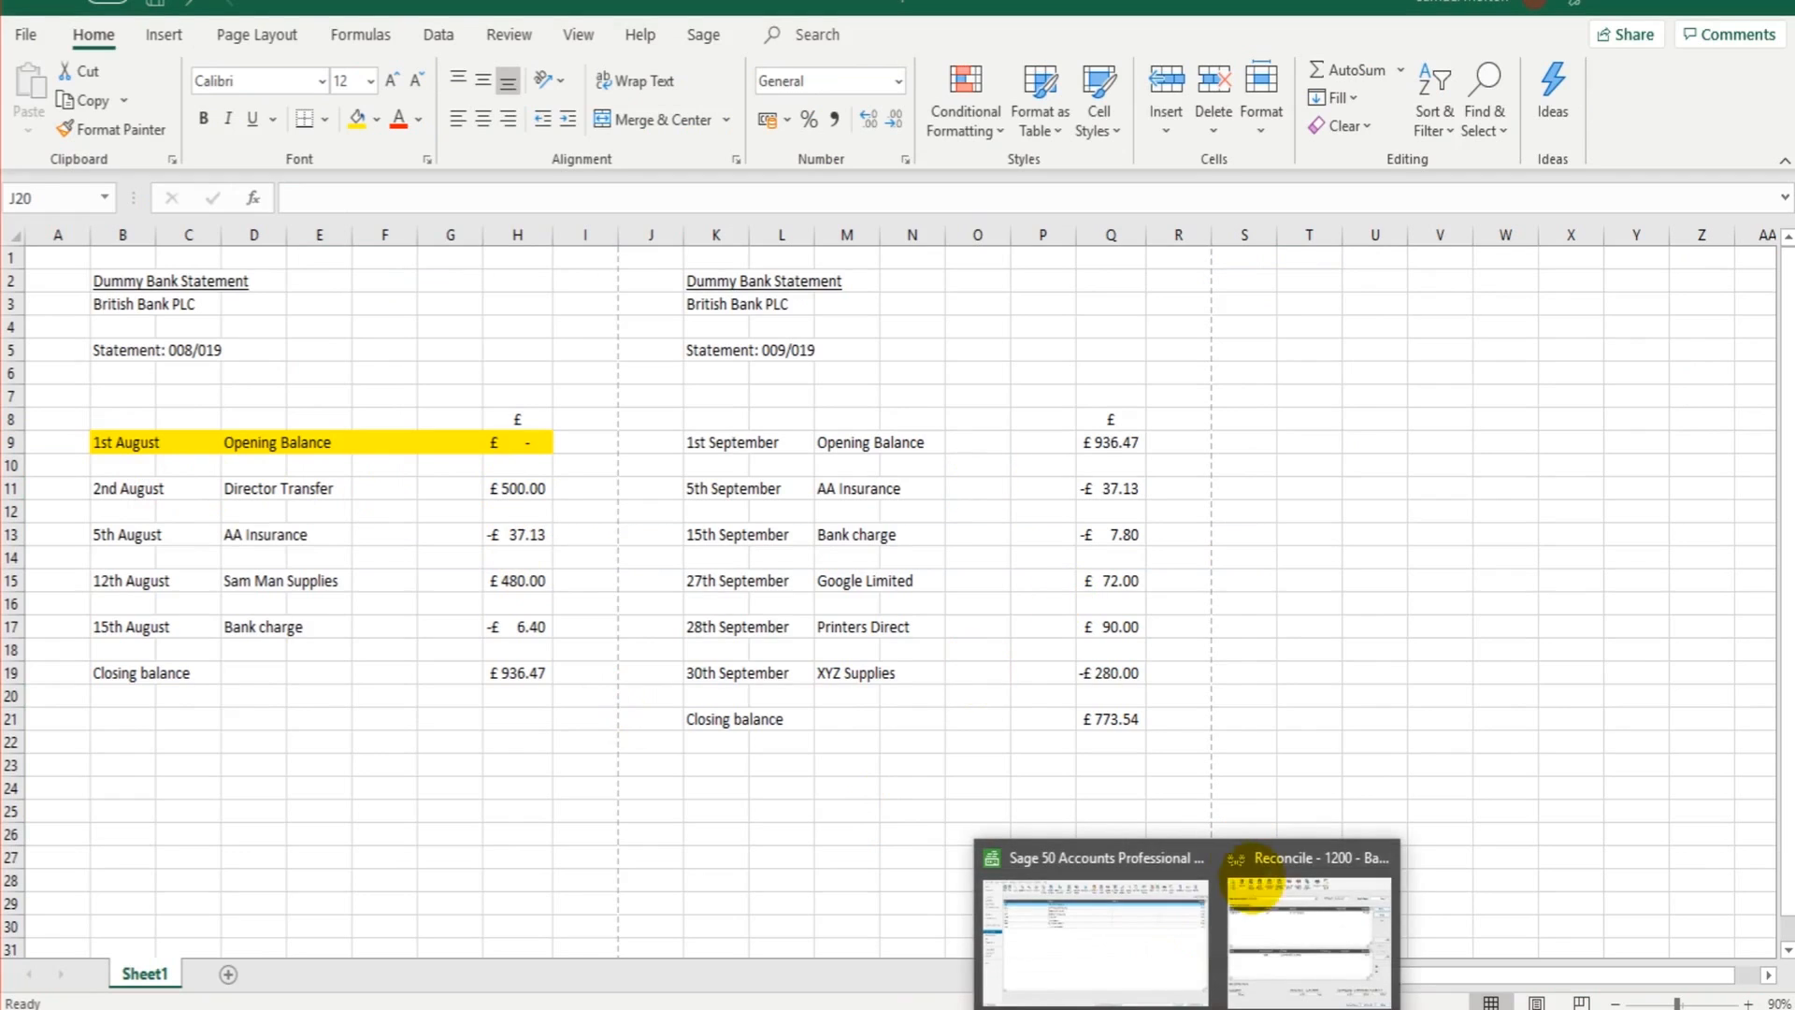
Match the £500 Owner money in receipt and save the reconciliation progress
click(1301, 927)
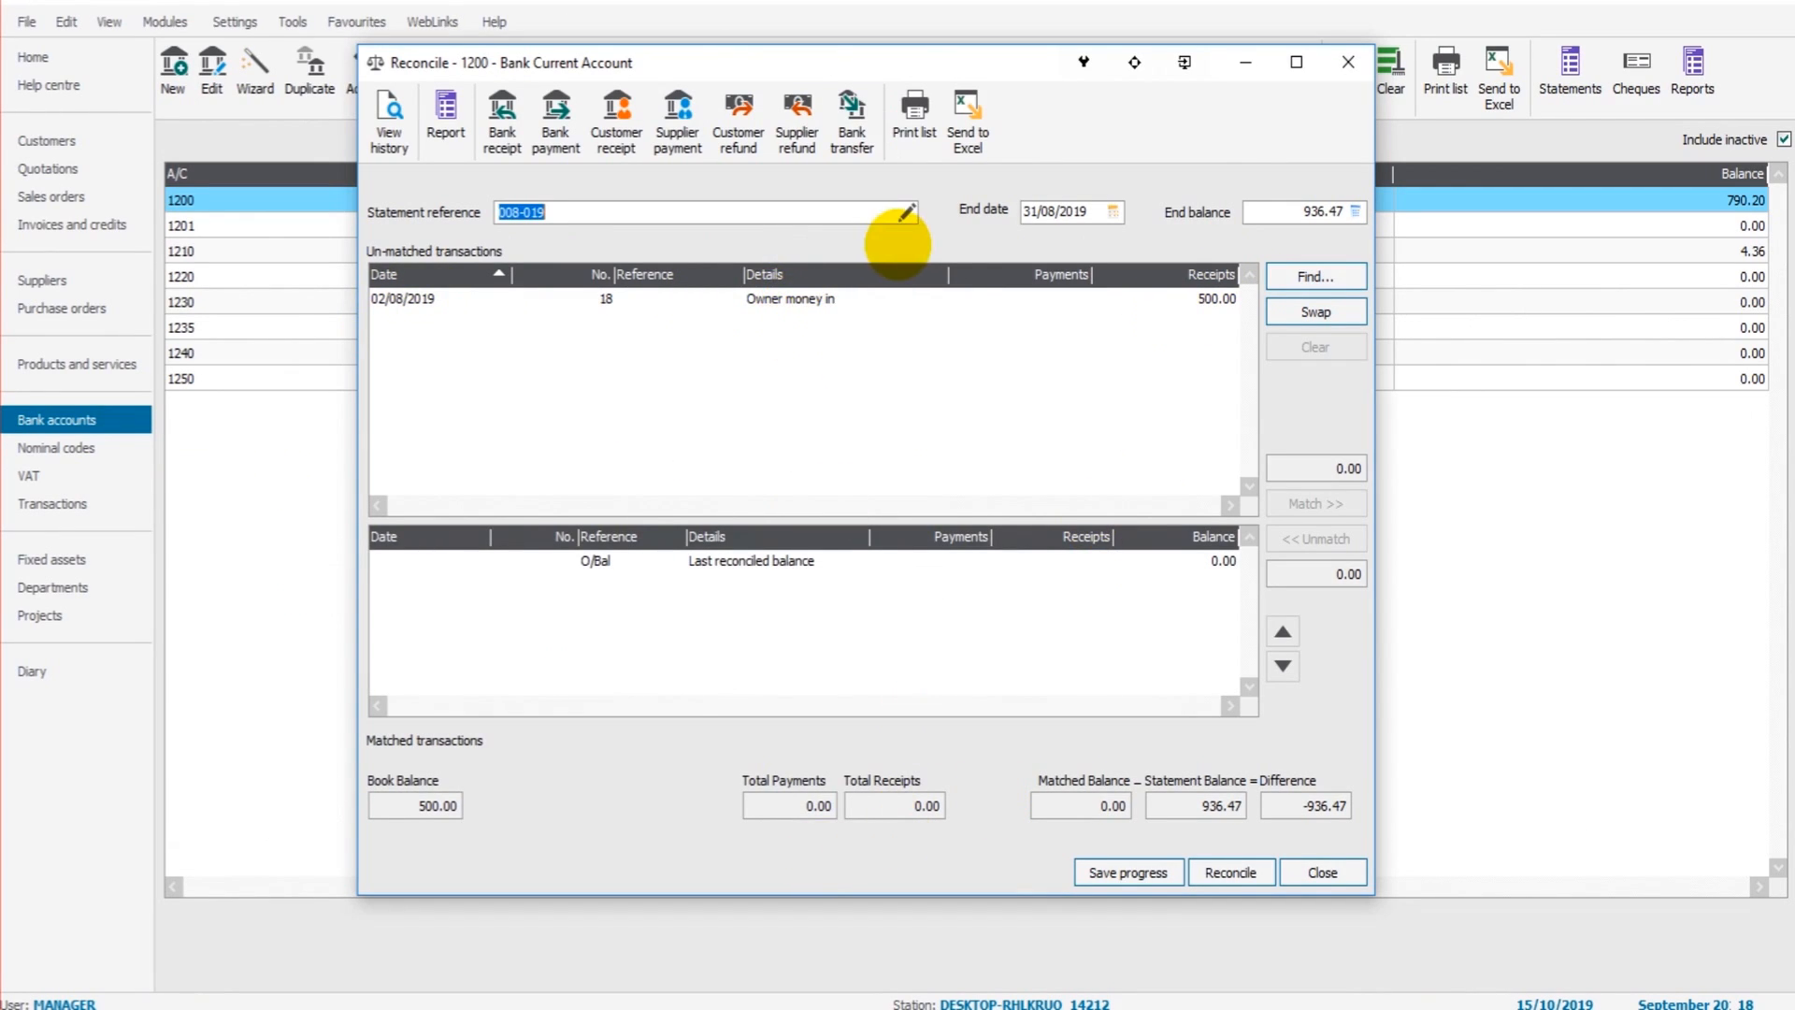
click(790, 299)
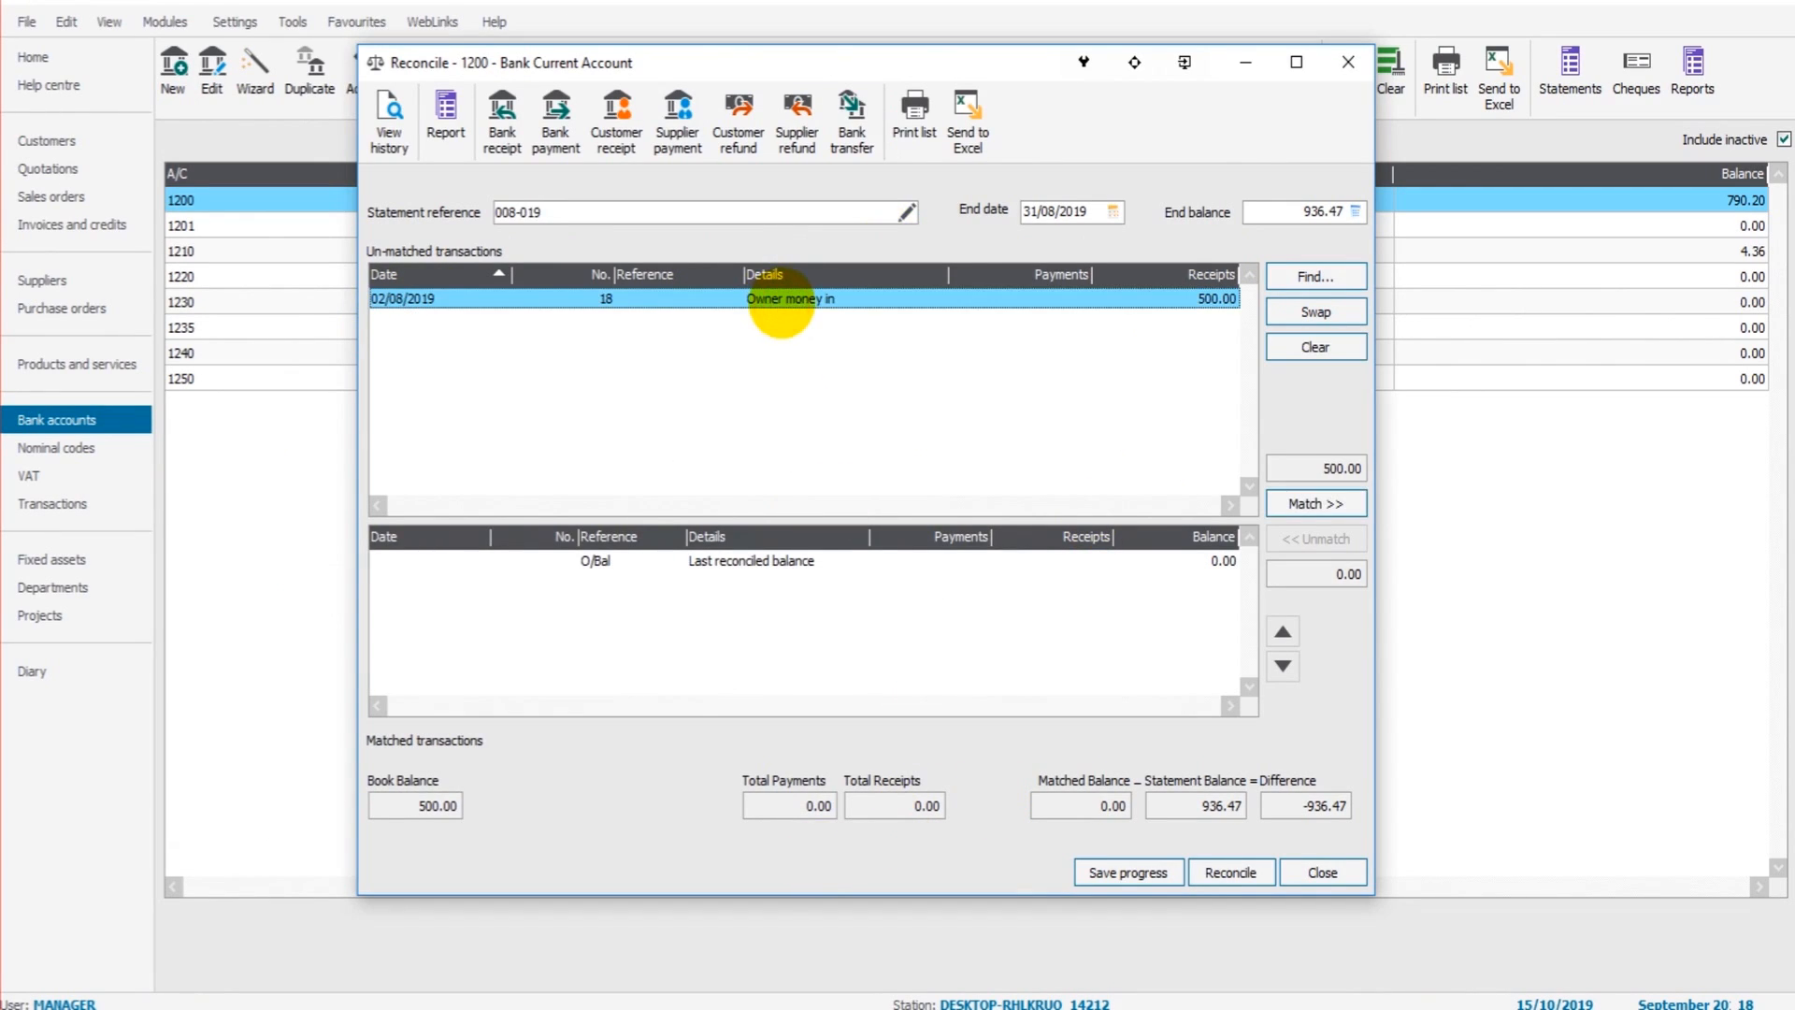
click(1314, 503)
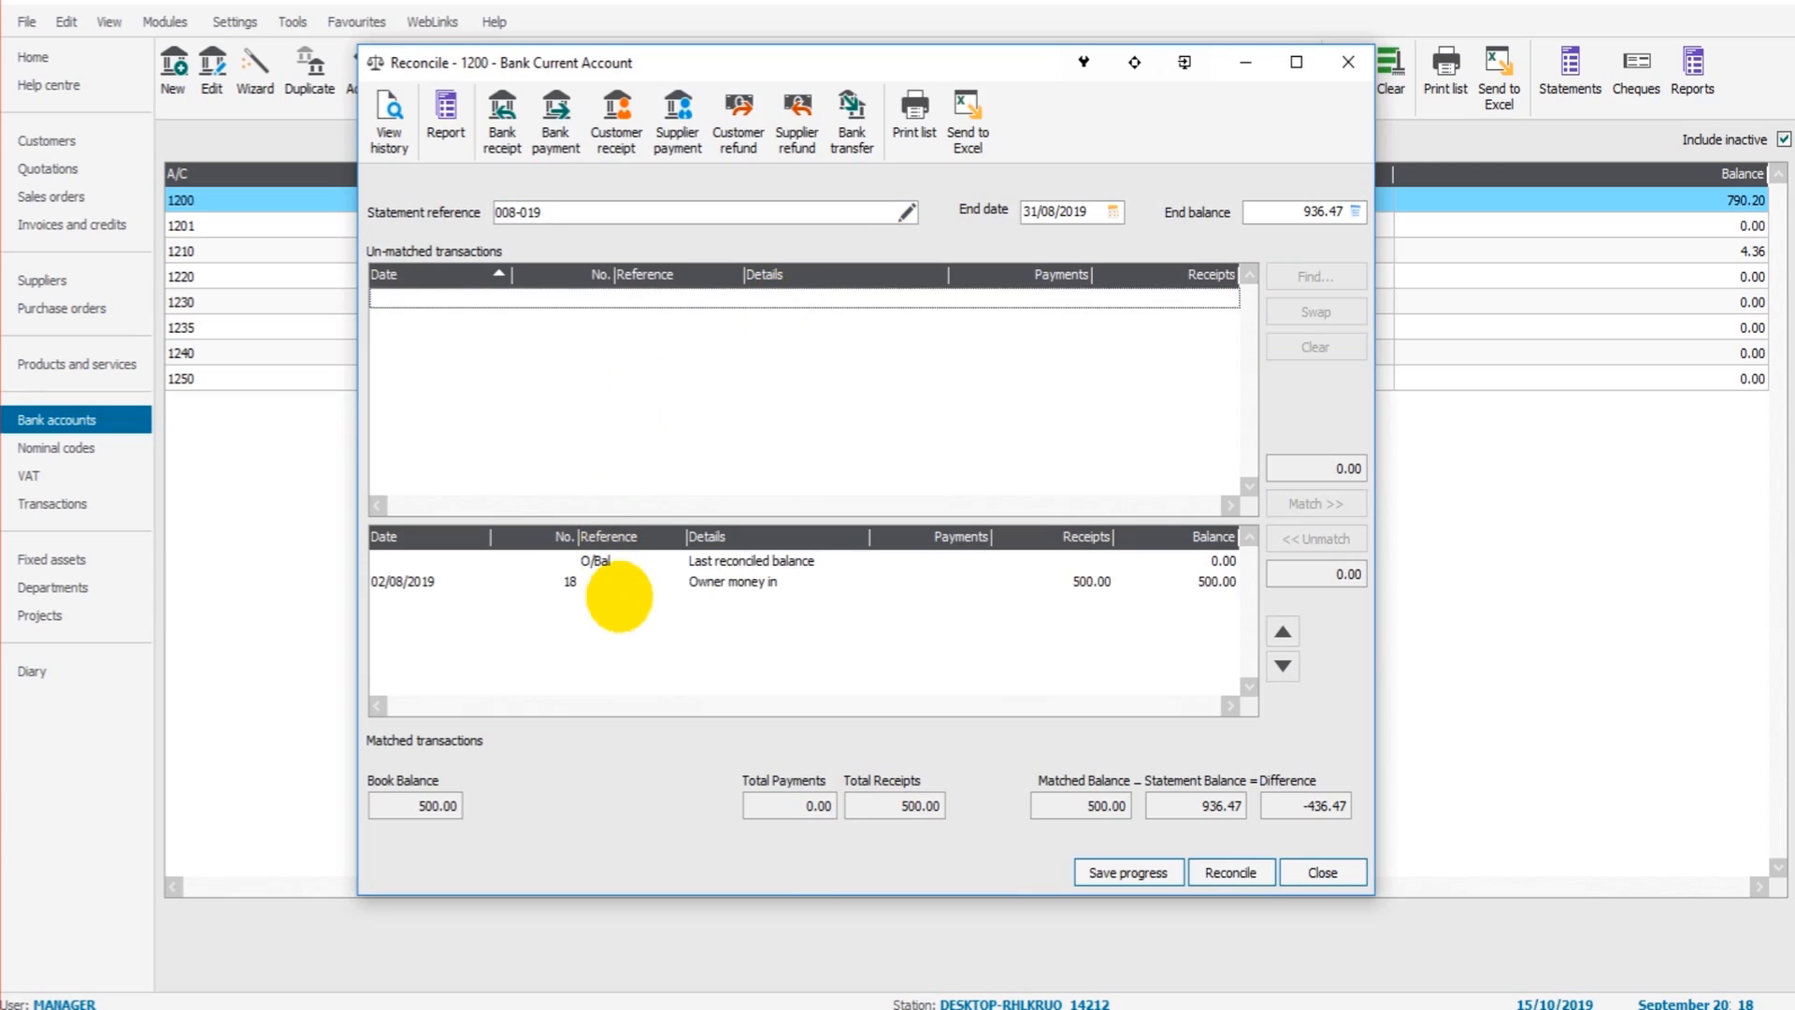
mouse_move(675, 618)
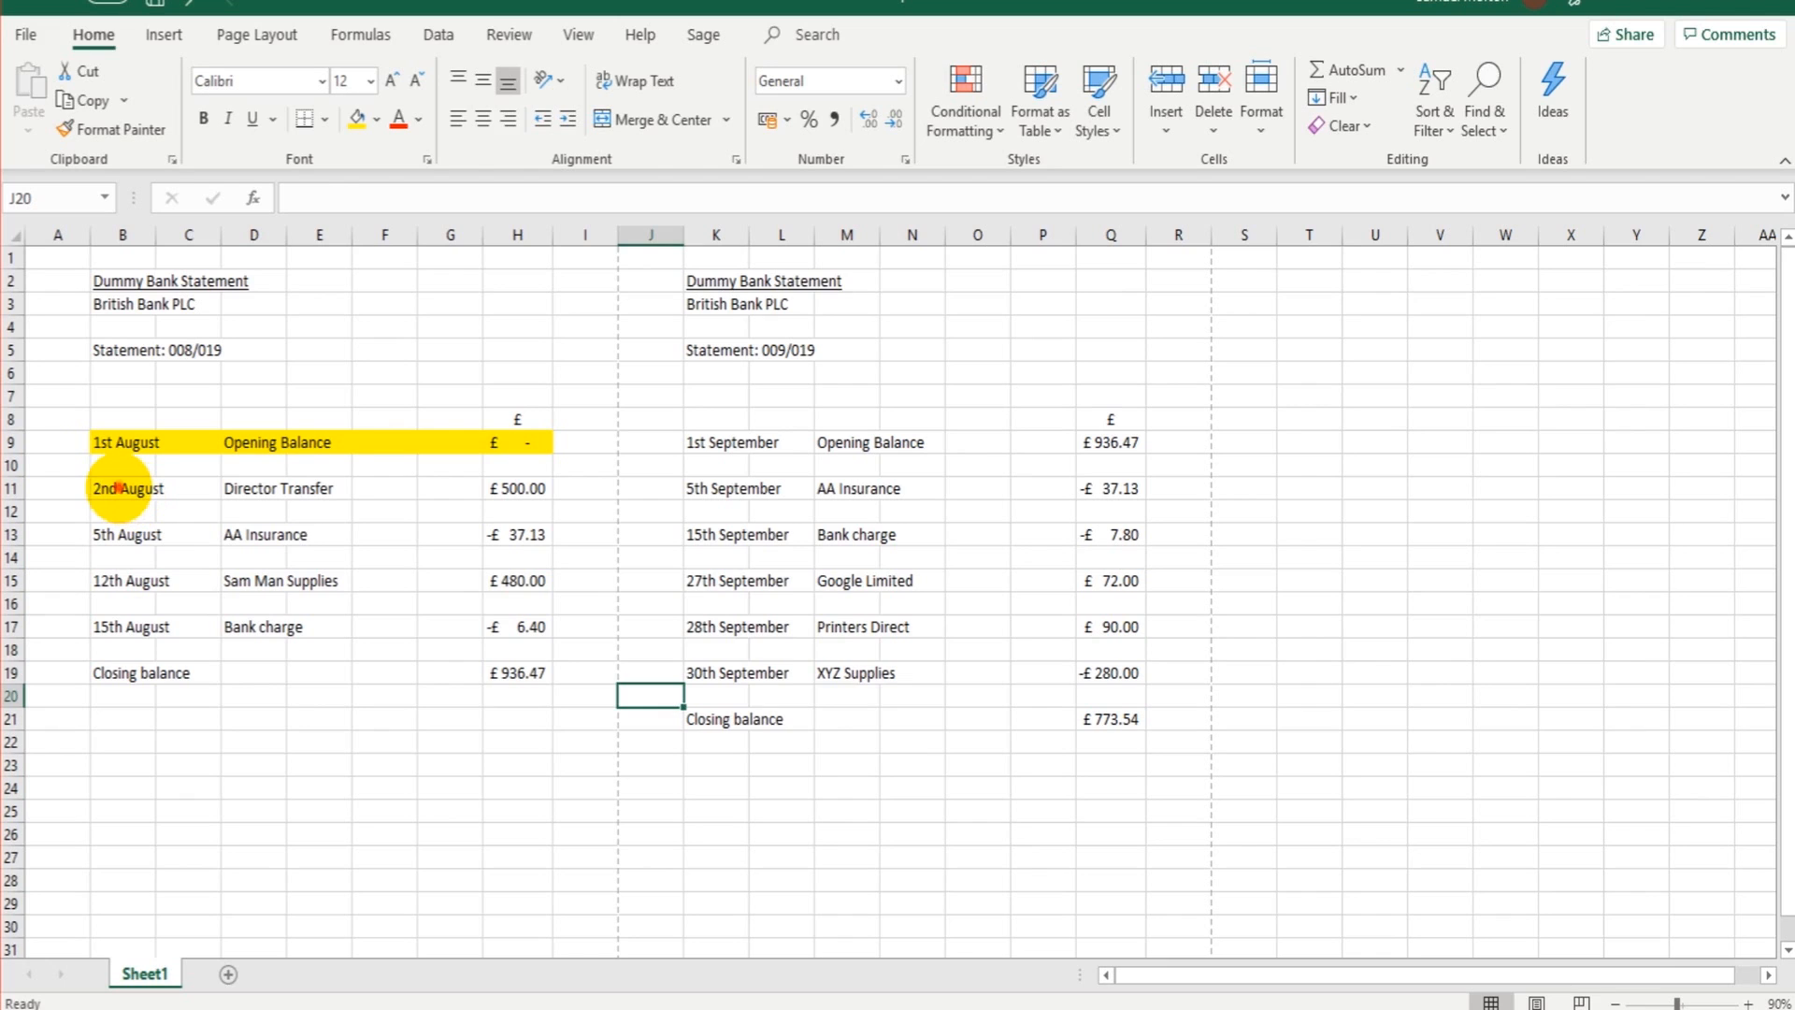
click(121, 488)
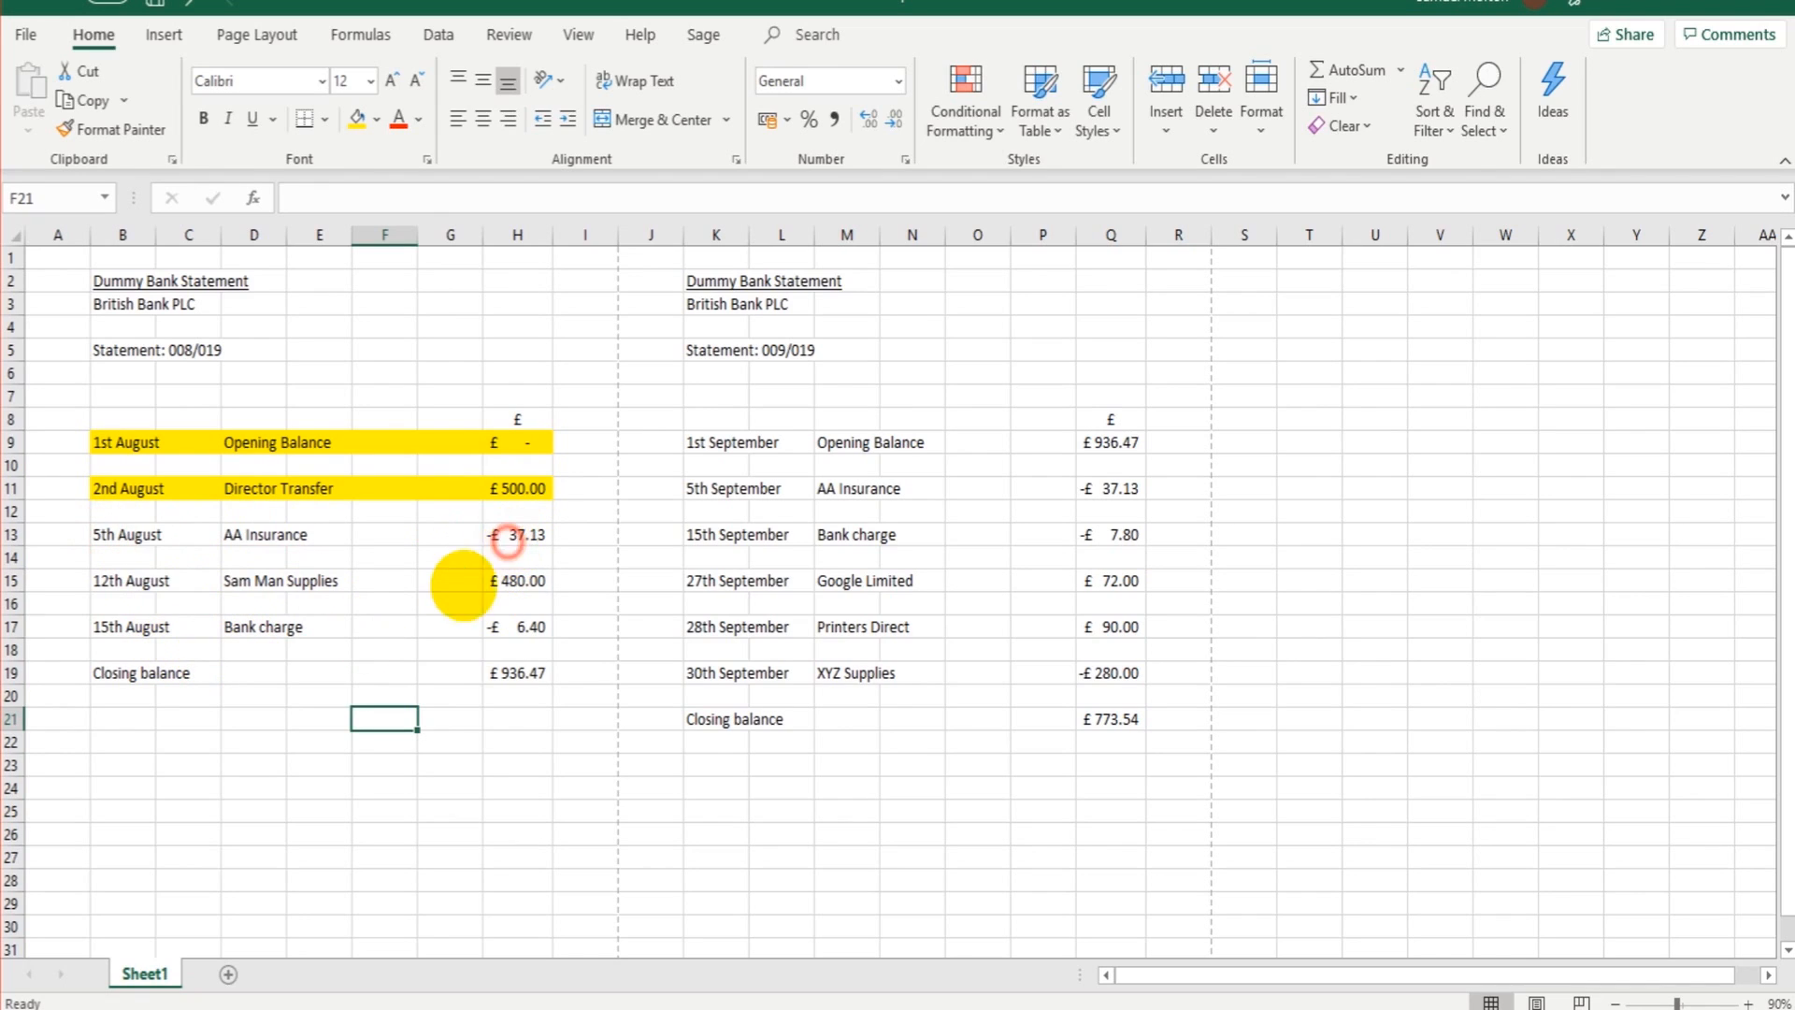
mouse_move(847, 962)
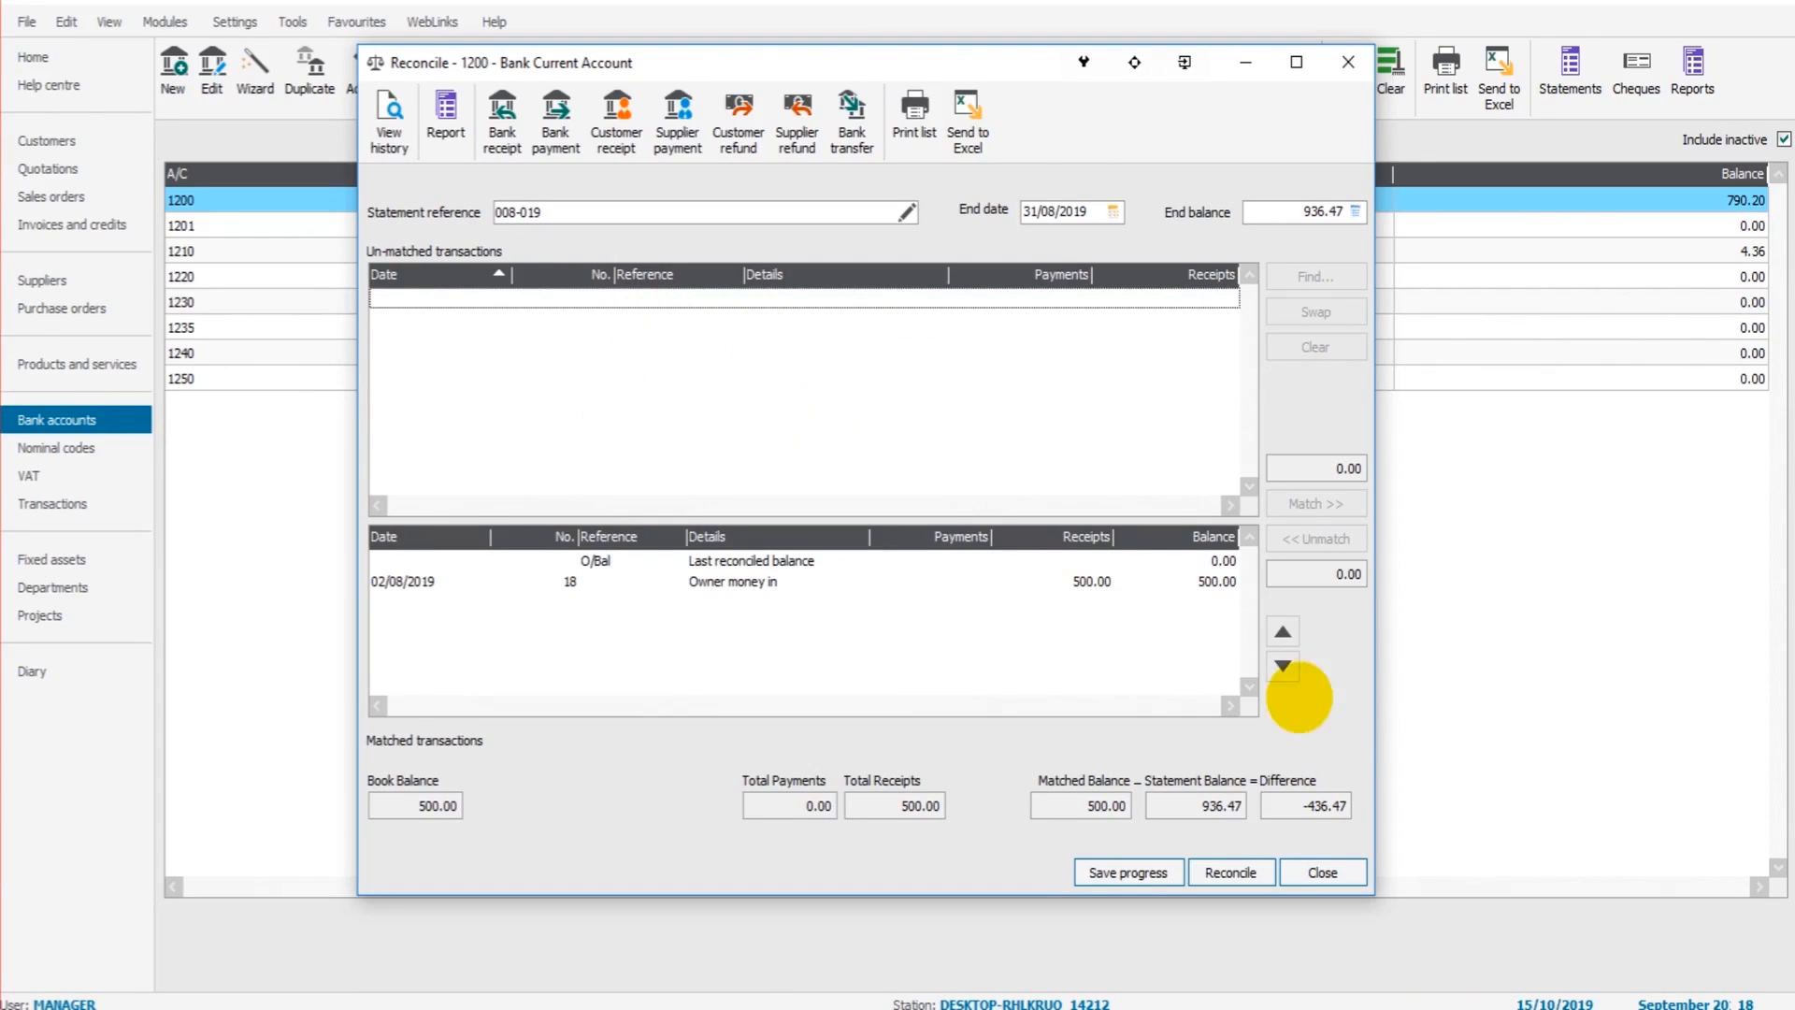
click(1127, 872)
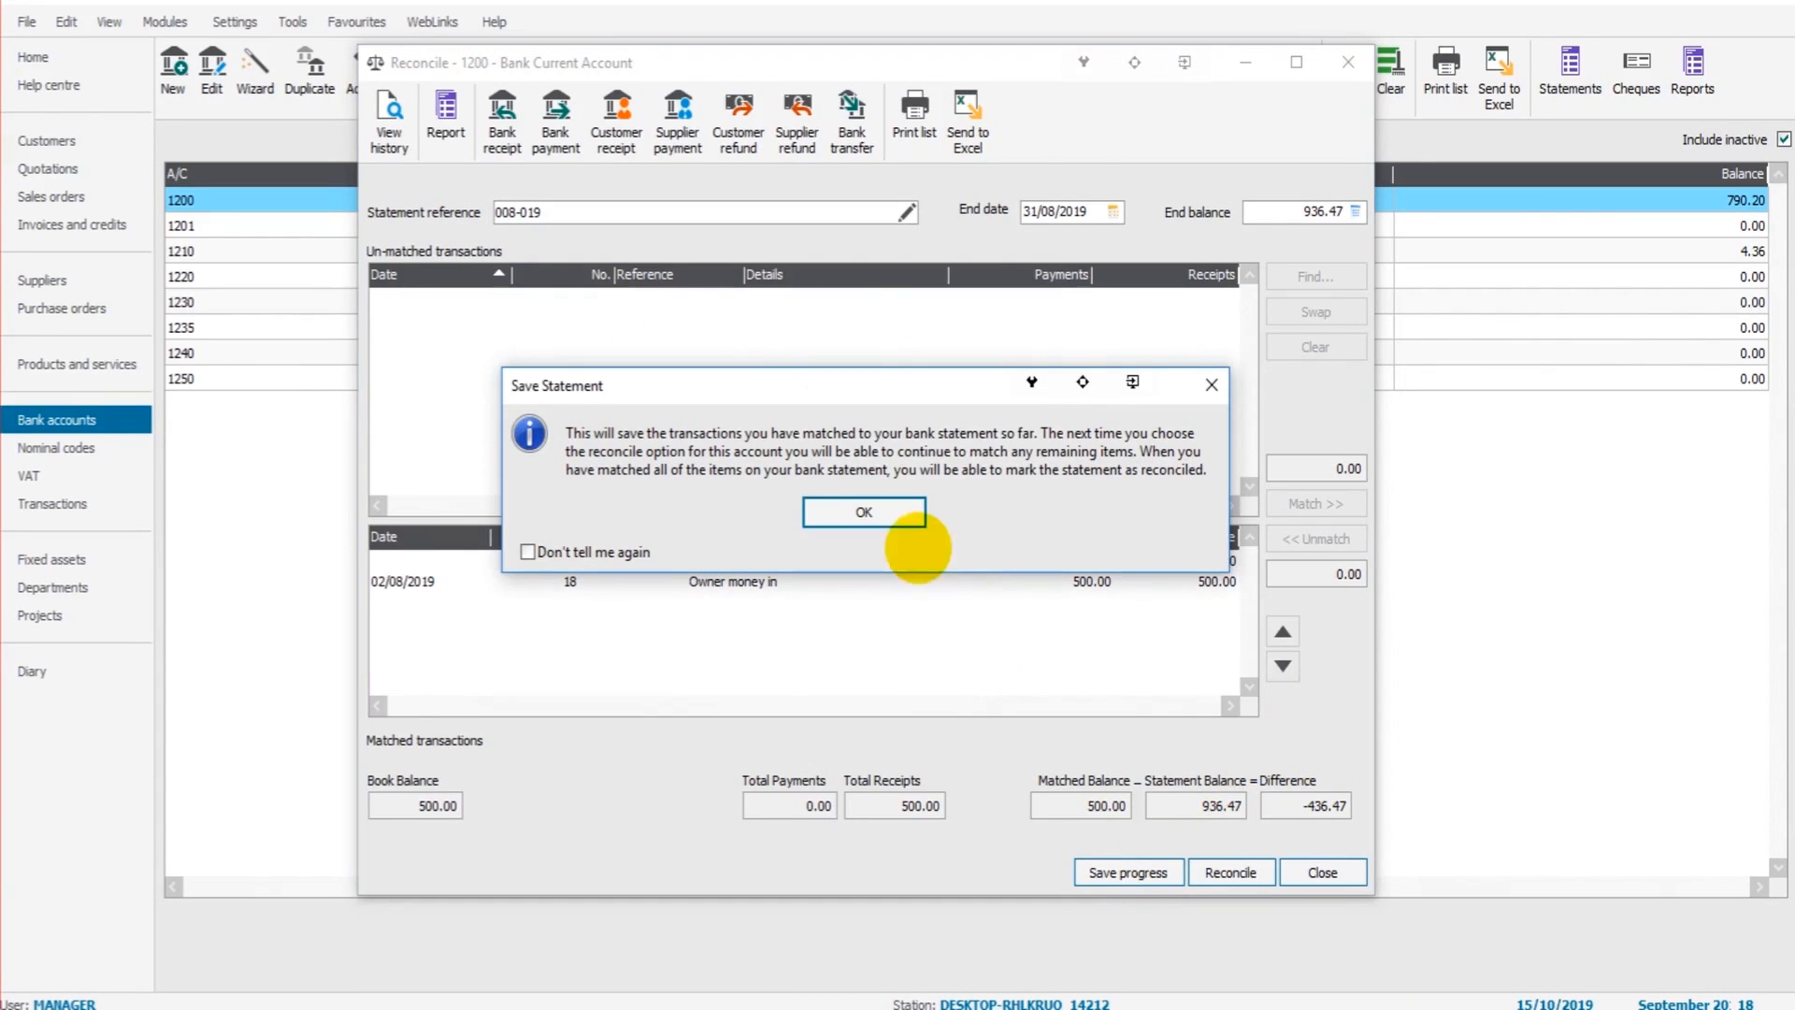
click(863, 511)
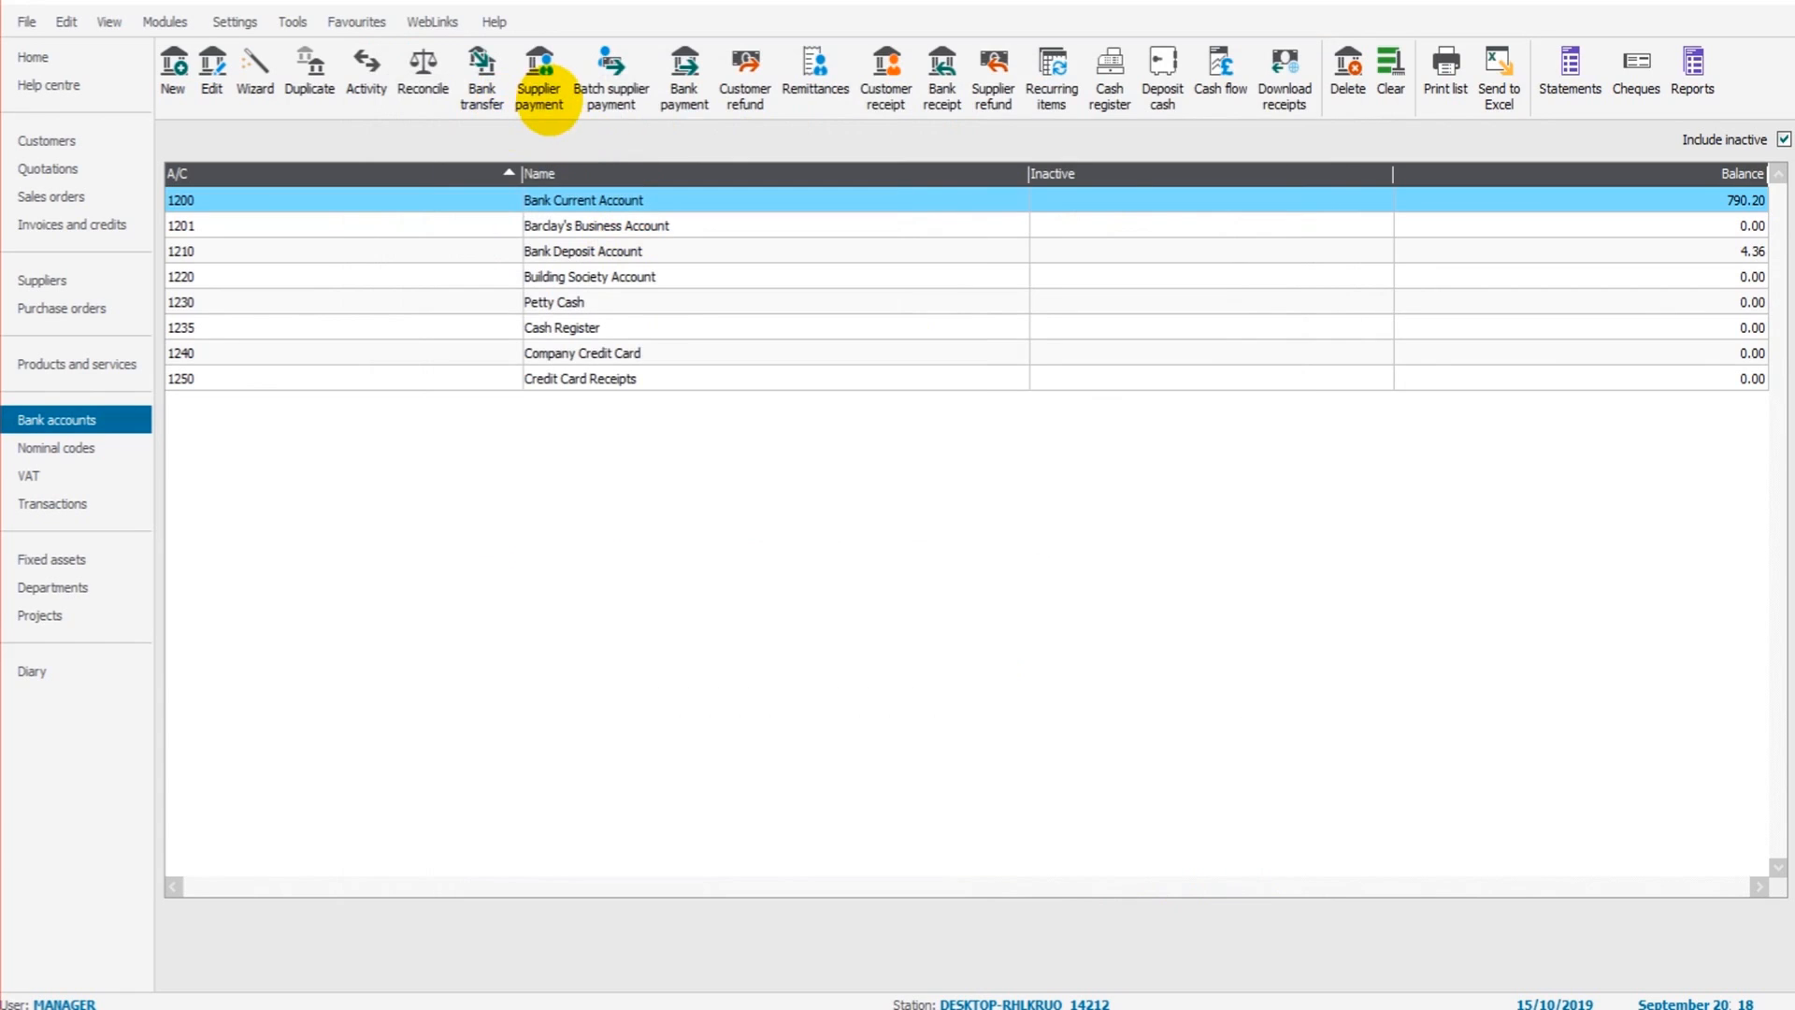
click(682, 68)
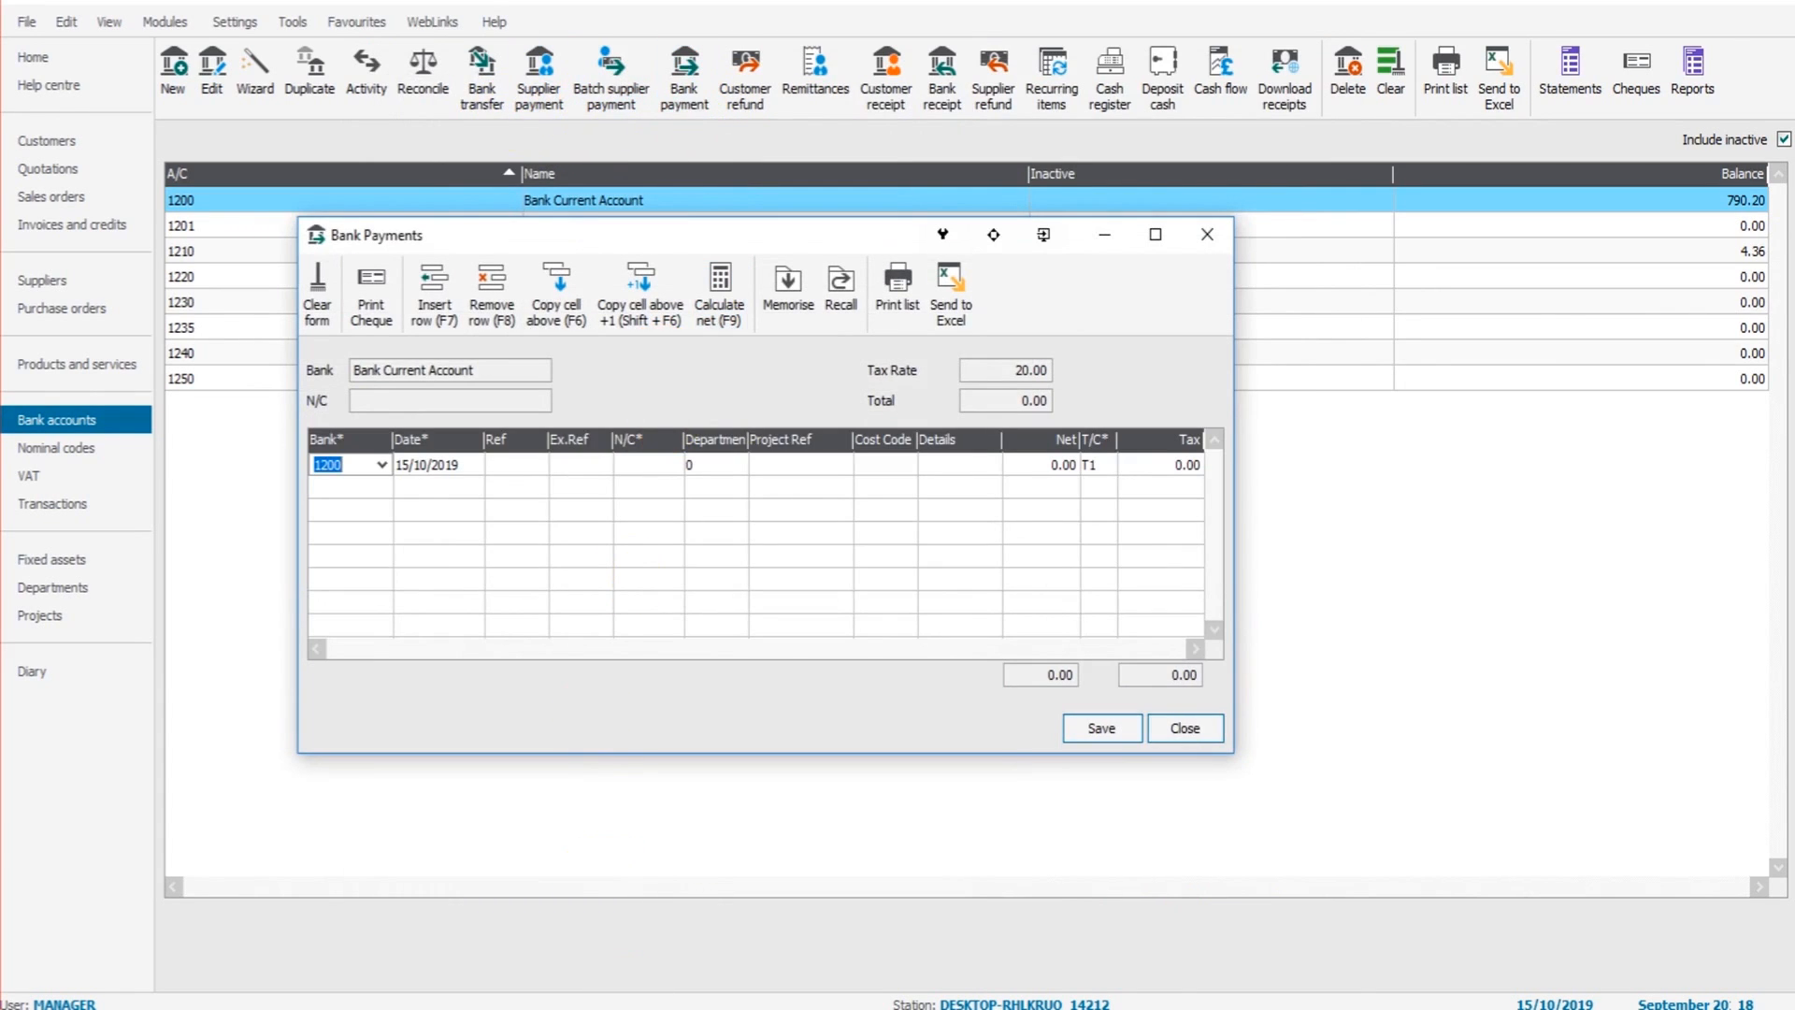
Save a £37.13 AA Membership payment dated 05/08/2019 to Insurance 8204 with T0, then close the form
click(950, 289)
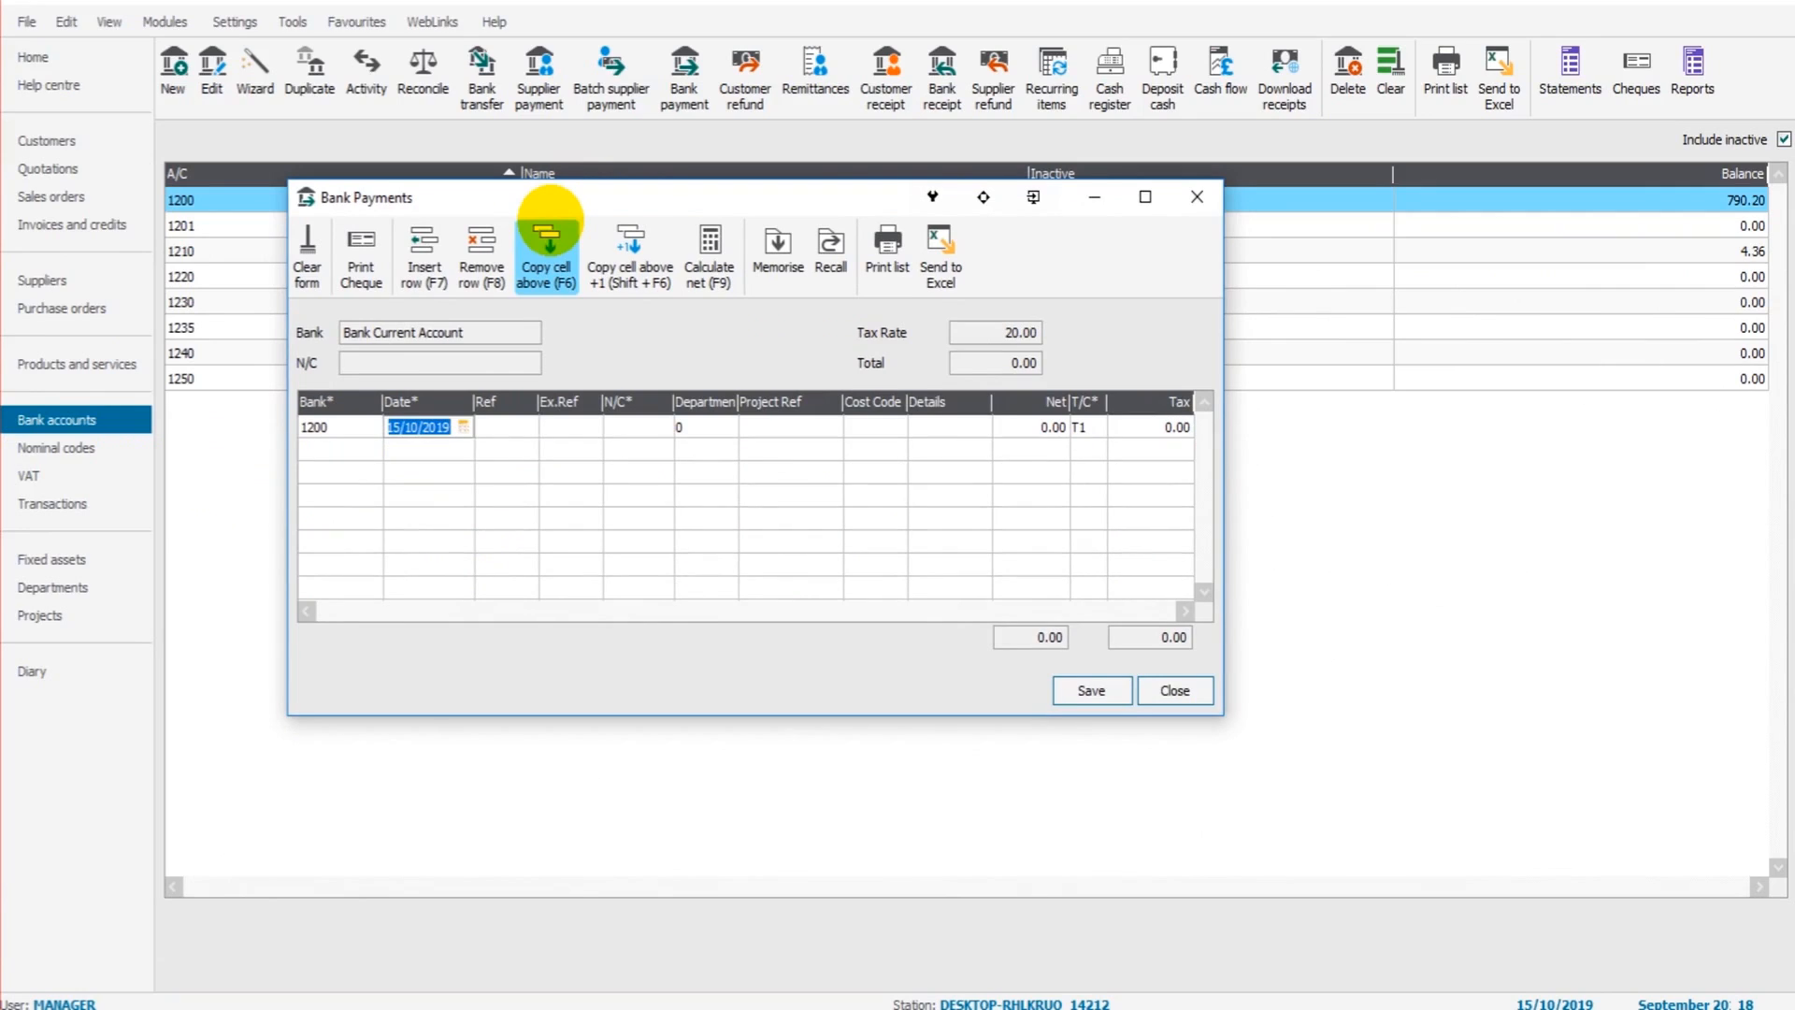
text(05/08/)
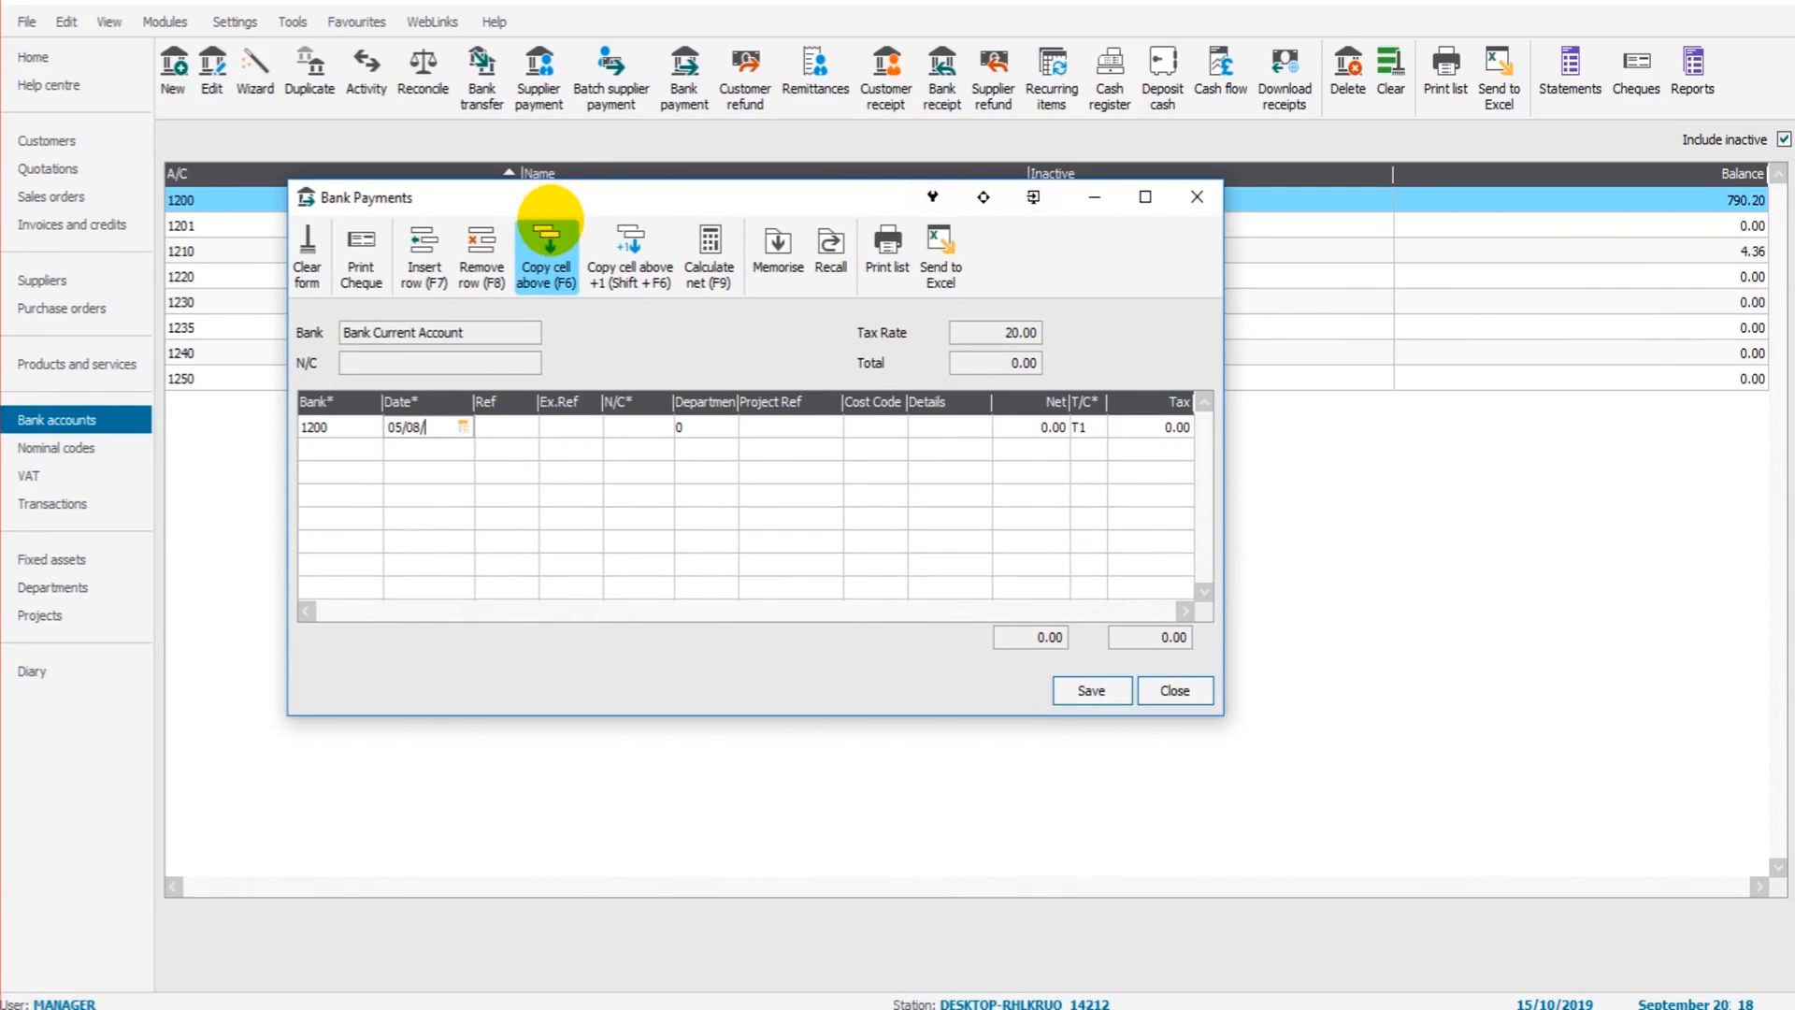
text(2019)
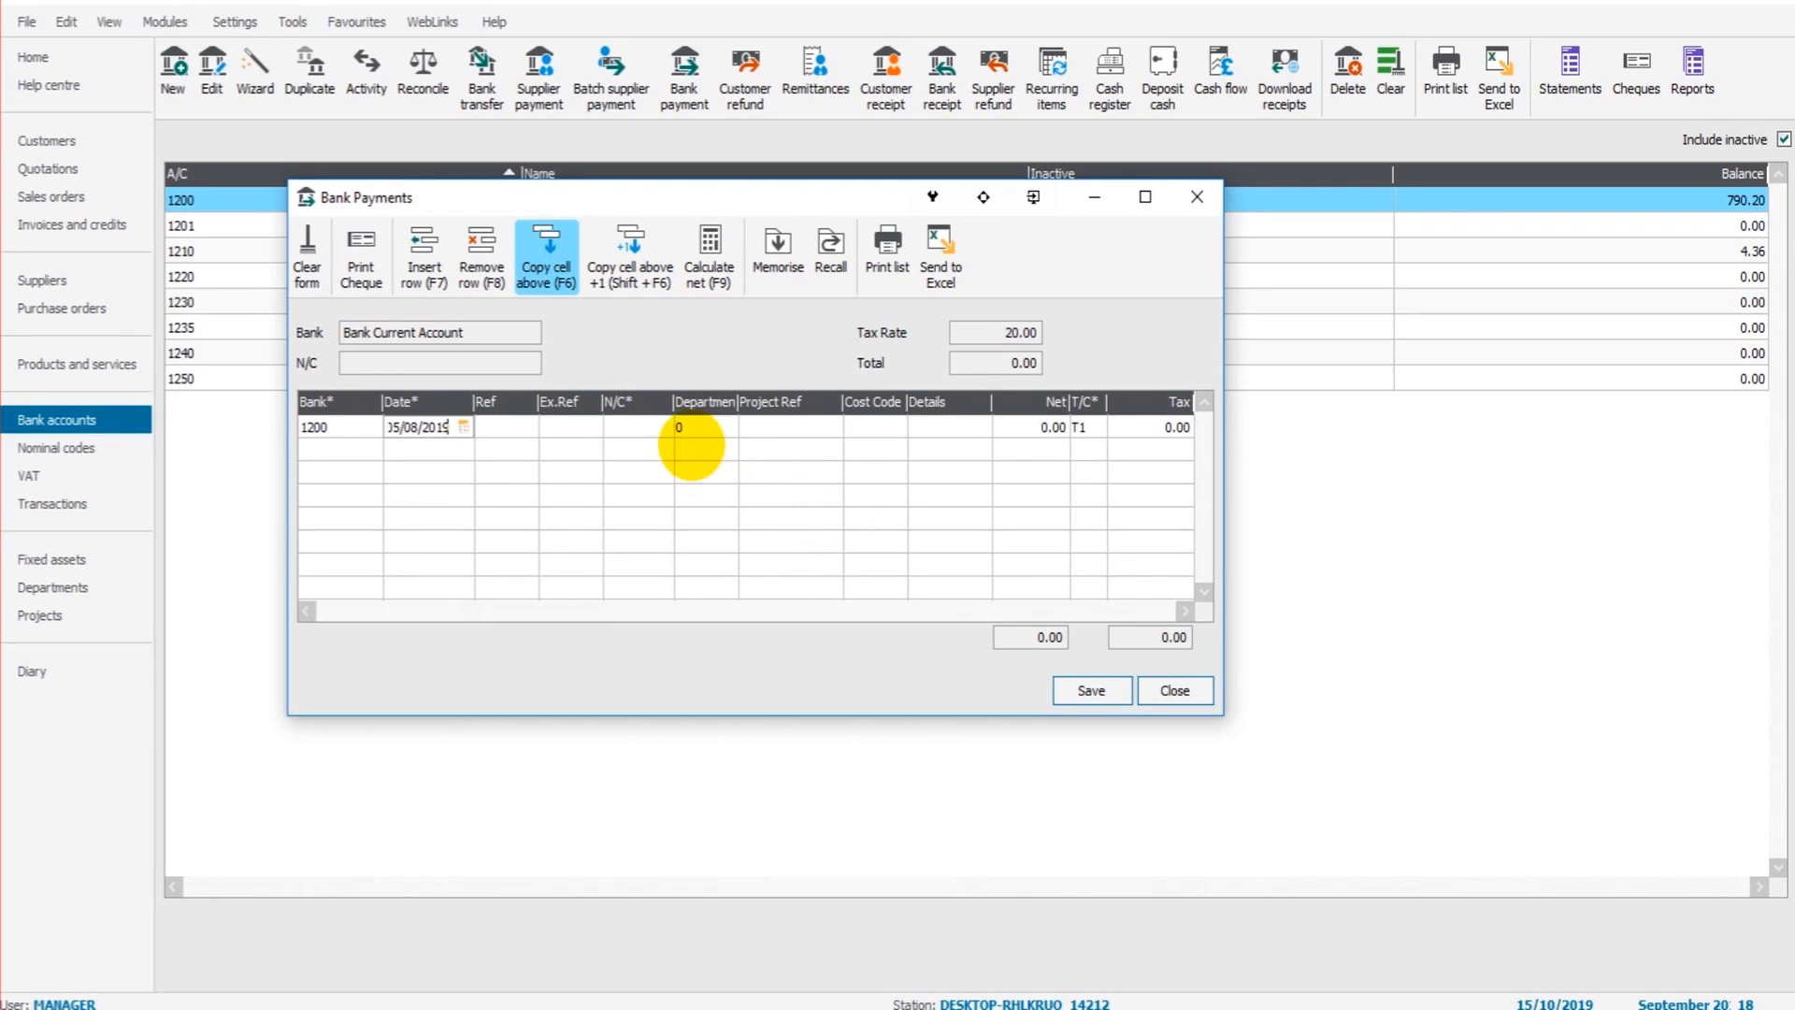
click(636, 427)
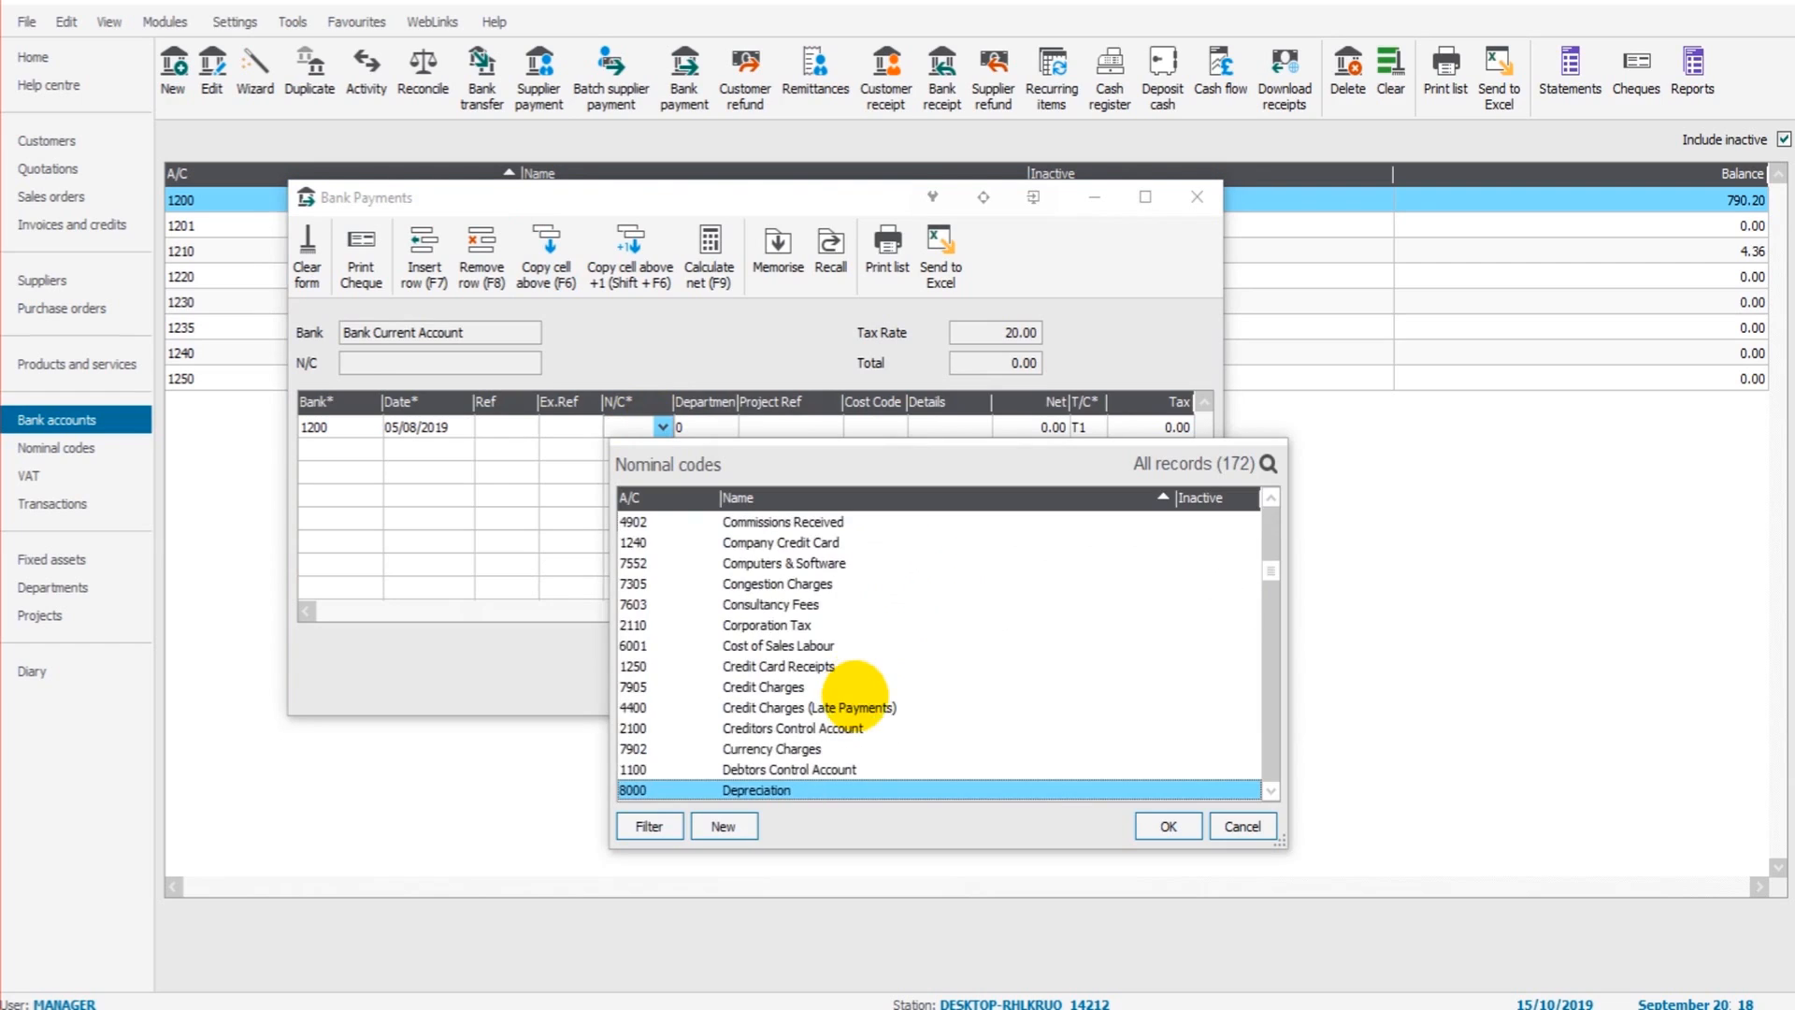
scroll(down, 3)
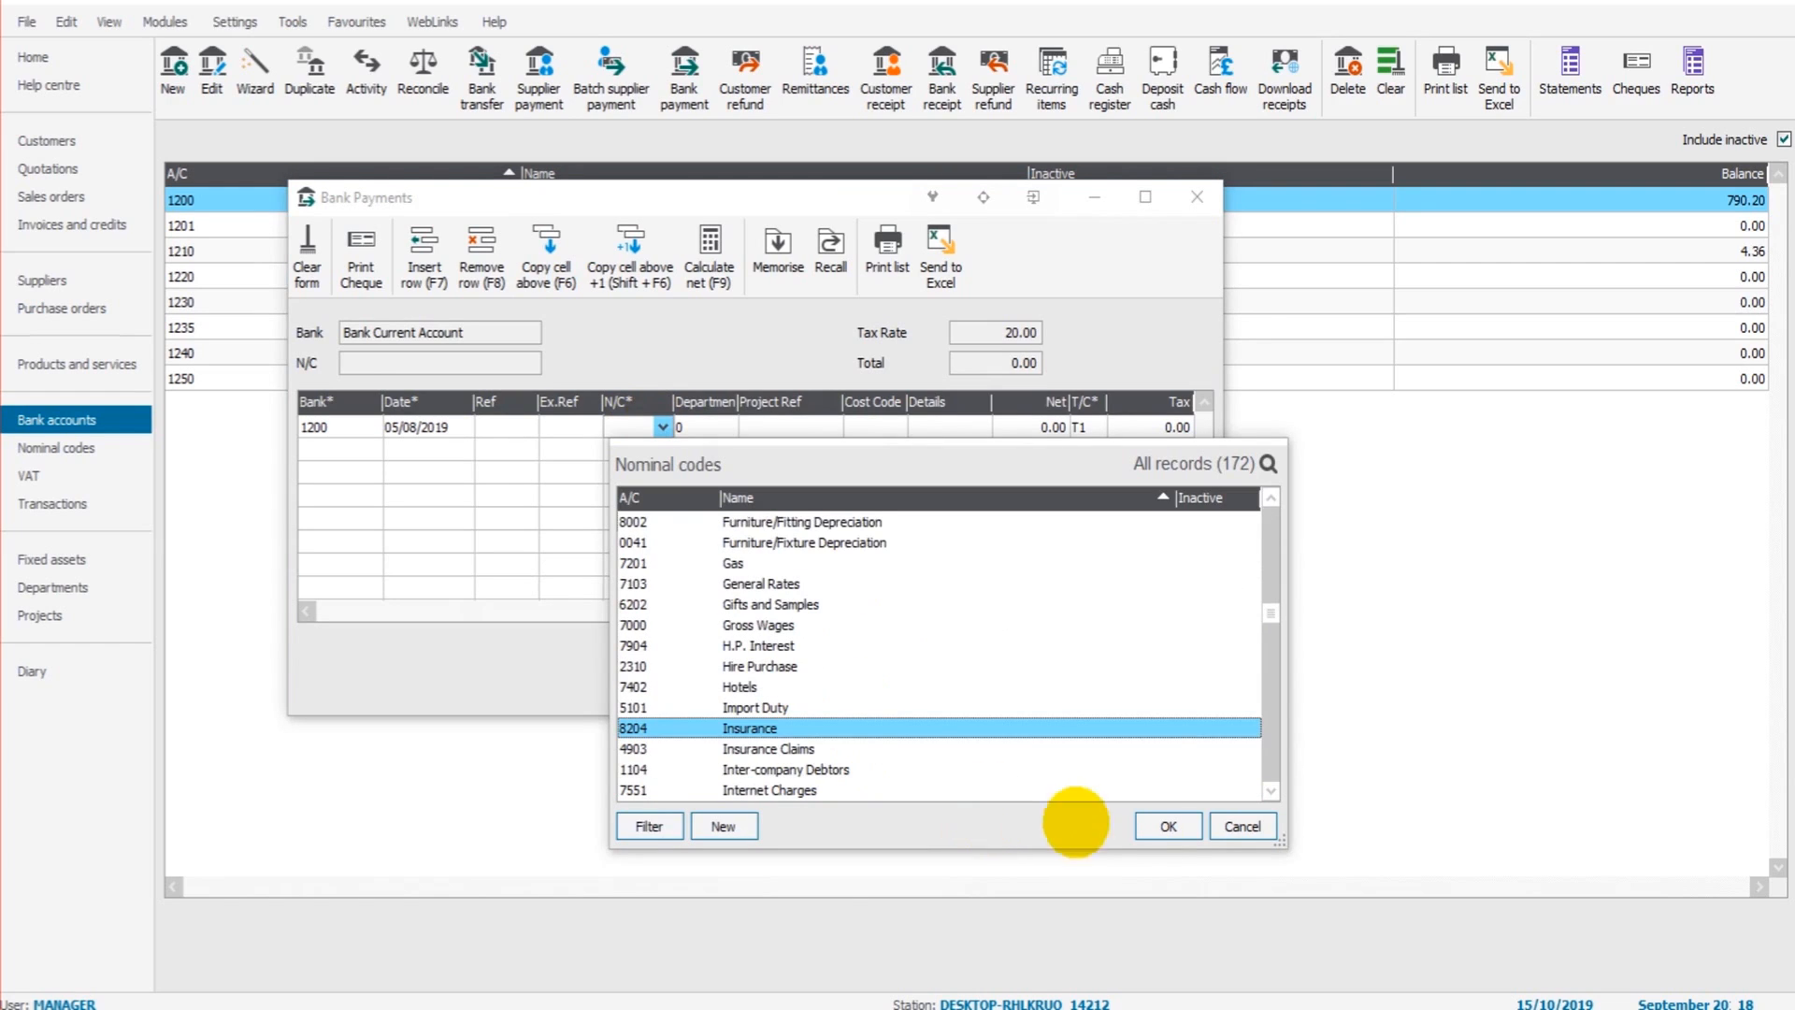
mouse_move(745, 461)
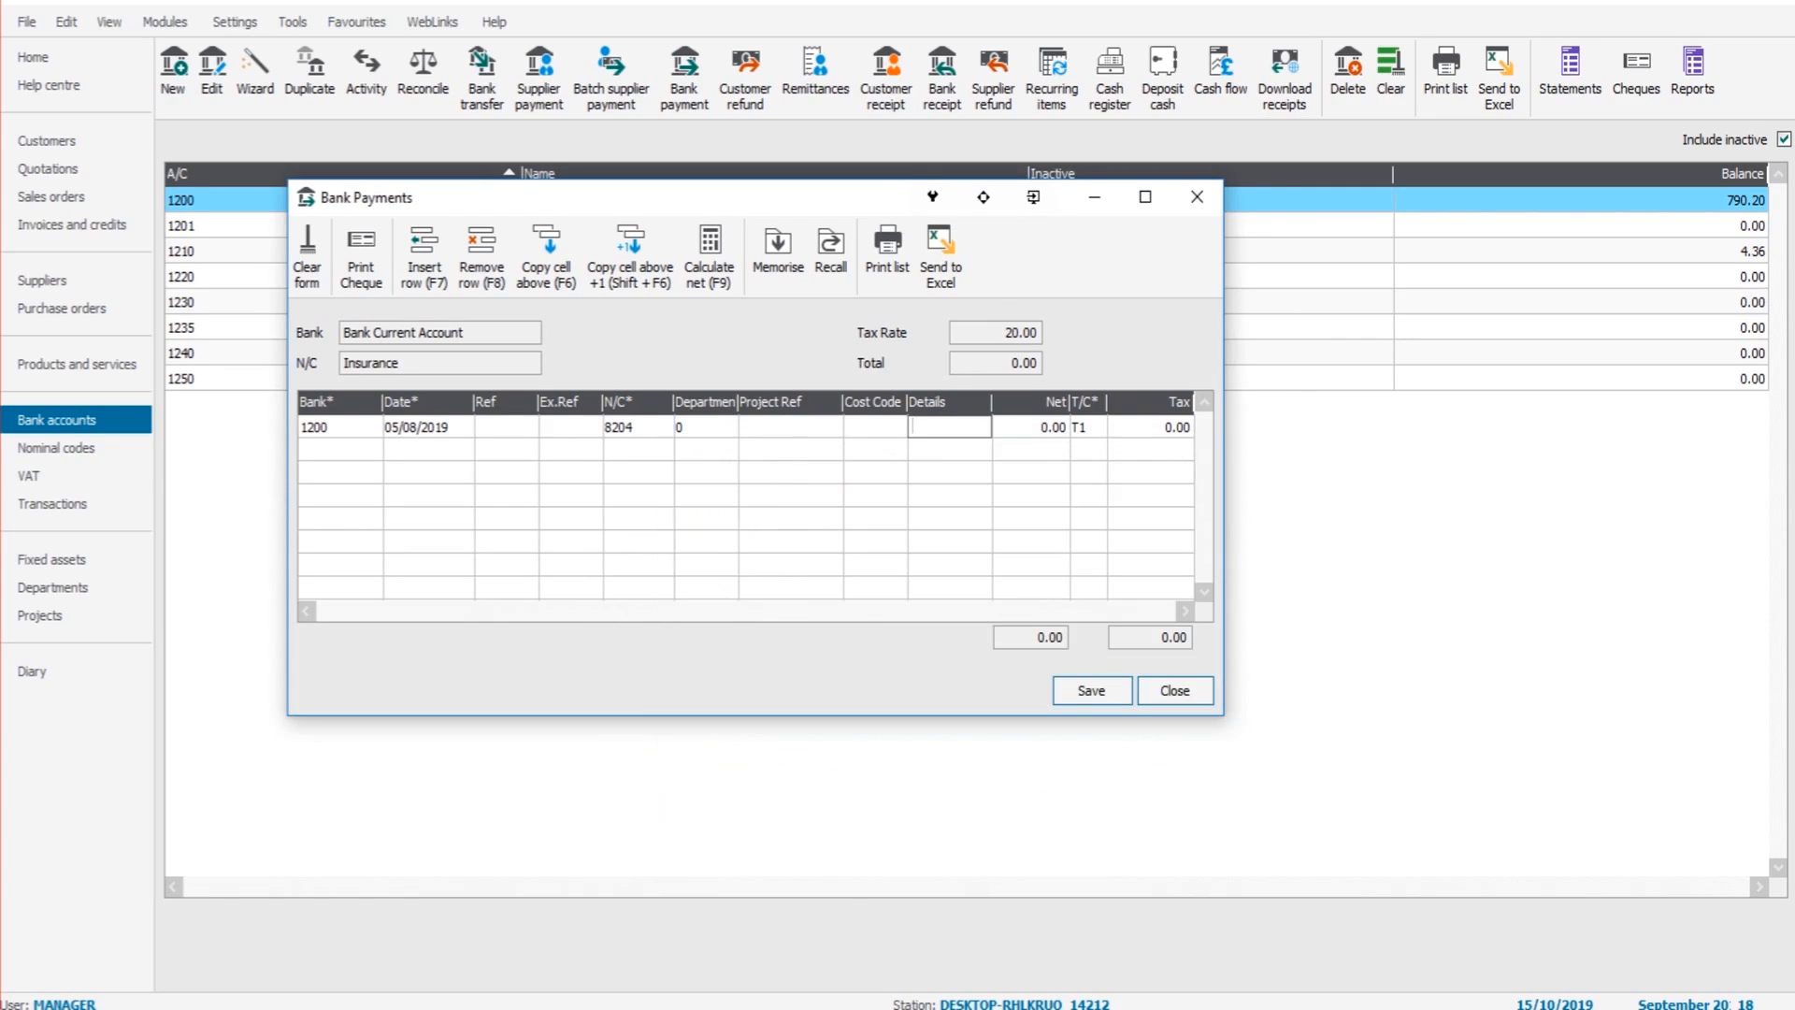
text(AA Members...)
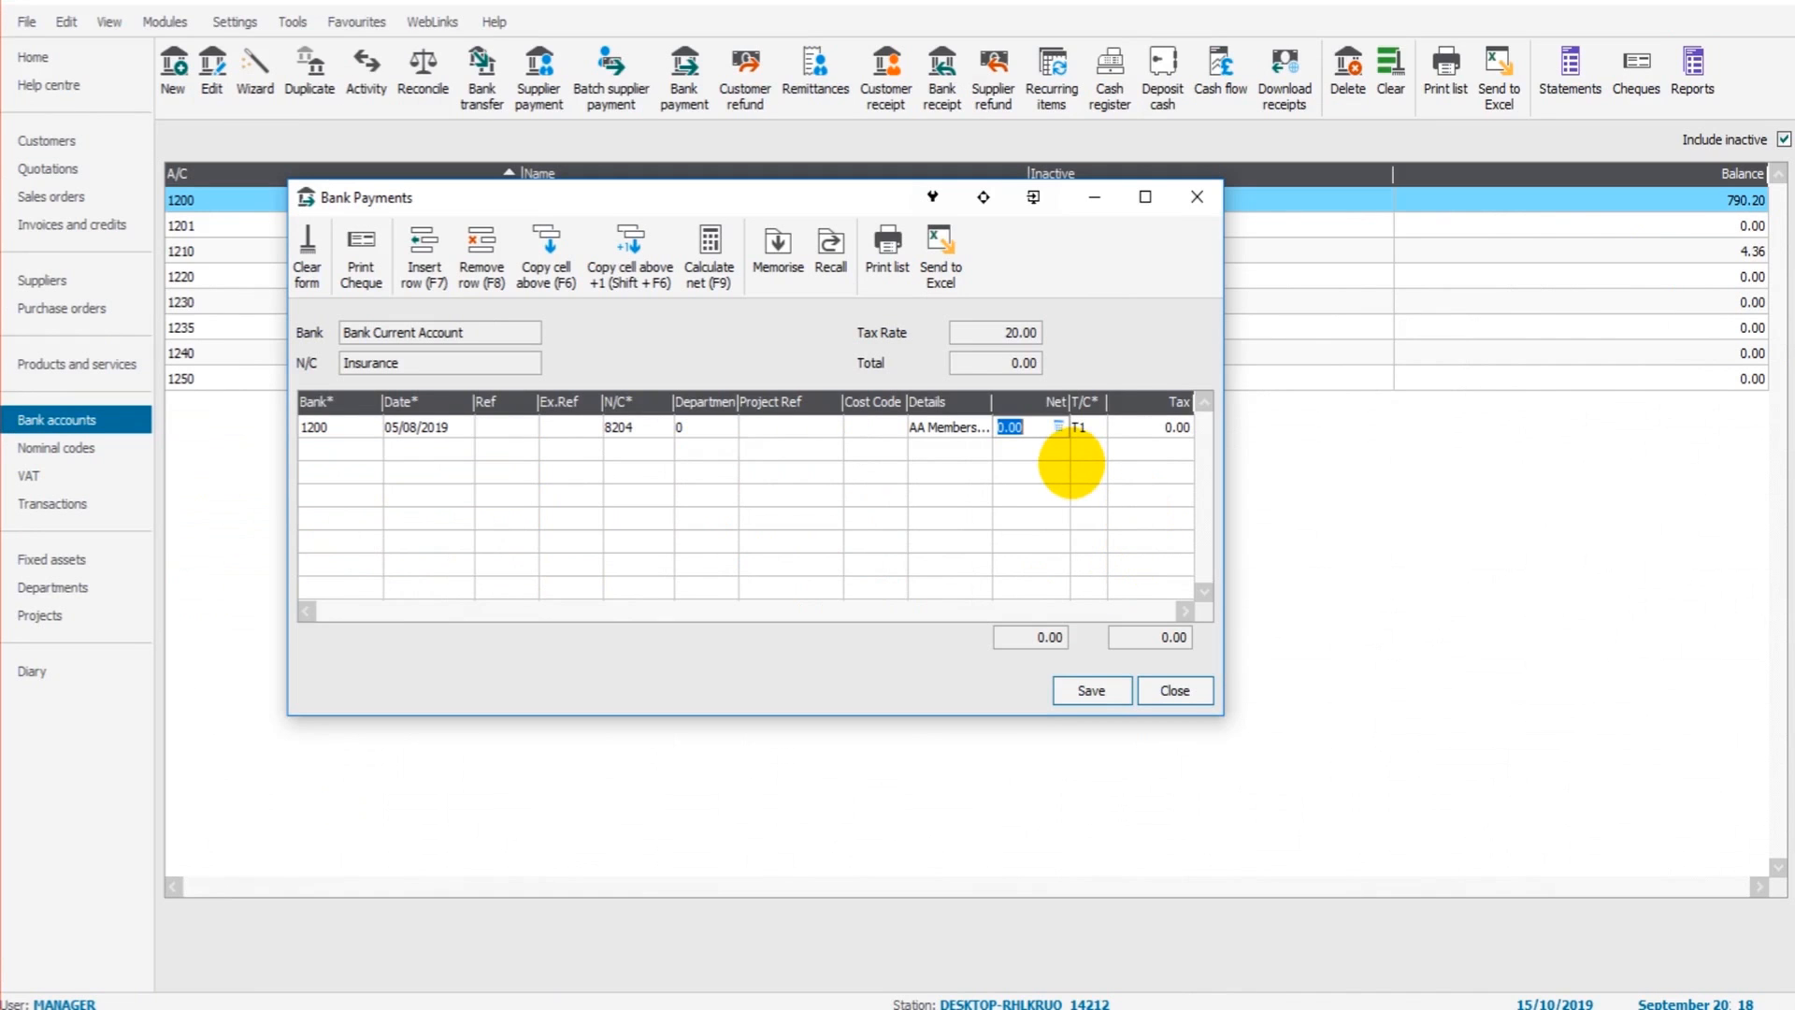
text(37.13)
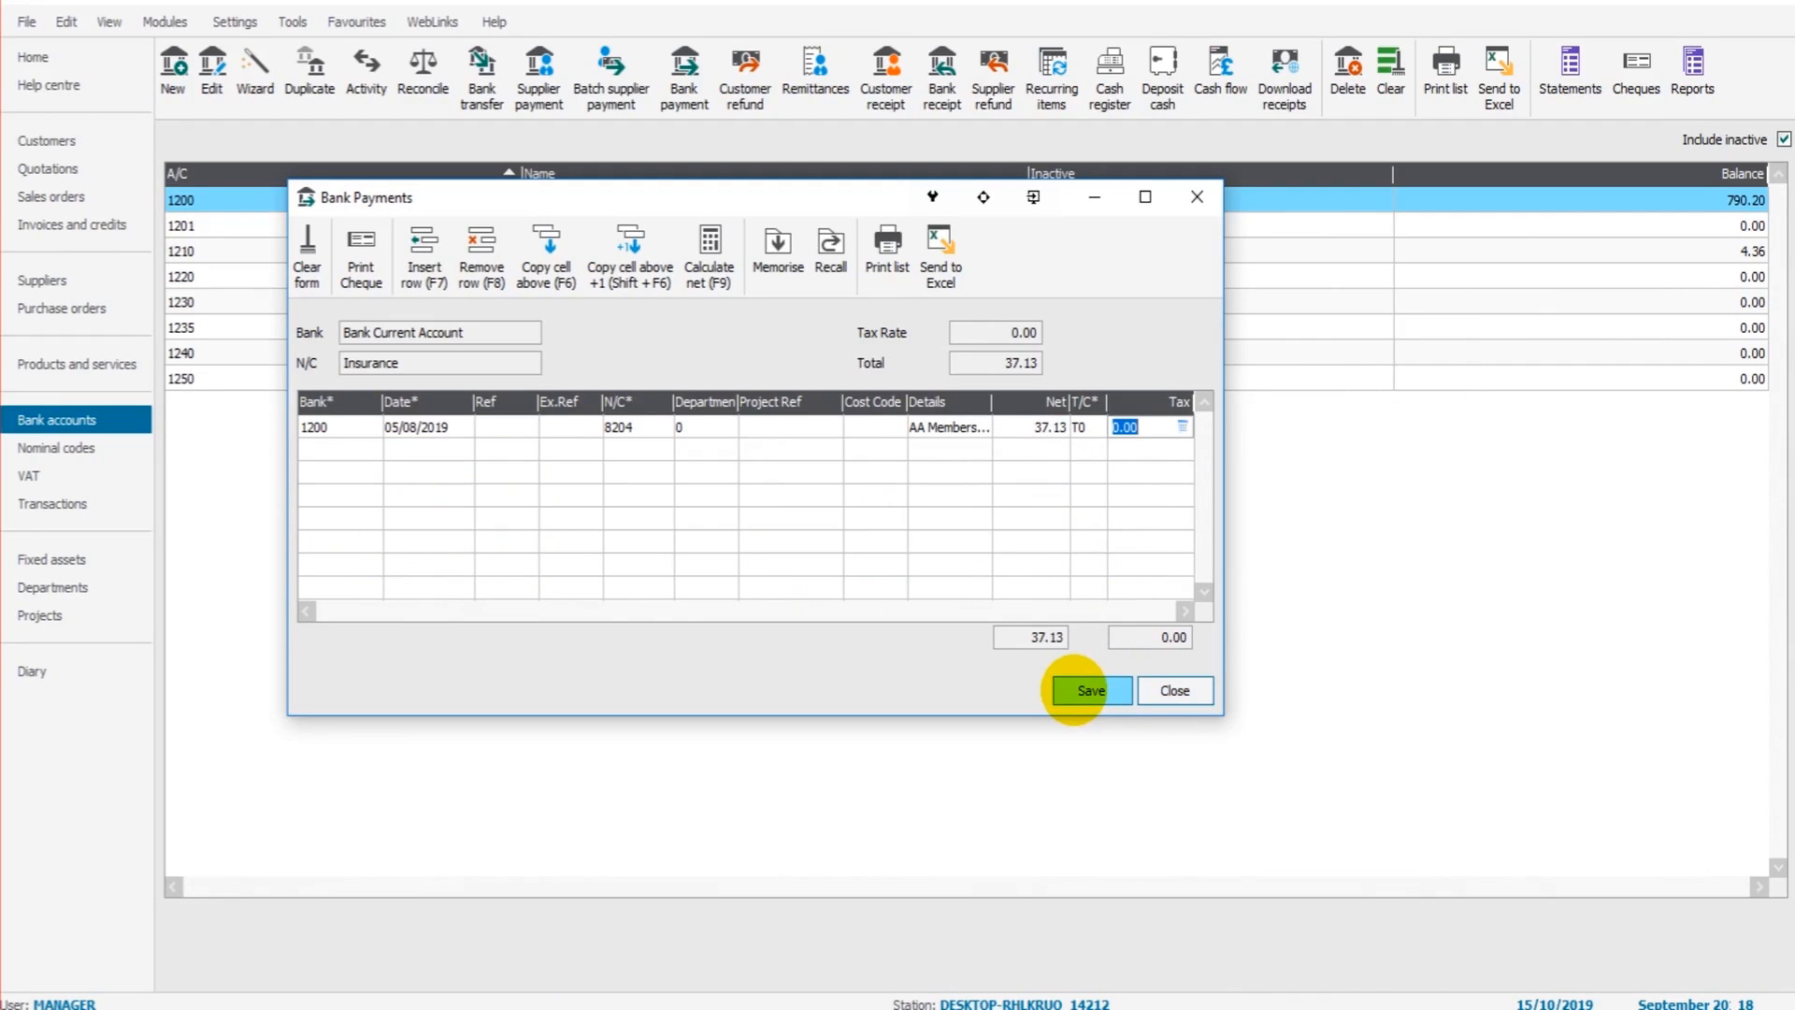
mouse_move(643, 508)
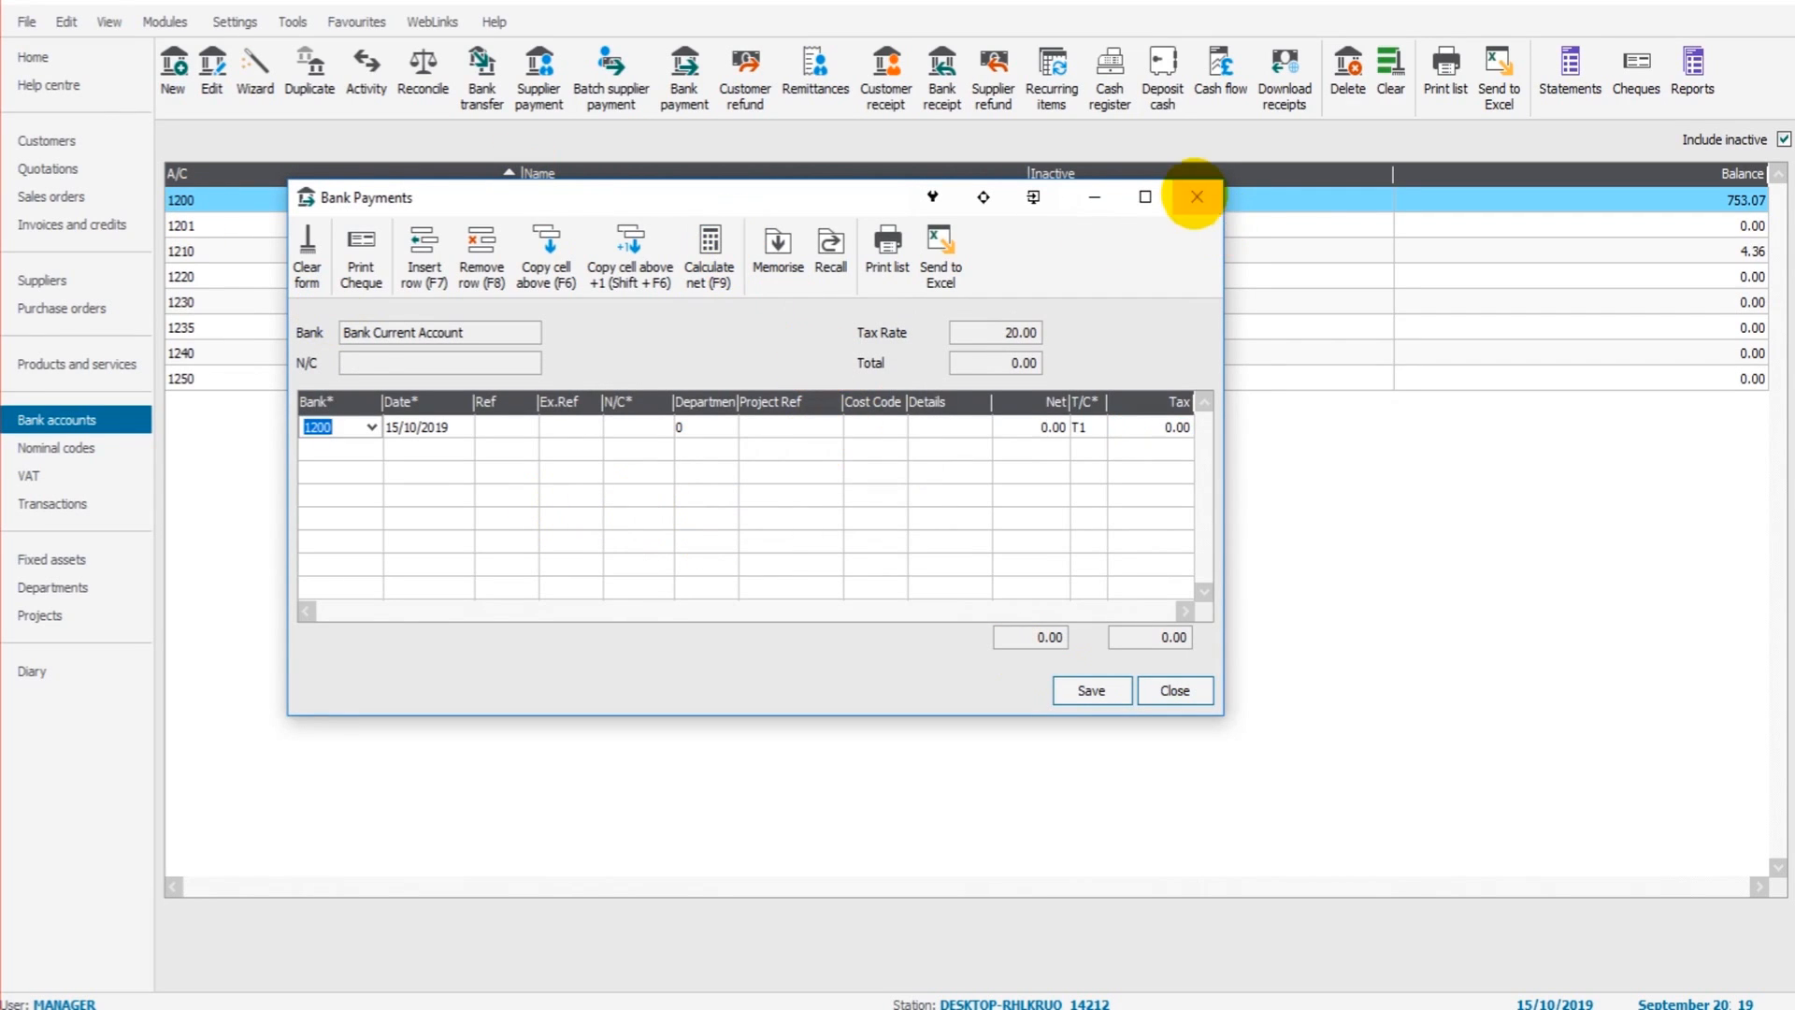
click(1194, 198)
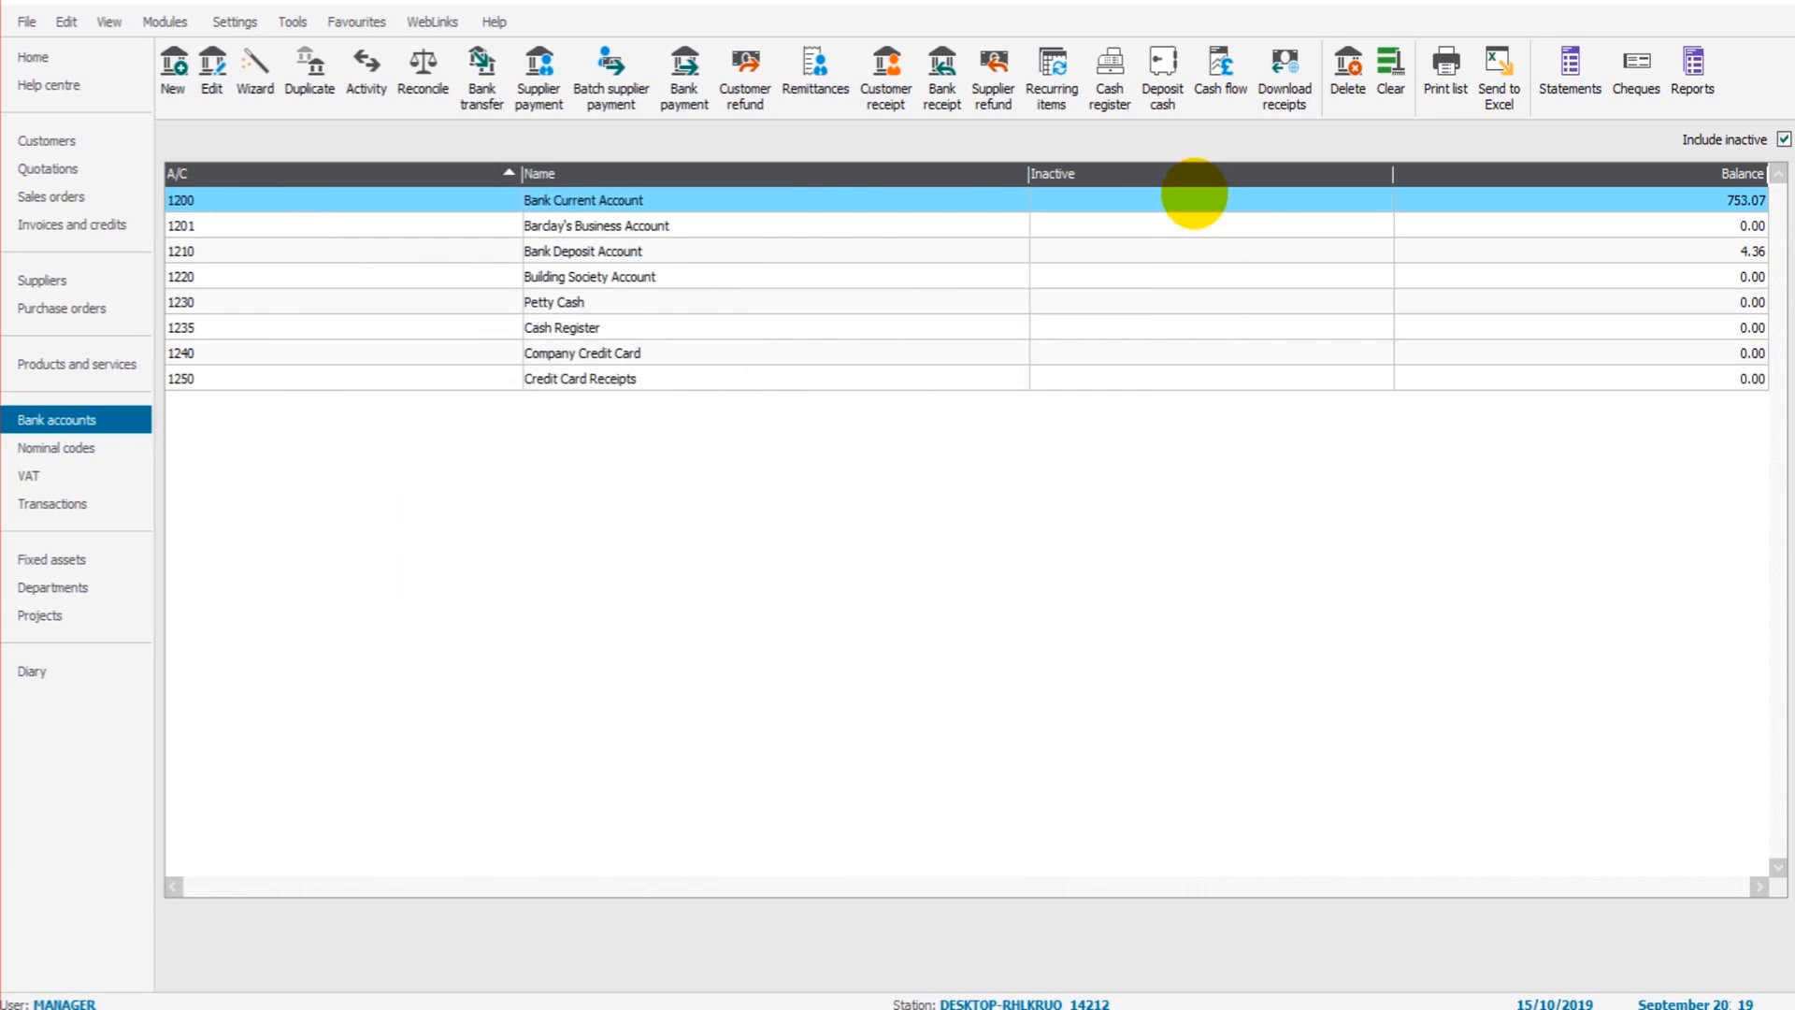
mouse_move(765, 339)
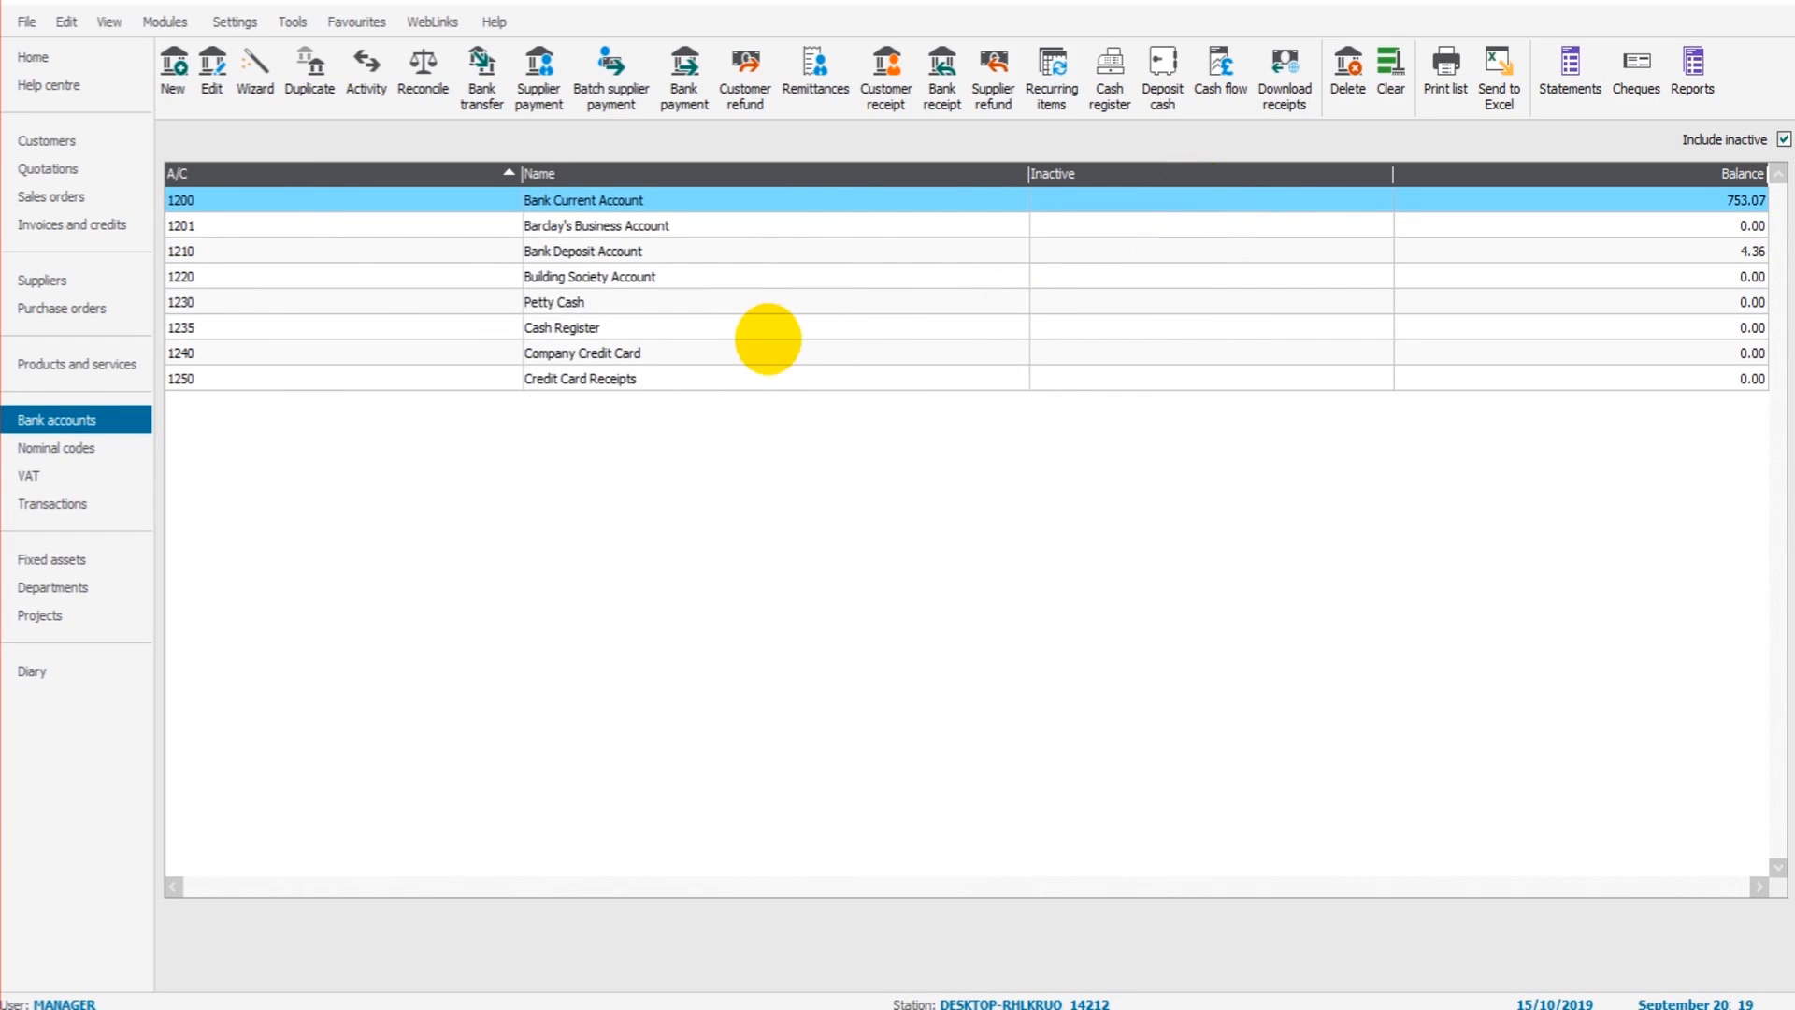
mouse_move(1065, 837)
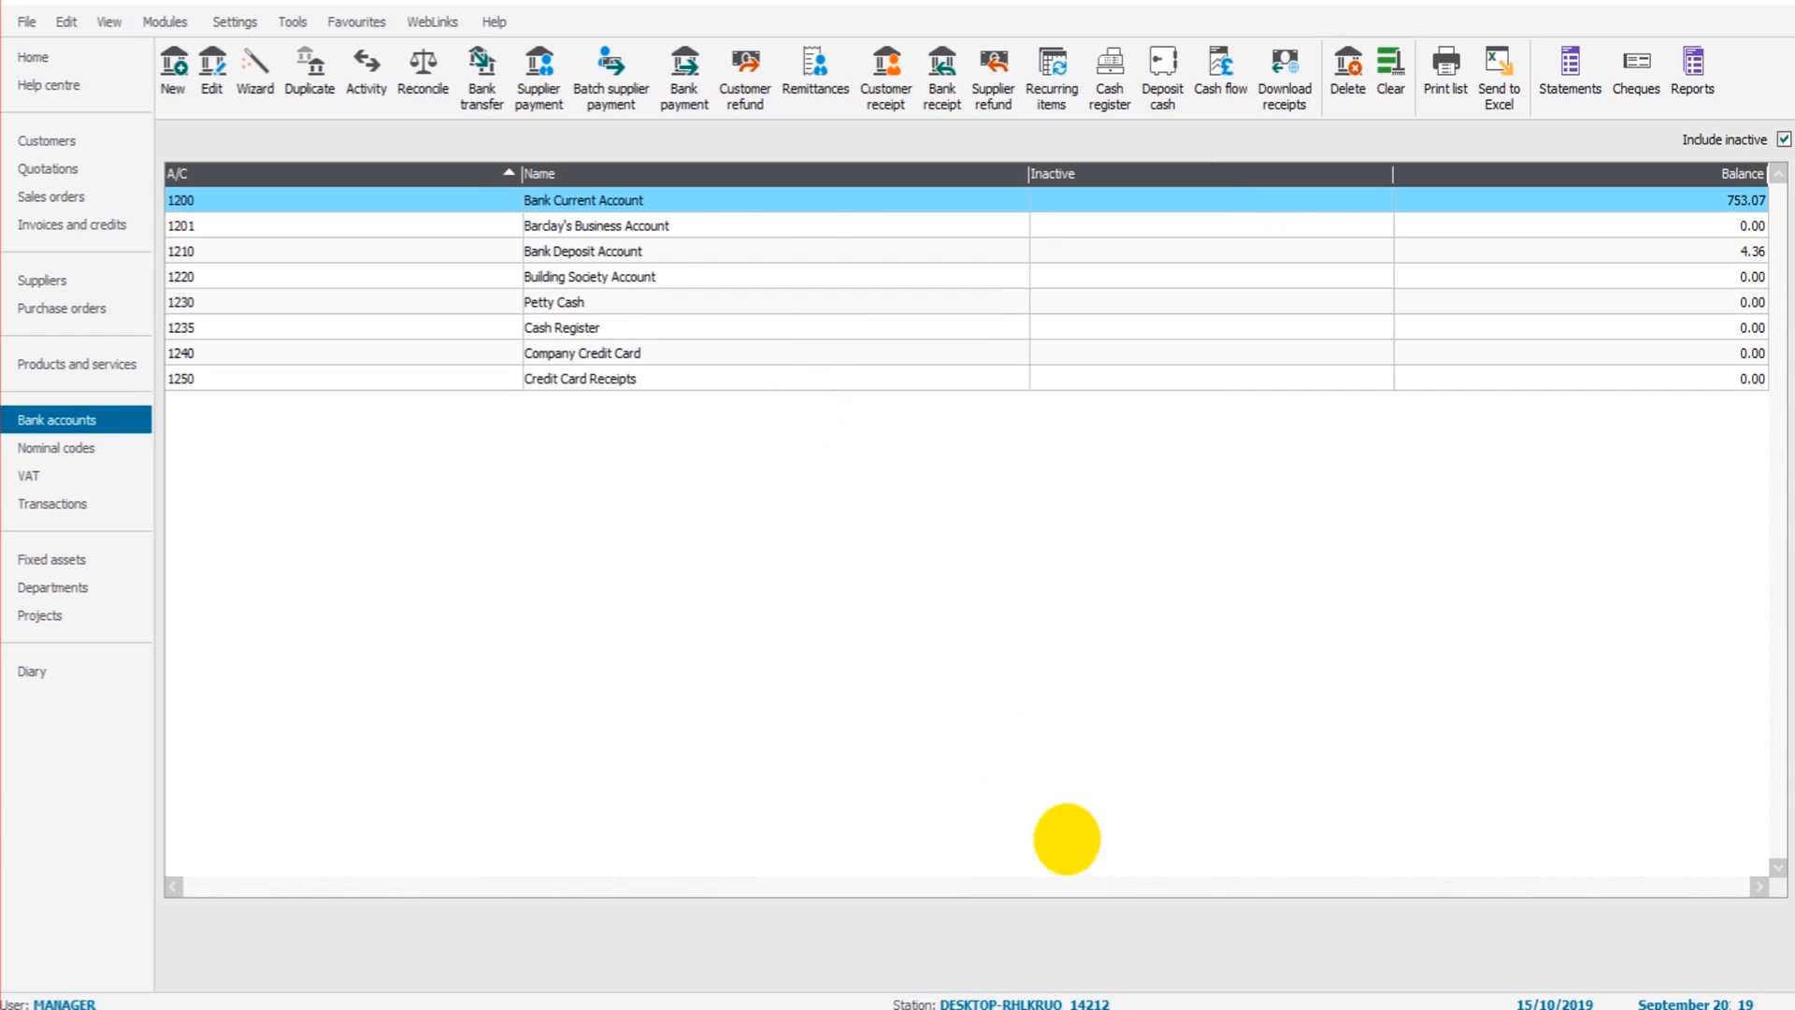
mouse_move(703, 465)
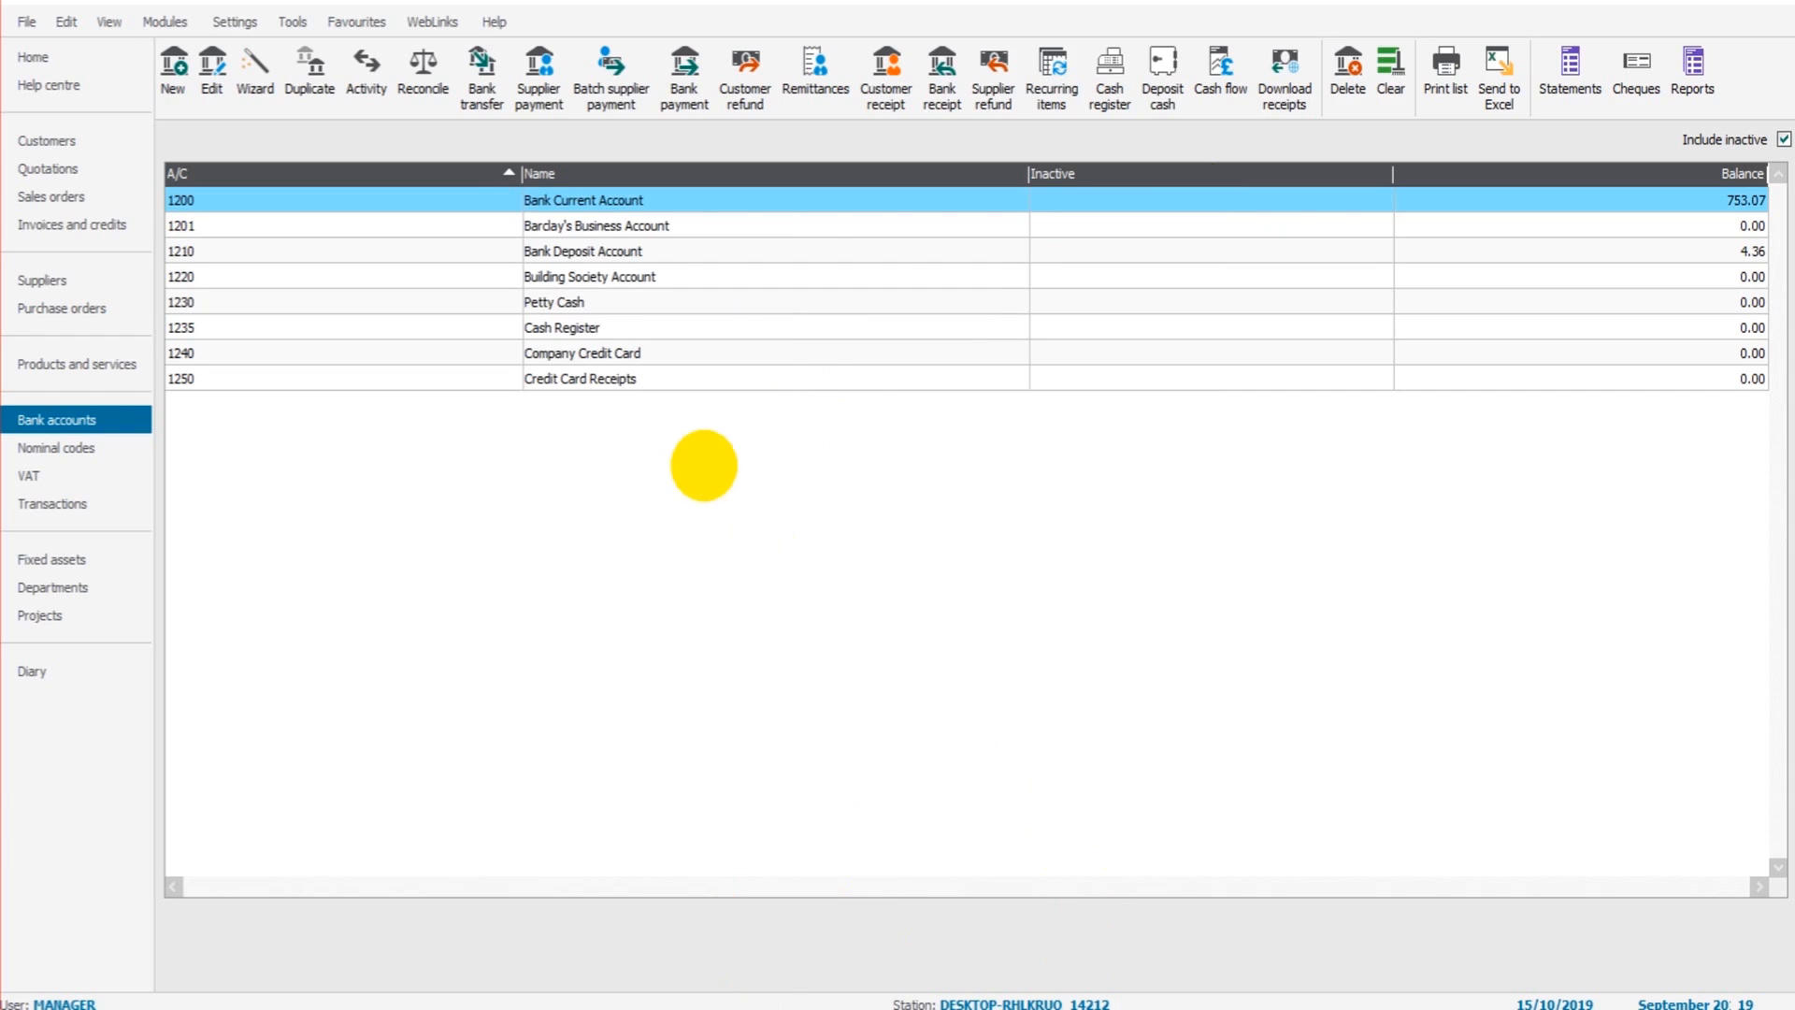
mouse_move(642, 226)
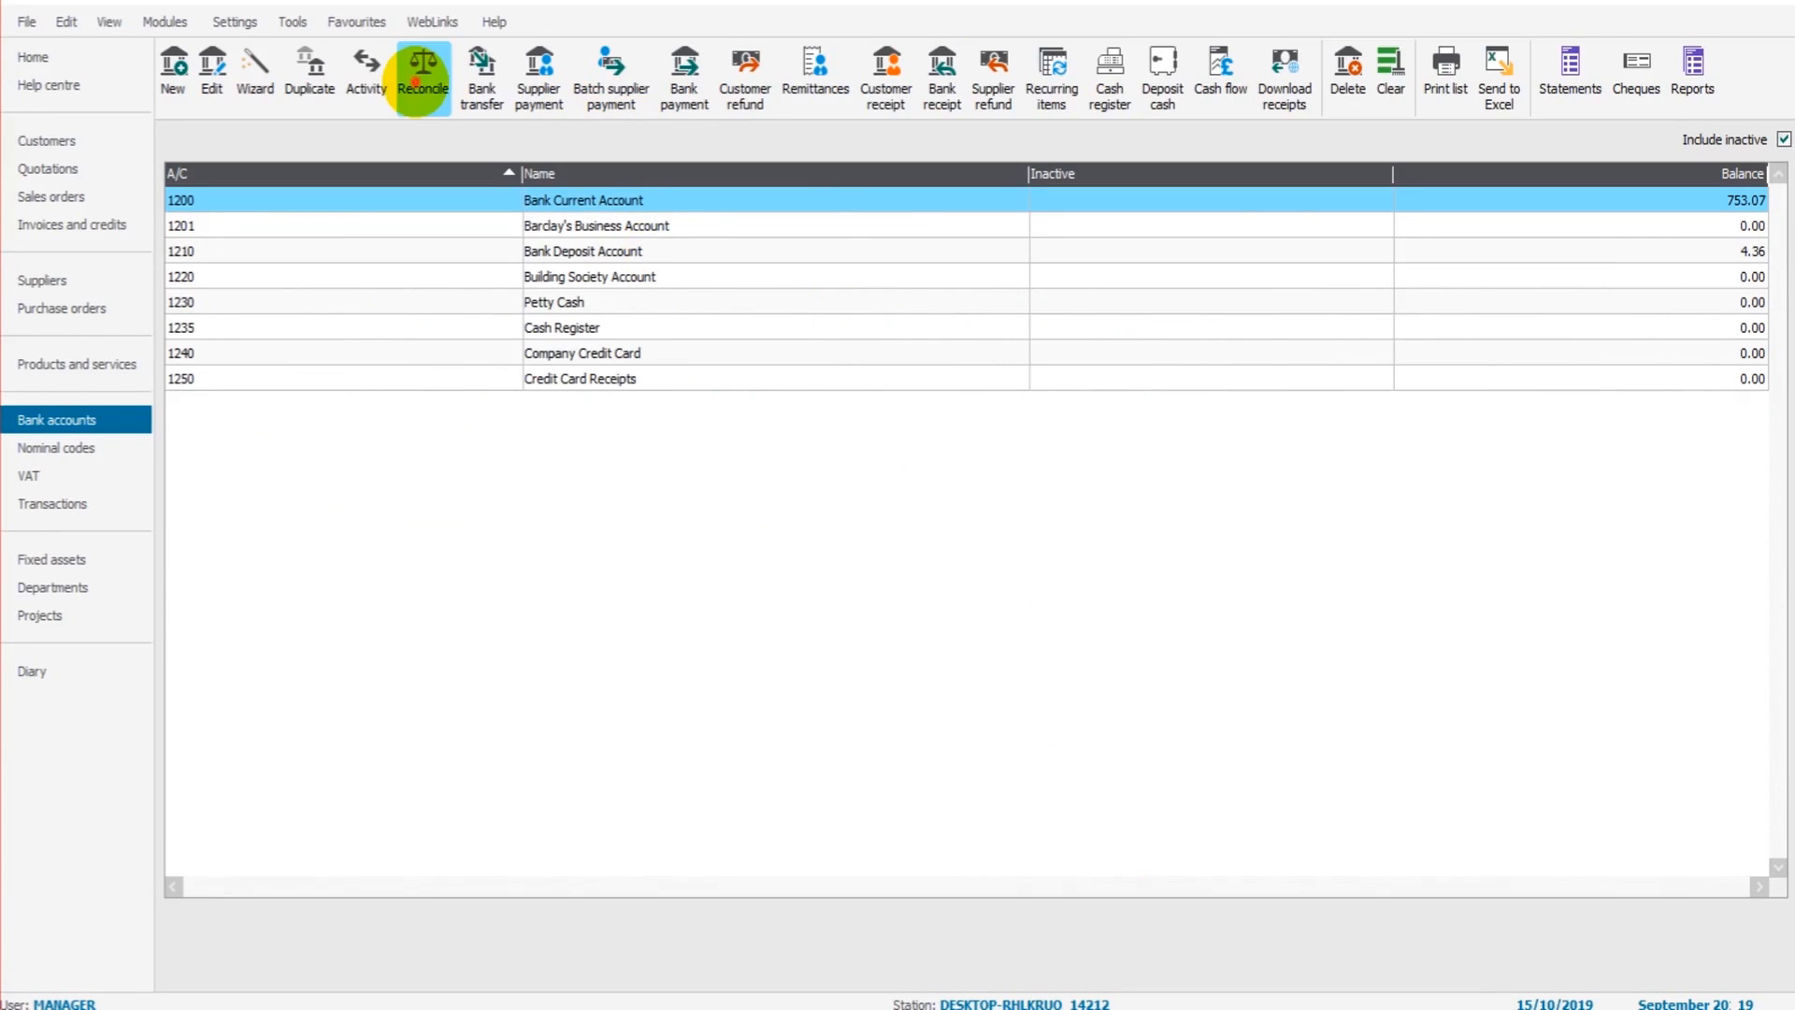
Reopen the account 1200 reconciliation and select the £37.13 AA Membership payment
click(423, 75)
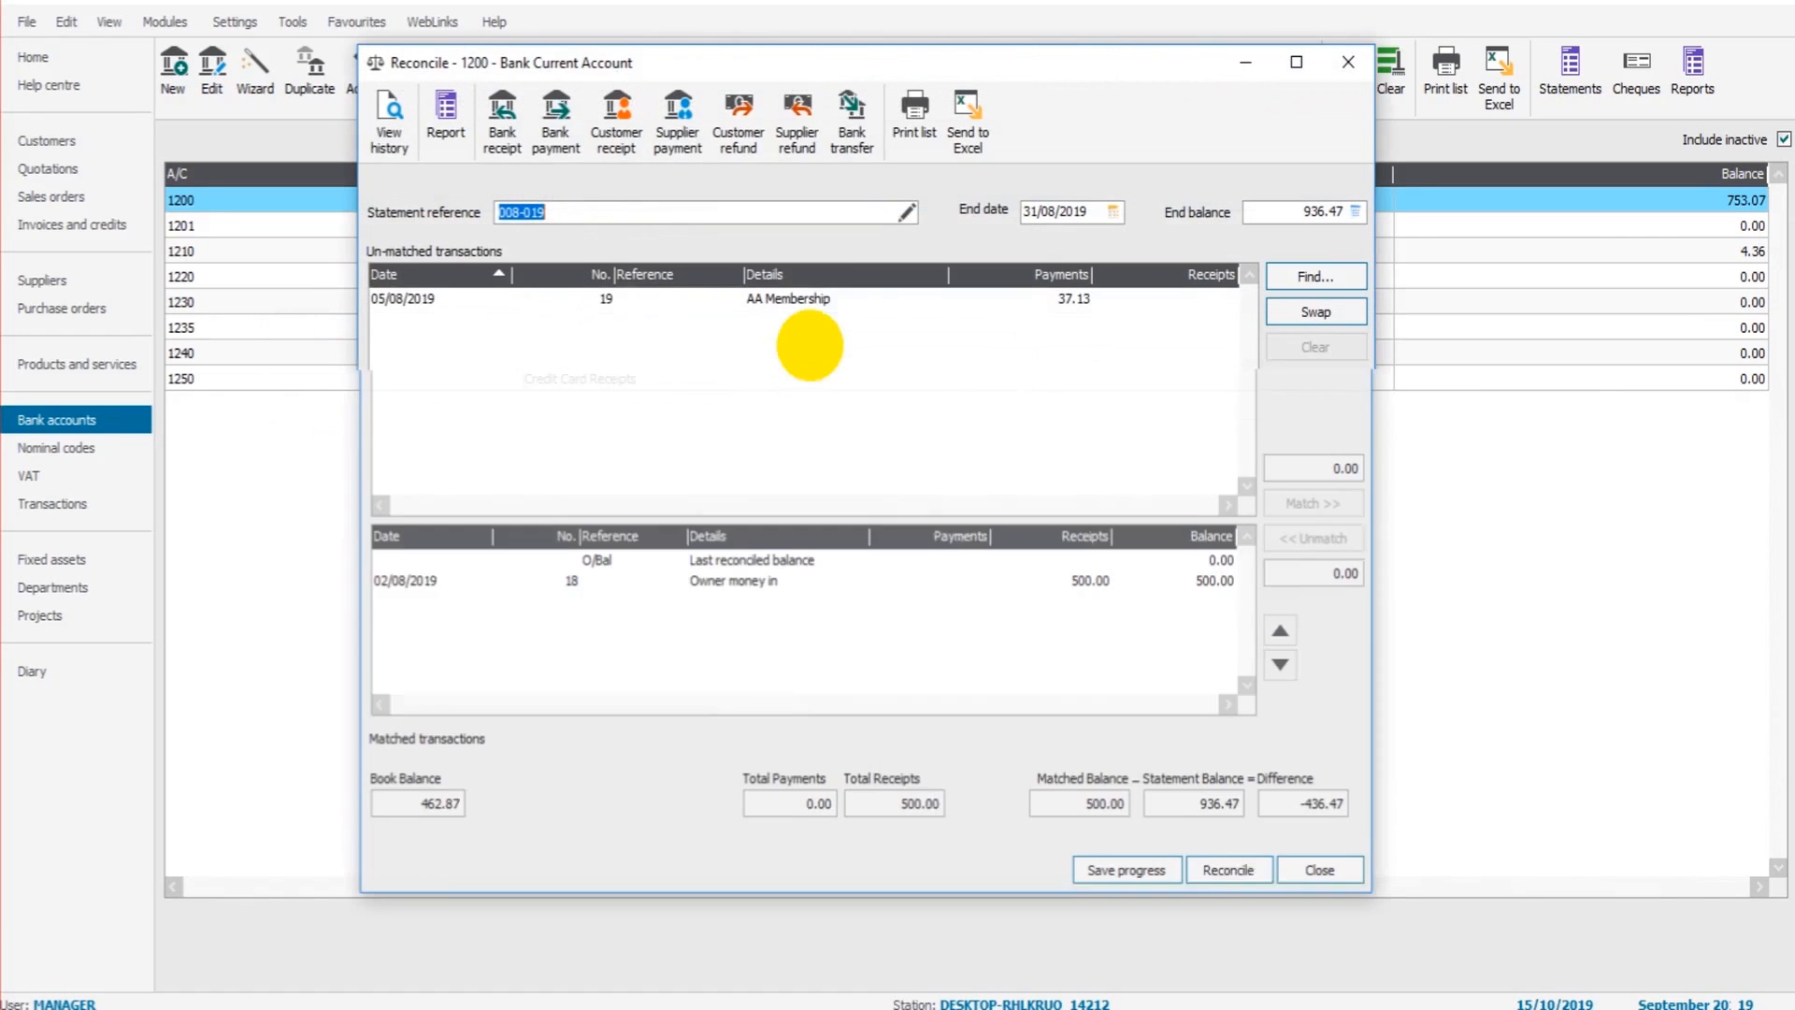
mouse_move(796, 300)
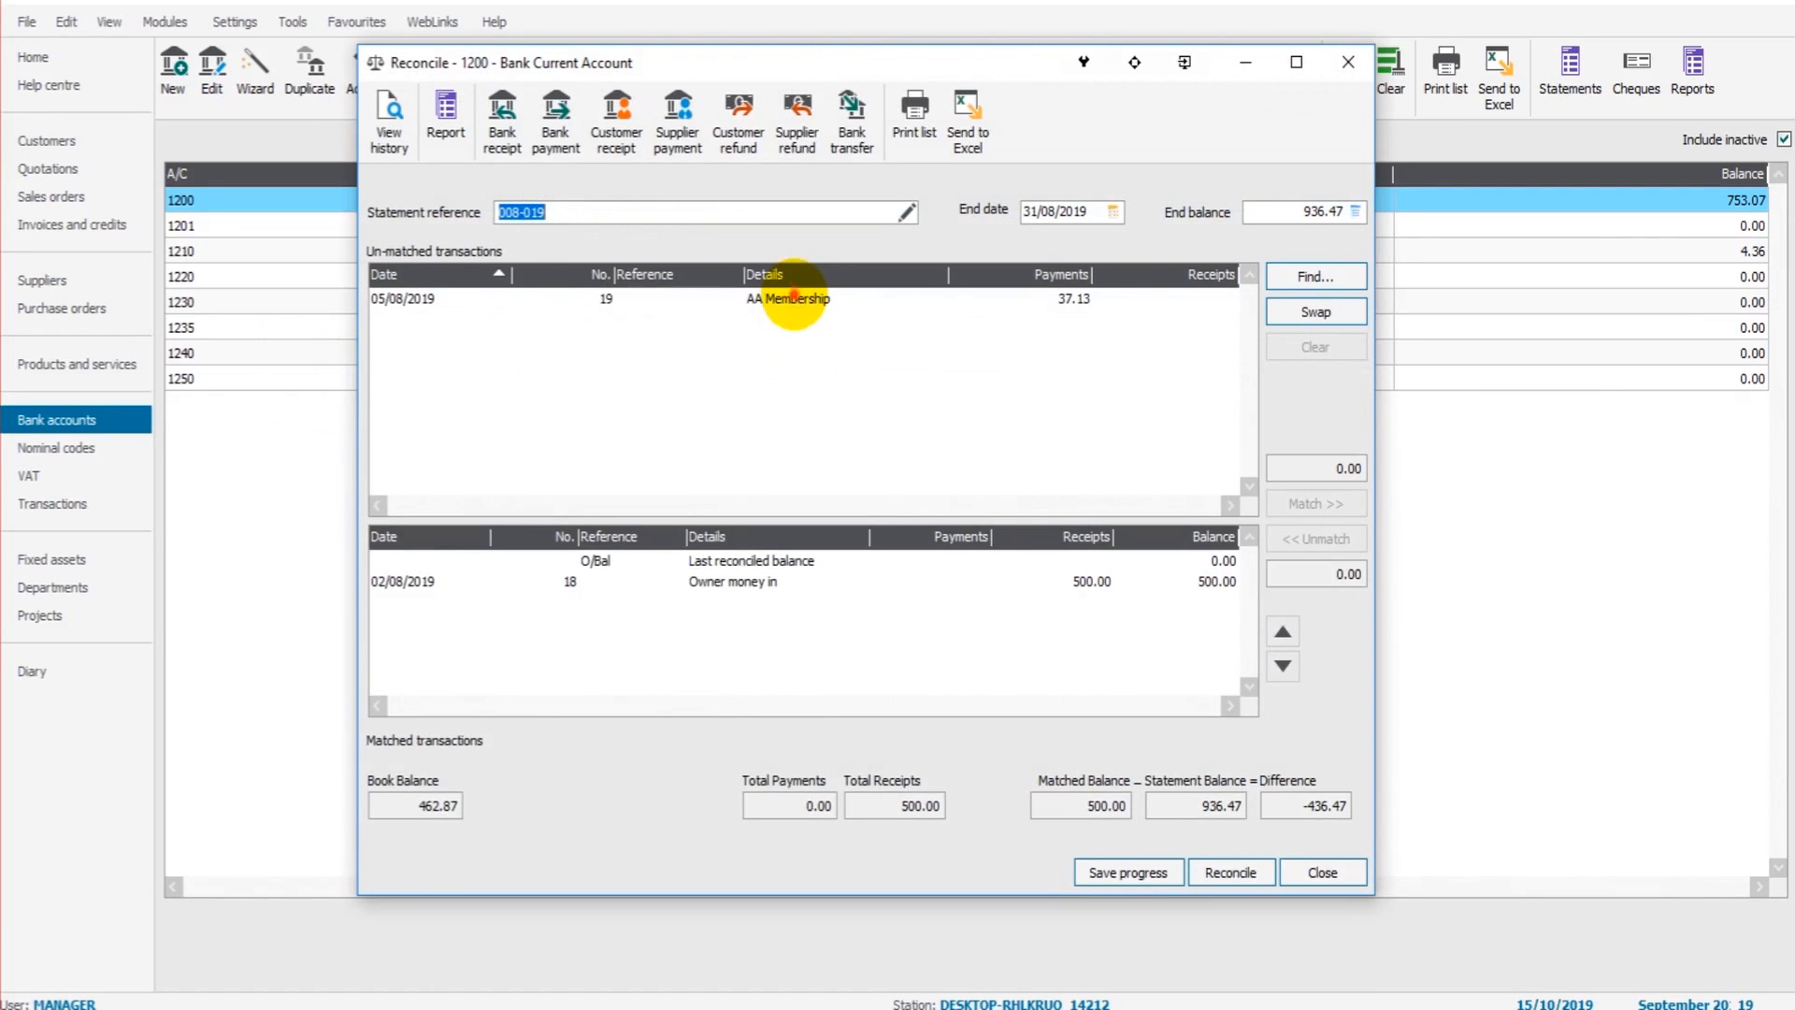
click(1126, 871)
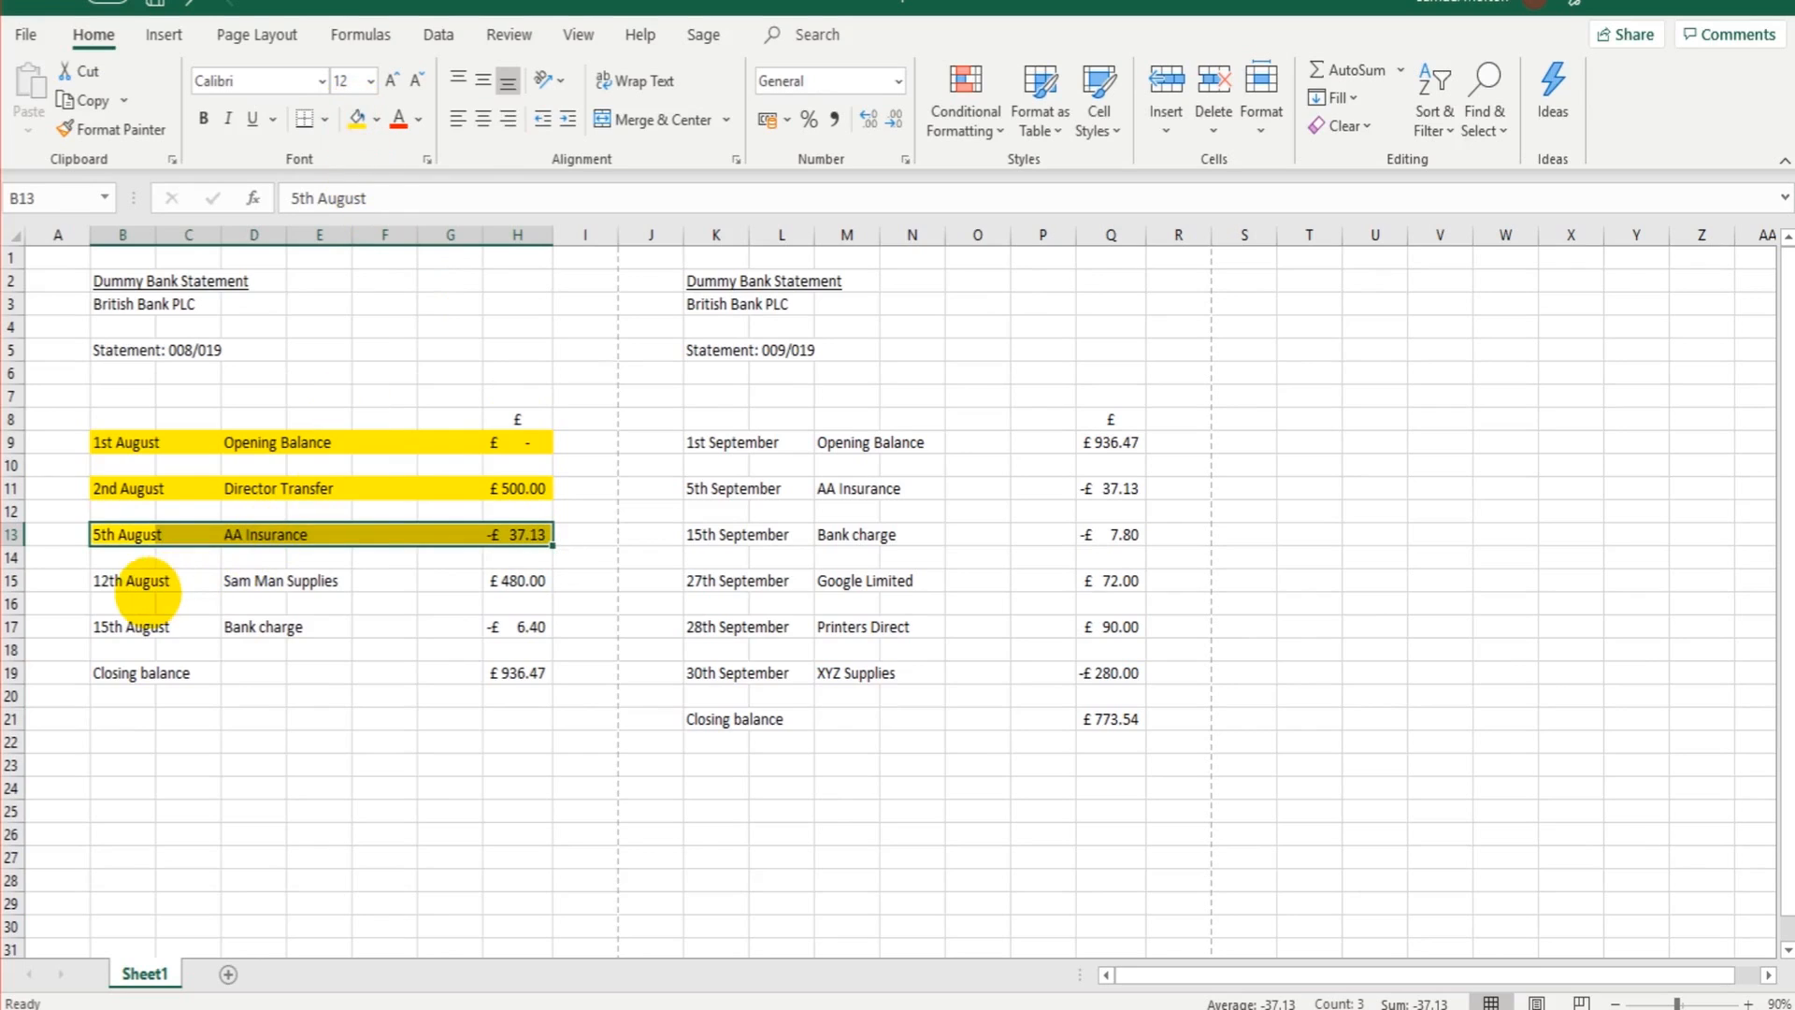
Fill the 5th August AA Insurance row B13:H13 in yellow
click(280, 581)
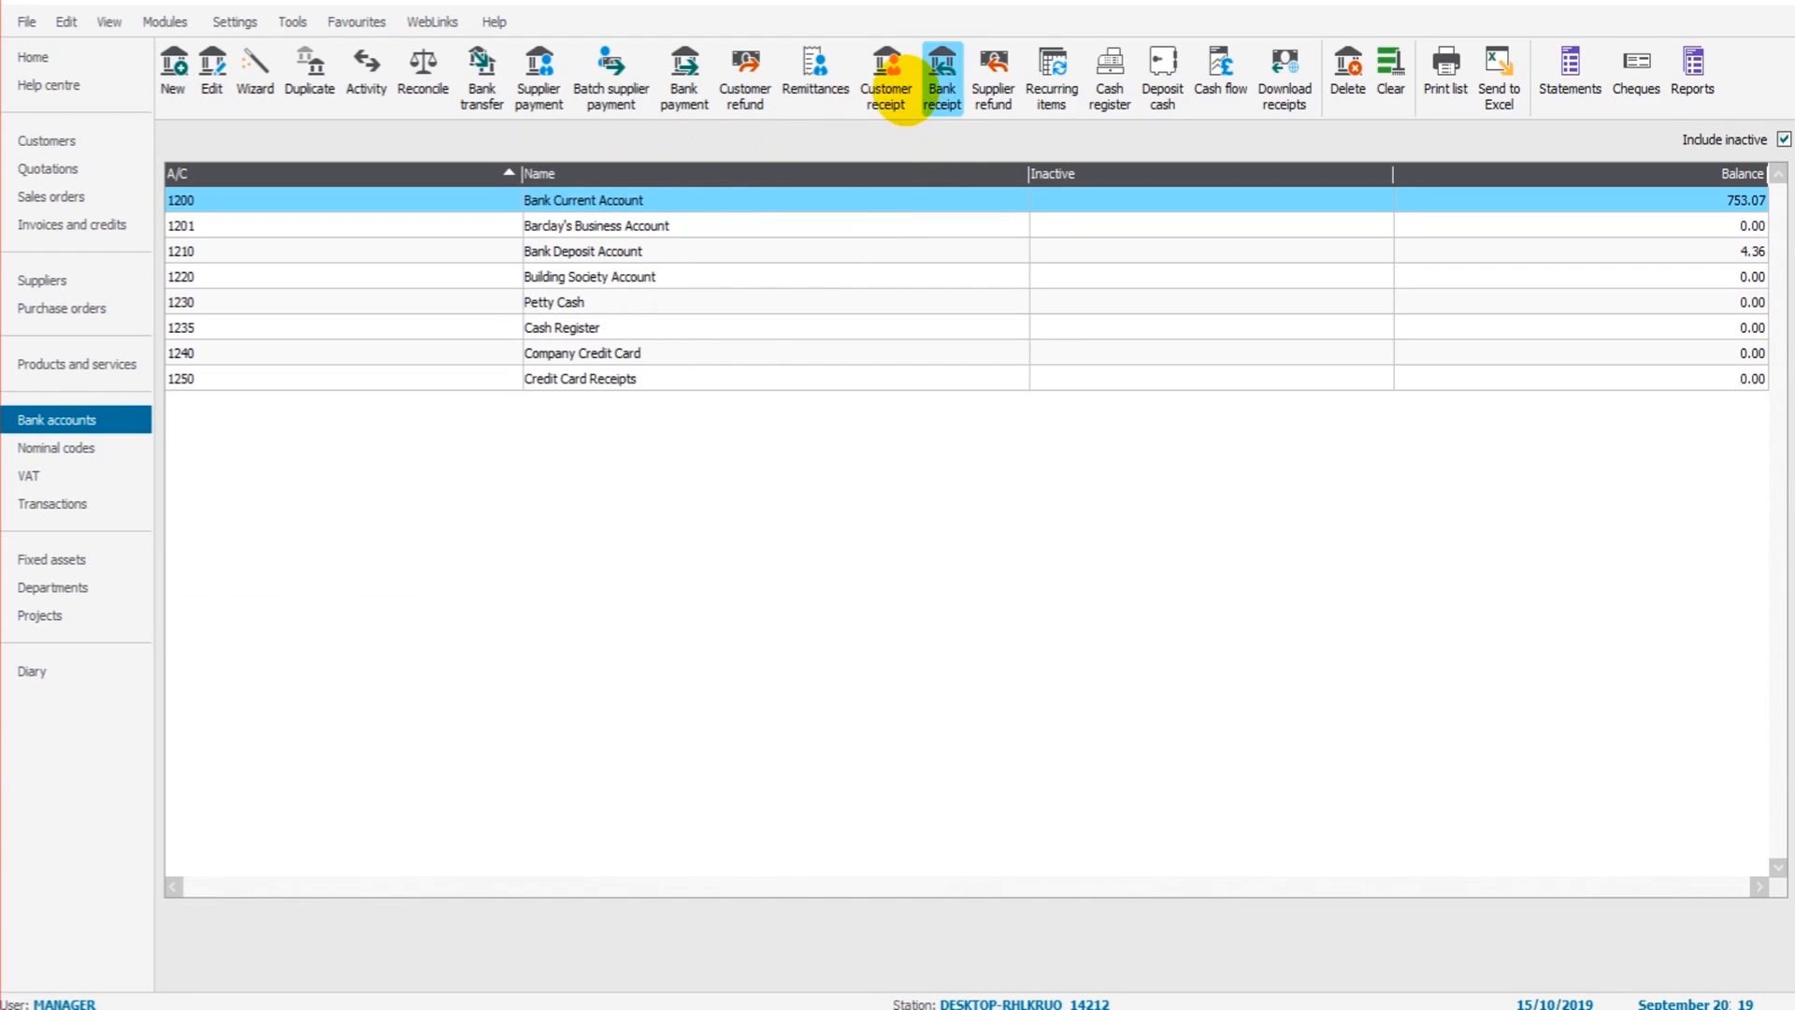
Save a 480.00 receipt from SAM001 dated 12/08/2019, paying invoice I0014 in full
click(885, 75)
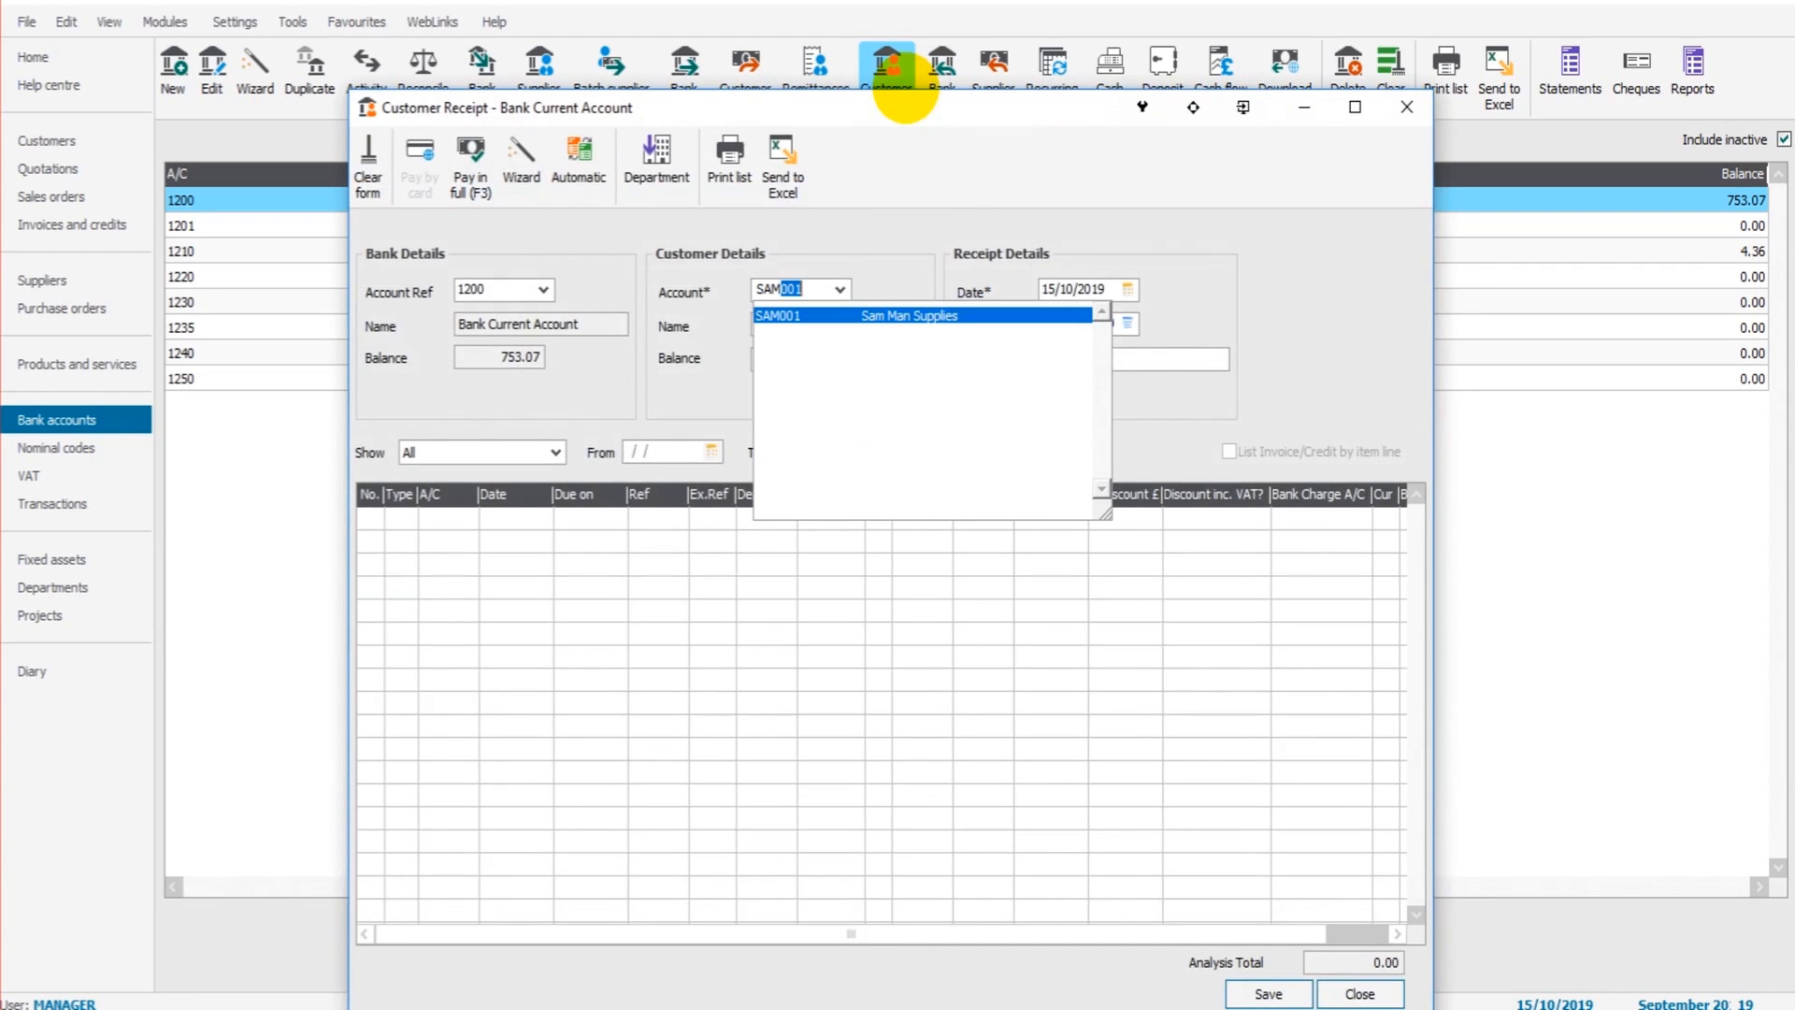
click(904, 315)
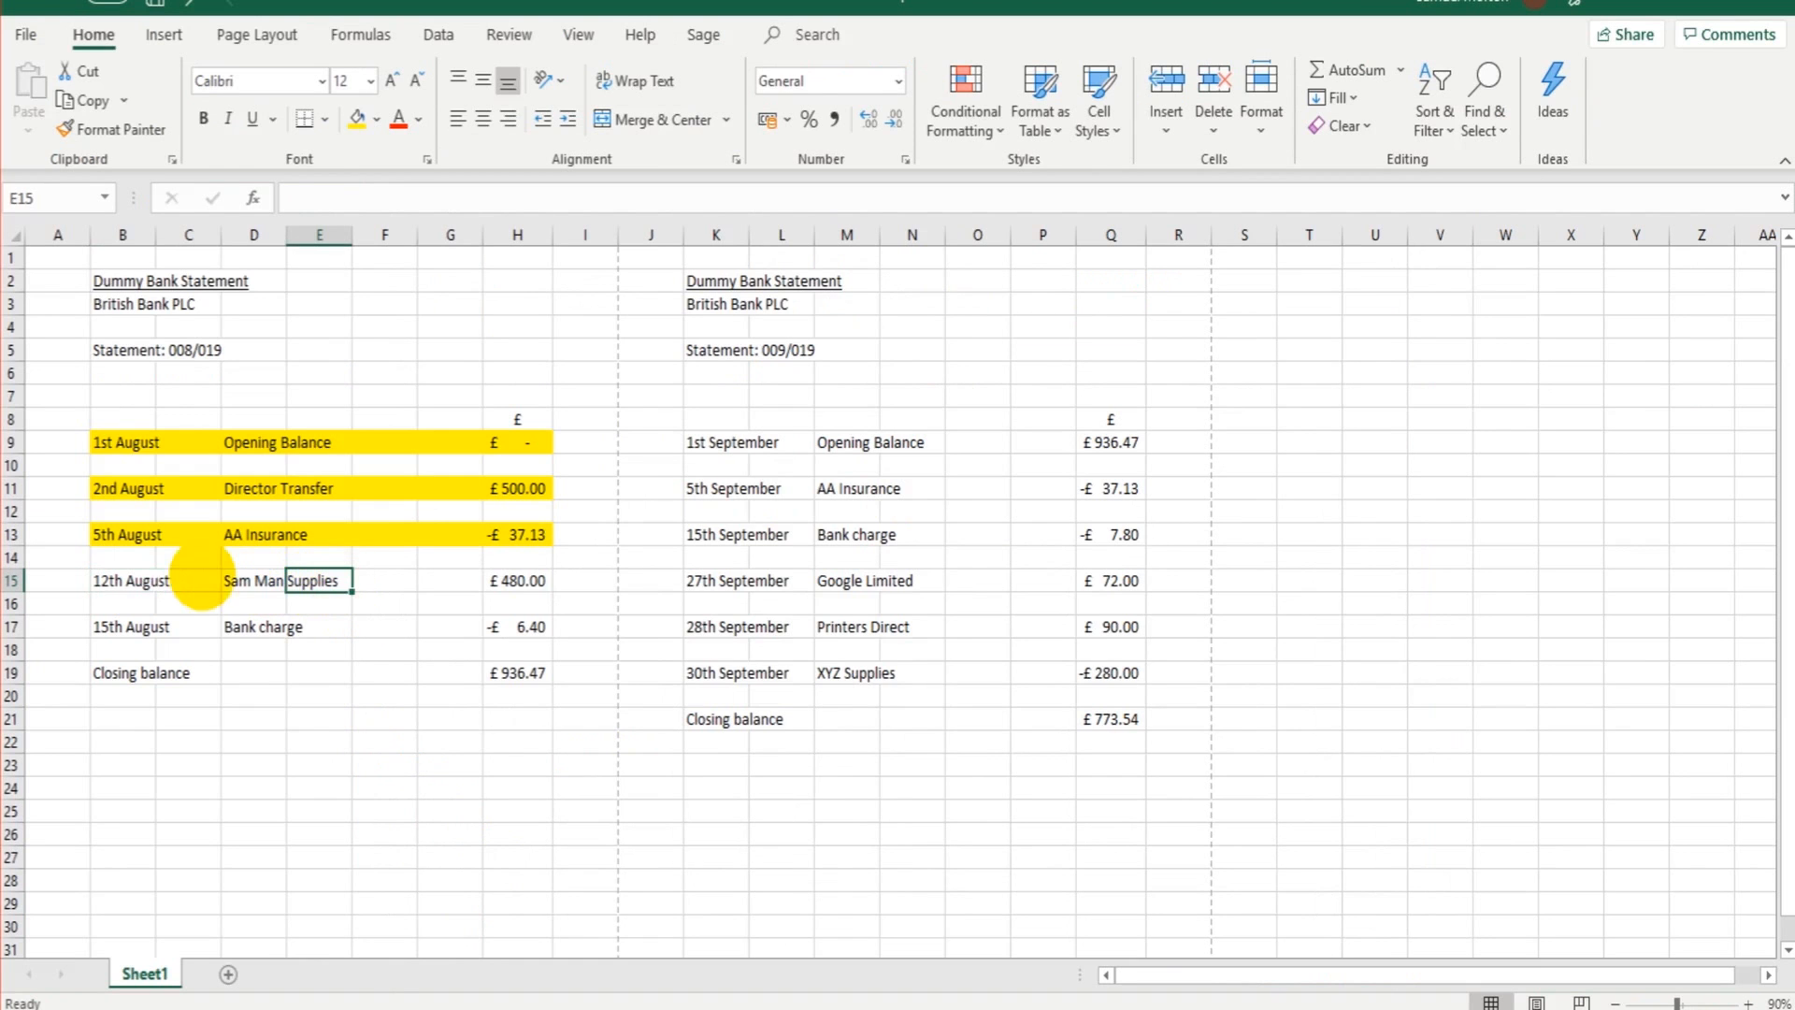
click(128, 581)
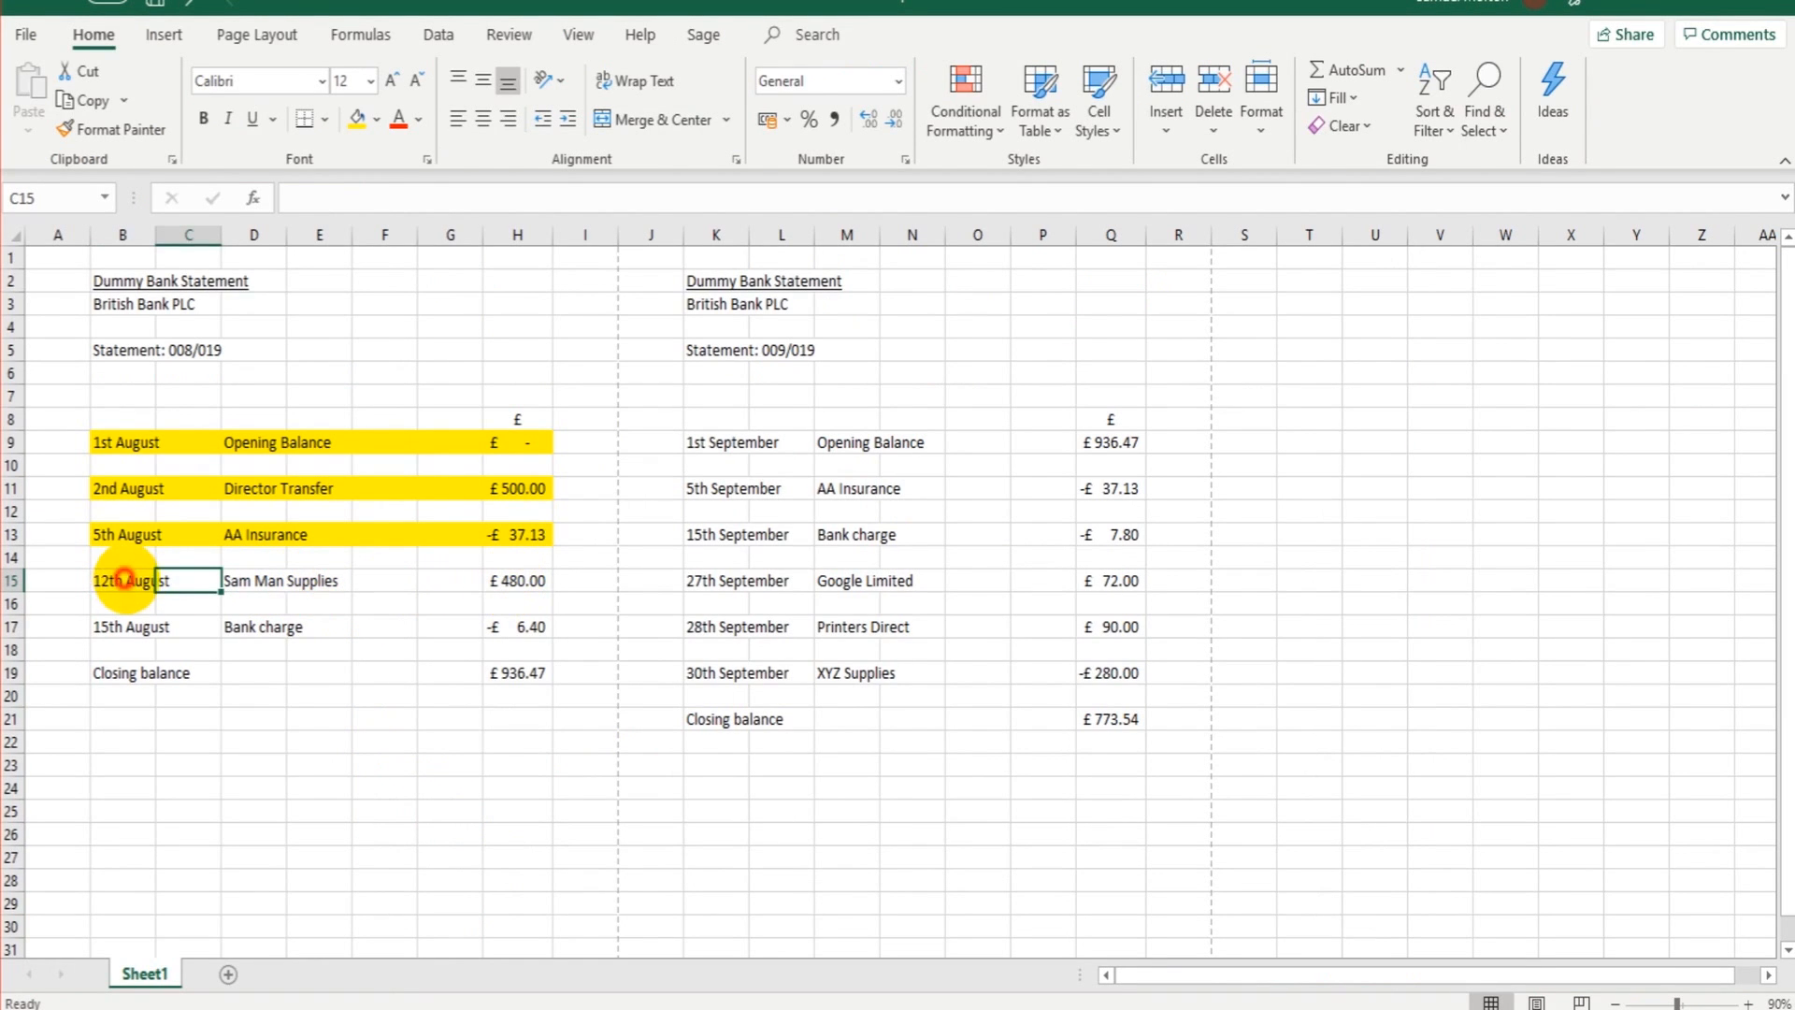
click(122, 581)
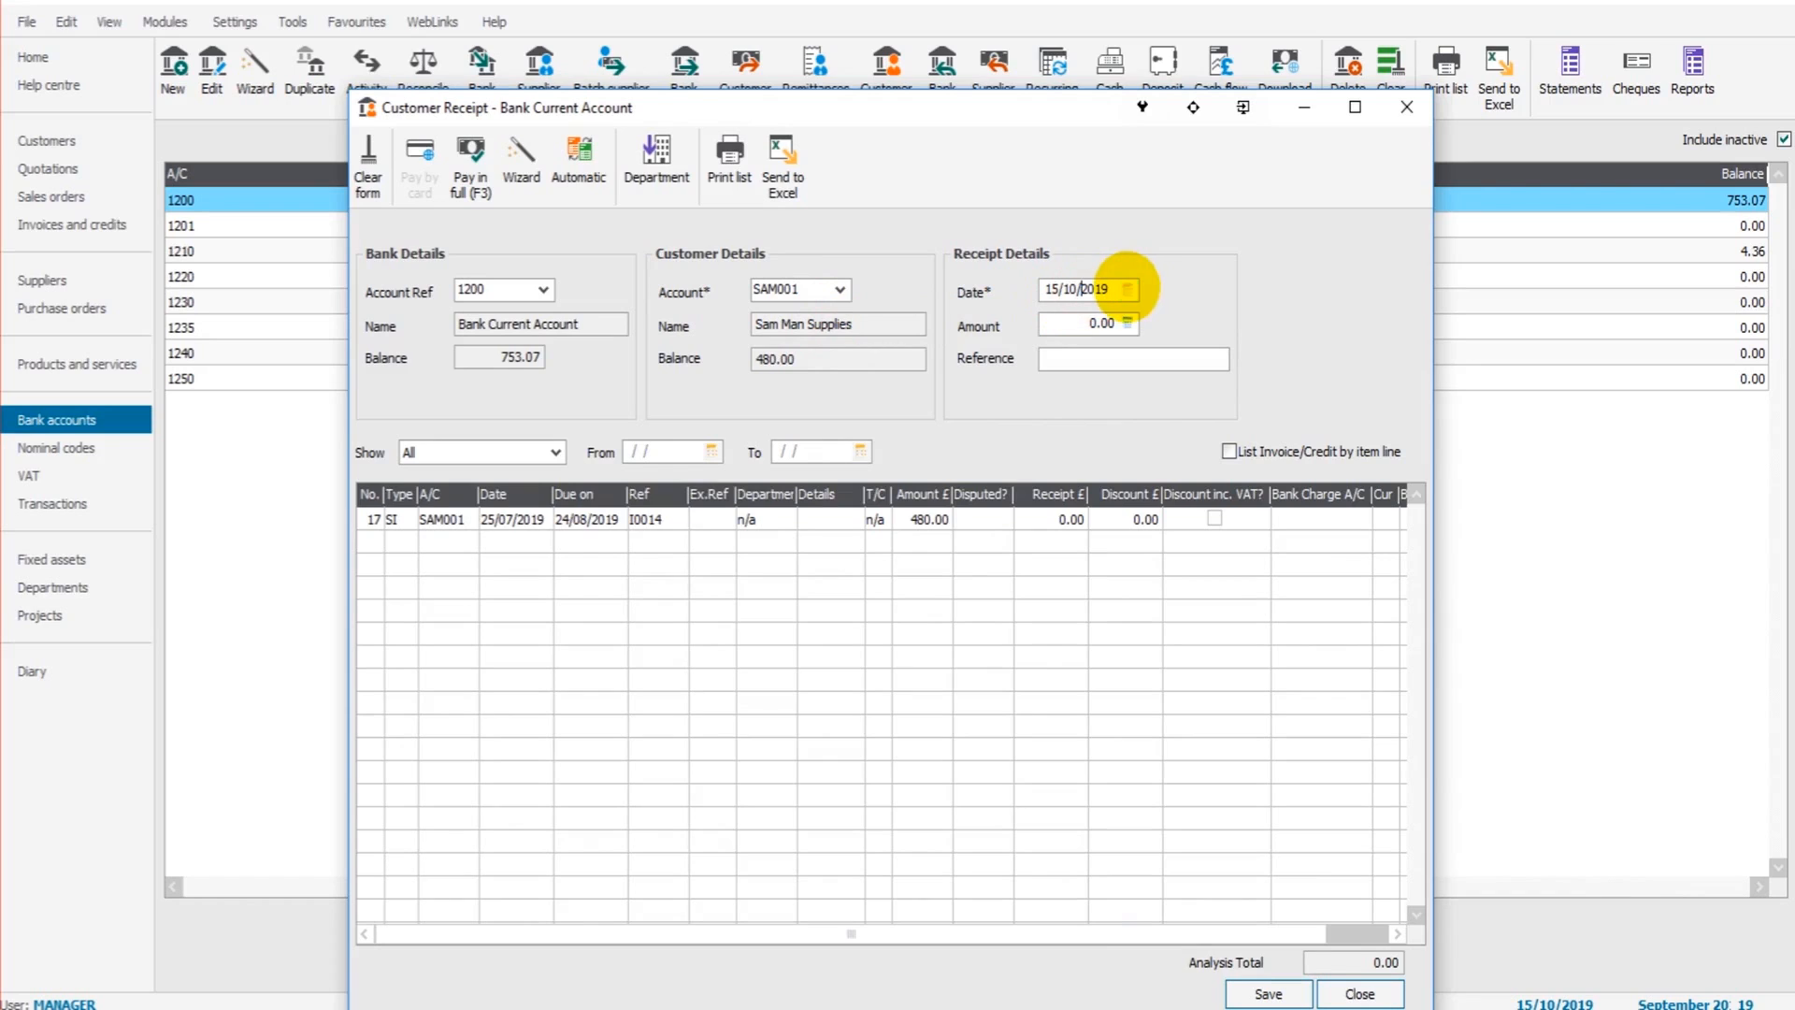
click(1128, 289)
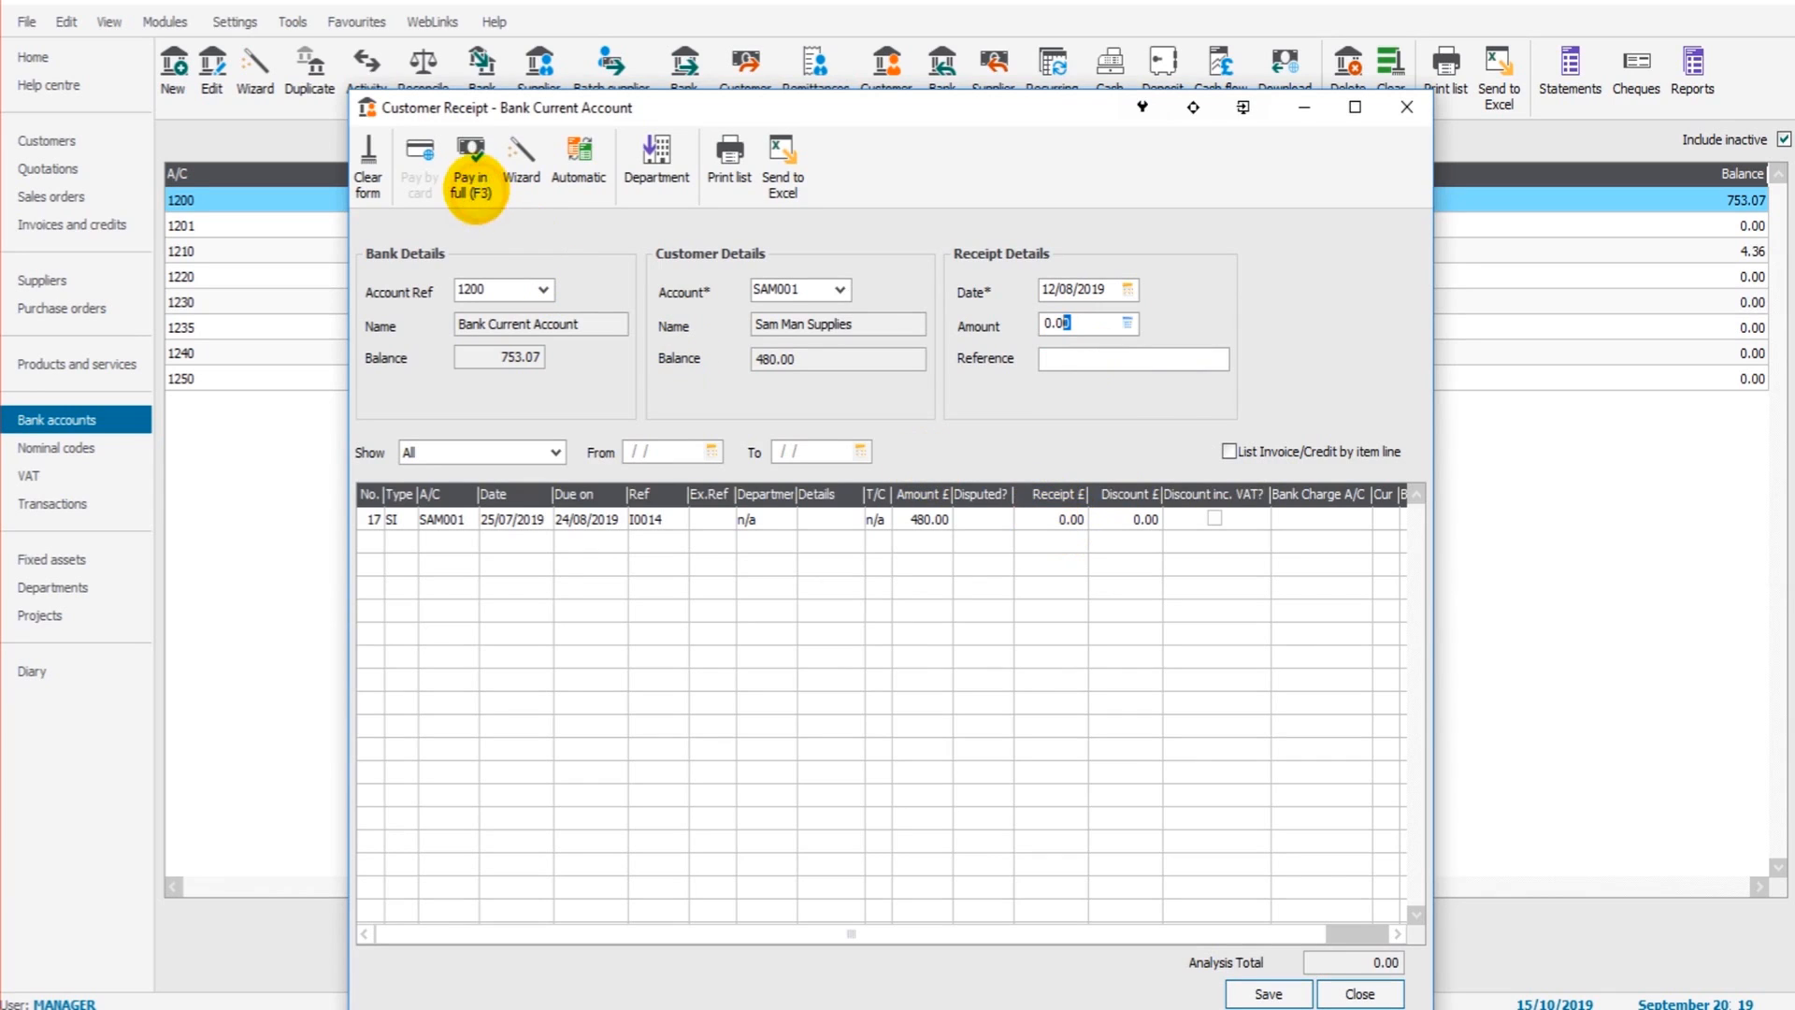
click(471, 160)
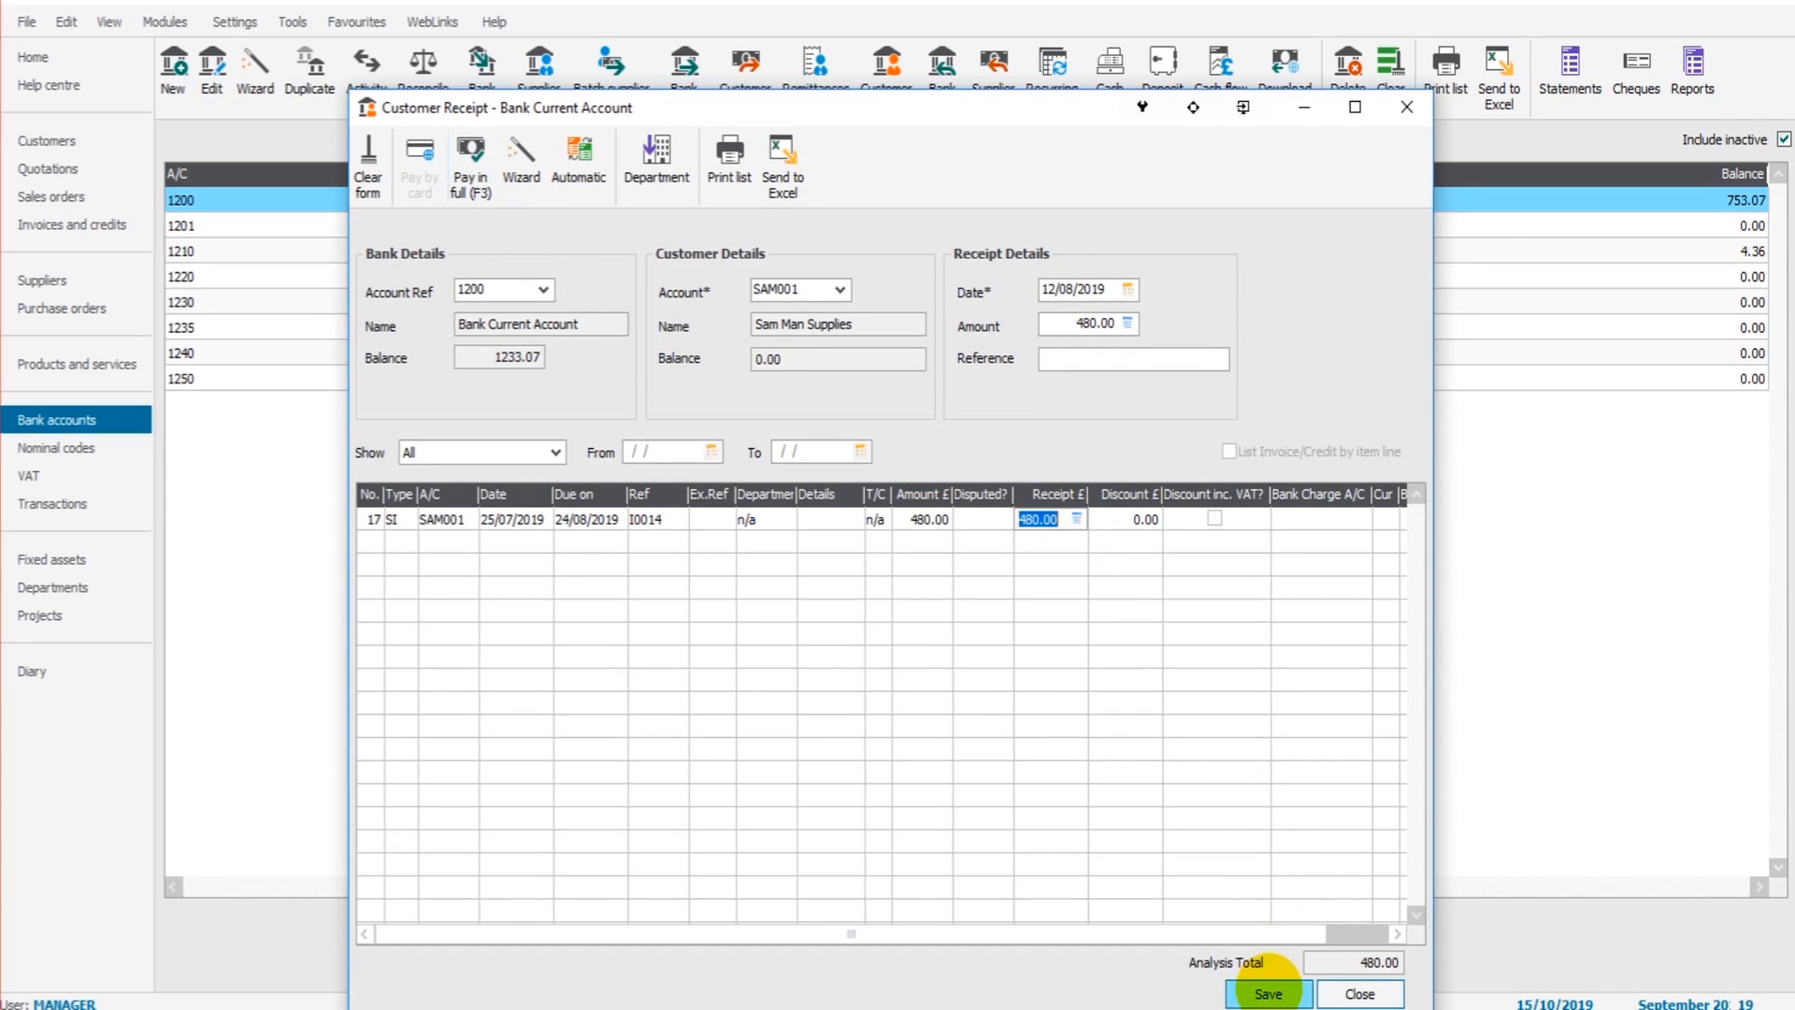
click(1266, 993)
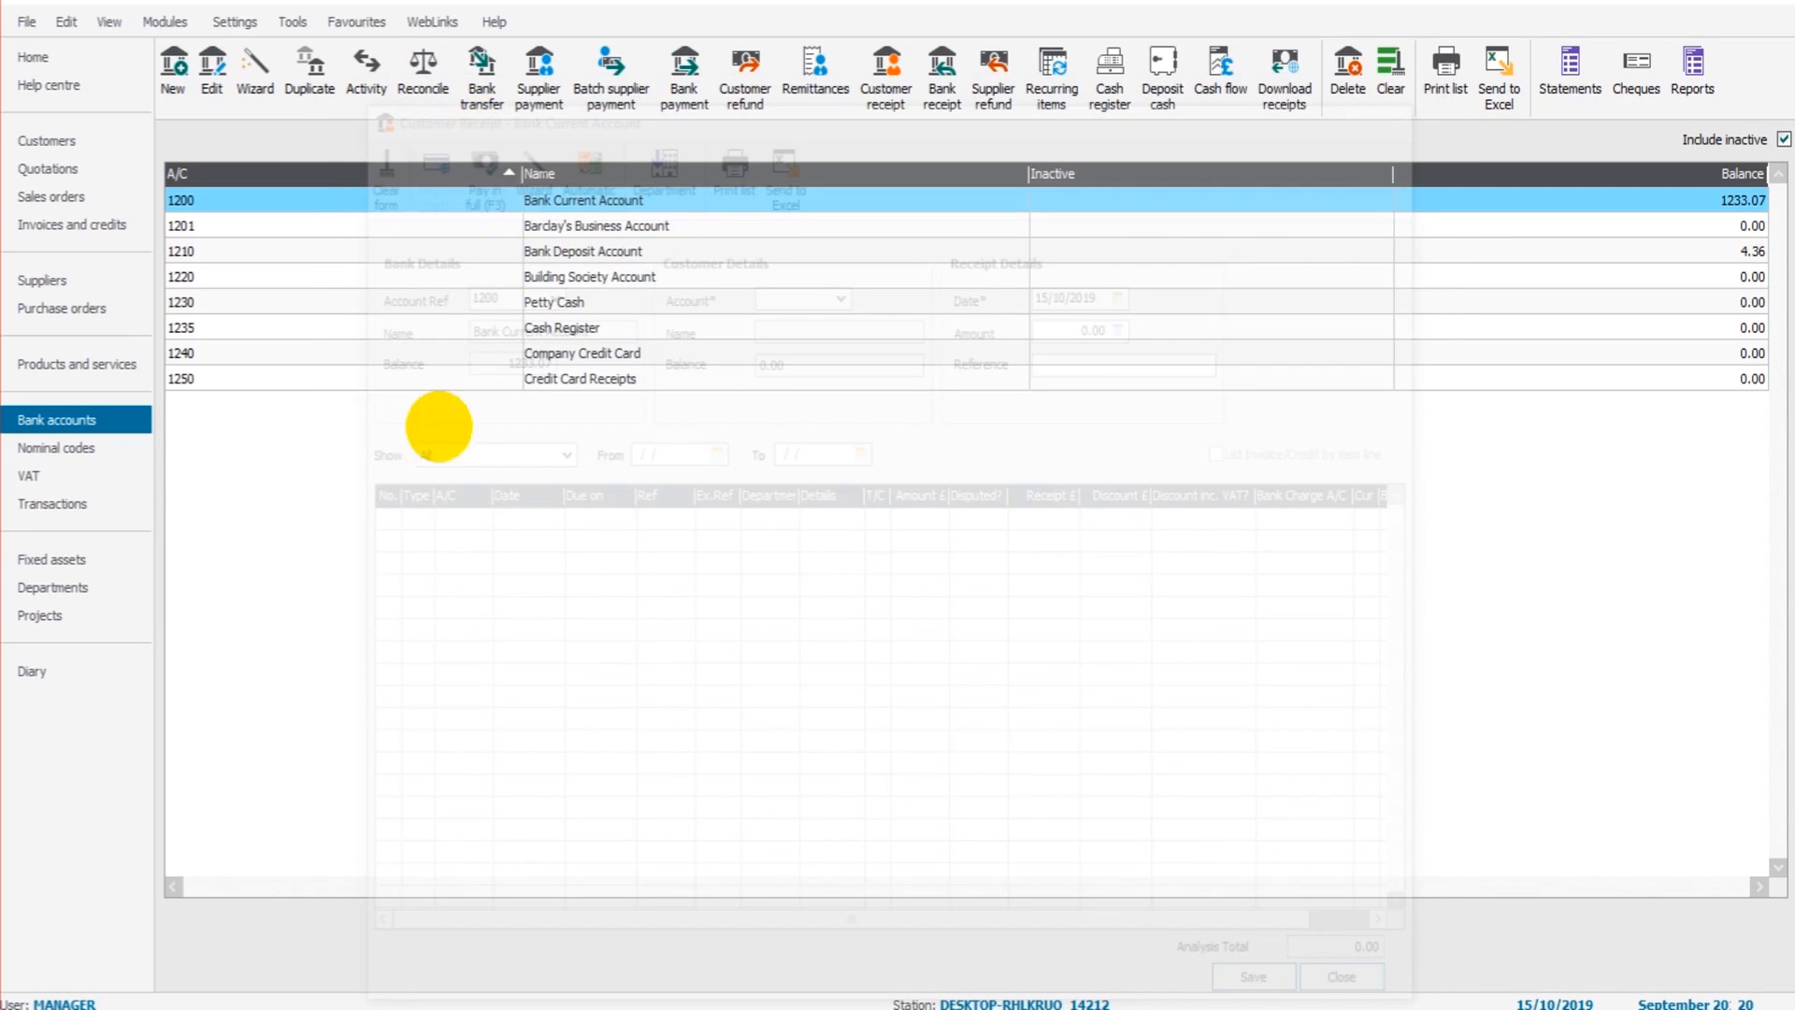
Reopen the account 1200 reconciliation, now listing the 480.00 receipt as unmatched
click(423, 71)
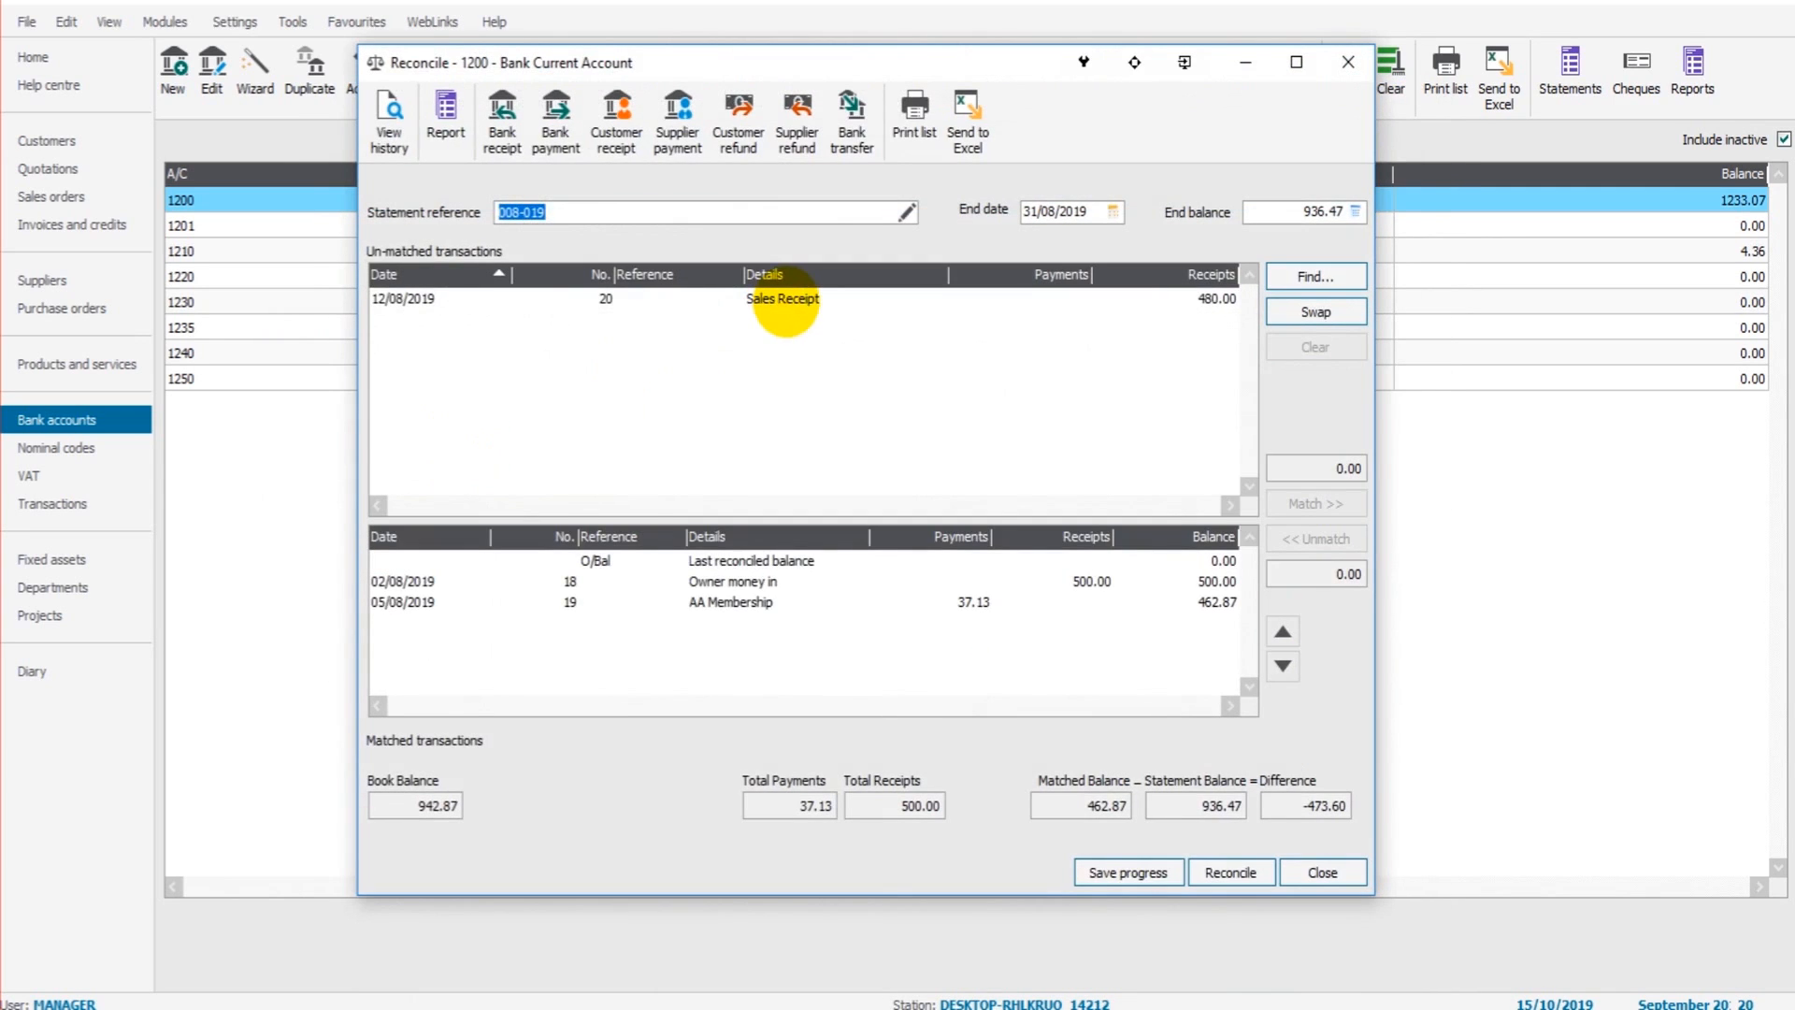
mouse_move(812, 301)
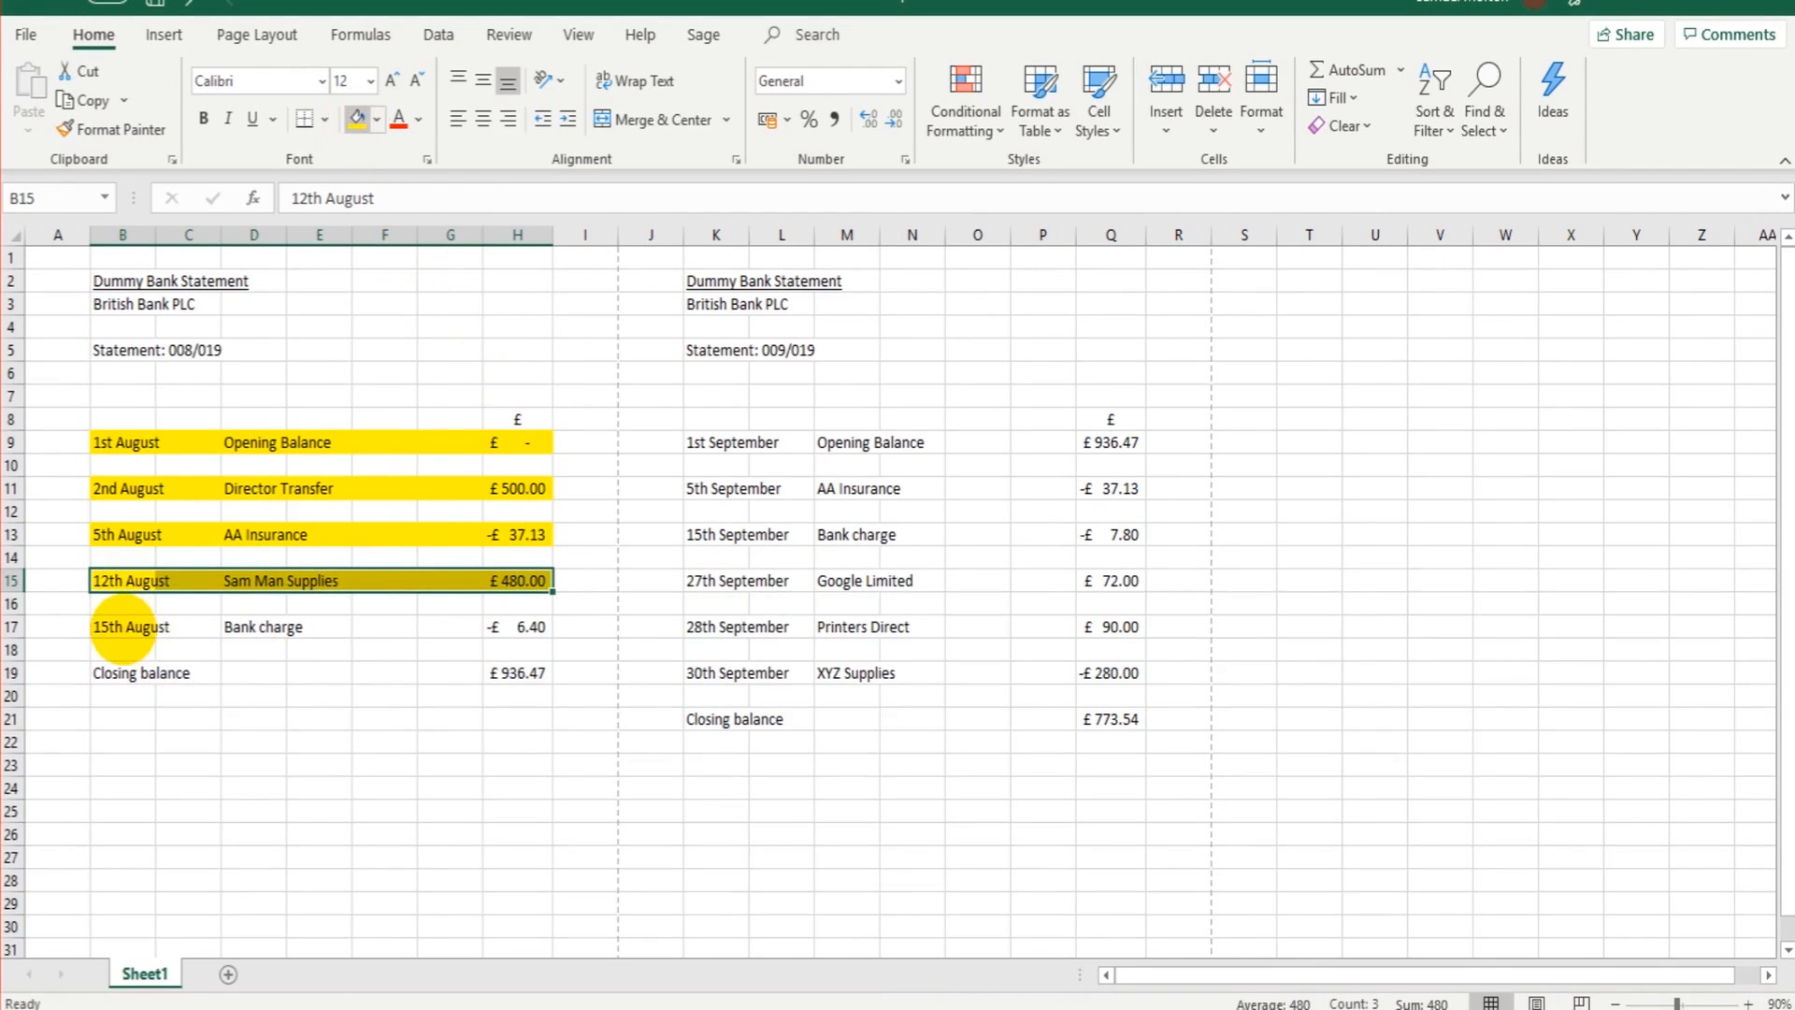
Check the 15th August 6.40 bank charge line on the Excel statement, then deselect it
click(121, 626)
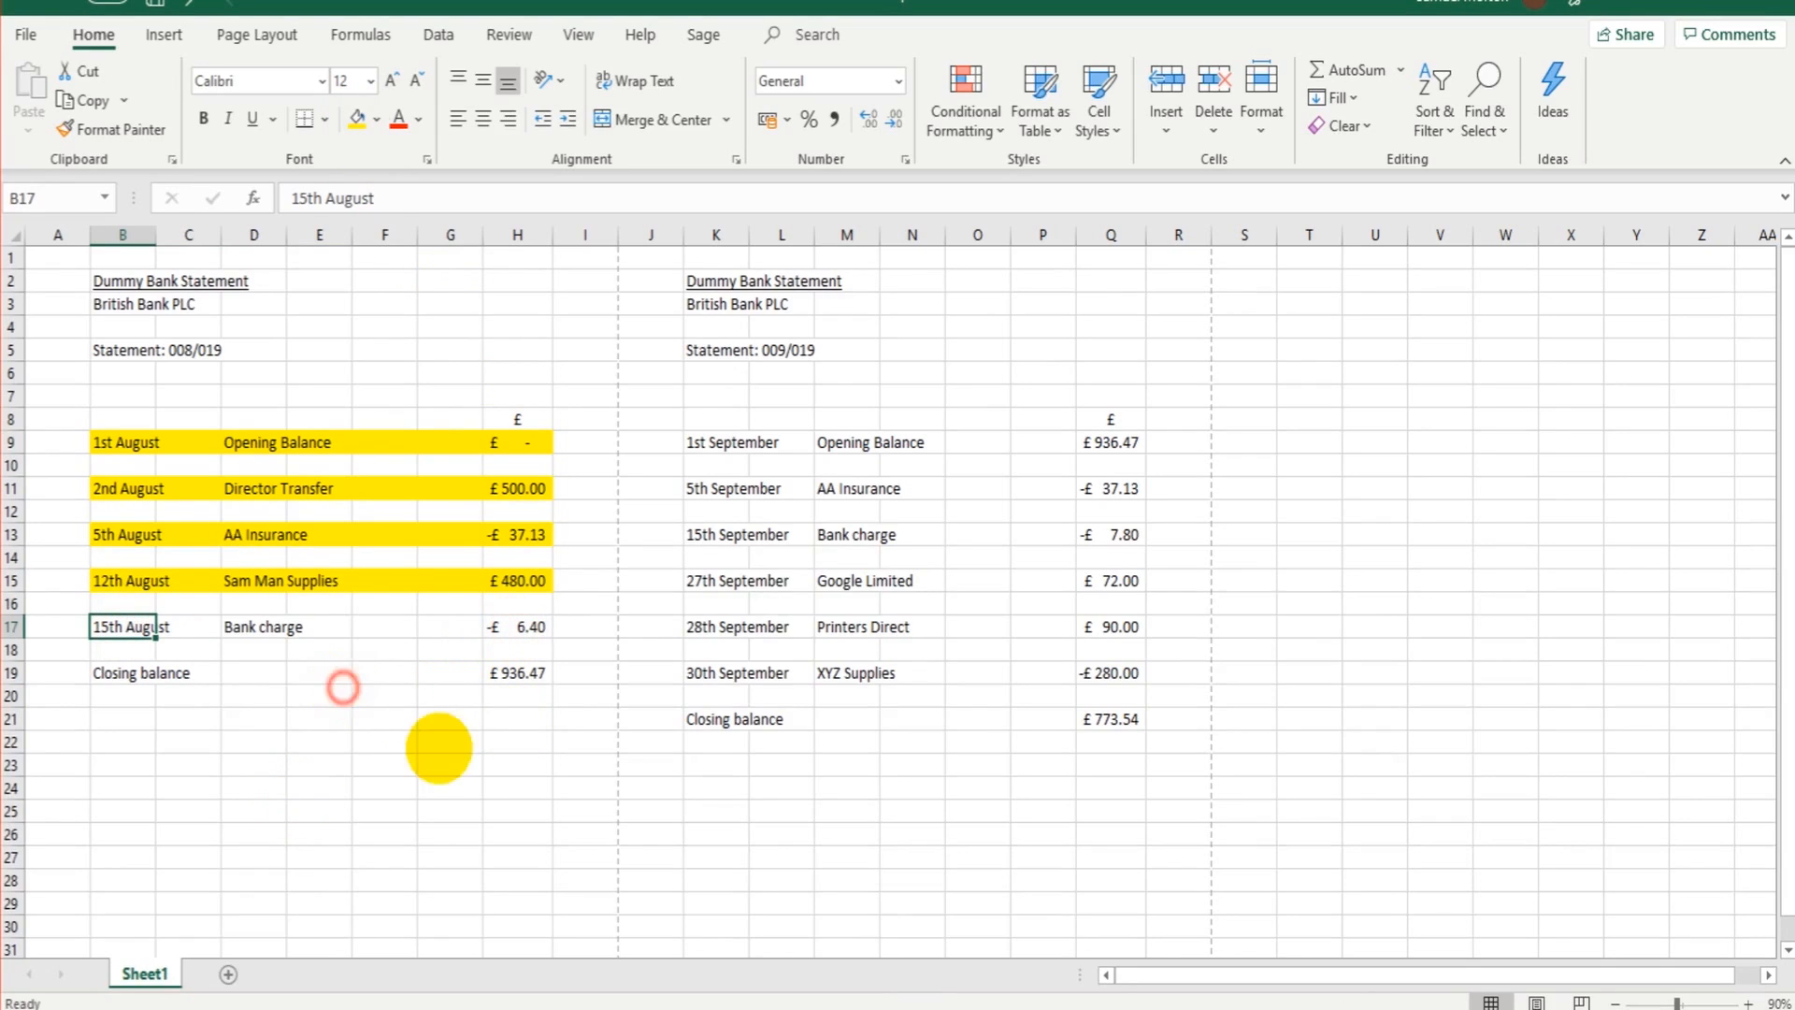
click(317, 695)
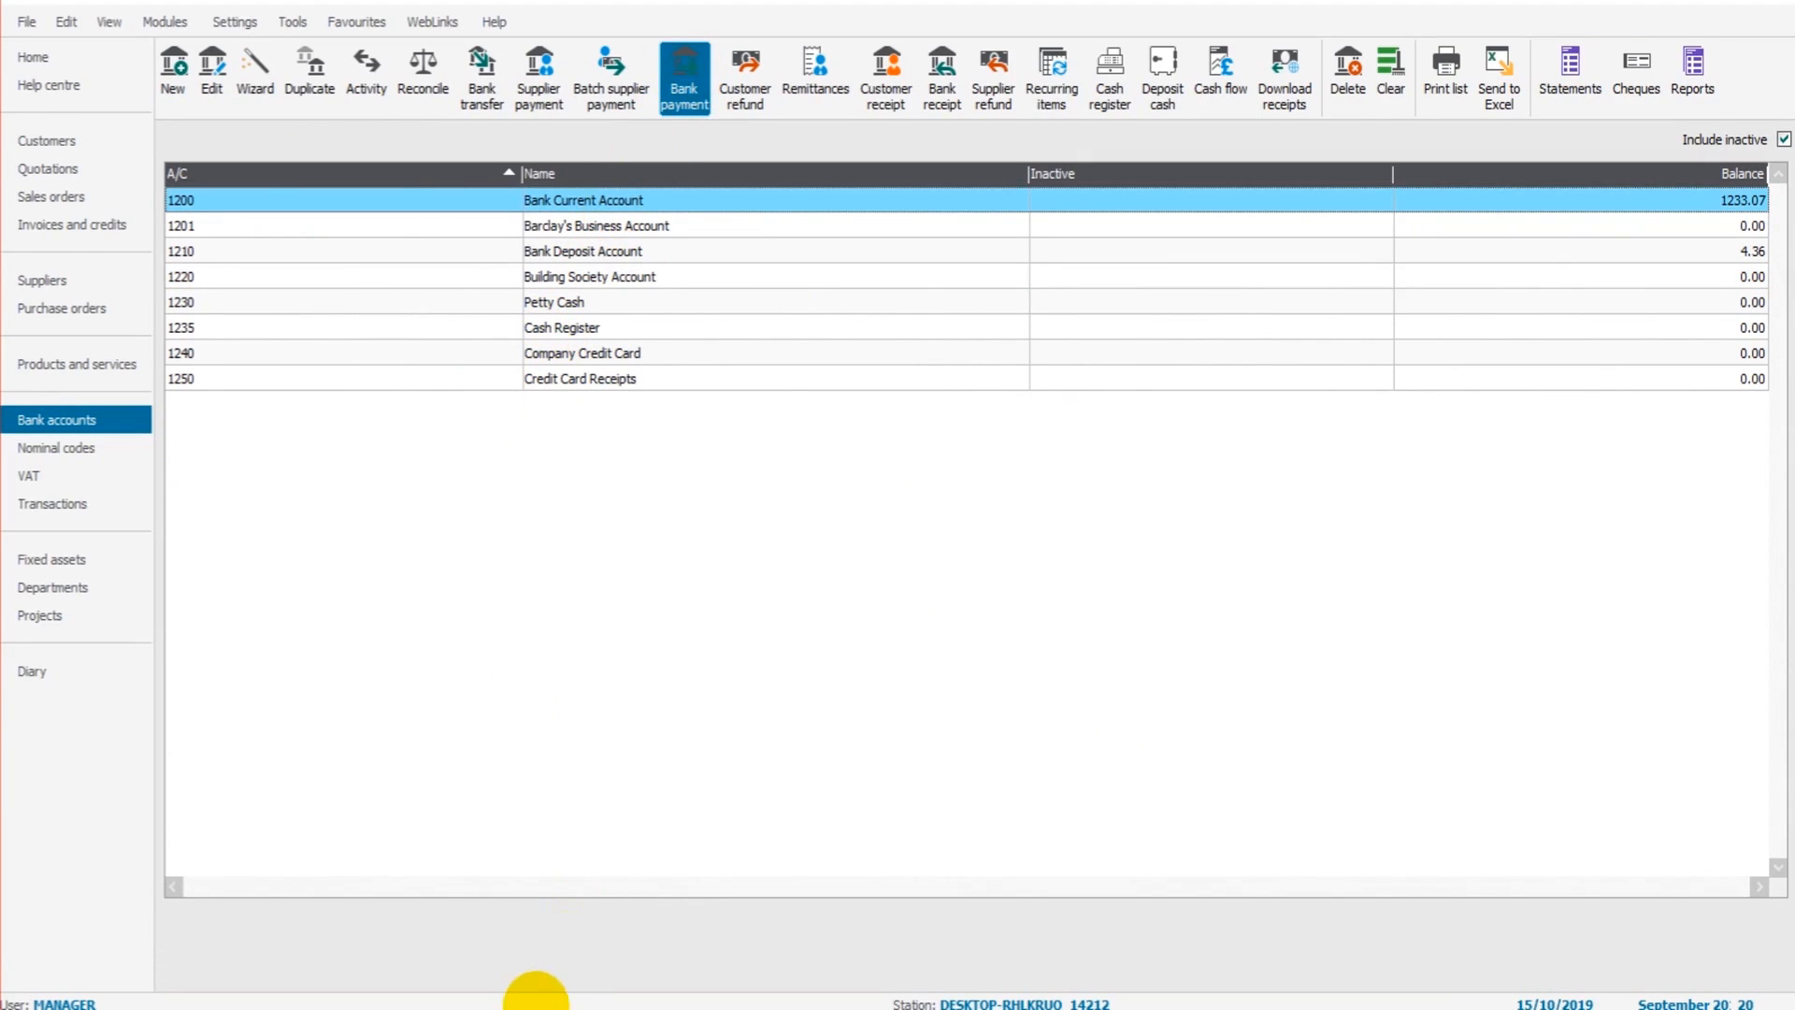
Save a 6.40 bank payment dated 15/08/2019 to N/C 7901, details 'Bank Charge', T0
click(683, 73)
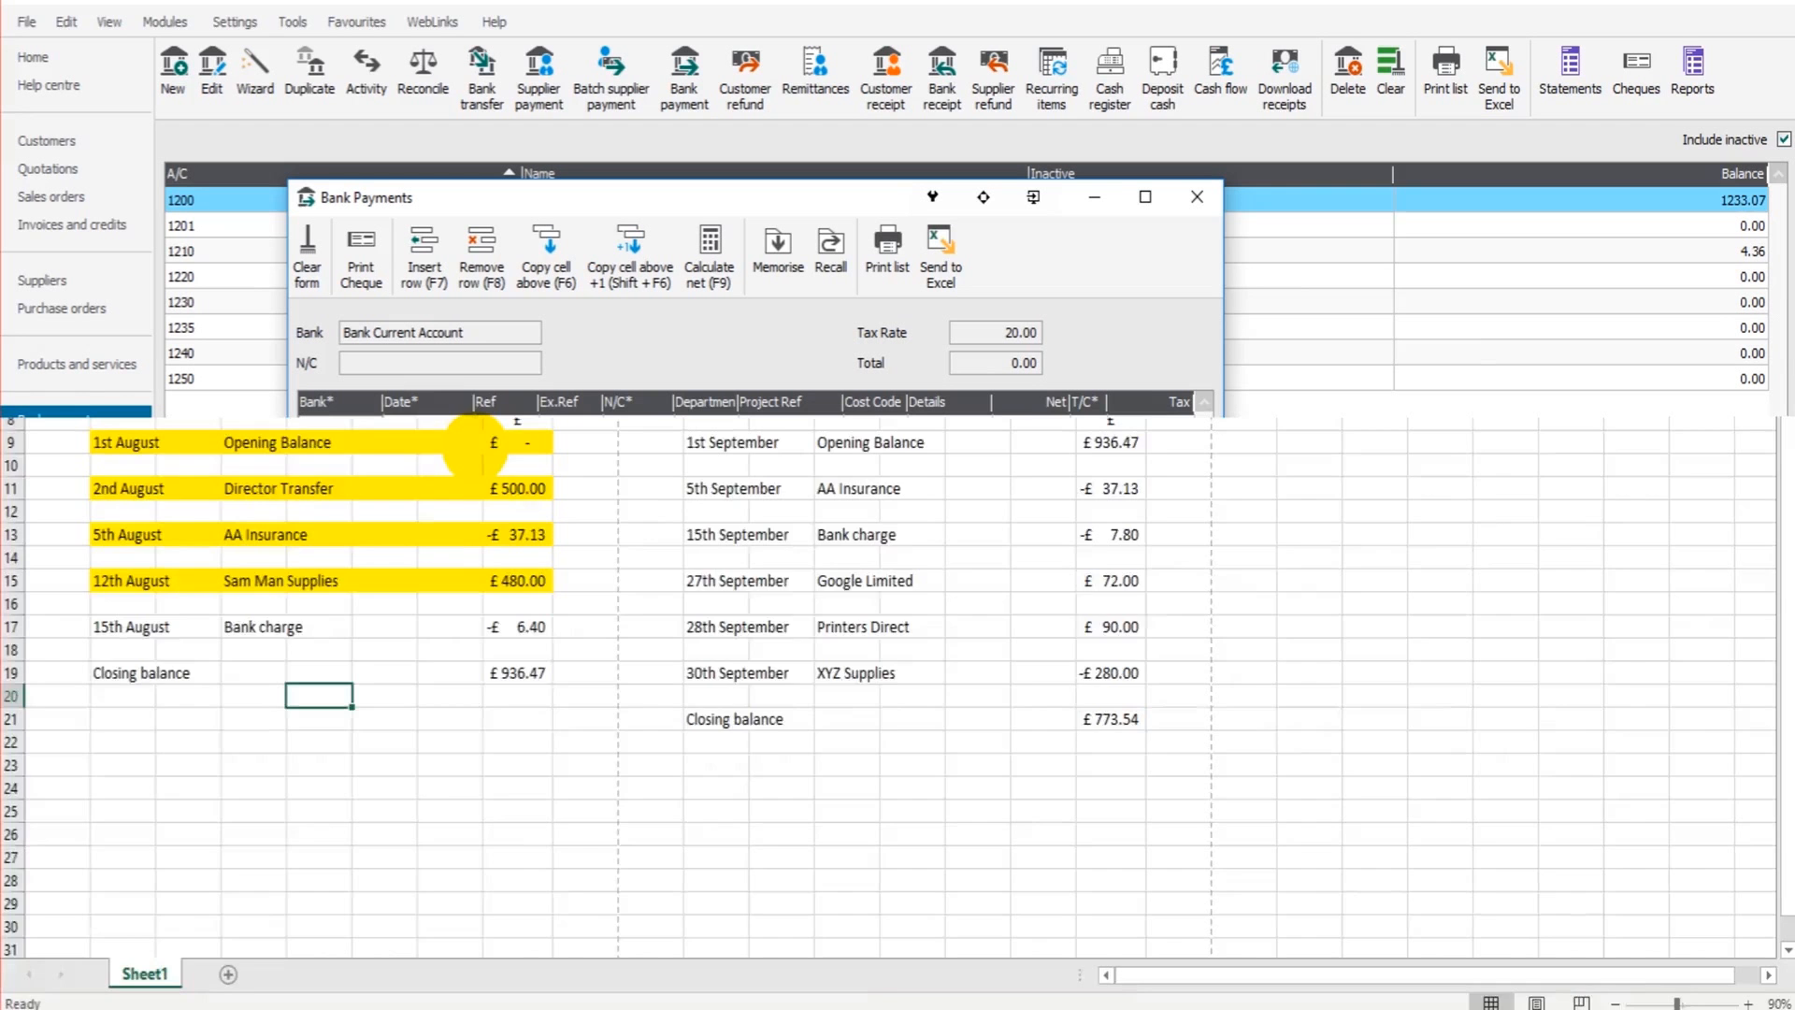
click(418, 426)
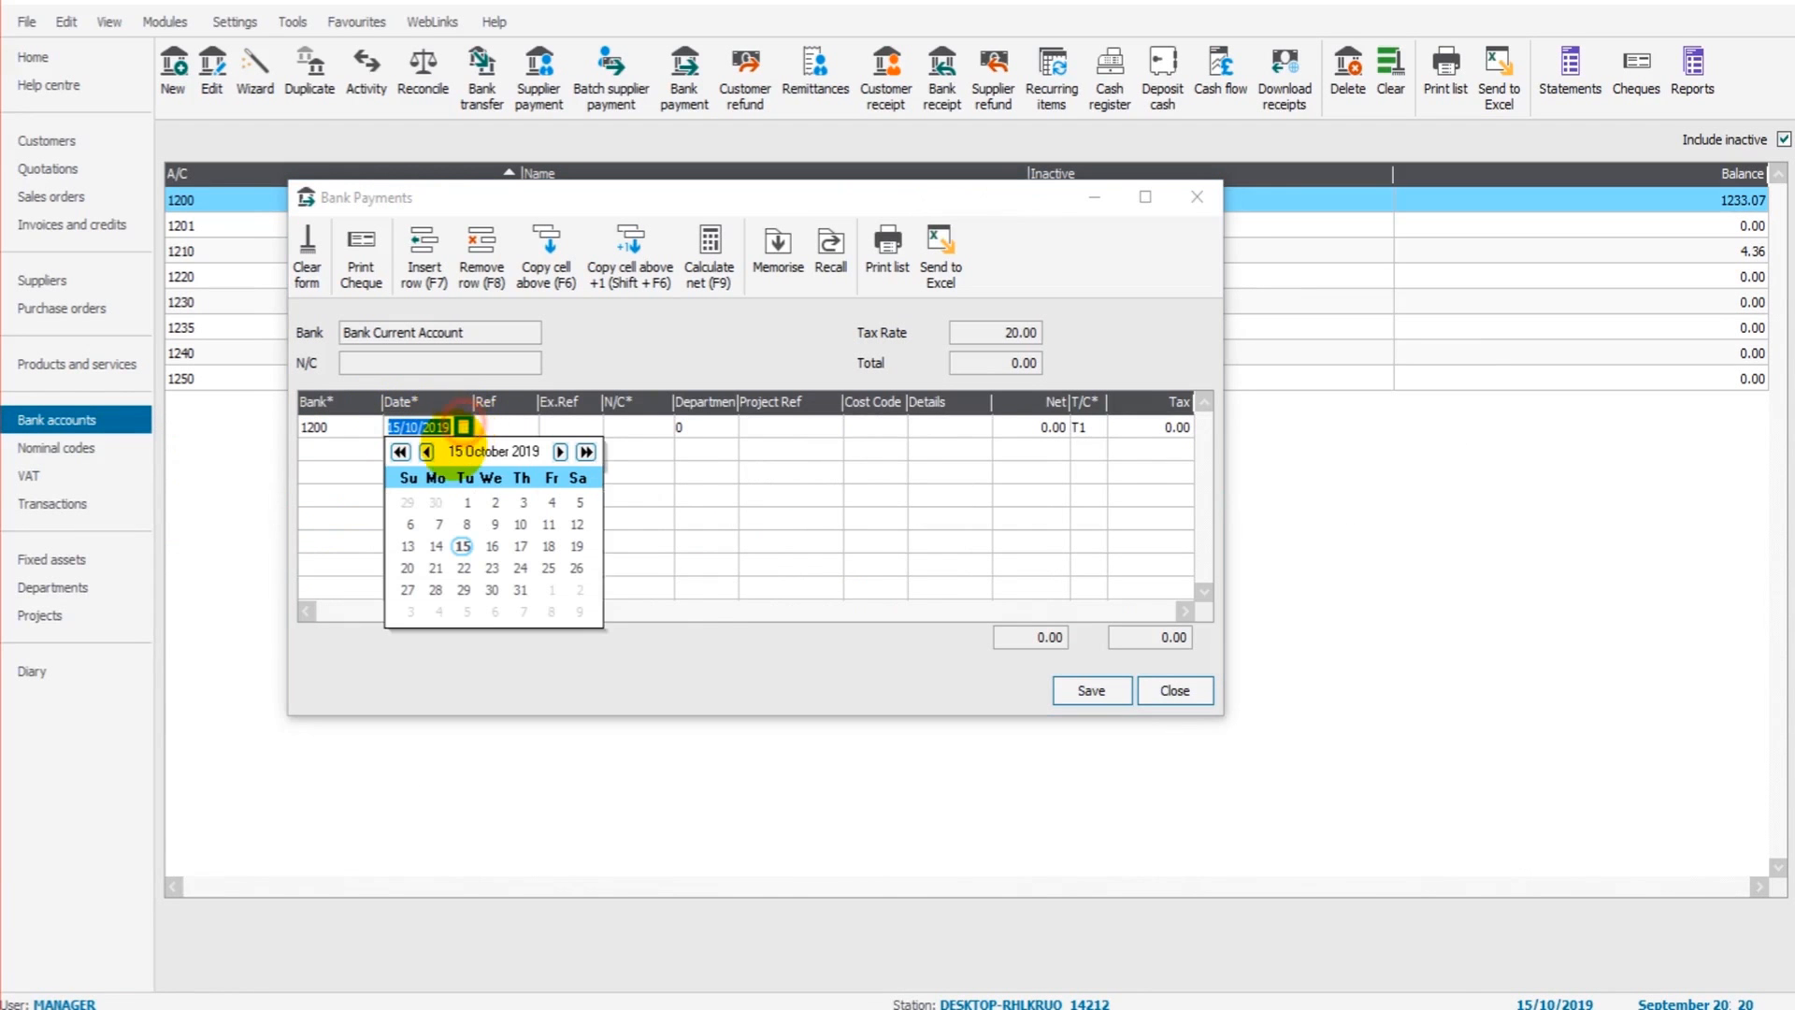
click(426, 451)
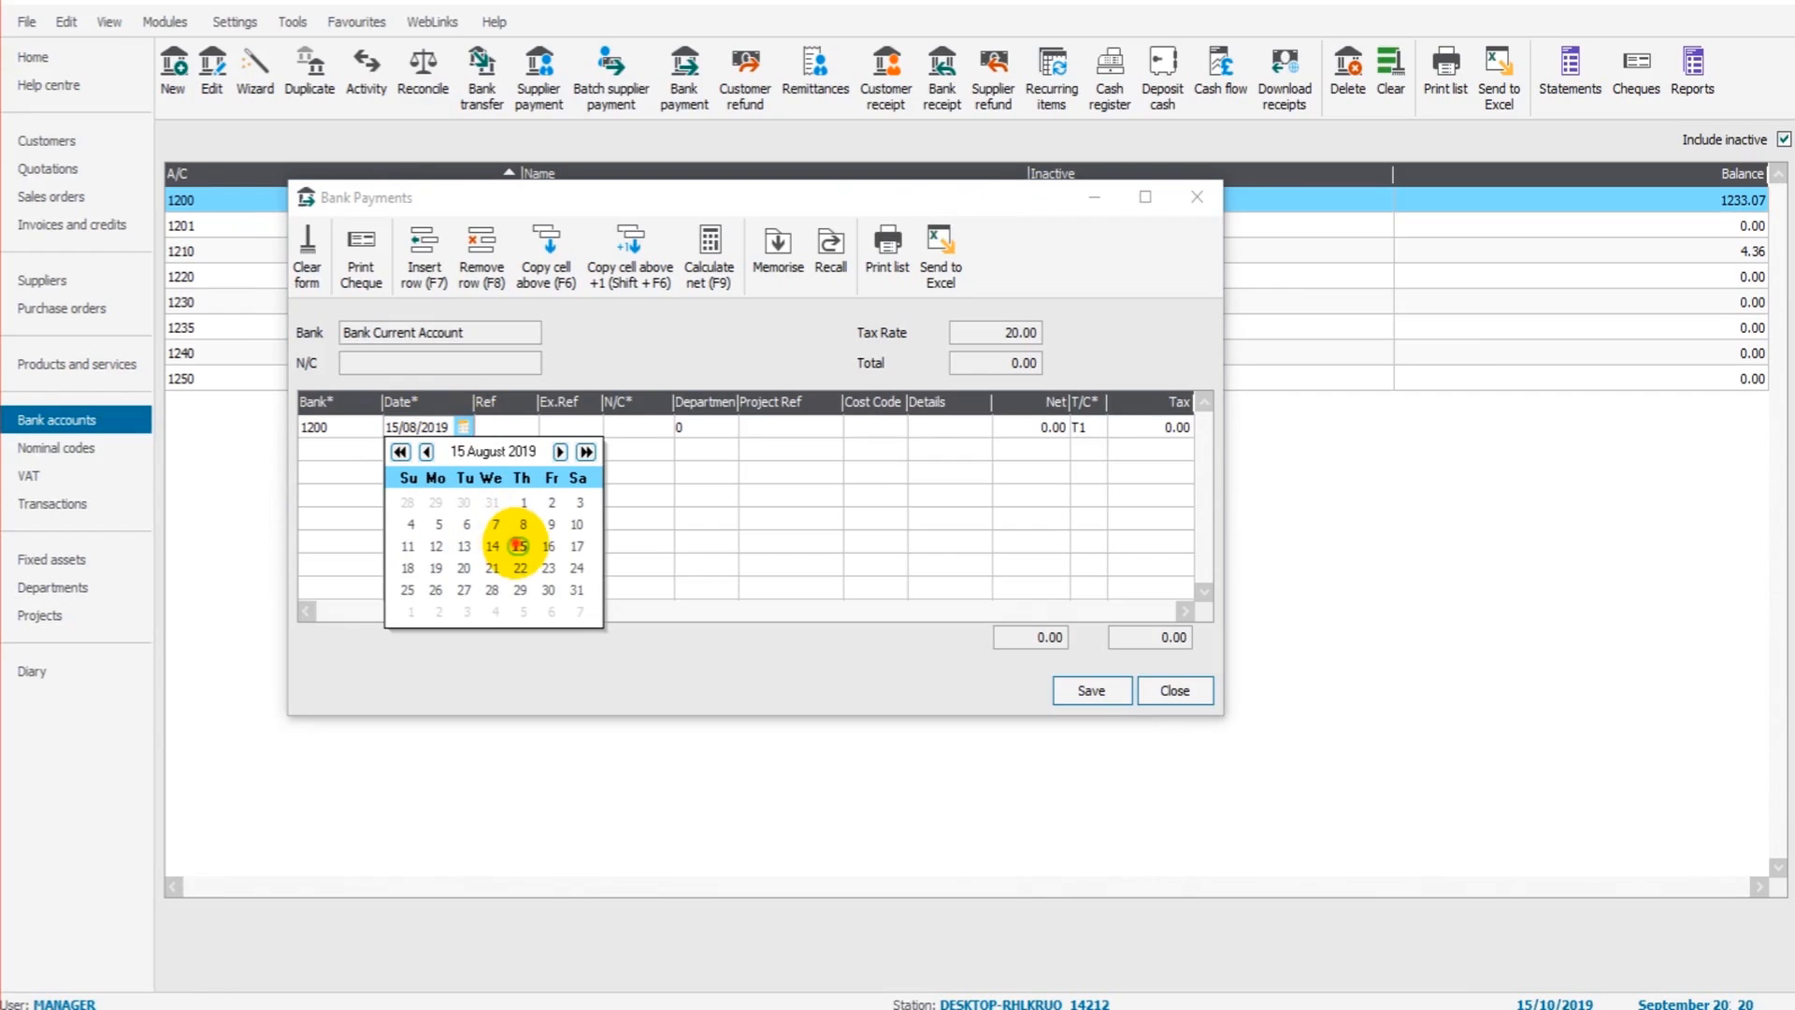
click(521, 546)
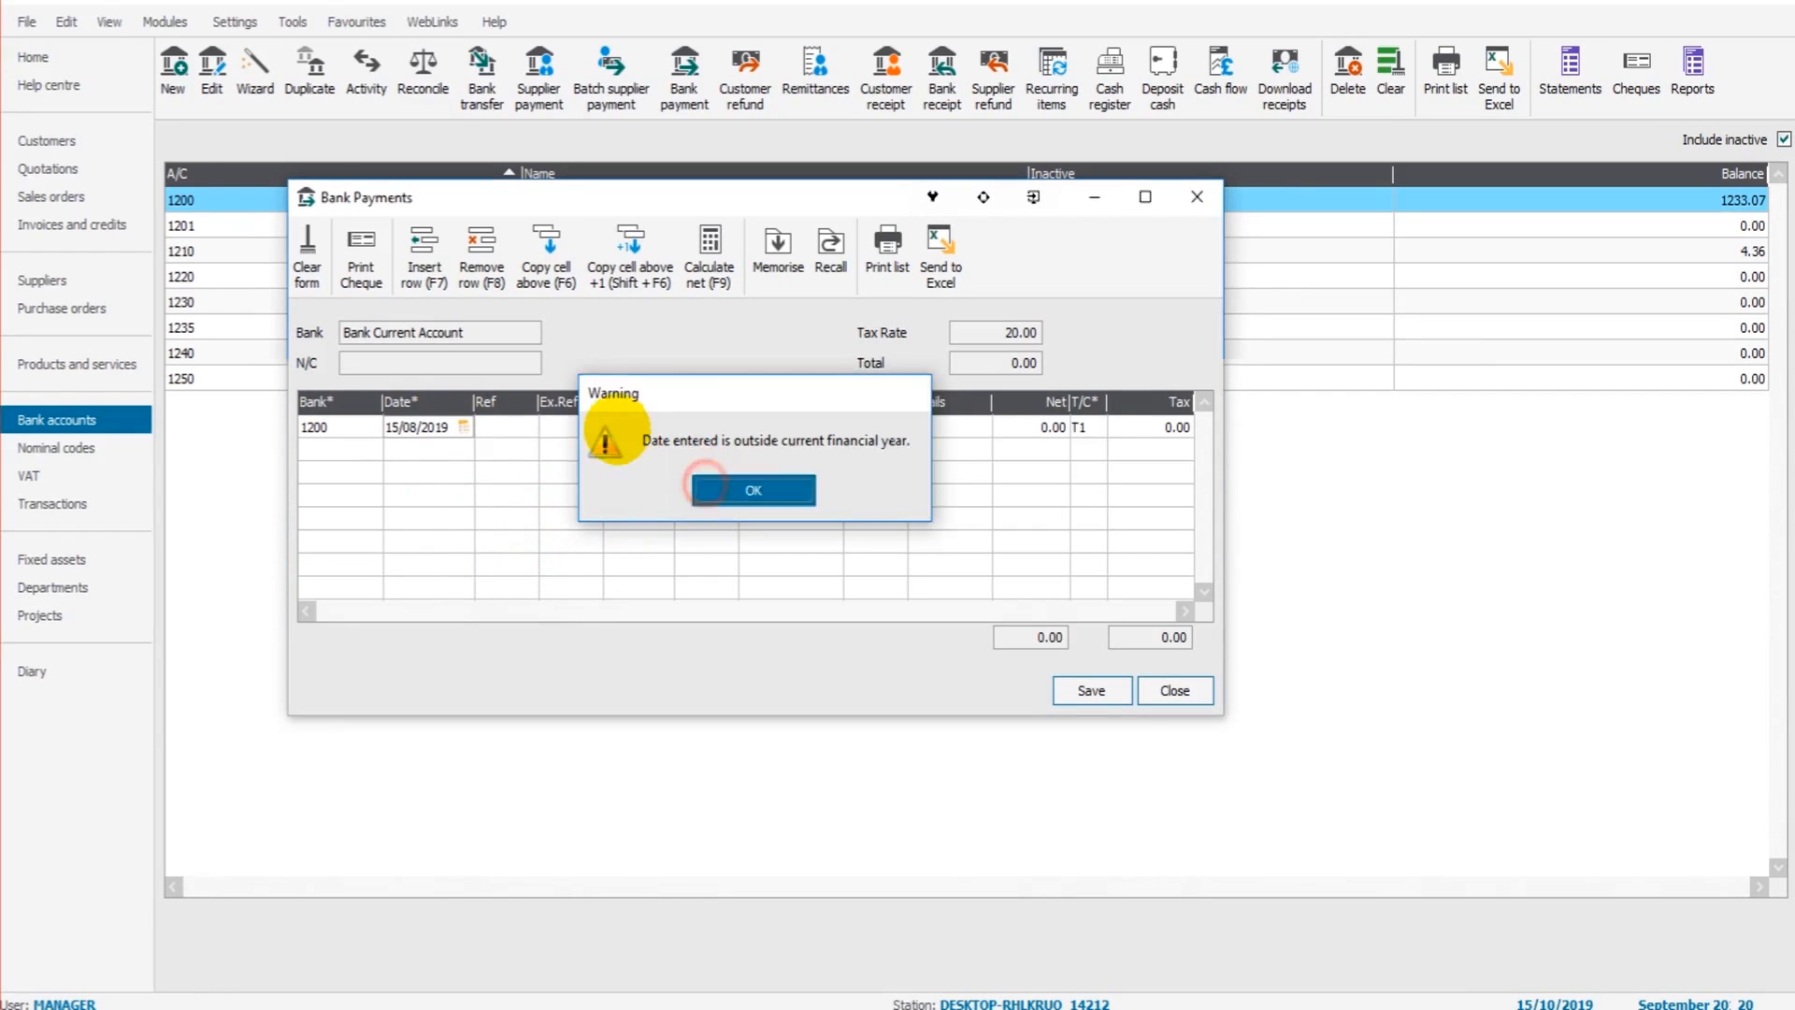
click(751, 489)
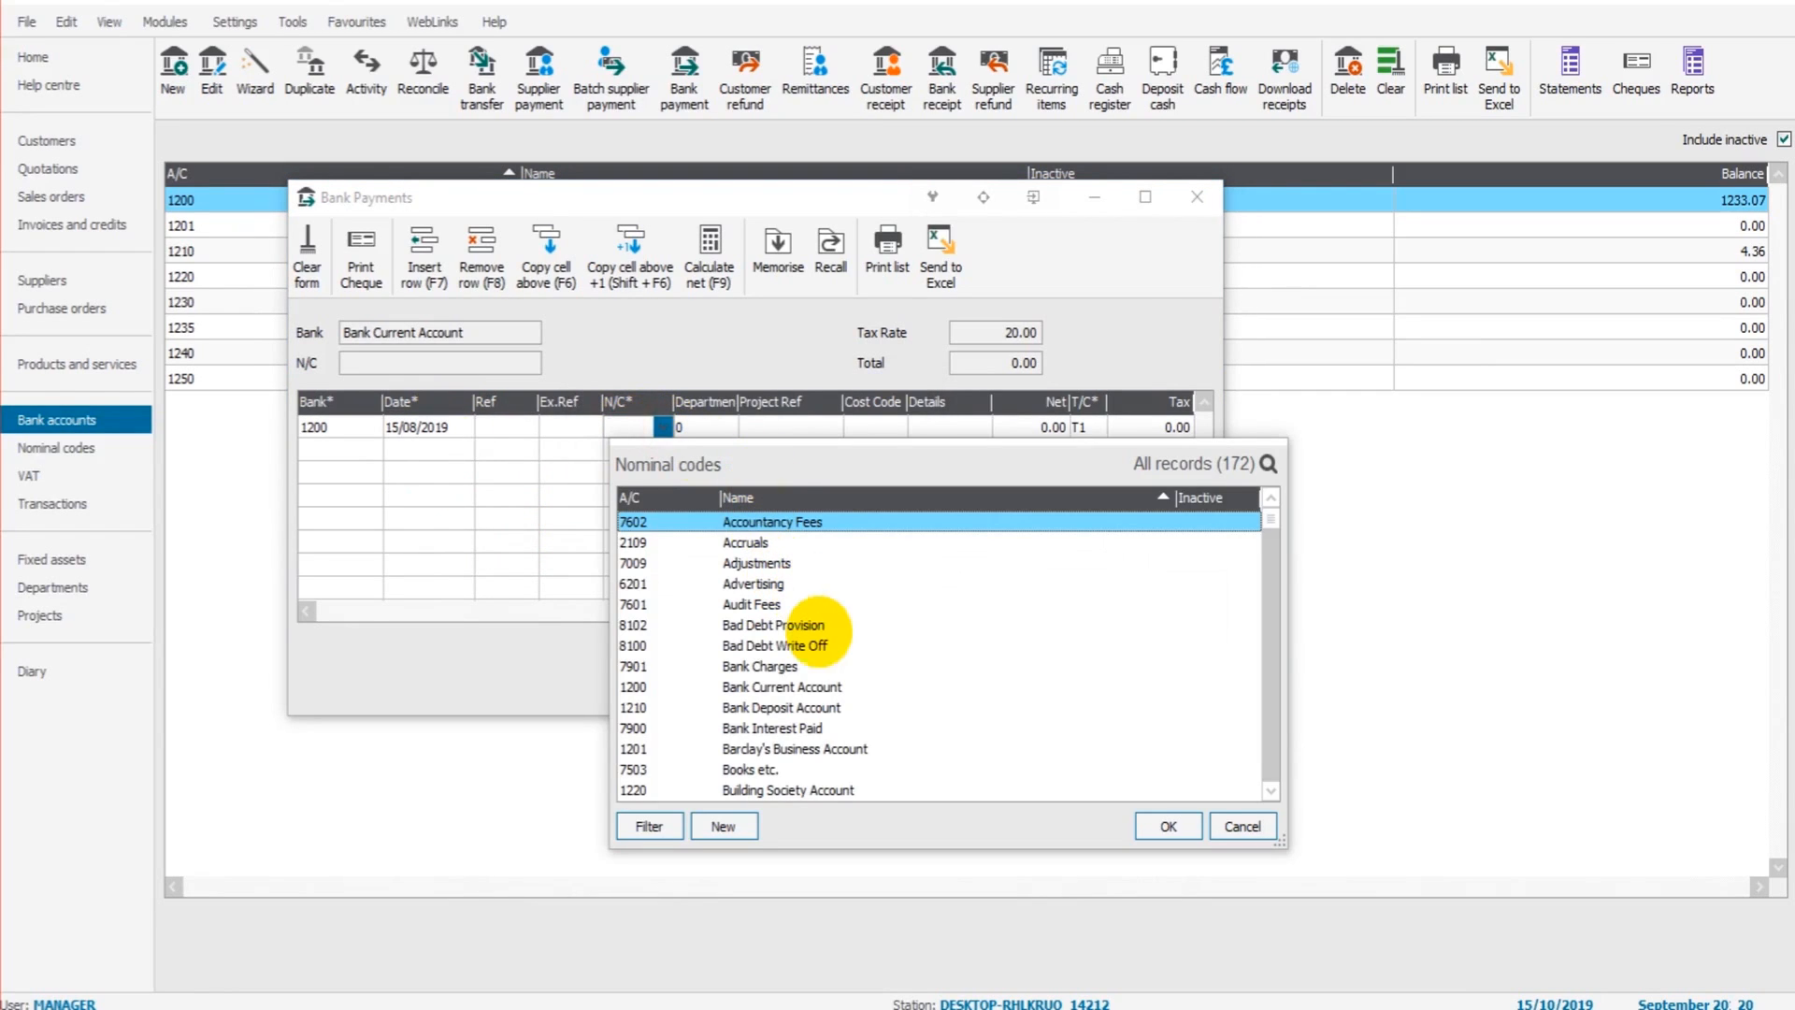
click(759, 667)
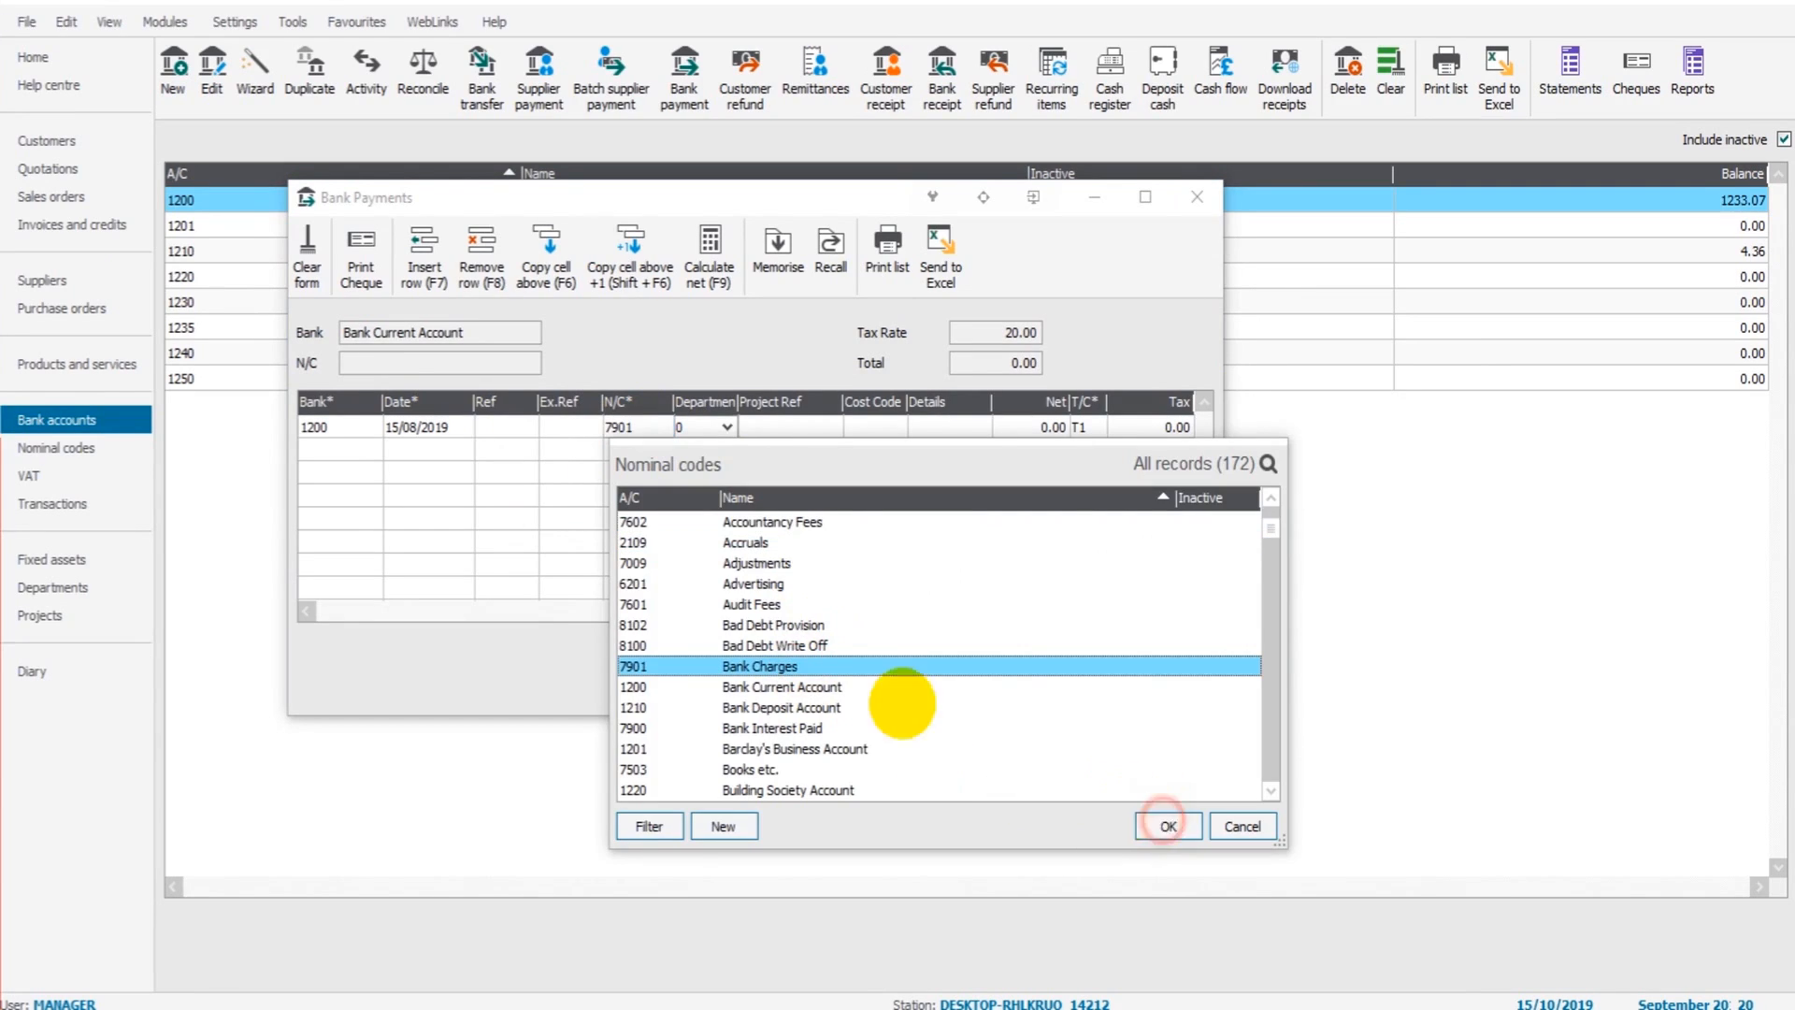
click(1166, 825)
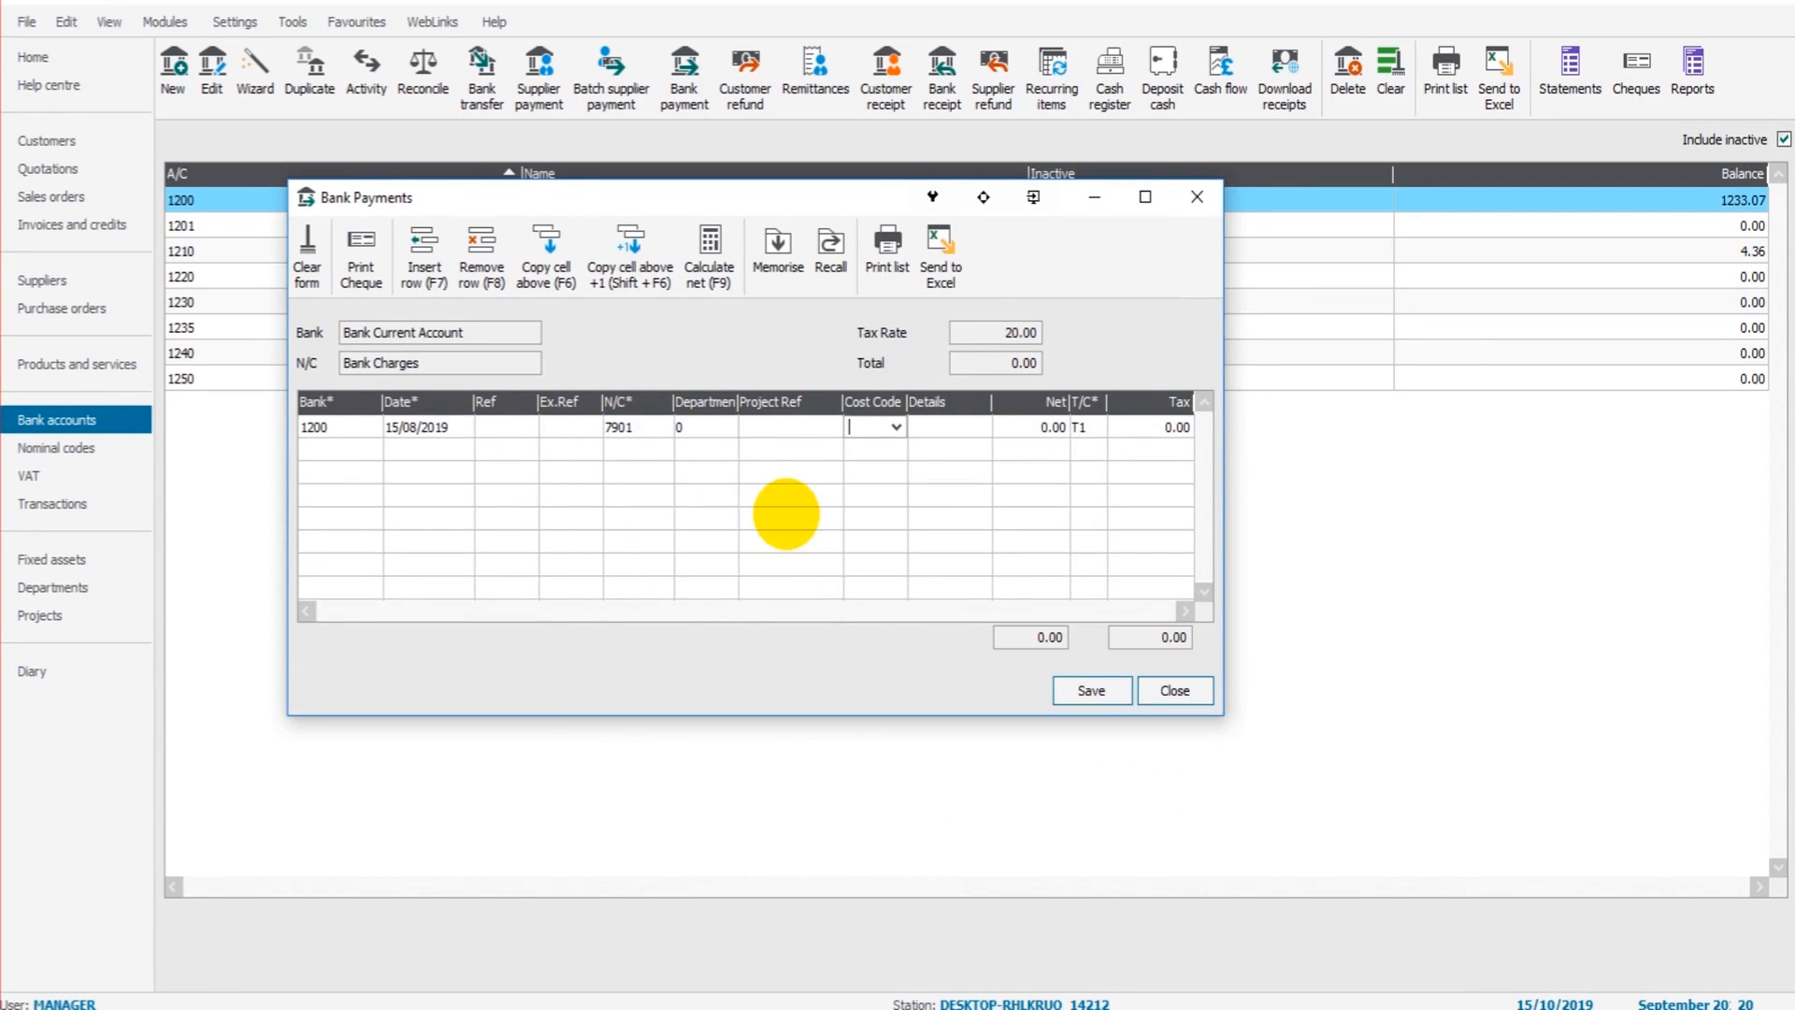
text(Charge)
click(1031, 426)
text(6.4)
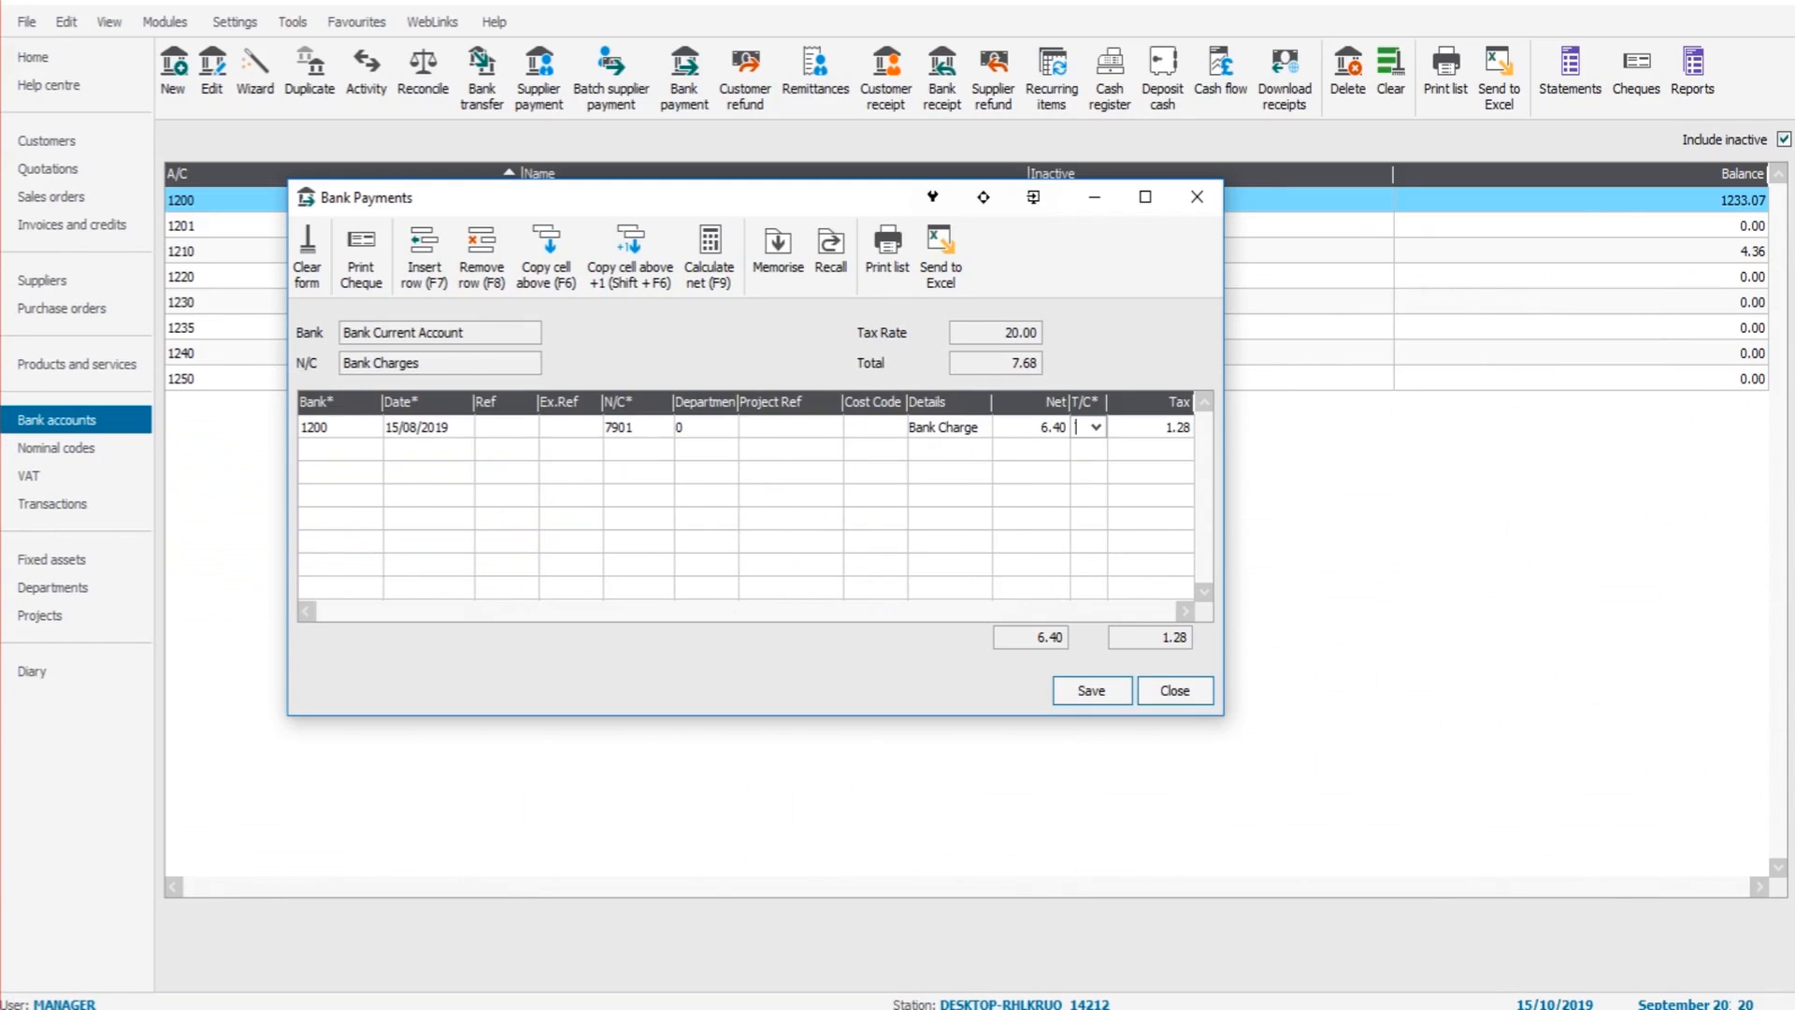
click(1088, 690)
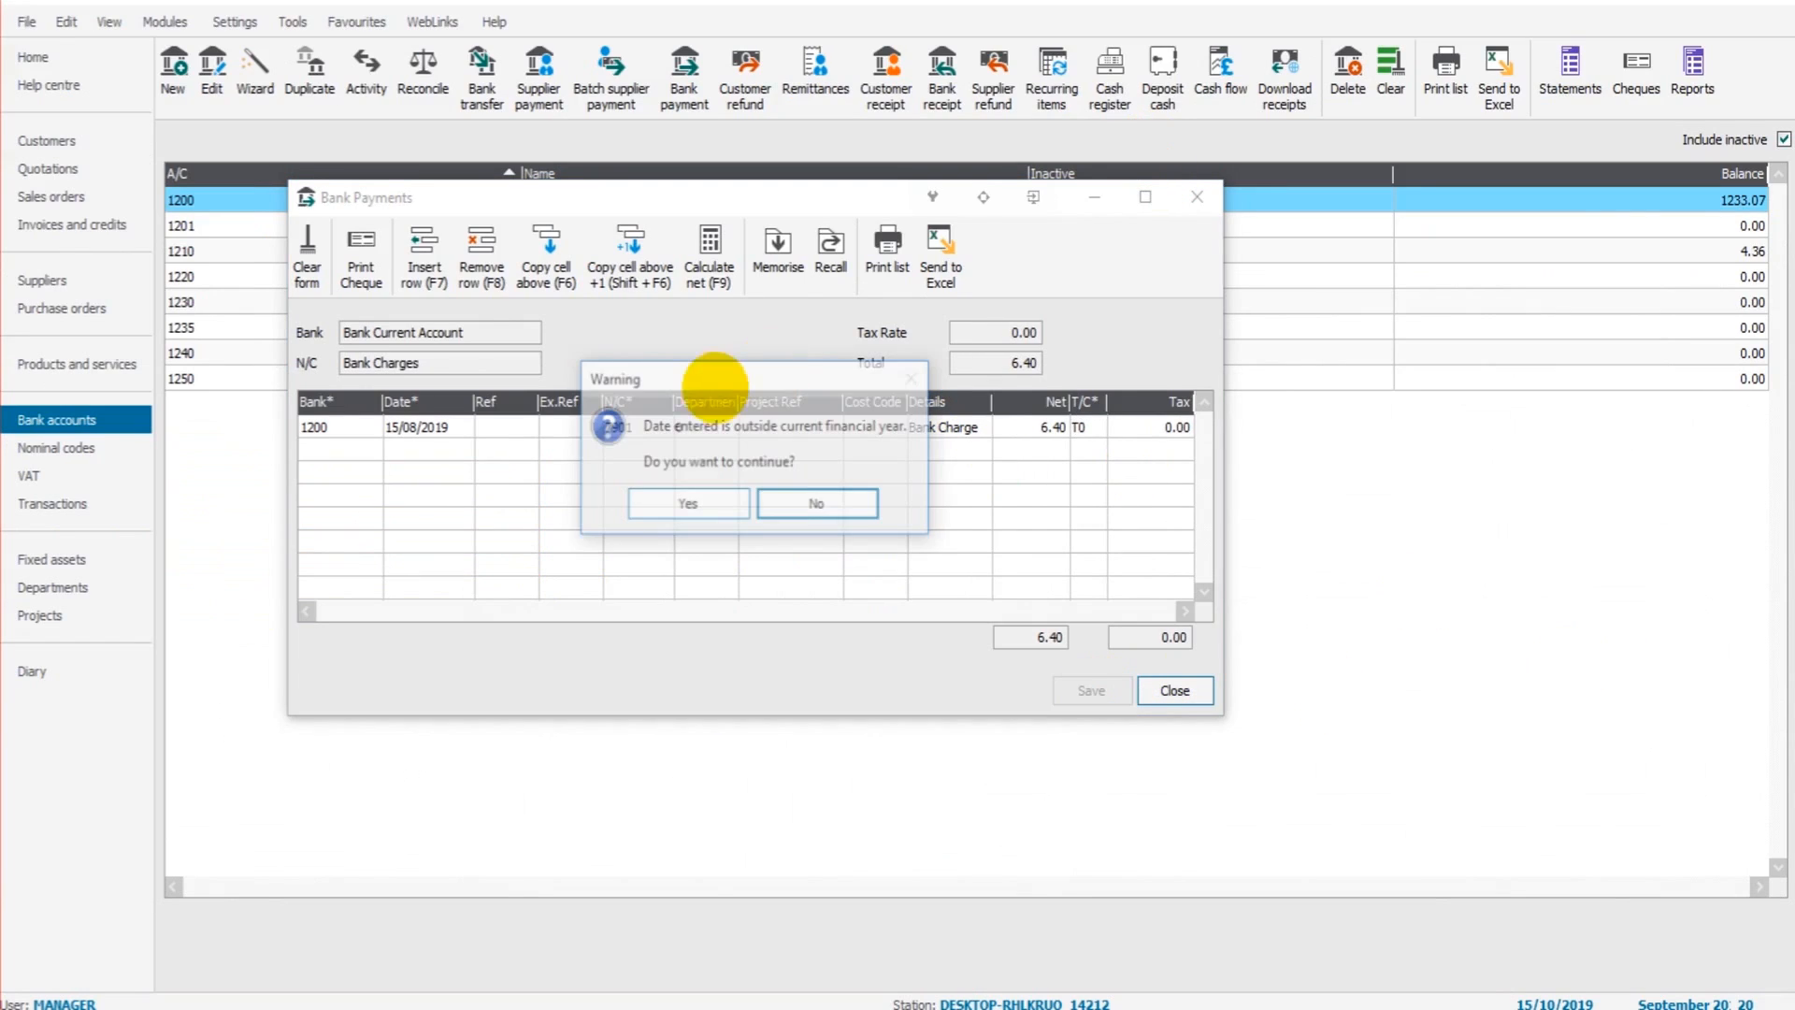
click(687, 503)
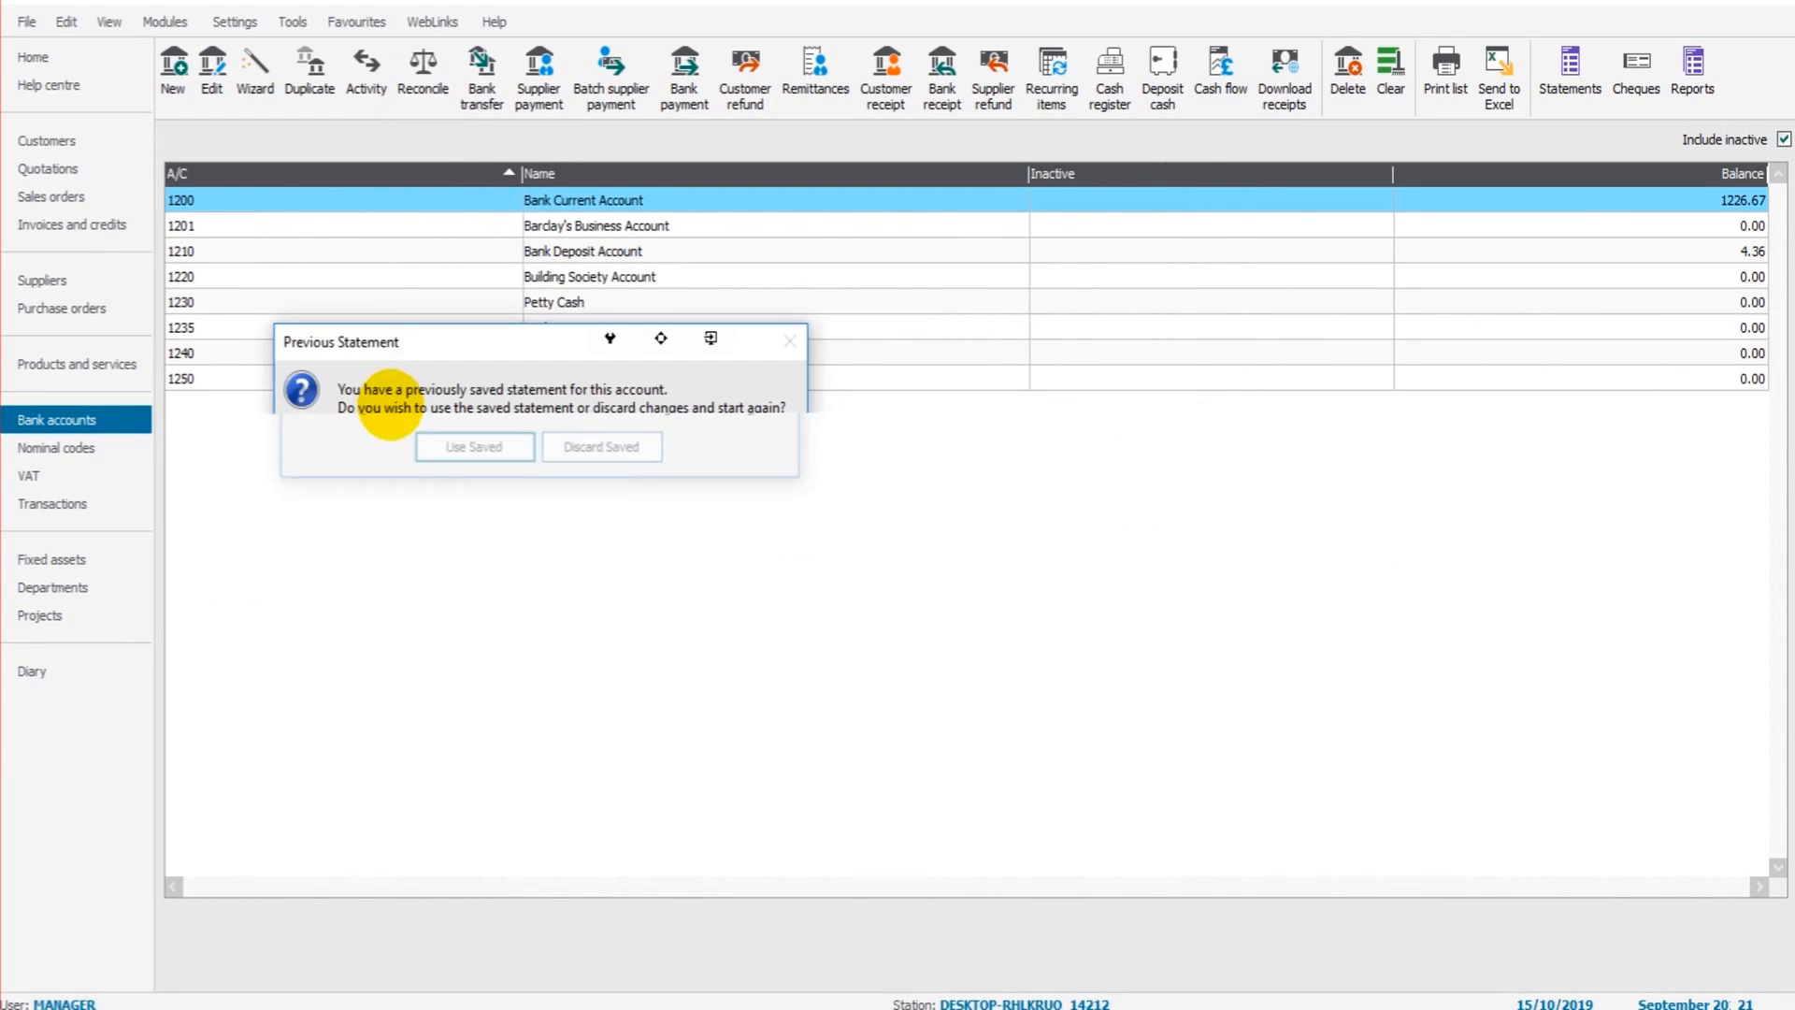
Resume the previously saved August statement with Use Saved, bank charge now matched
click(473, 447)
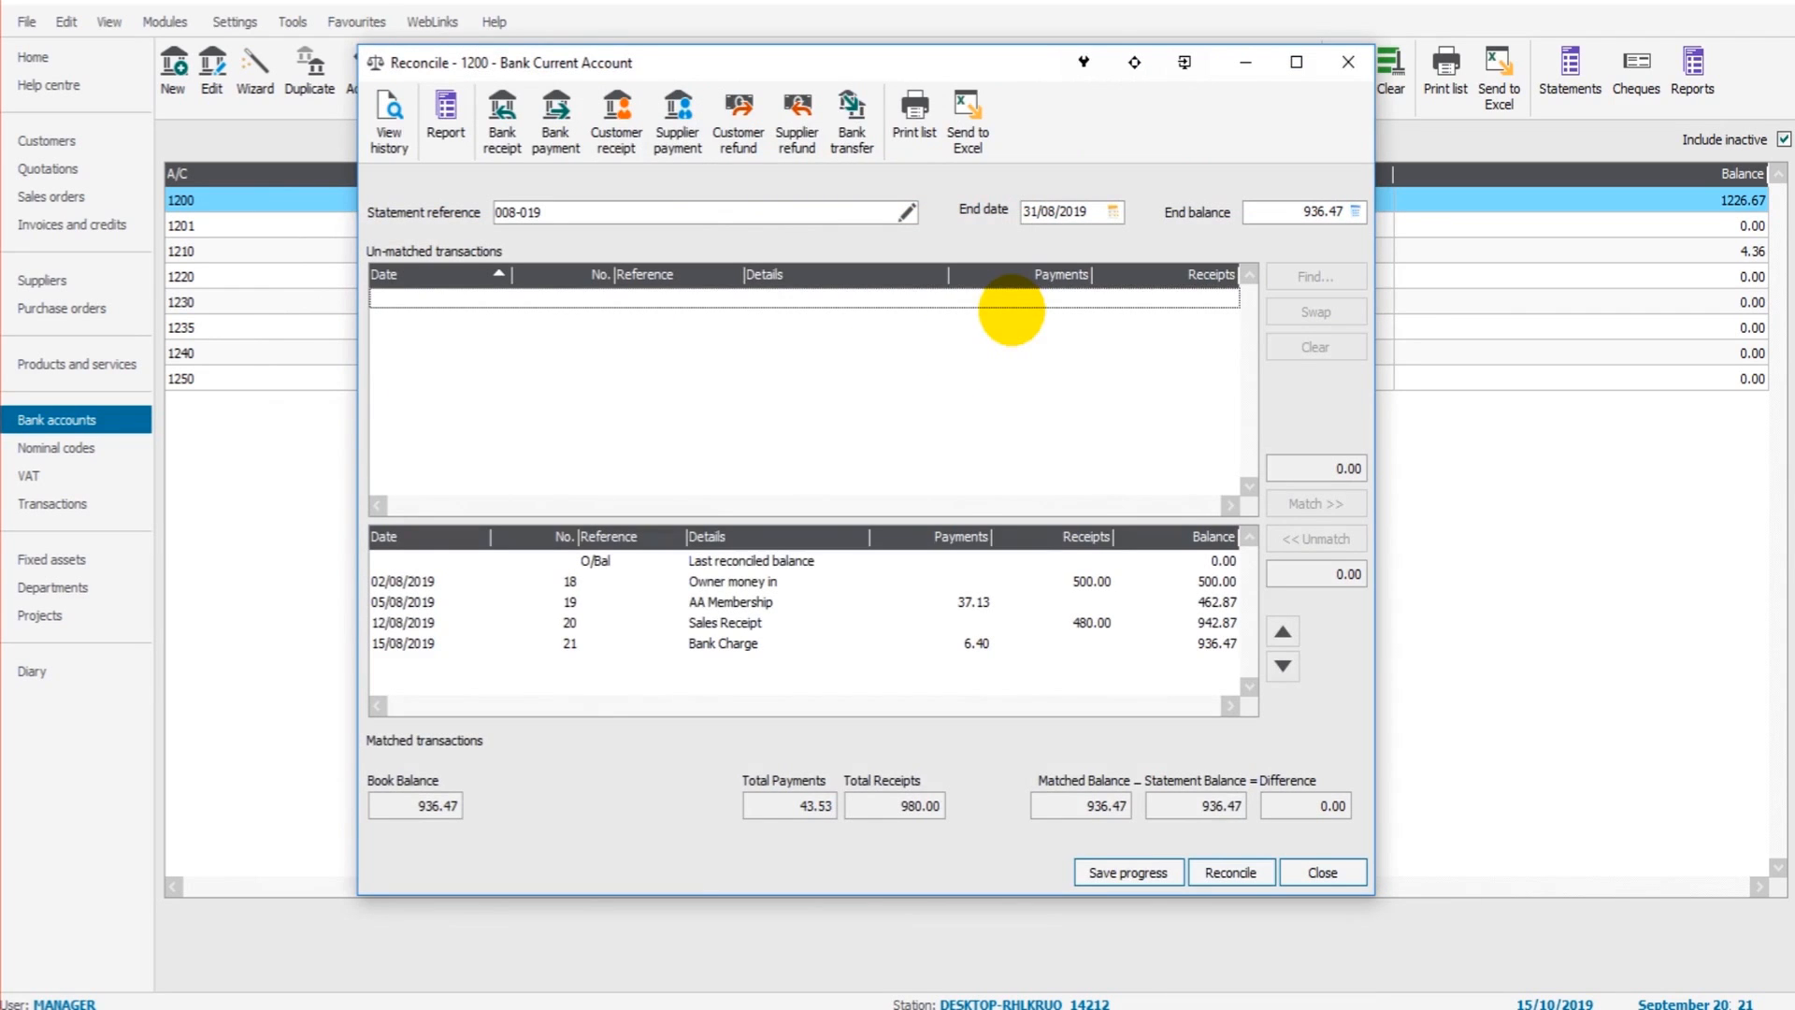
mouse_move(1194, 774)
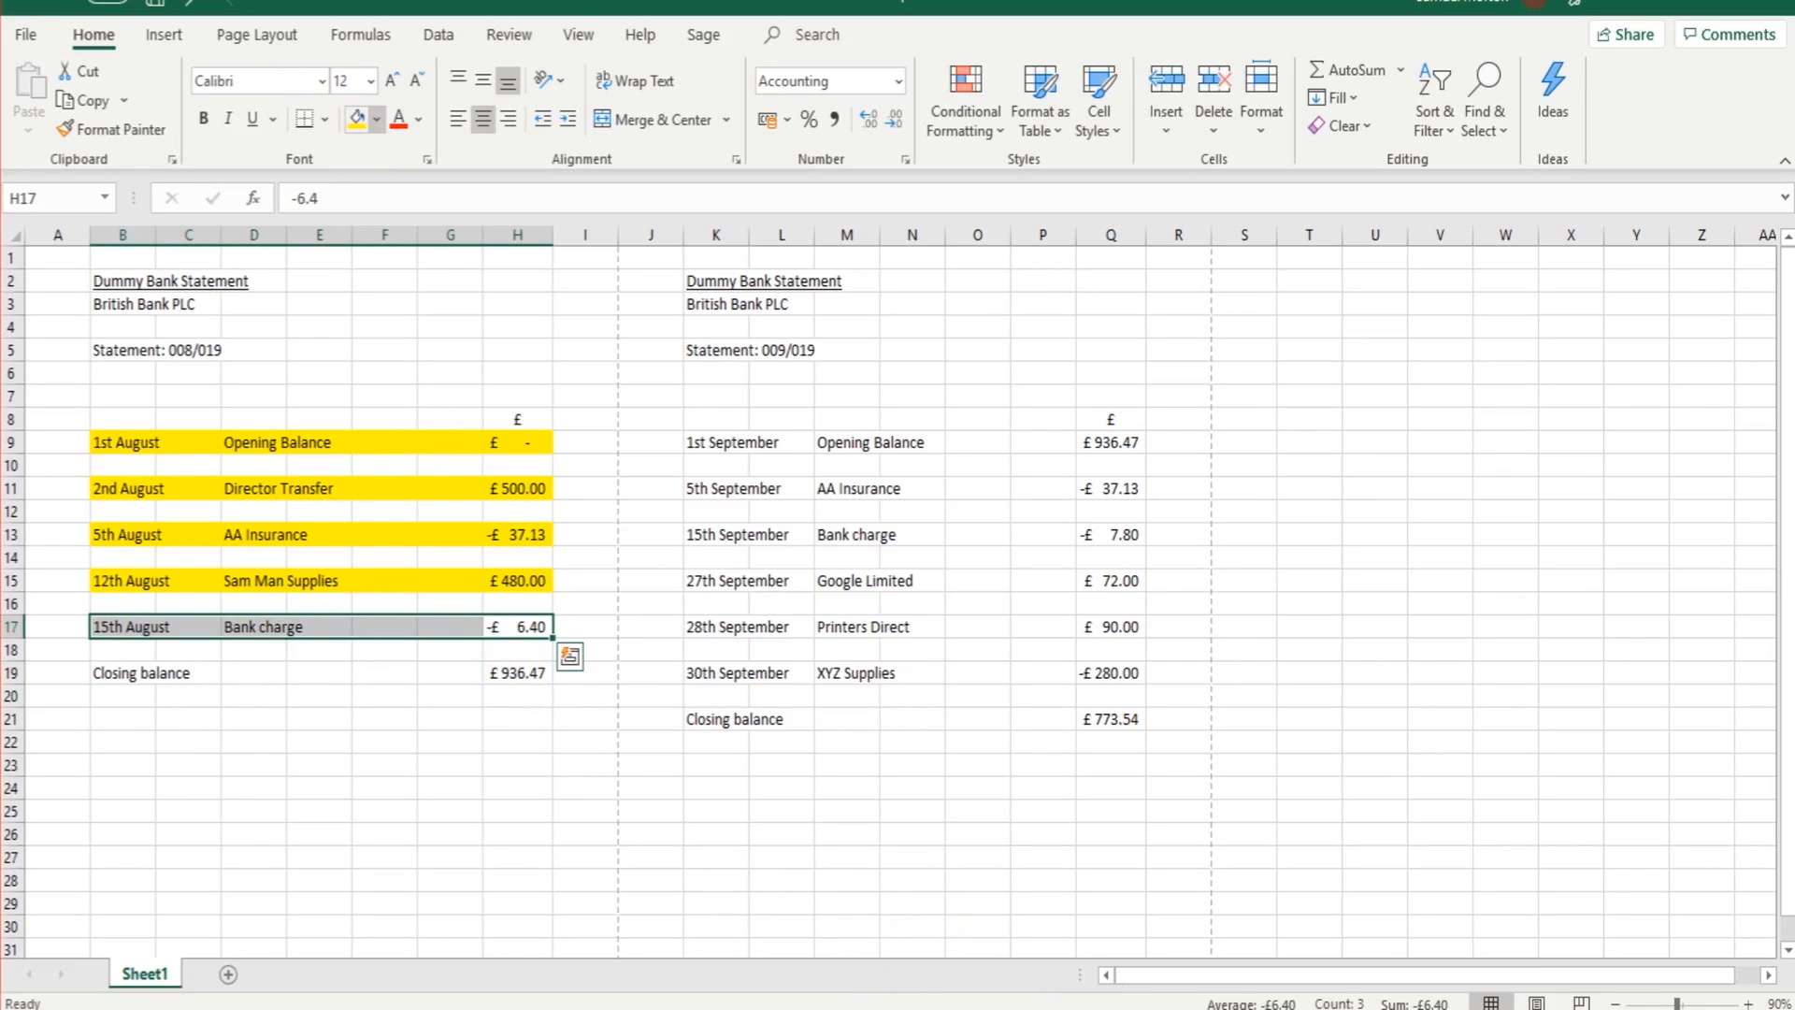
Fill the 15th August 6.40 bank charge row B17:H17 yellow
click(516, 672)
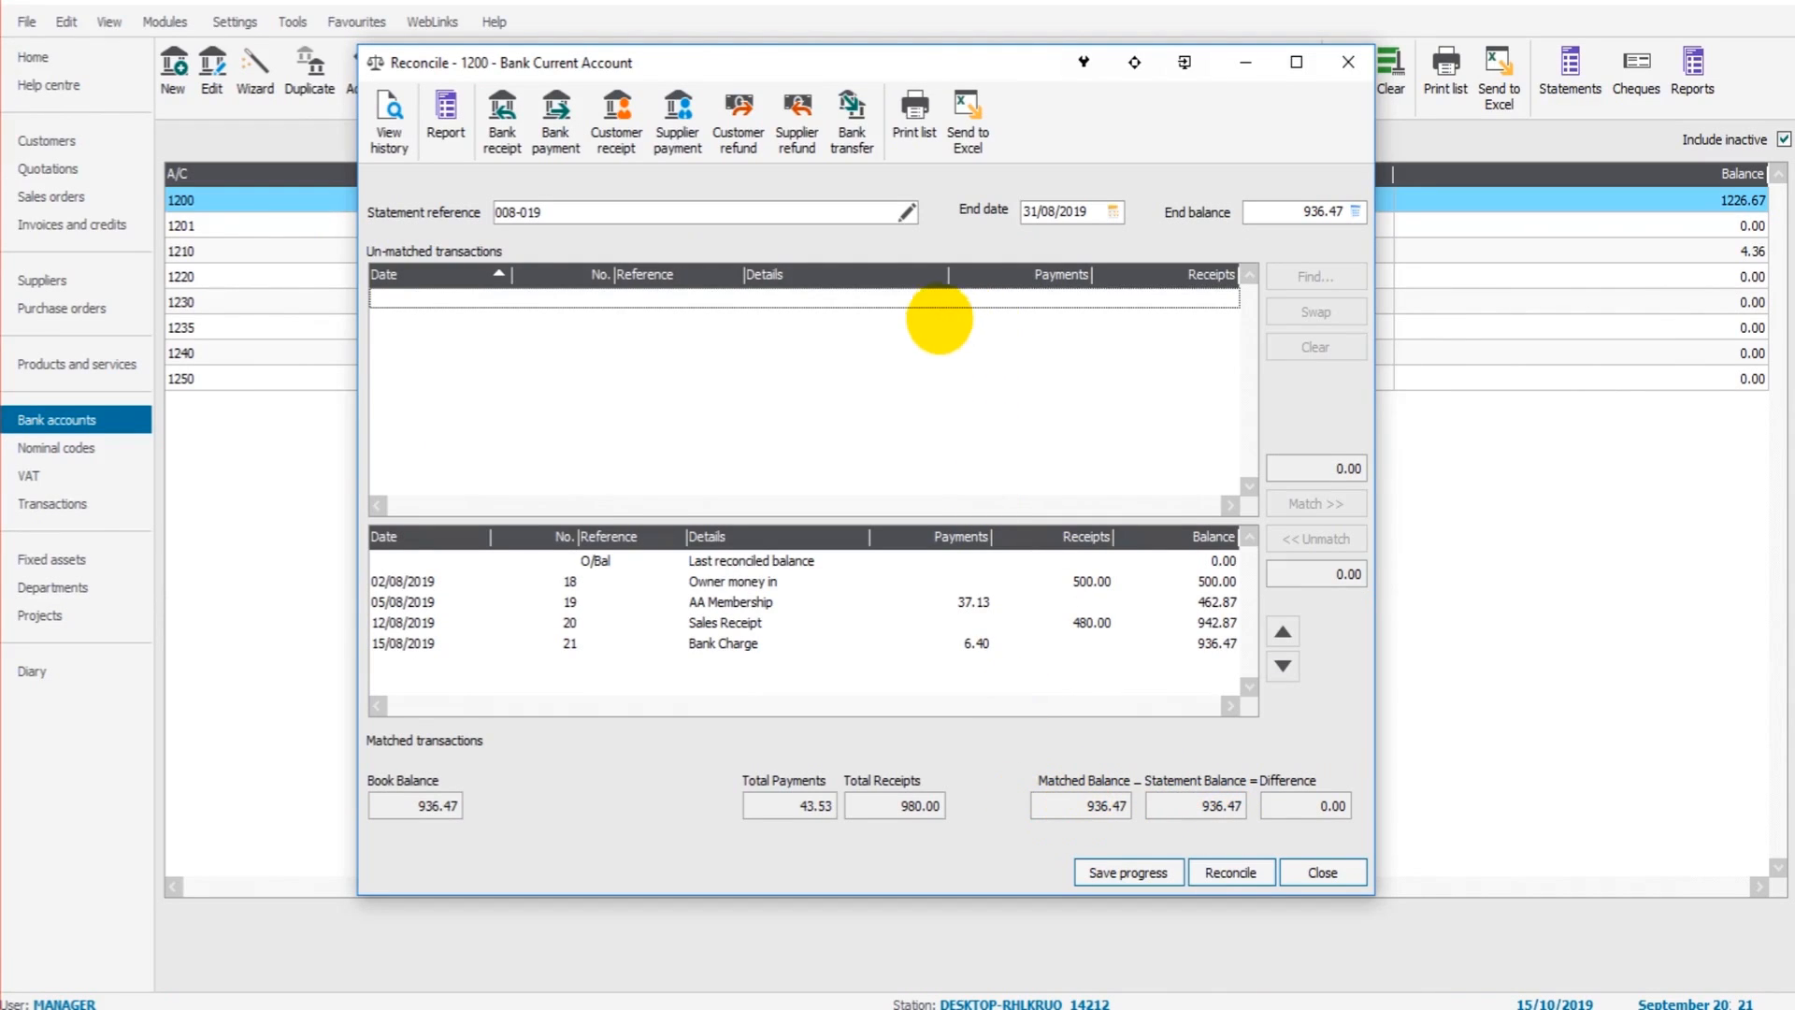
mouse_move(963, 382)
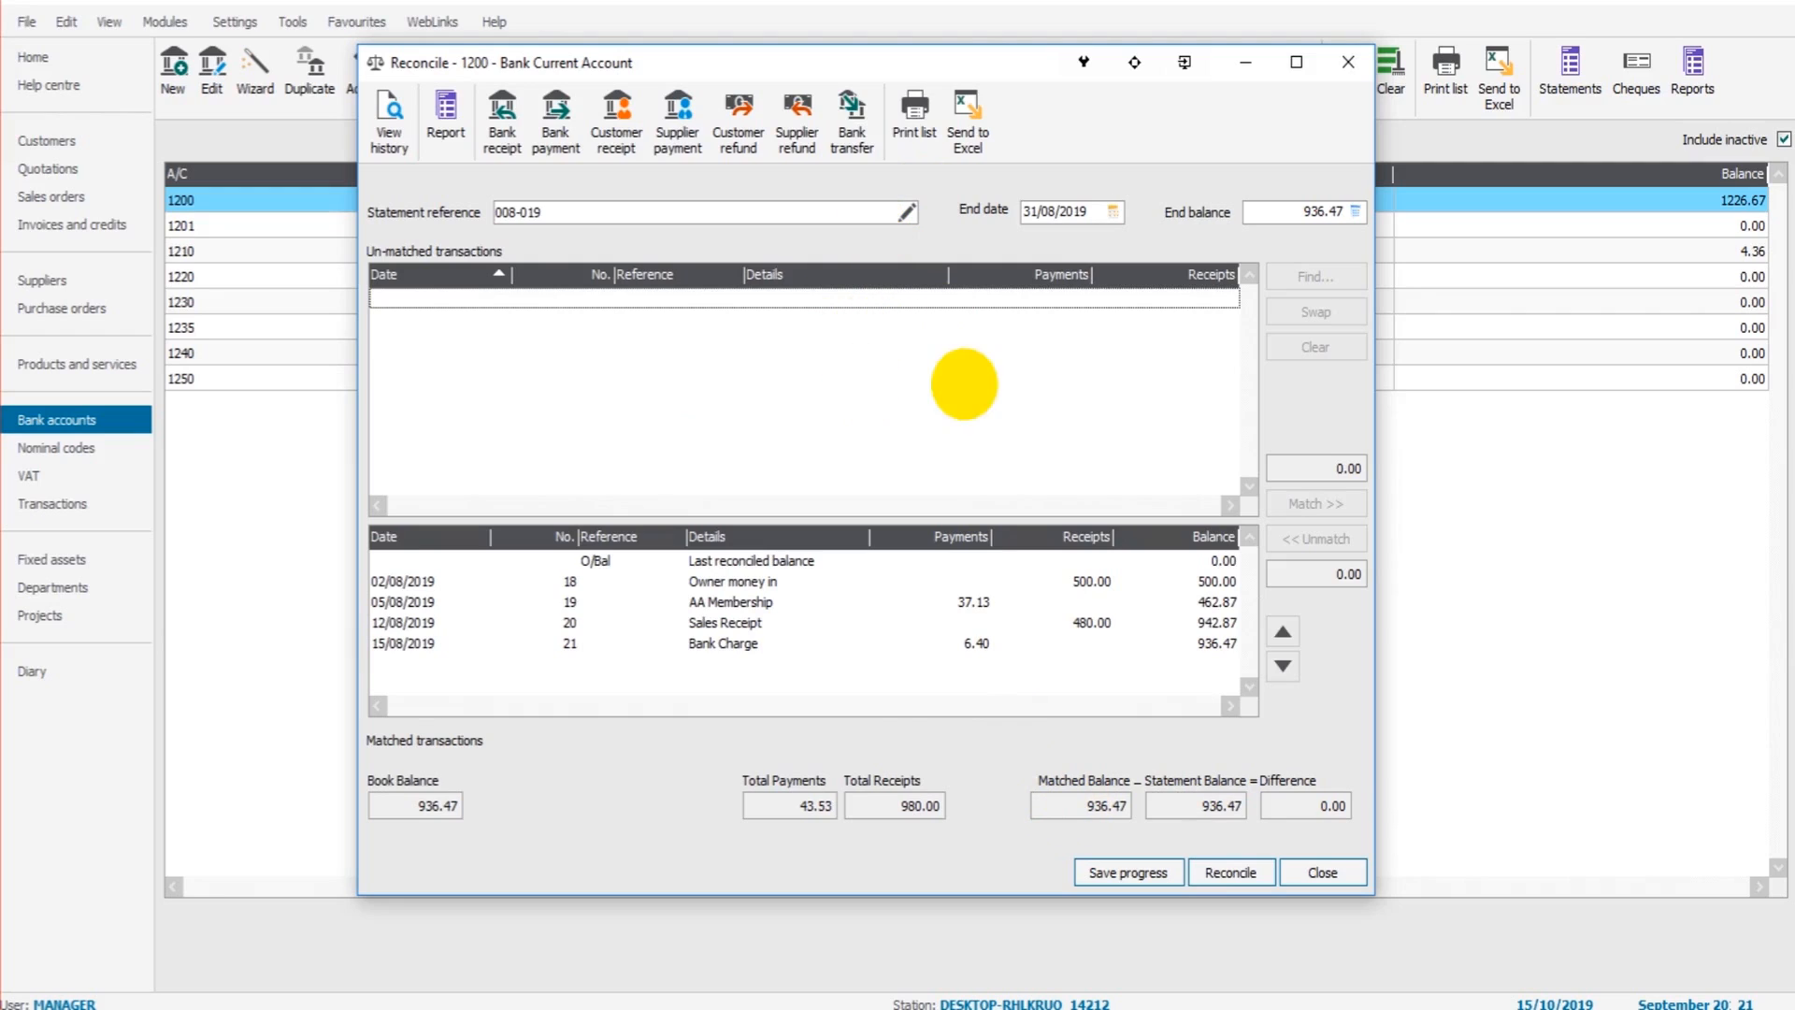
mouse_move(745, 658)
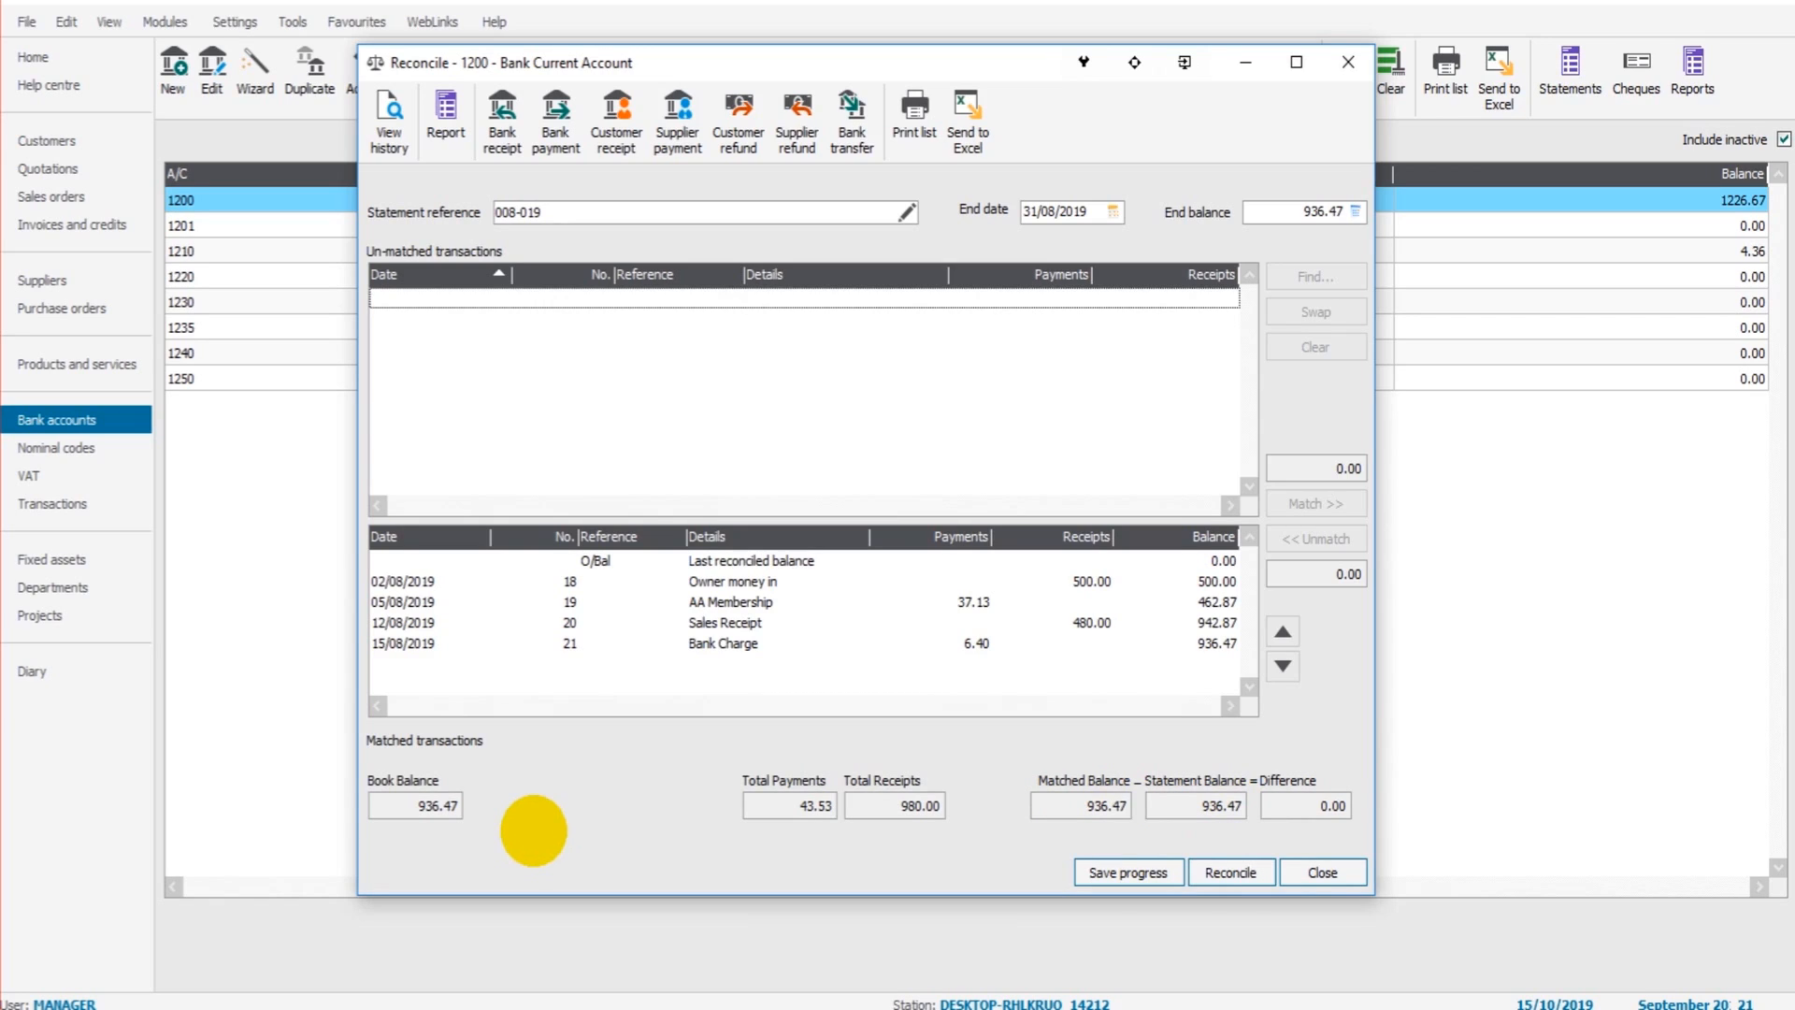
mouse_move(1231, 872)
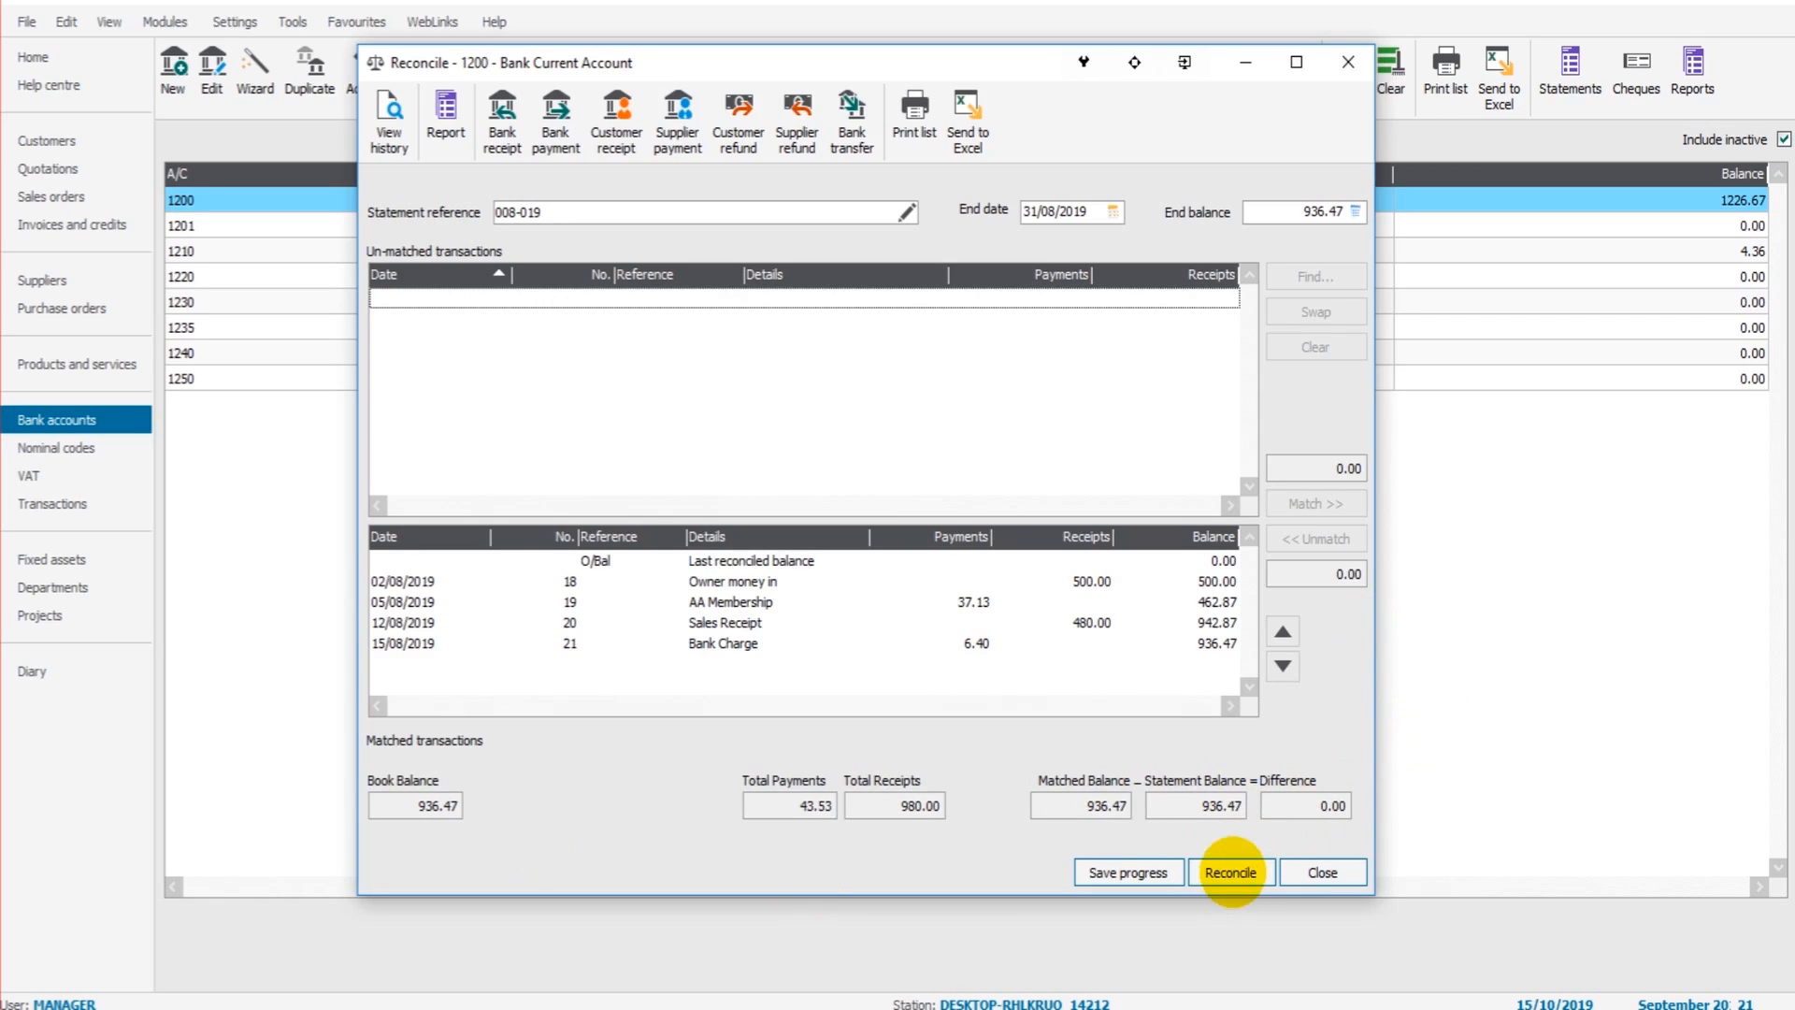
Apply Reconcile to commit the zero-difference August statement for account 1200
click(1231, 873)
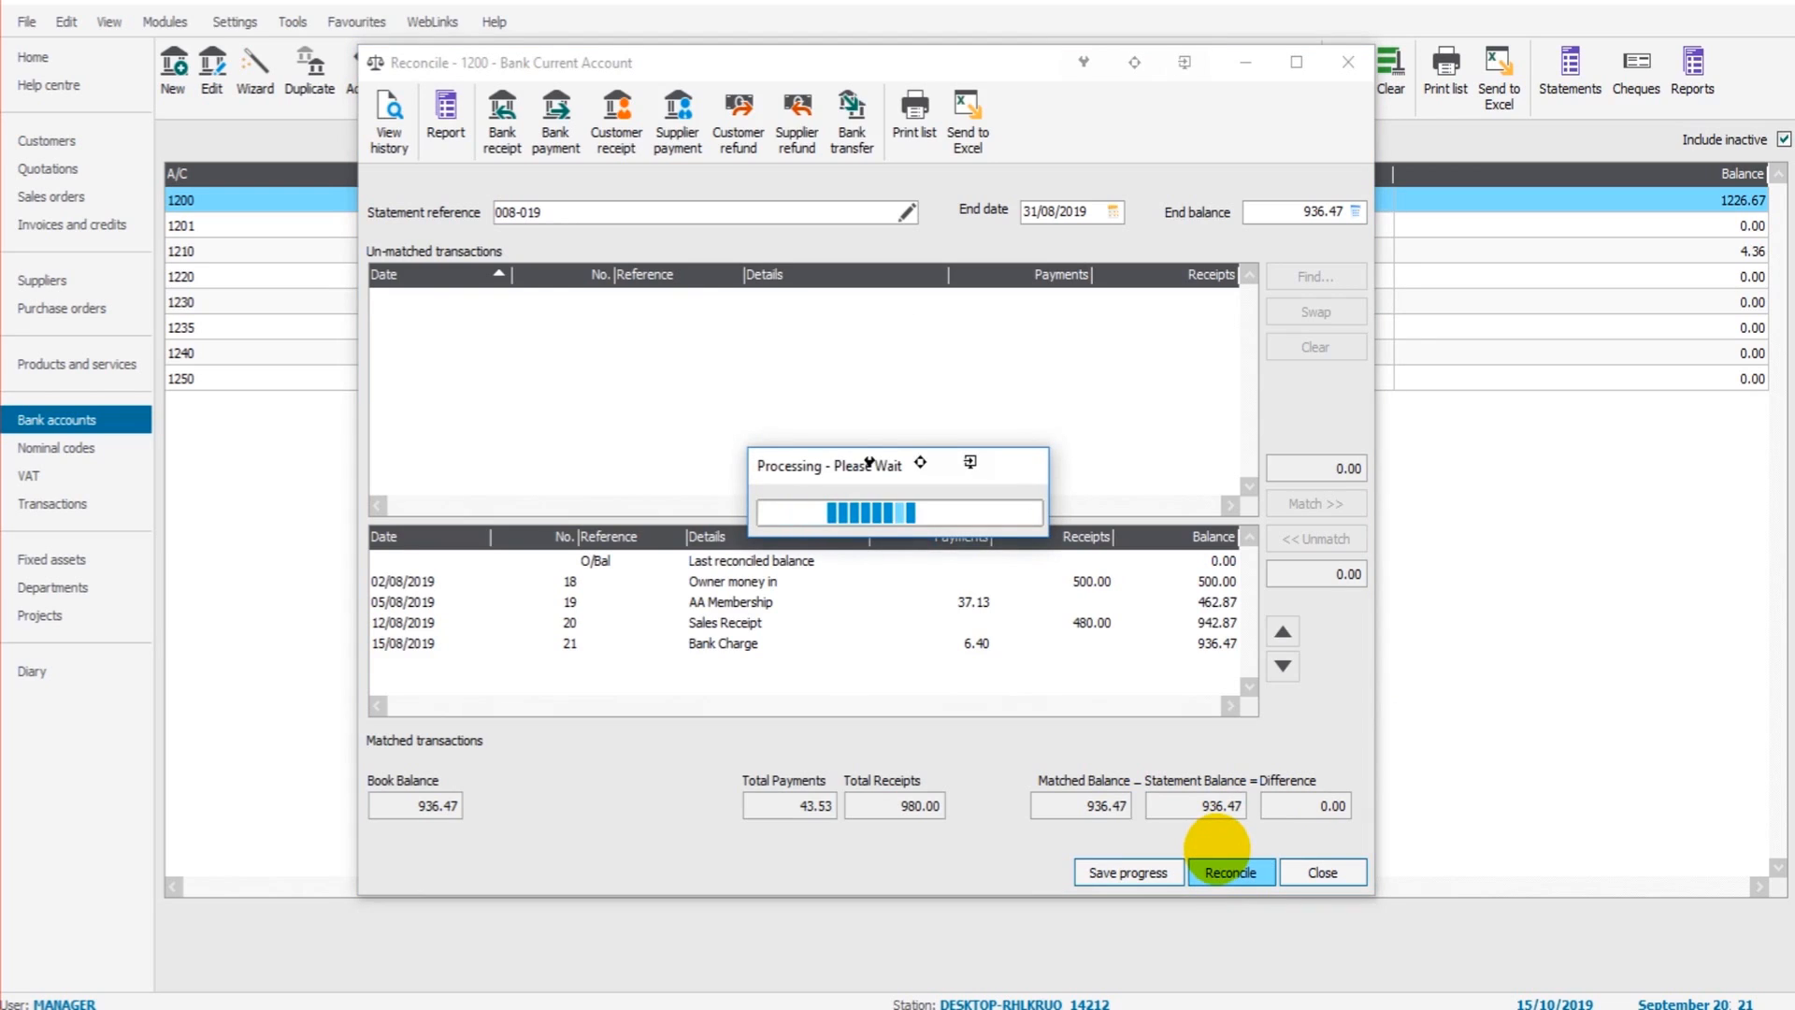
click(1230, 871)
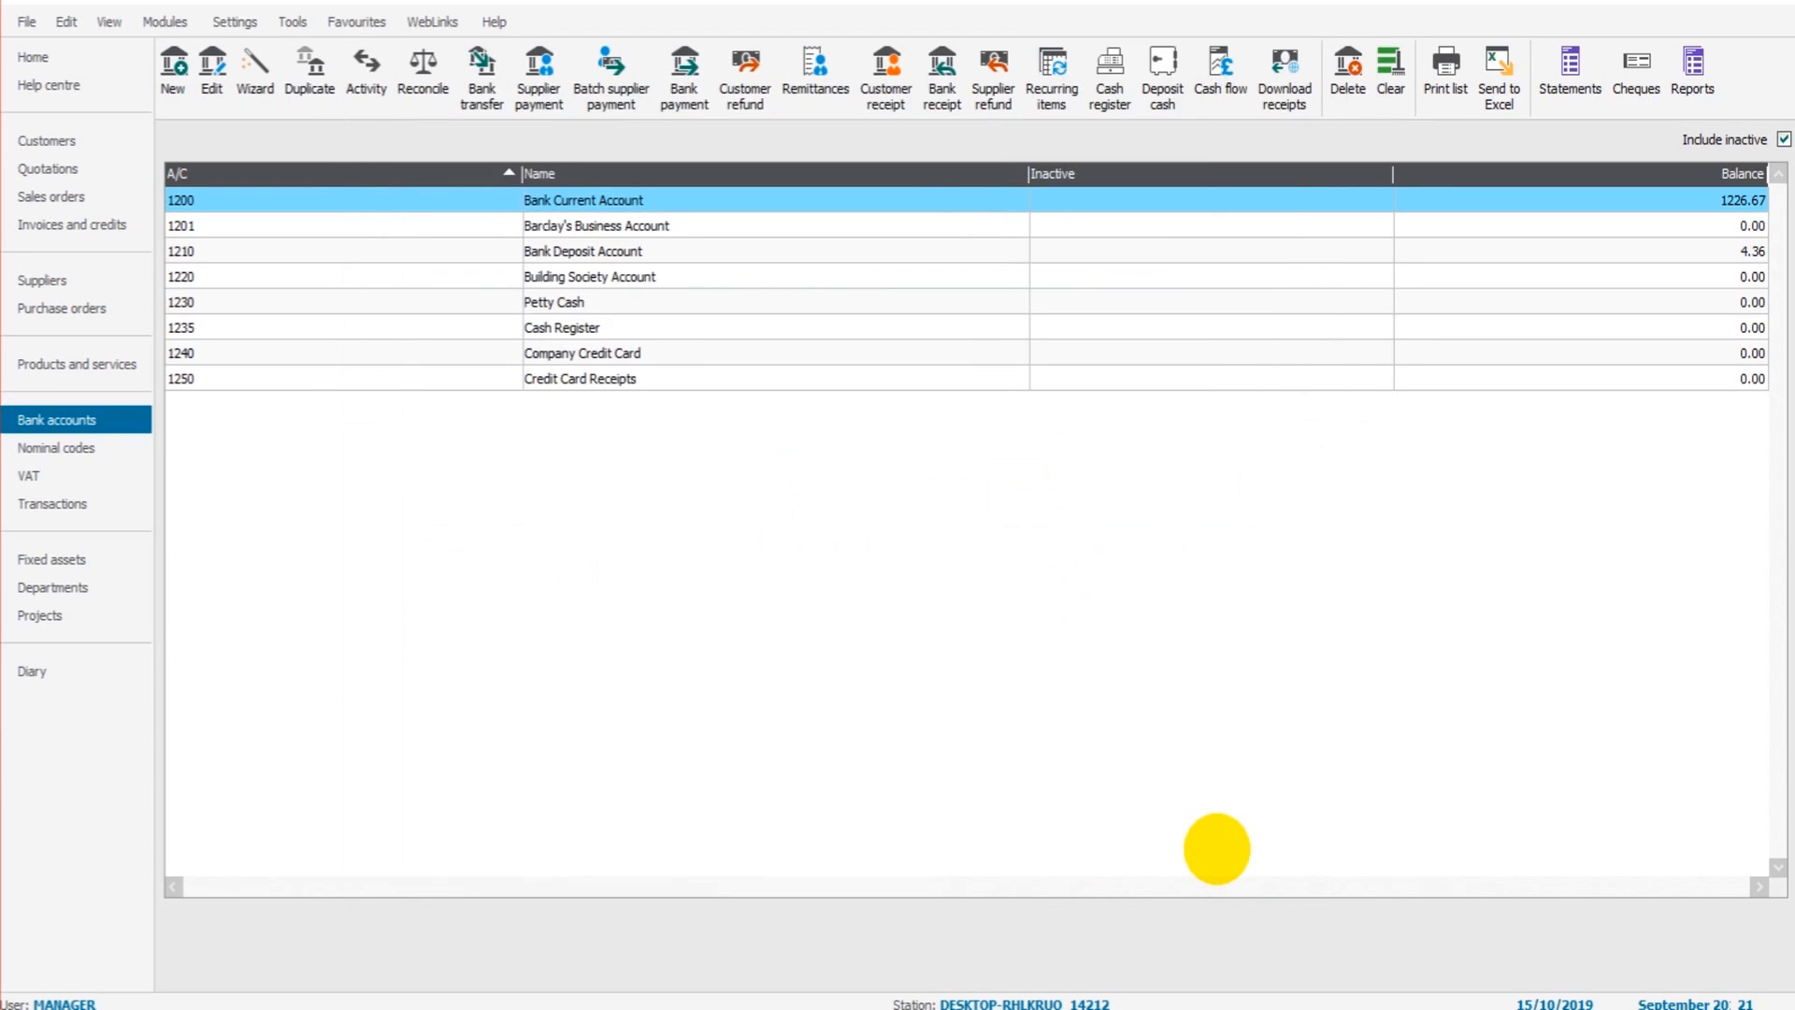
mouse_move(232, 688)
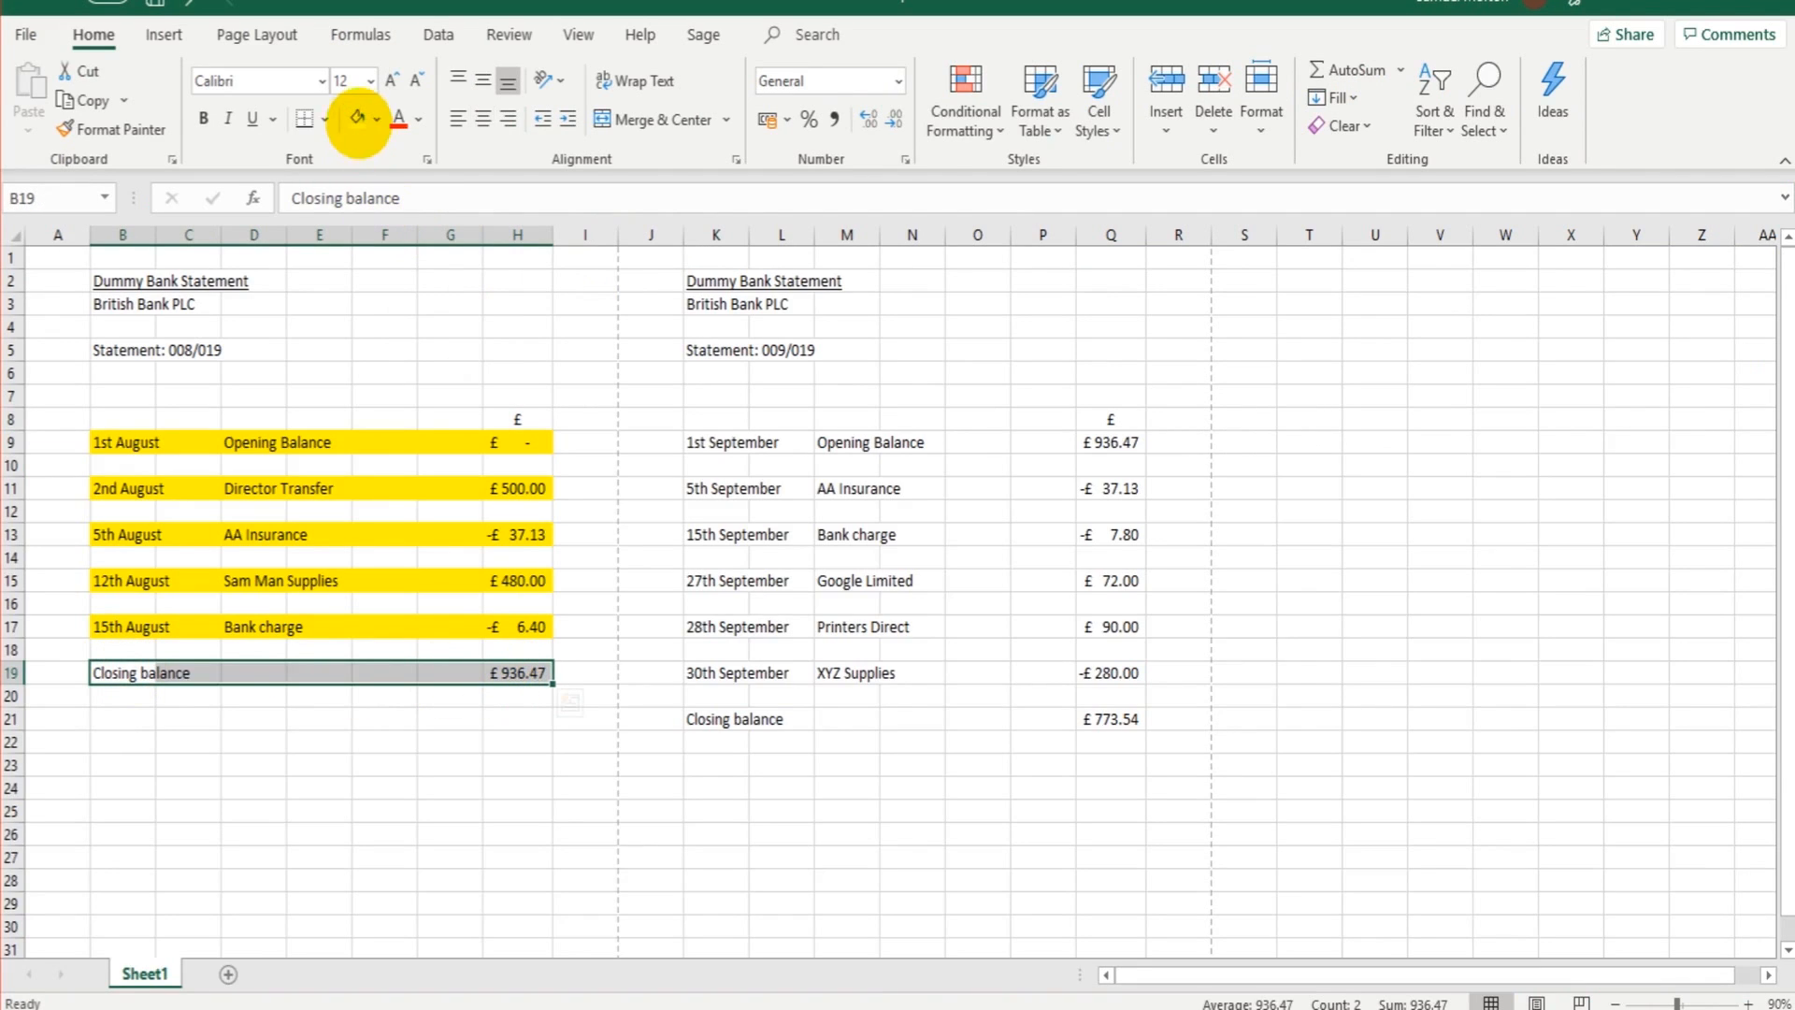
mouse_move(387, 577)
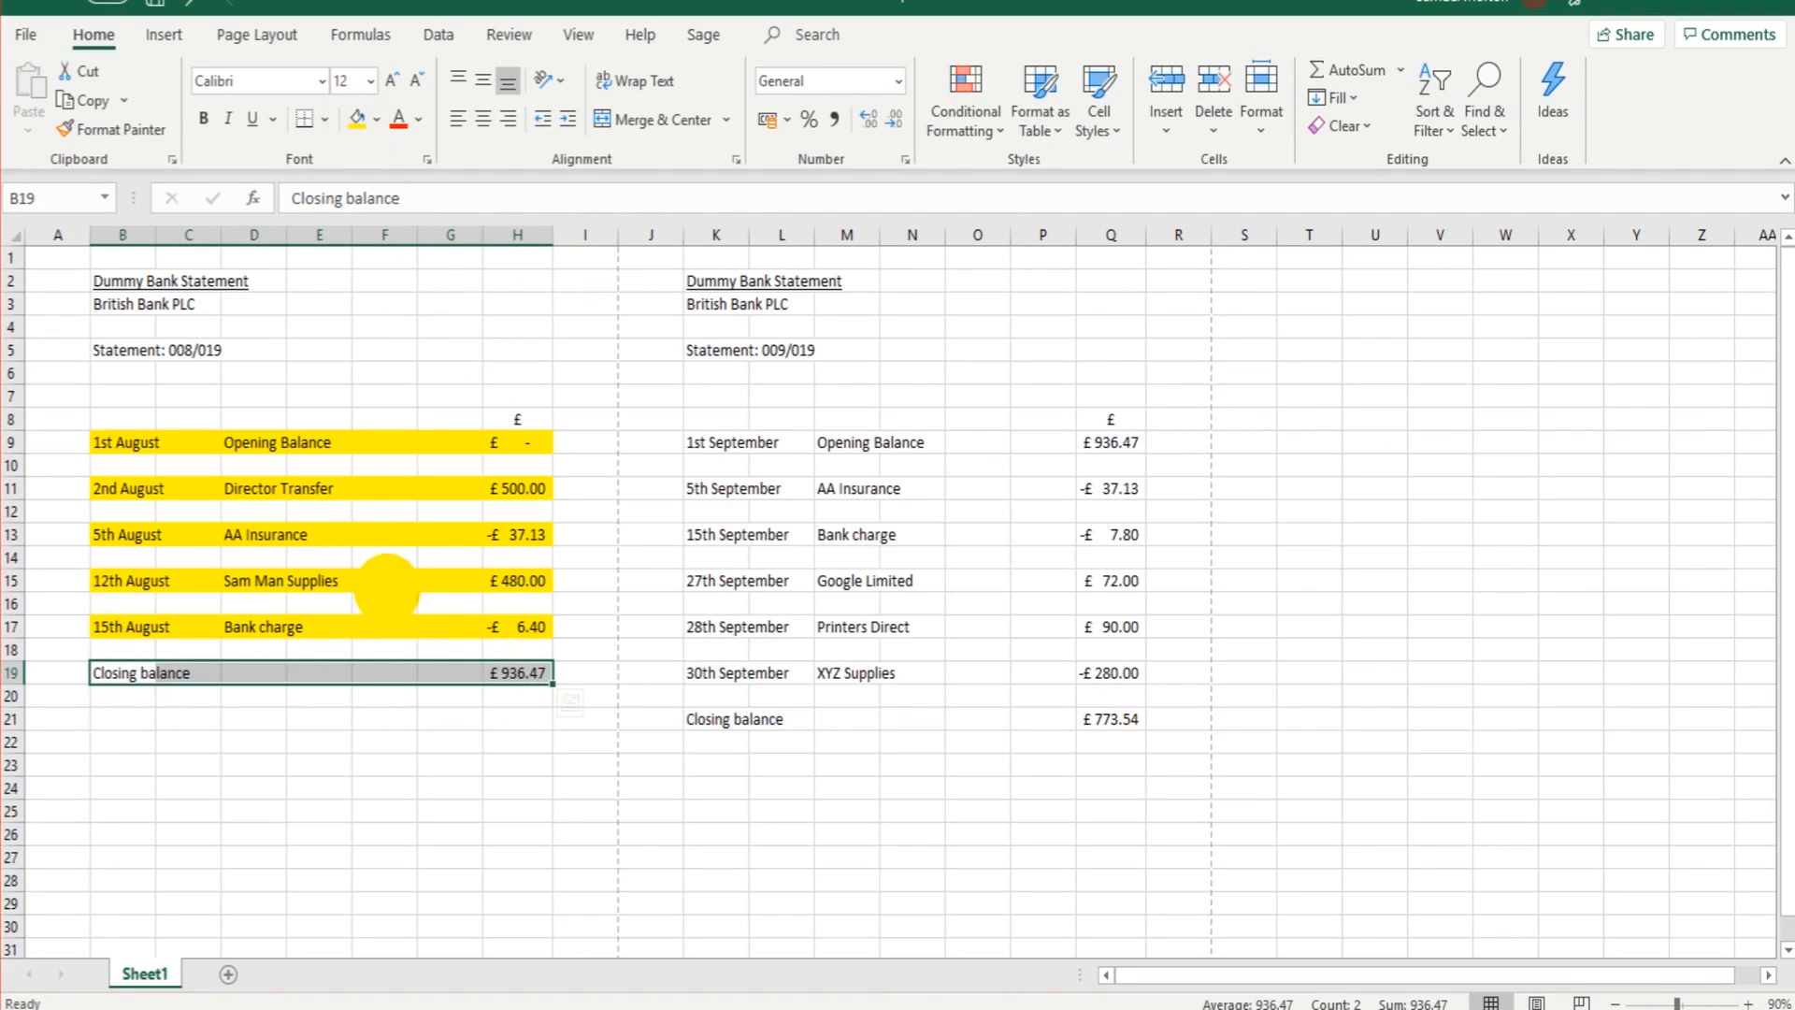
Fill the 936.47 closing balance row B19:H19 yellow
click(384, 581)
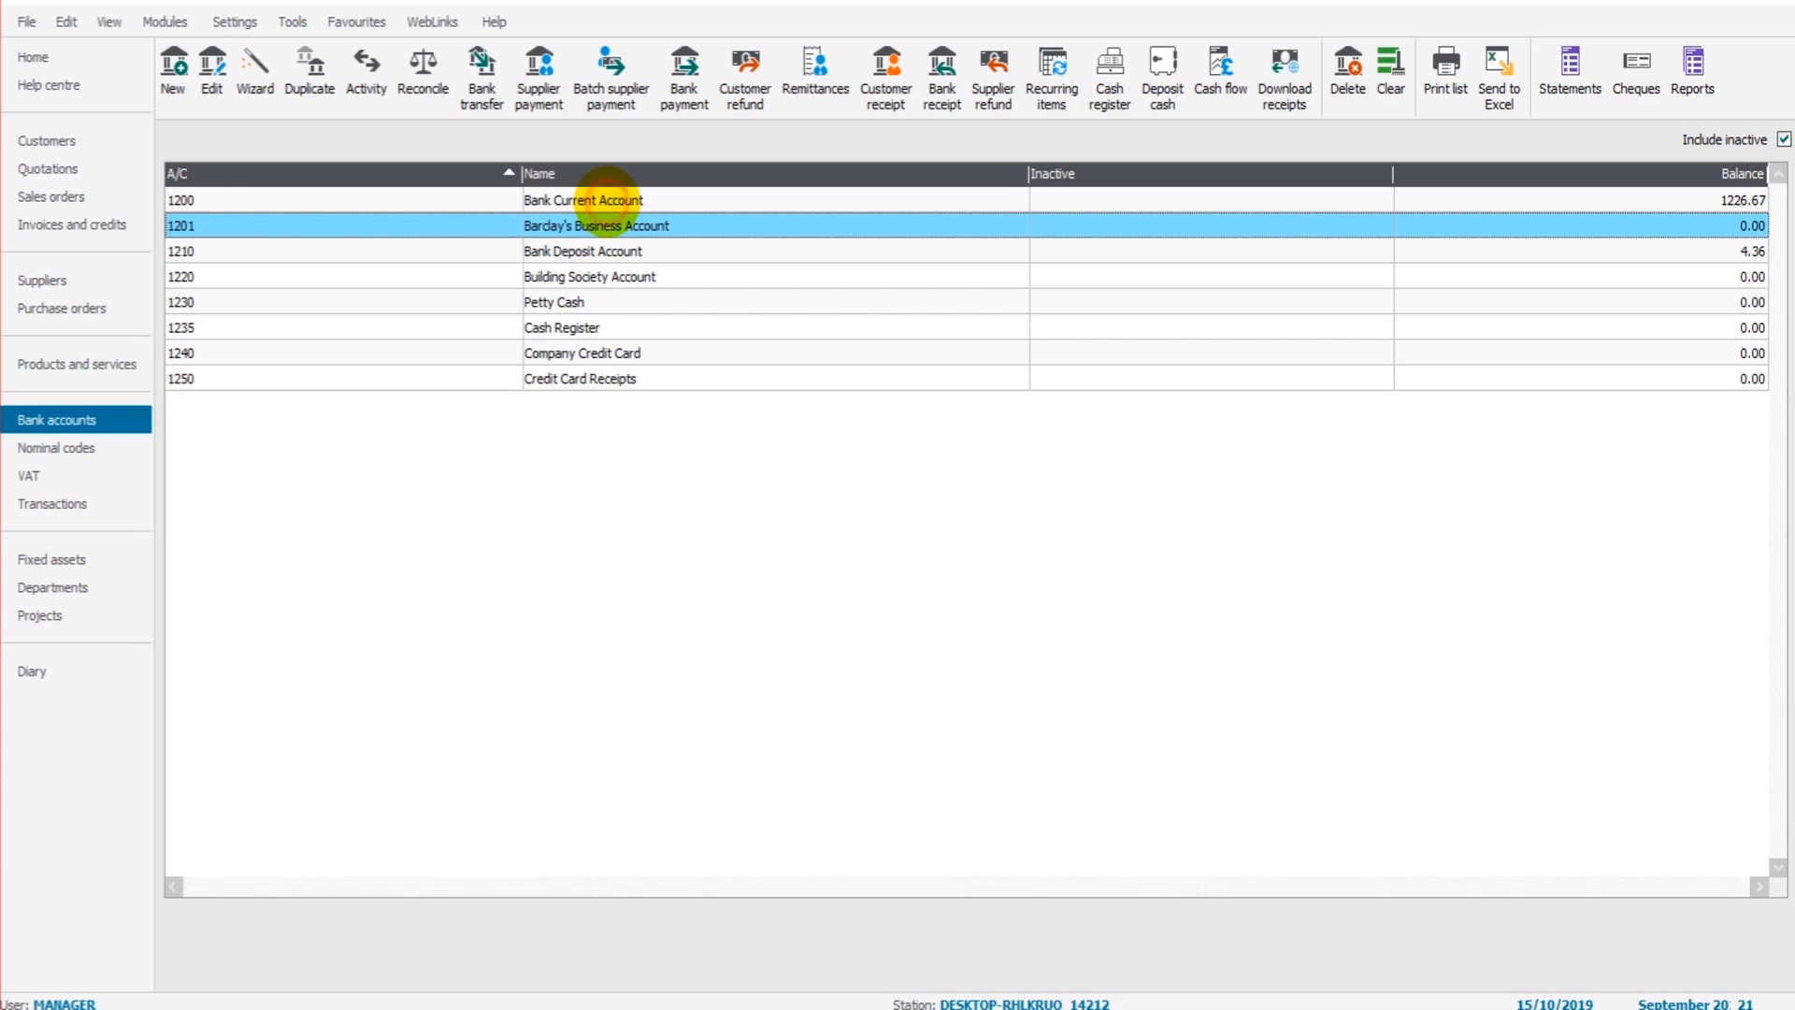
mouse_move(516, 770)
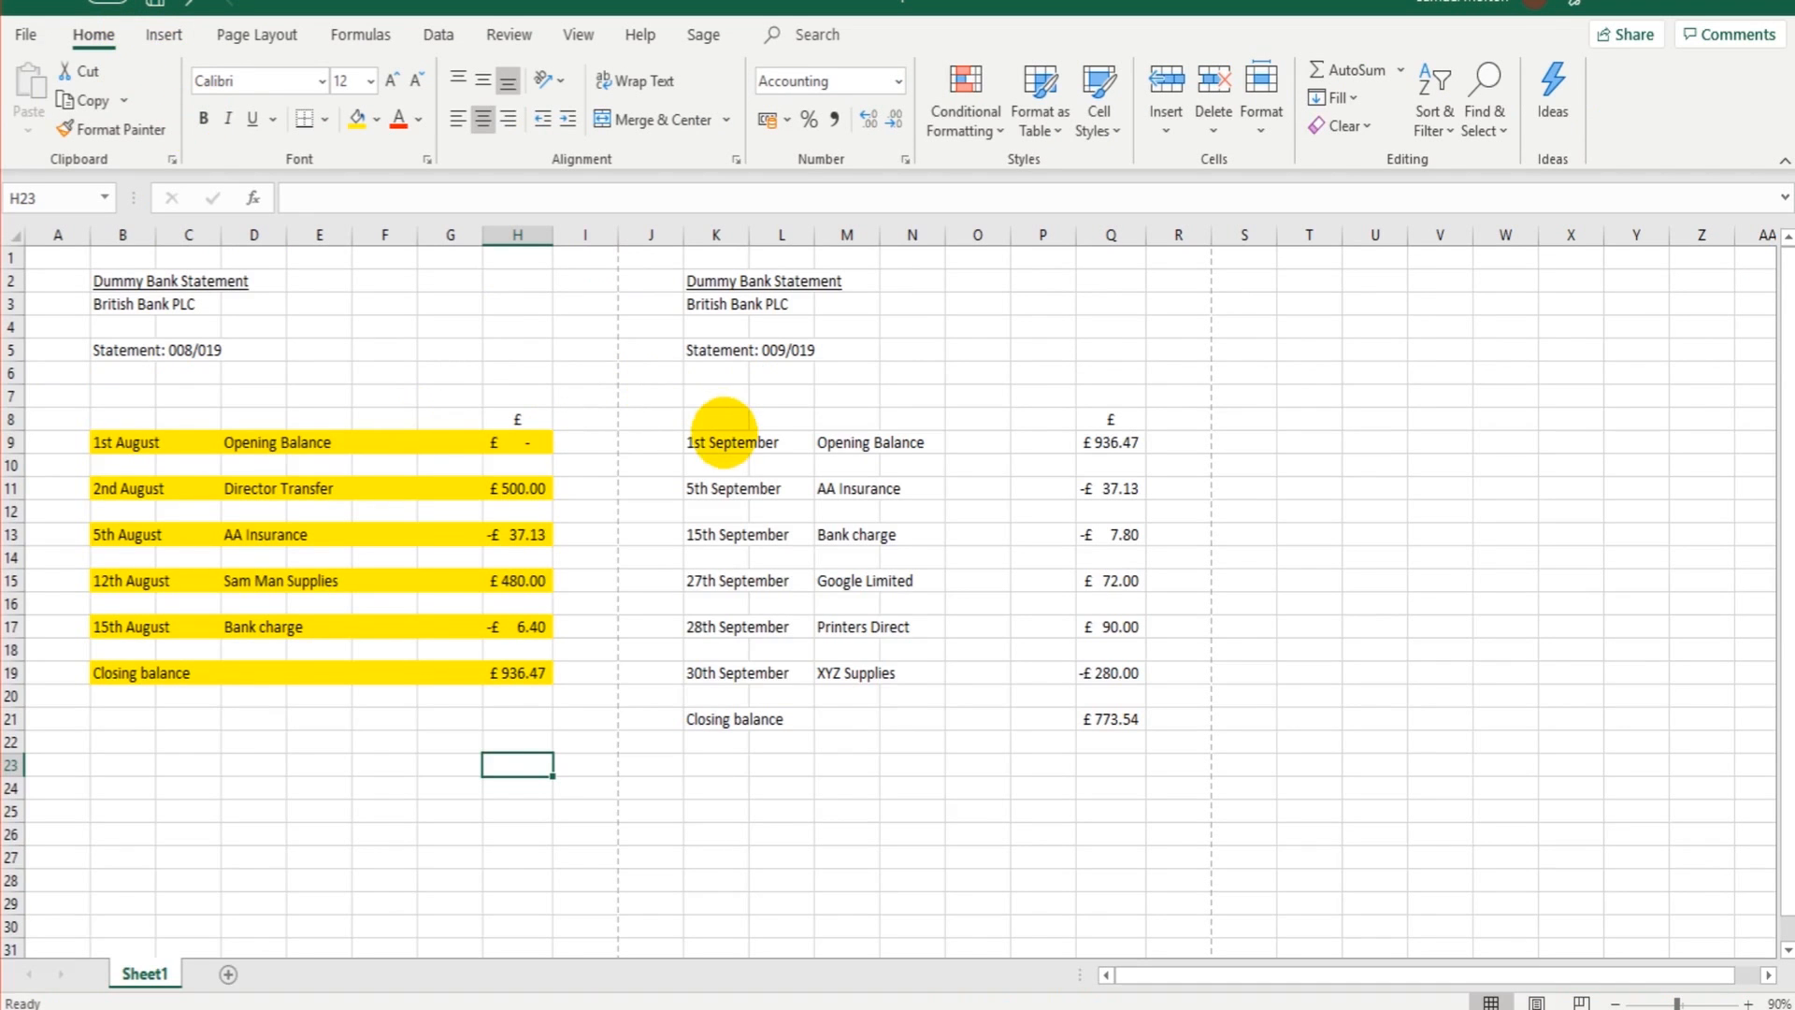
click(976, 511)
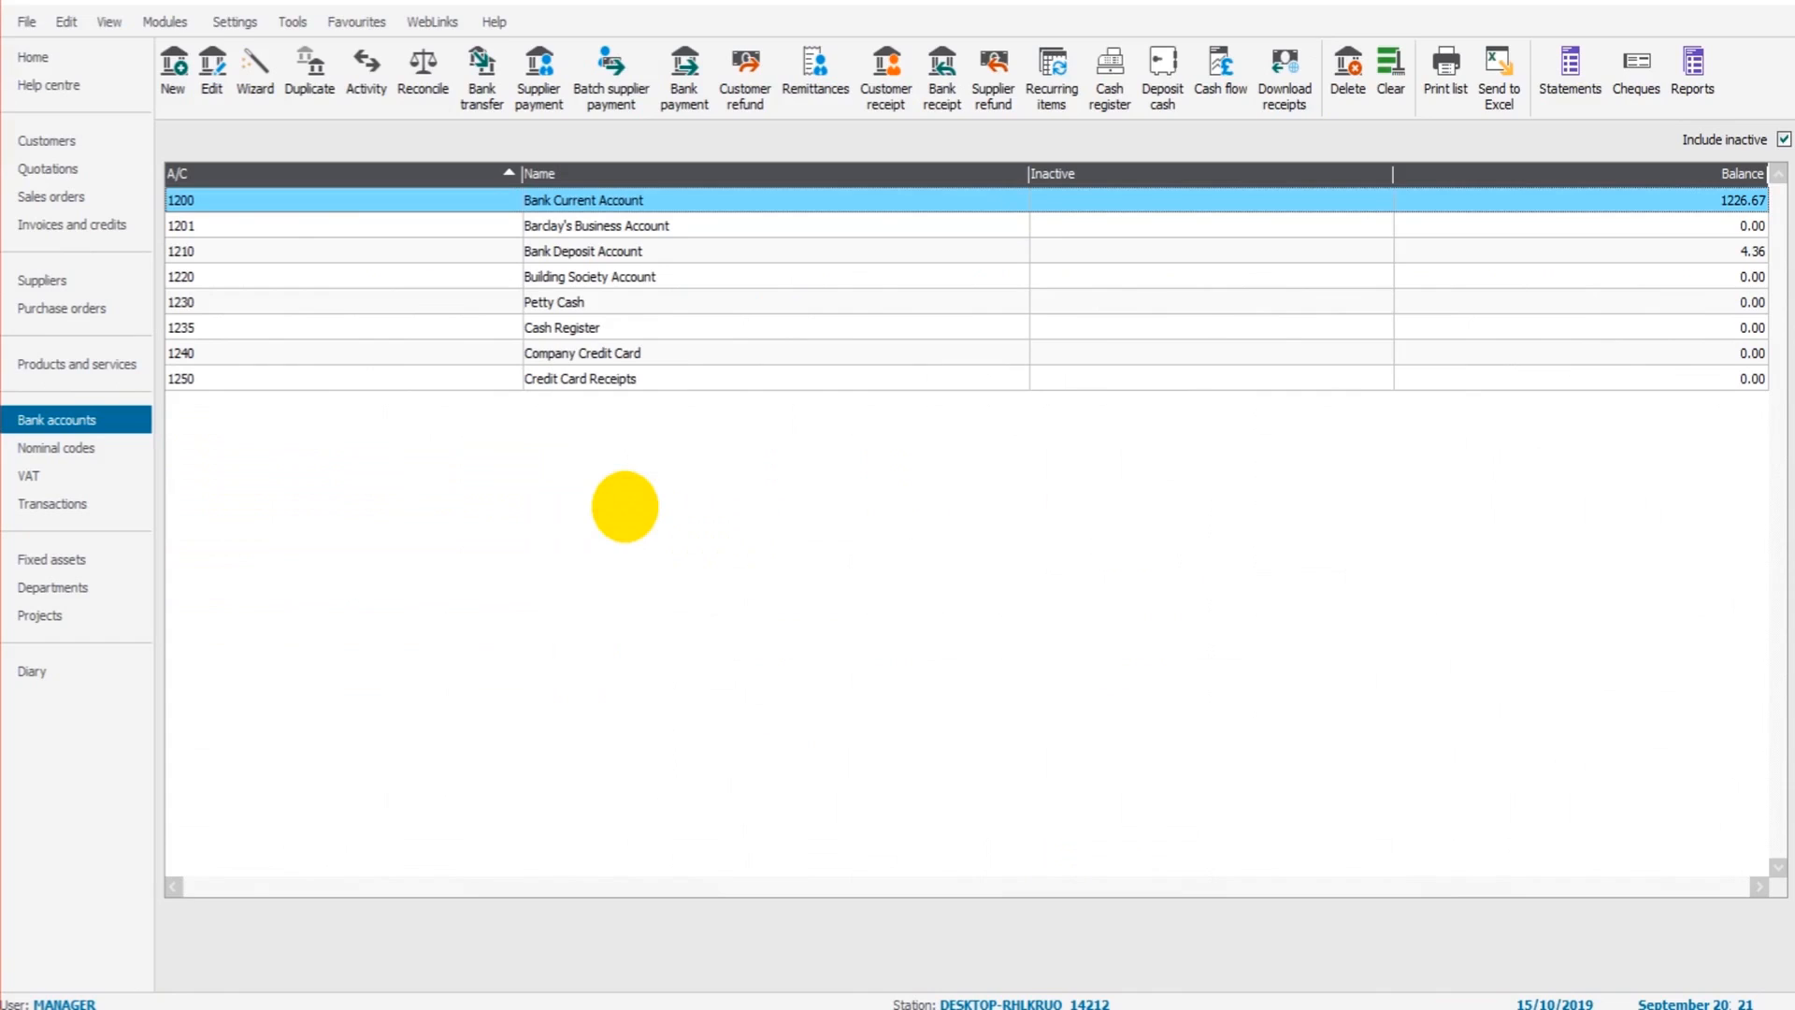
mouse_move(624, 506)
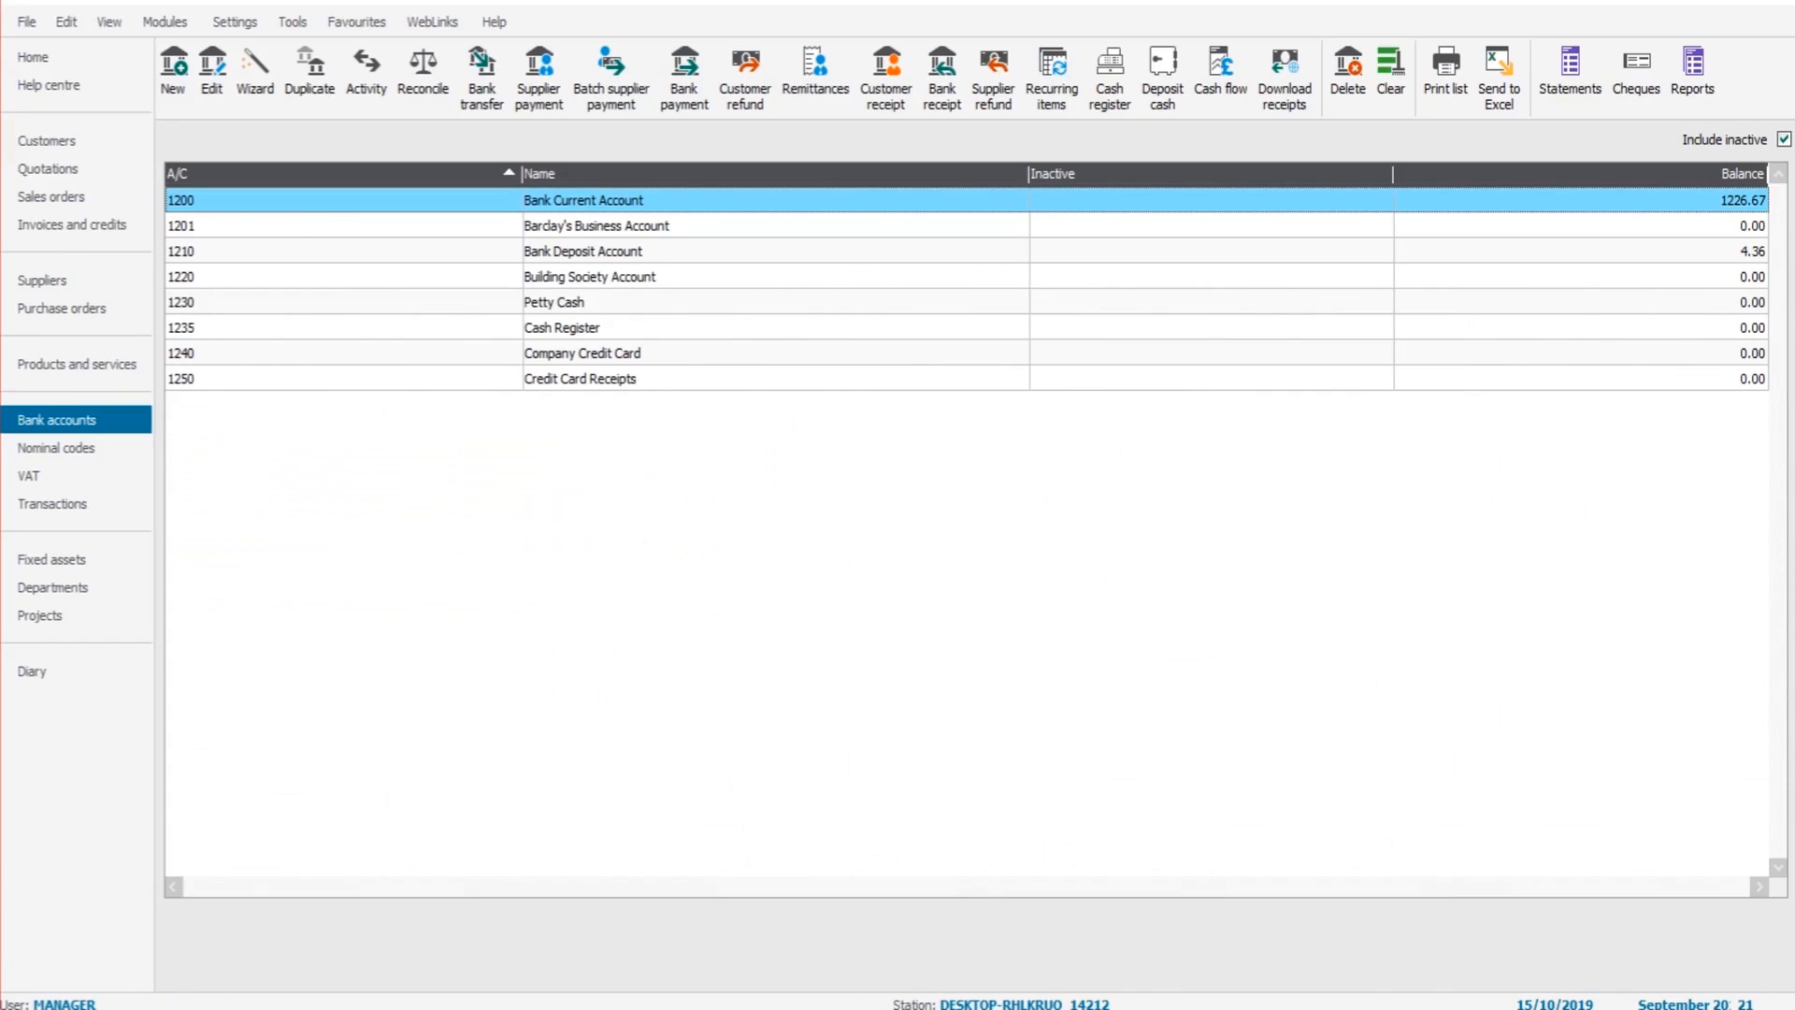